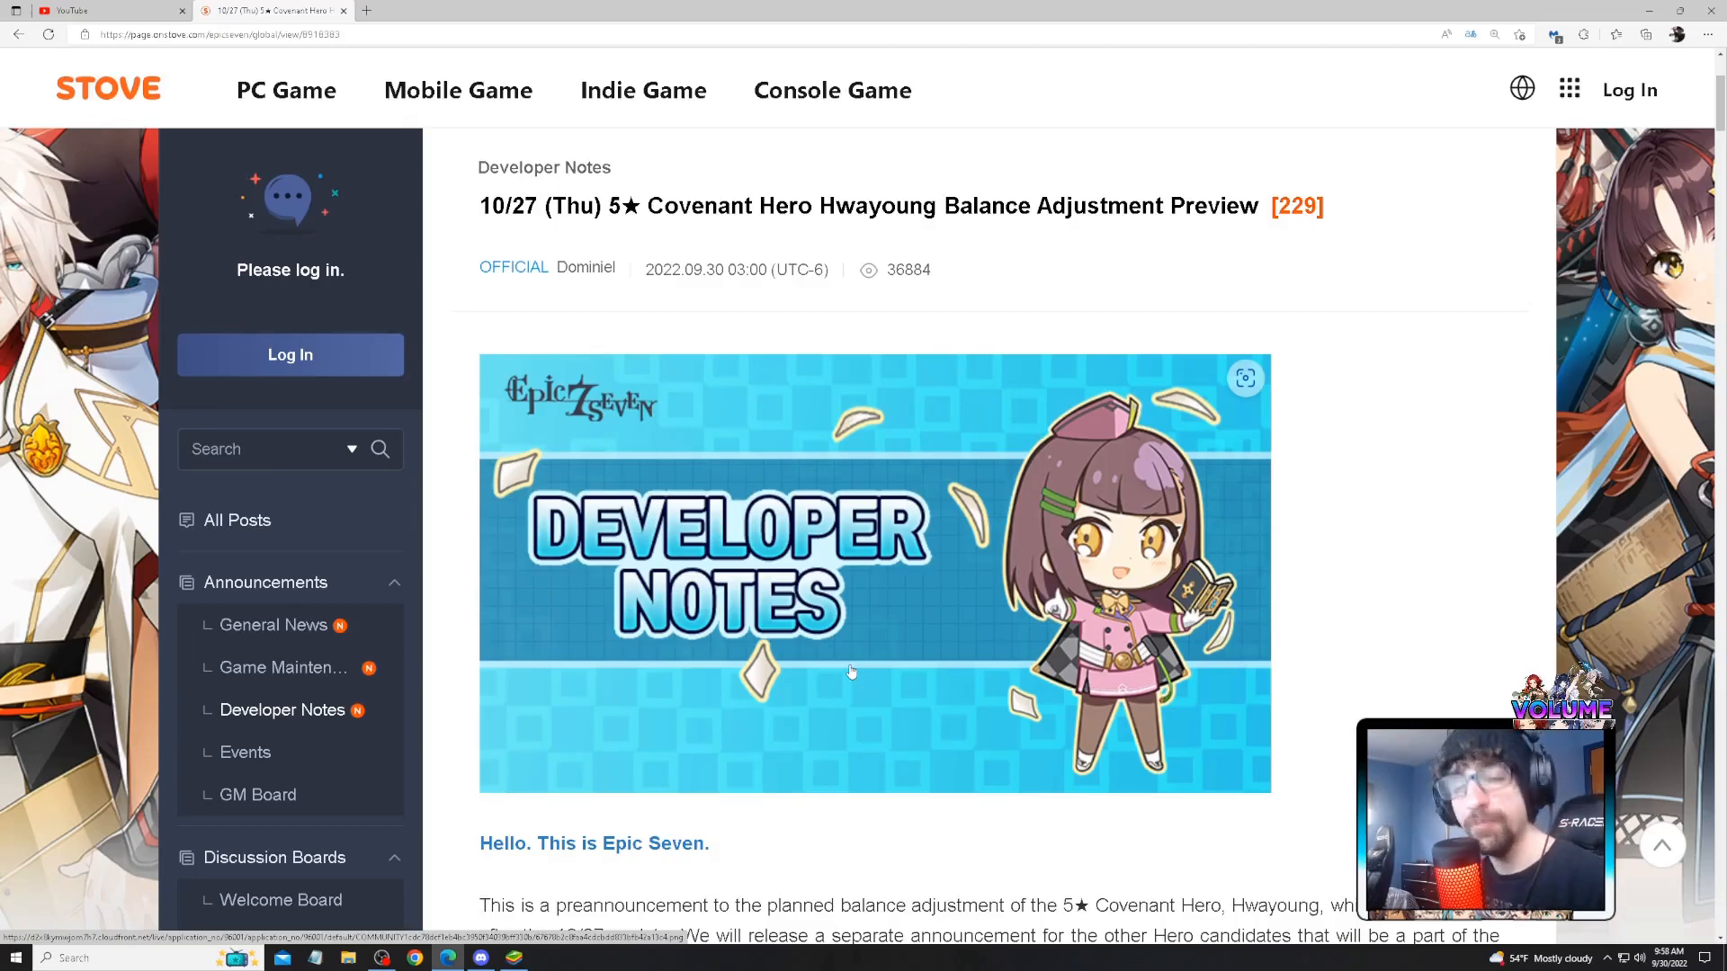
- Scroll past the Developer Notes banner to the Hwayoung notes' introductory paragraphs
{"action": "scroll", "scroll_direction": "up", "scroll_amount": 3}
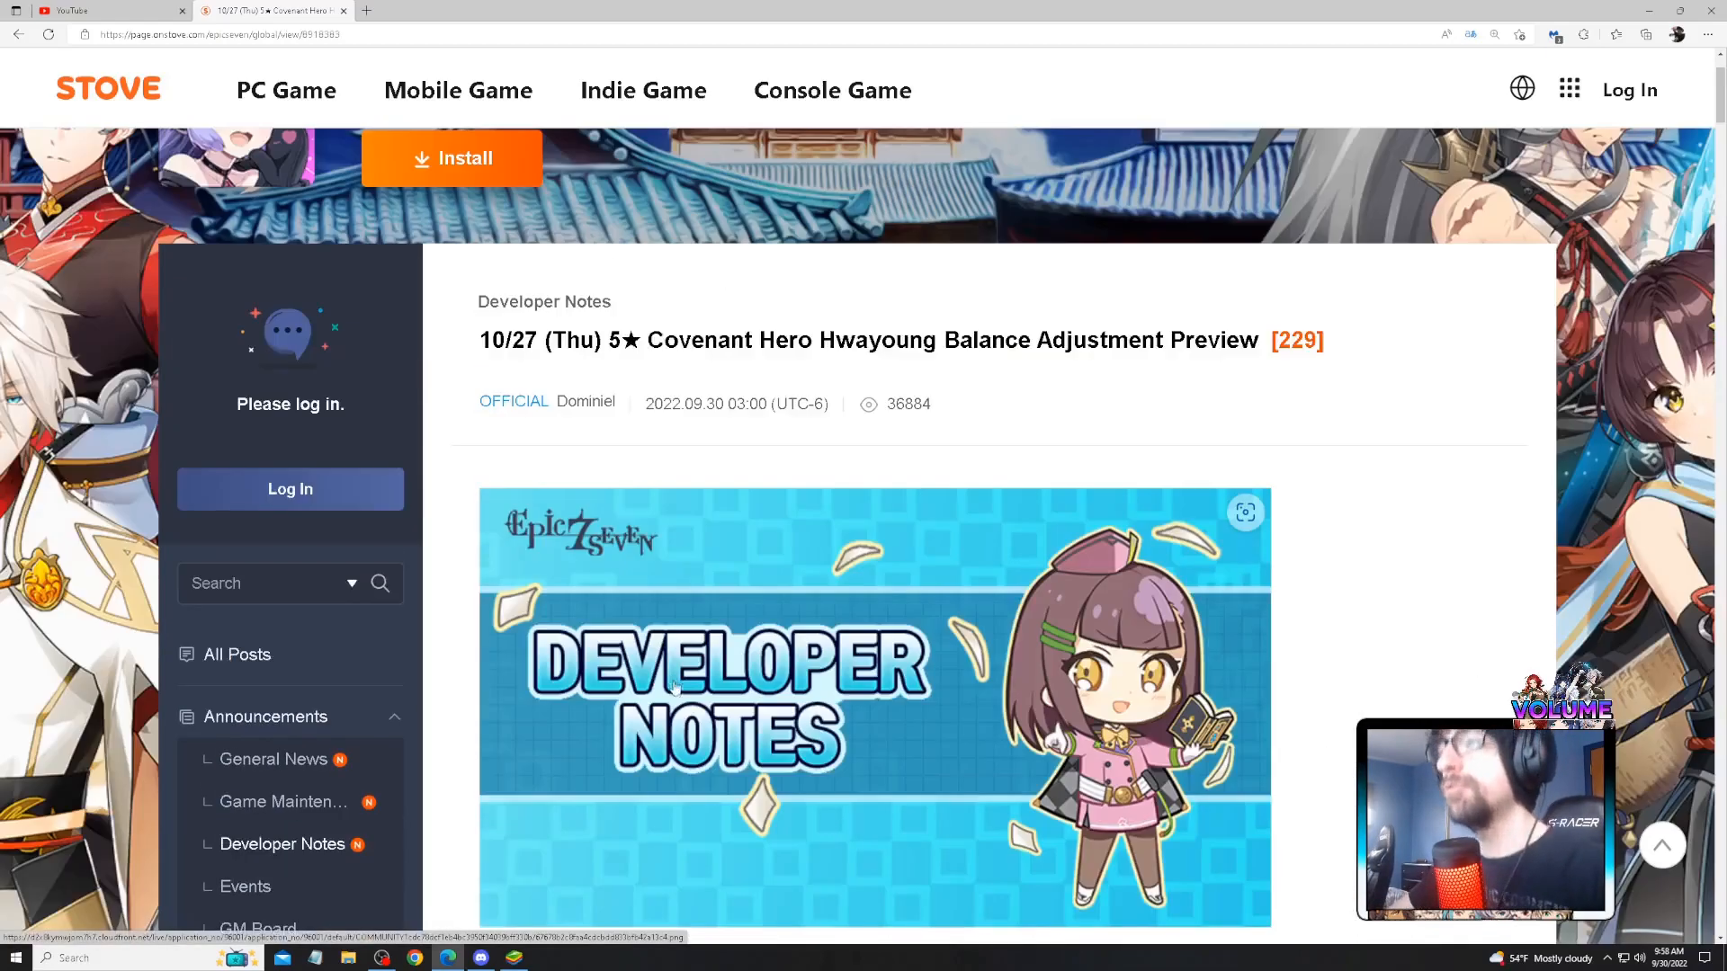
{"action": "scroll", "scroll_direction": "down", "scroll_amount": 3}
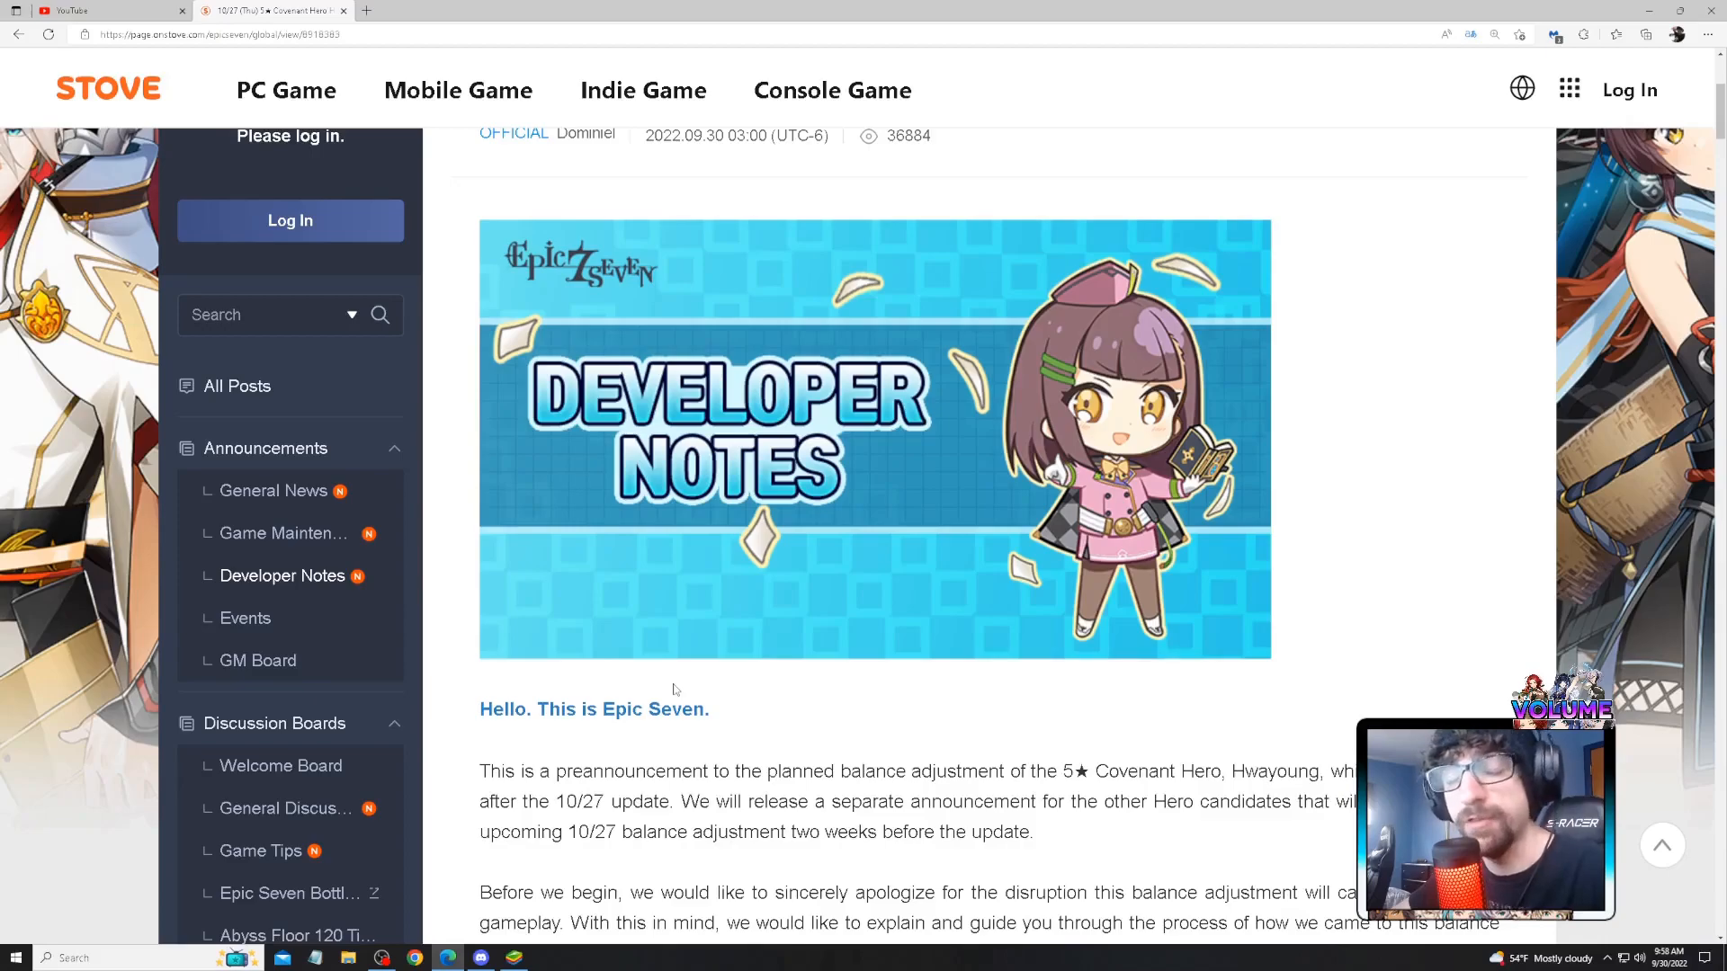
{"action": "scroll", "scroll_direction": "down", "scroll_amount": 3}
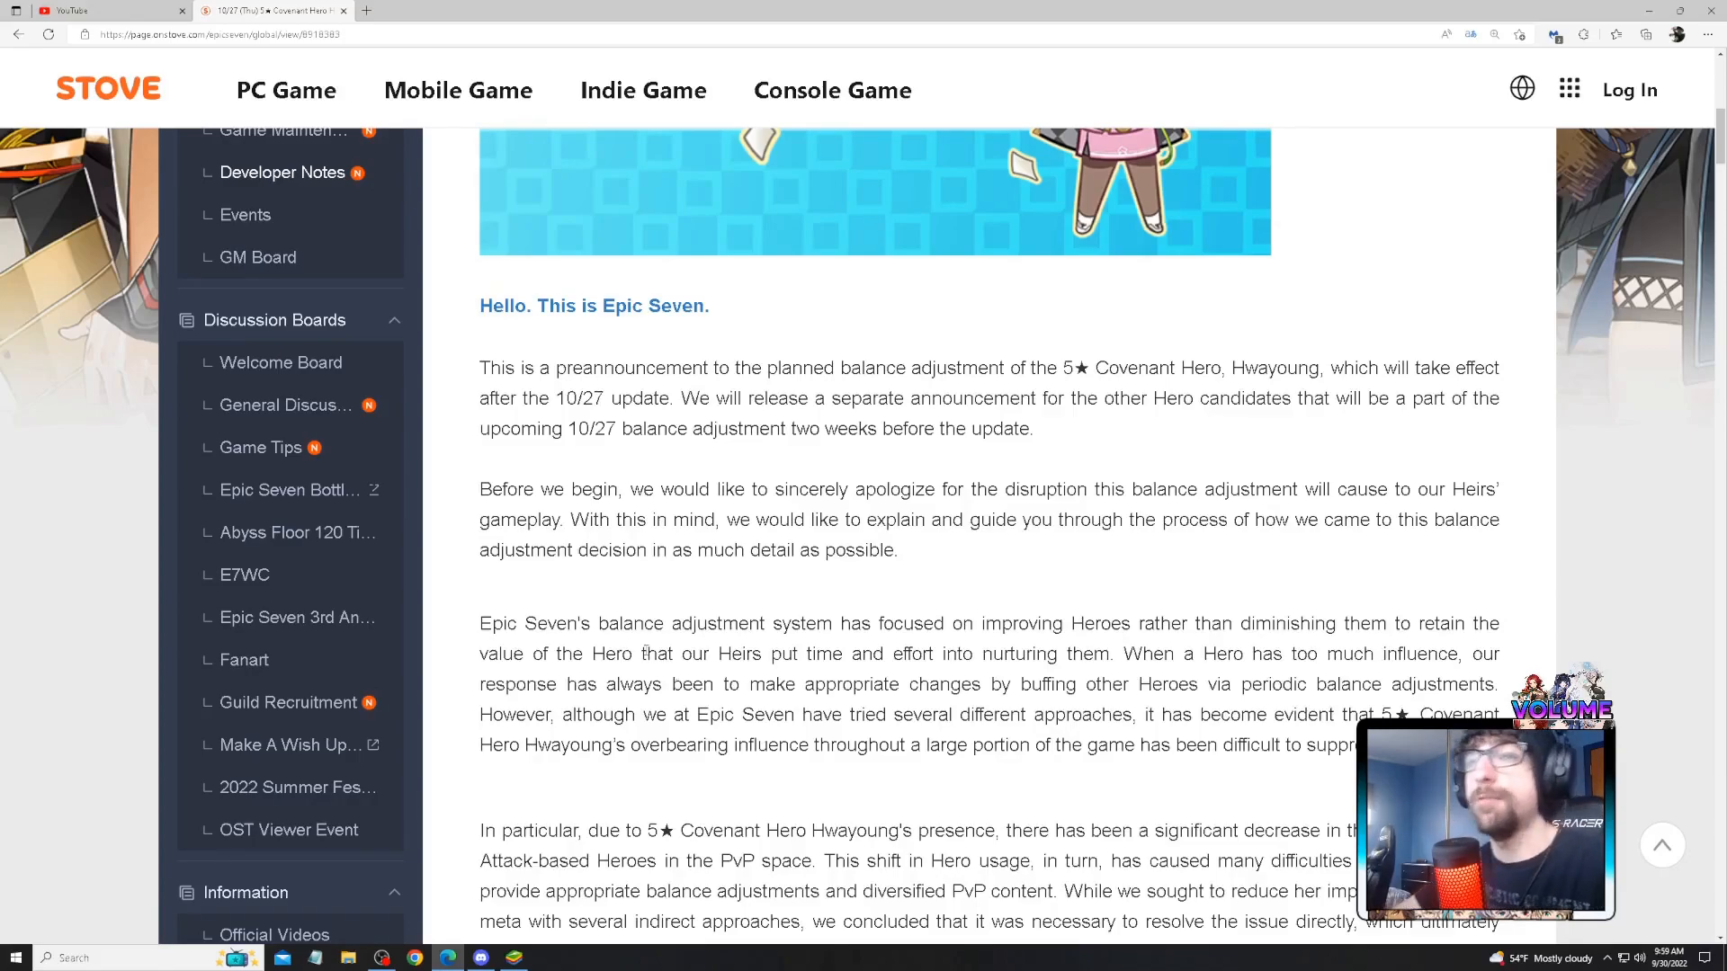
- Scroll slightly to show the balance-system paragraph and the 'In particular' PvP paragraph
{"action": "scroll", "scroll_direction": "down", "scroll_amount": 3}
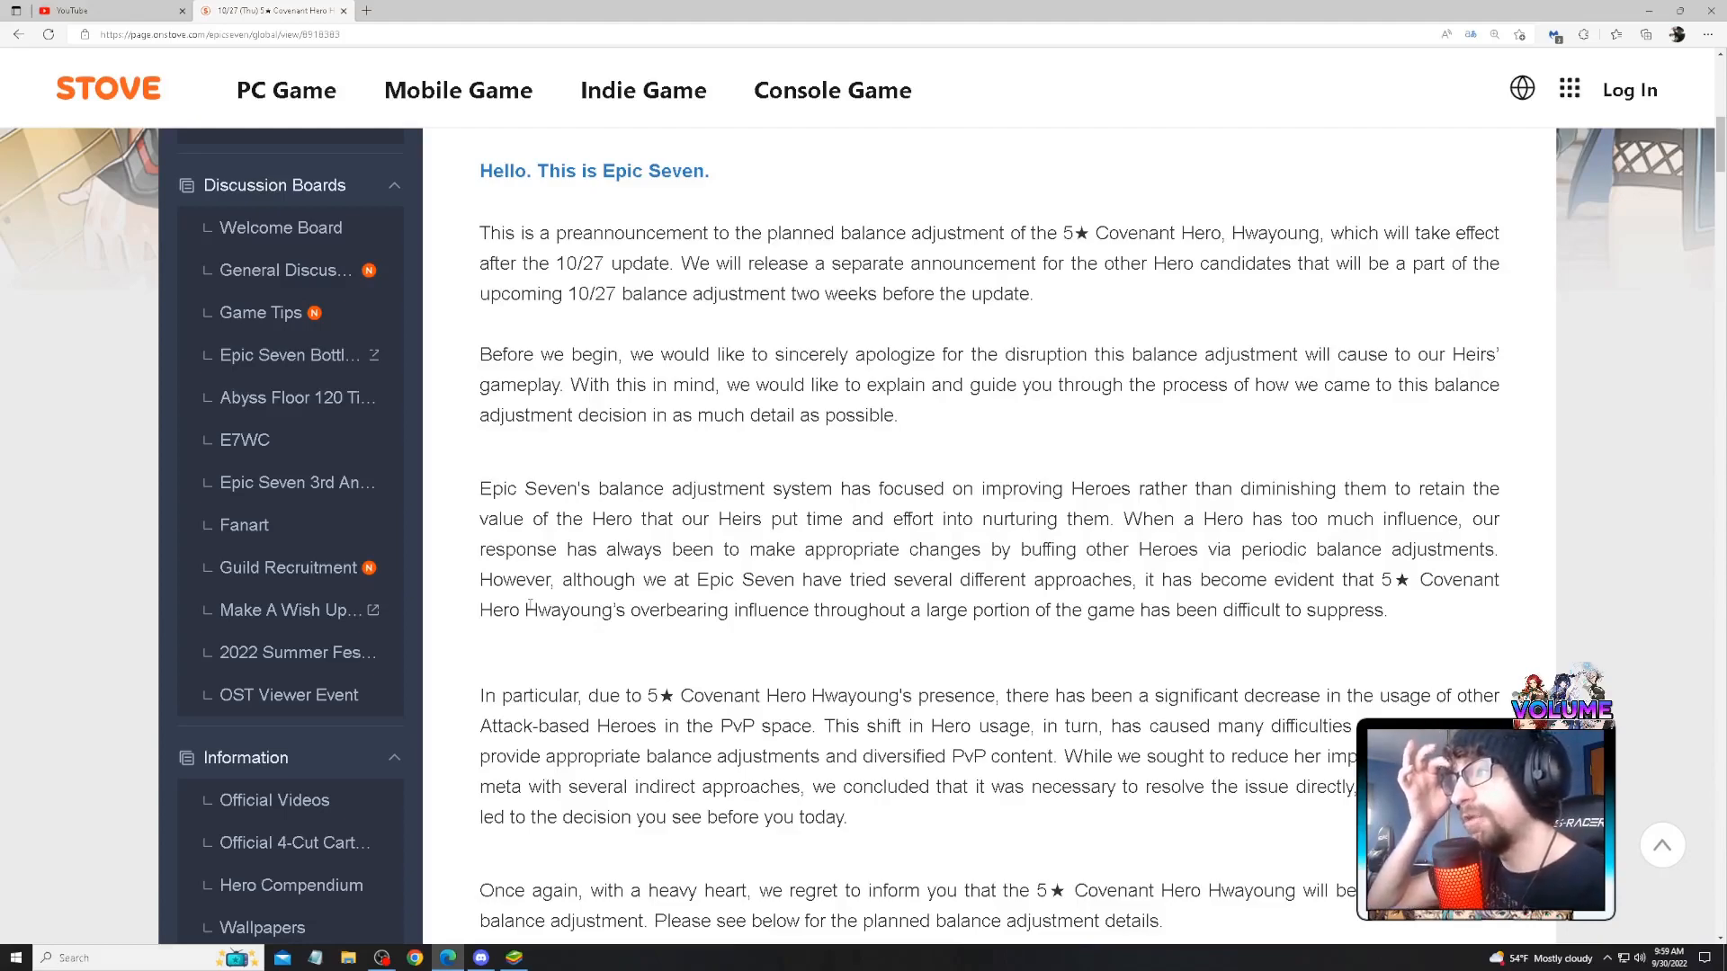
{"action": "double_click", "coordinate": [1278, 548]}
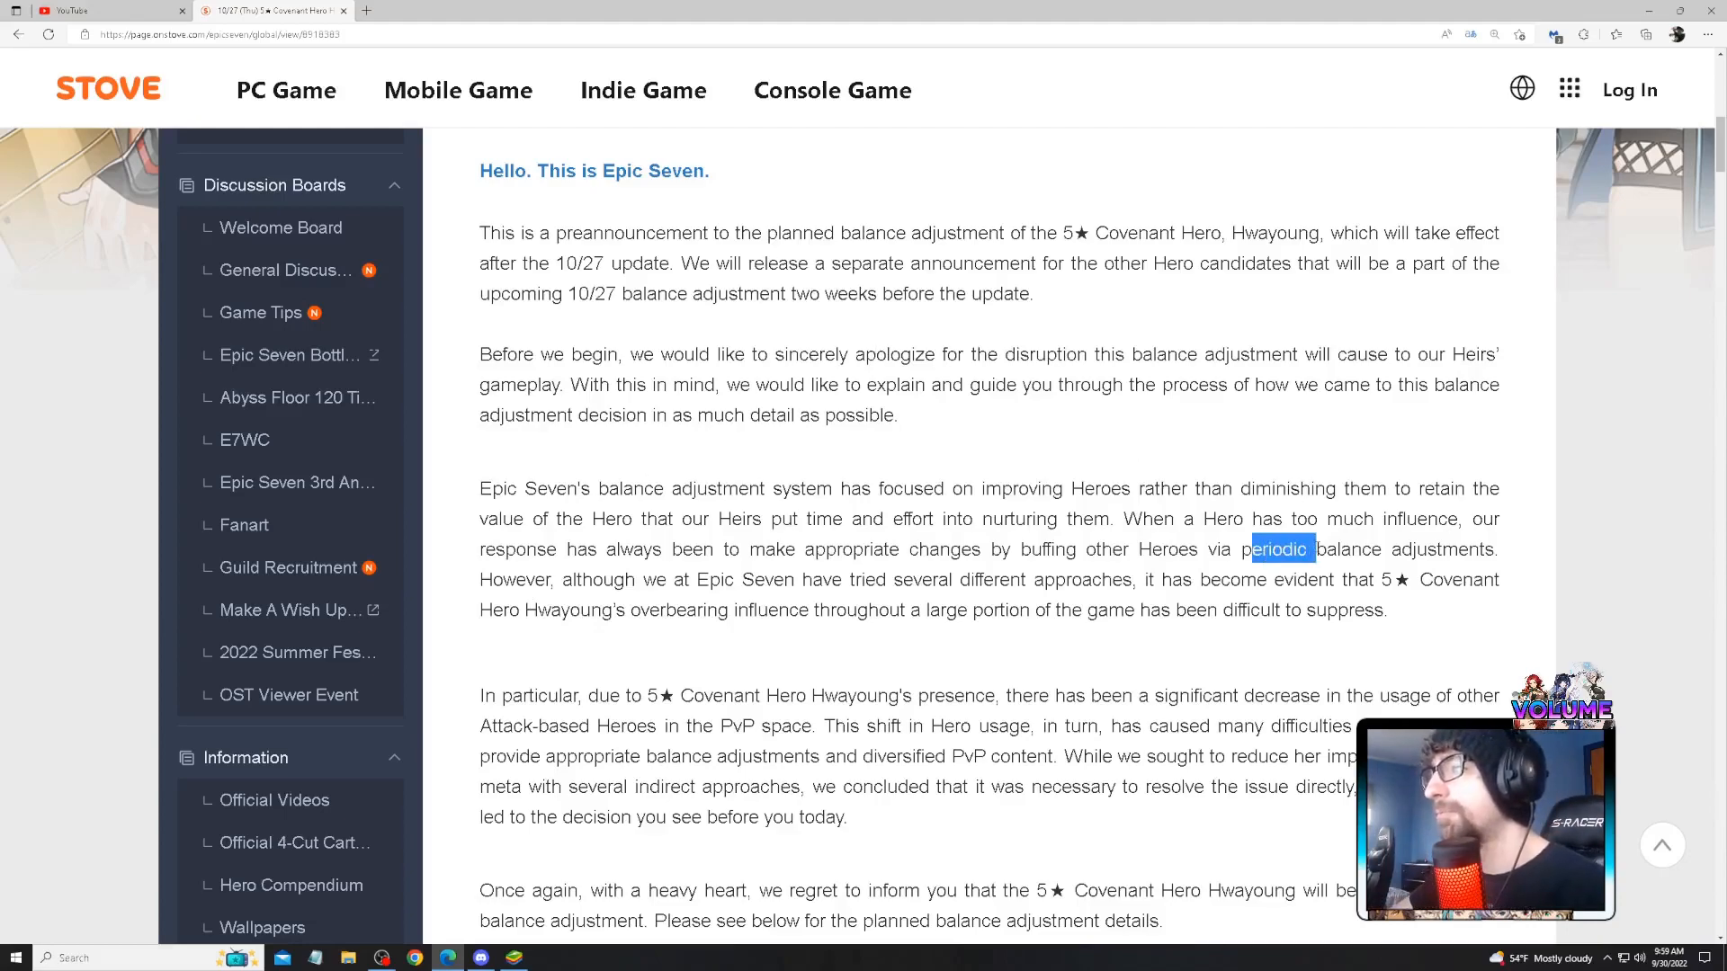
{"action": "left_click_drag", "start_coordinate": [1251, 549], "coordinate": [666, 580]}
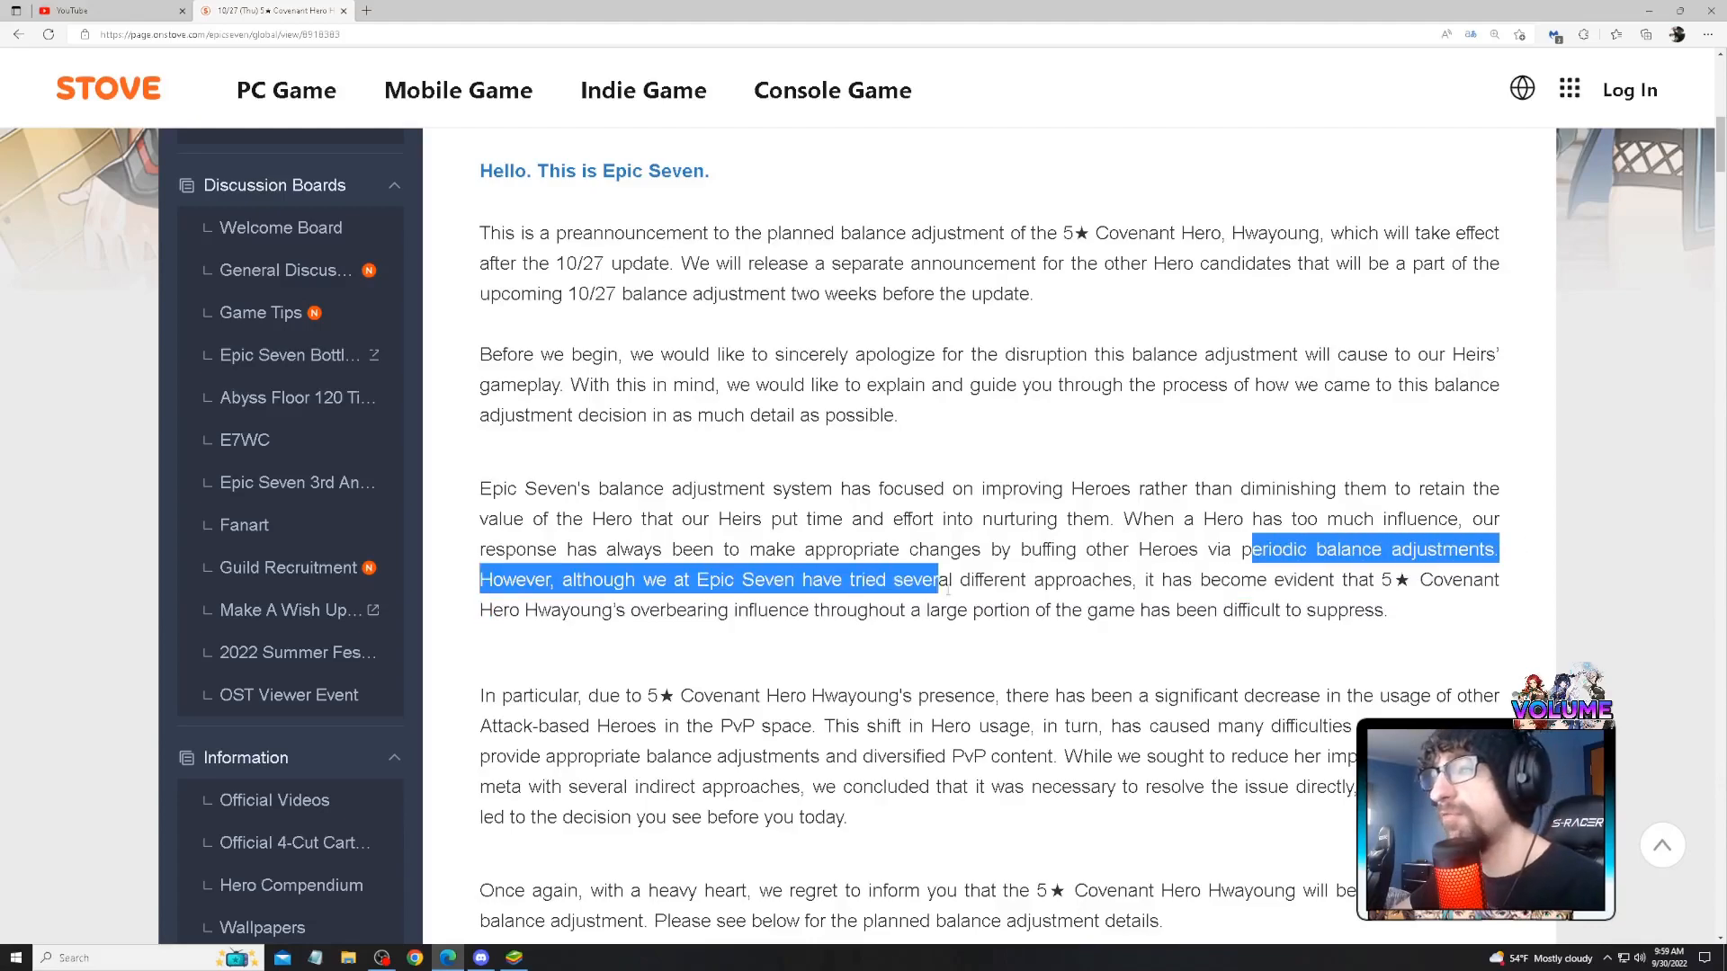
{"action": "left_click_drag", "start_coordinate": [947, 579], "coordinate": [1134, 579]}
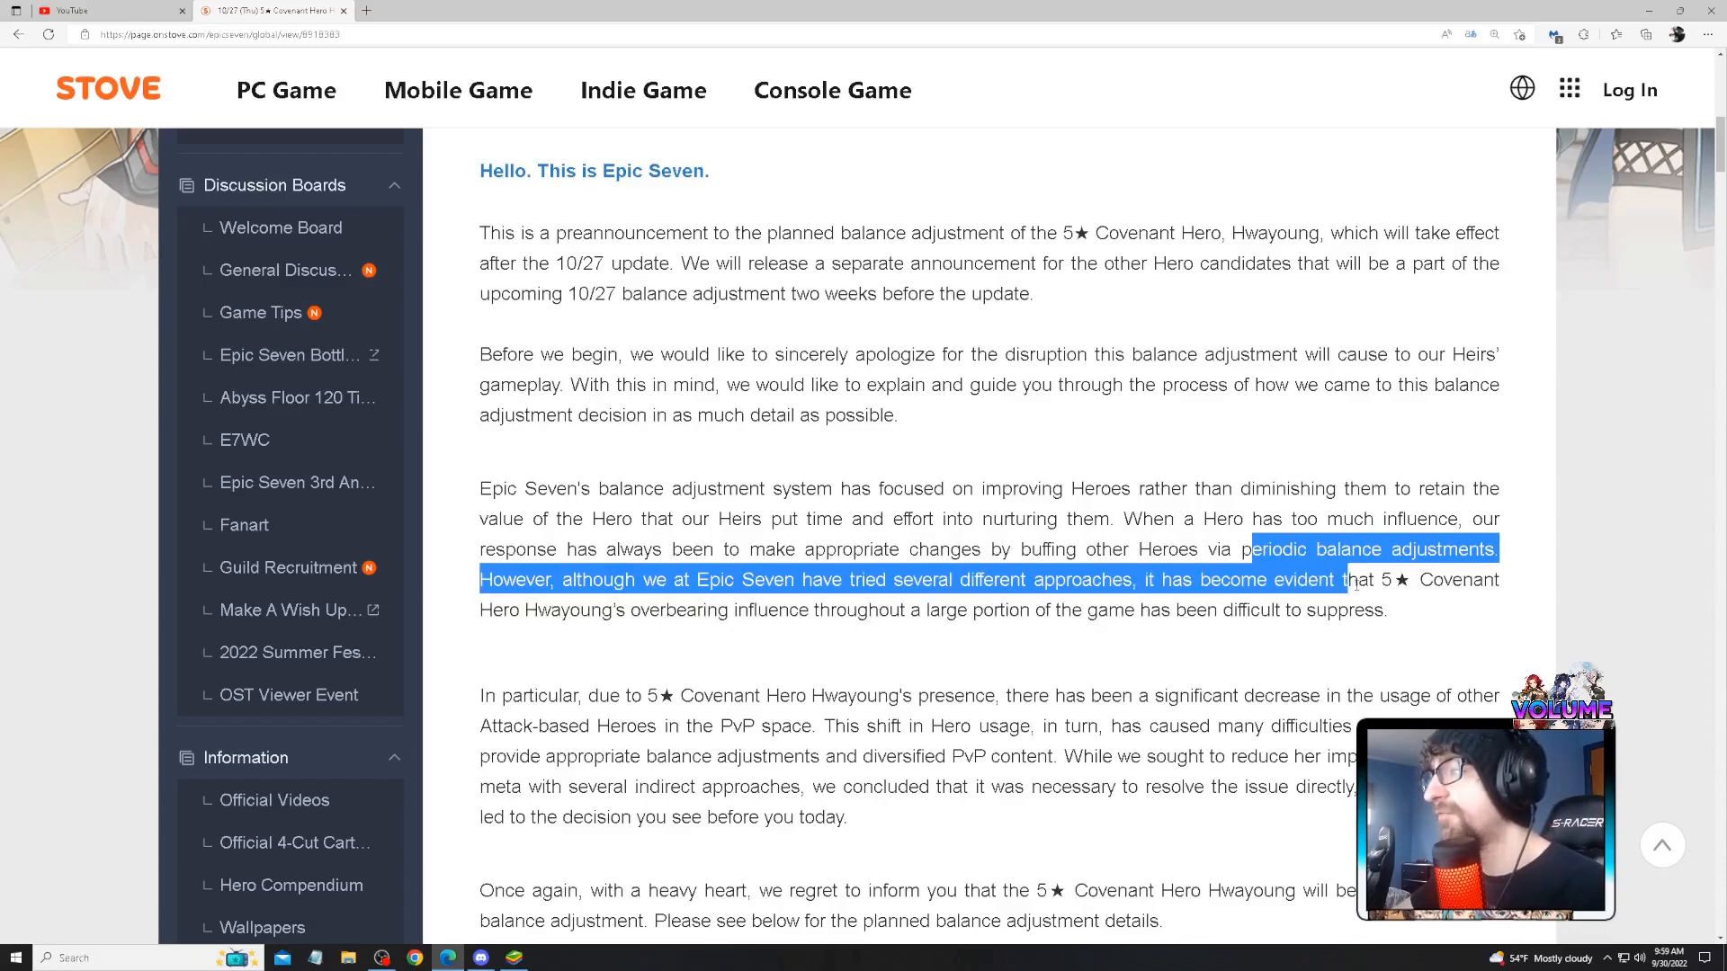
{"action": "left_click_drag", "start_coordinate": [1344, 579], "coordinate": [776, 610]}
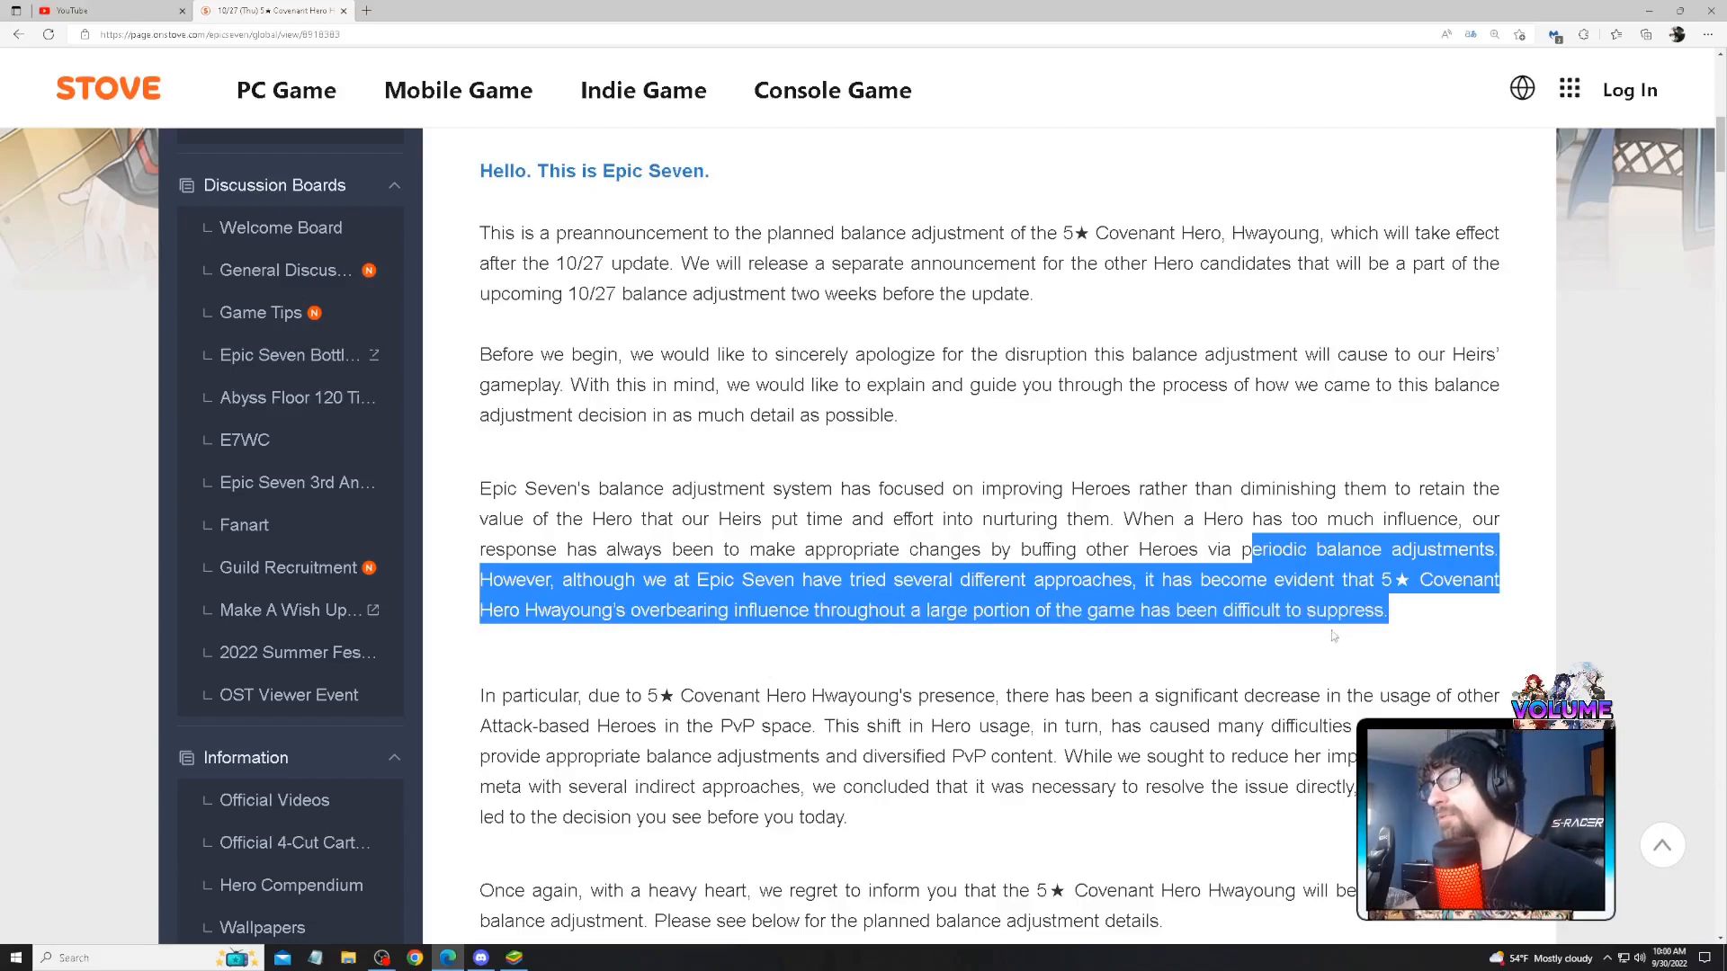
{"action": "left_click", "coordinate": [1143, 672]}
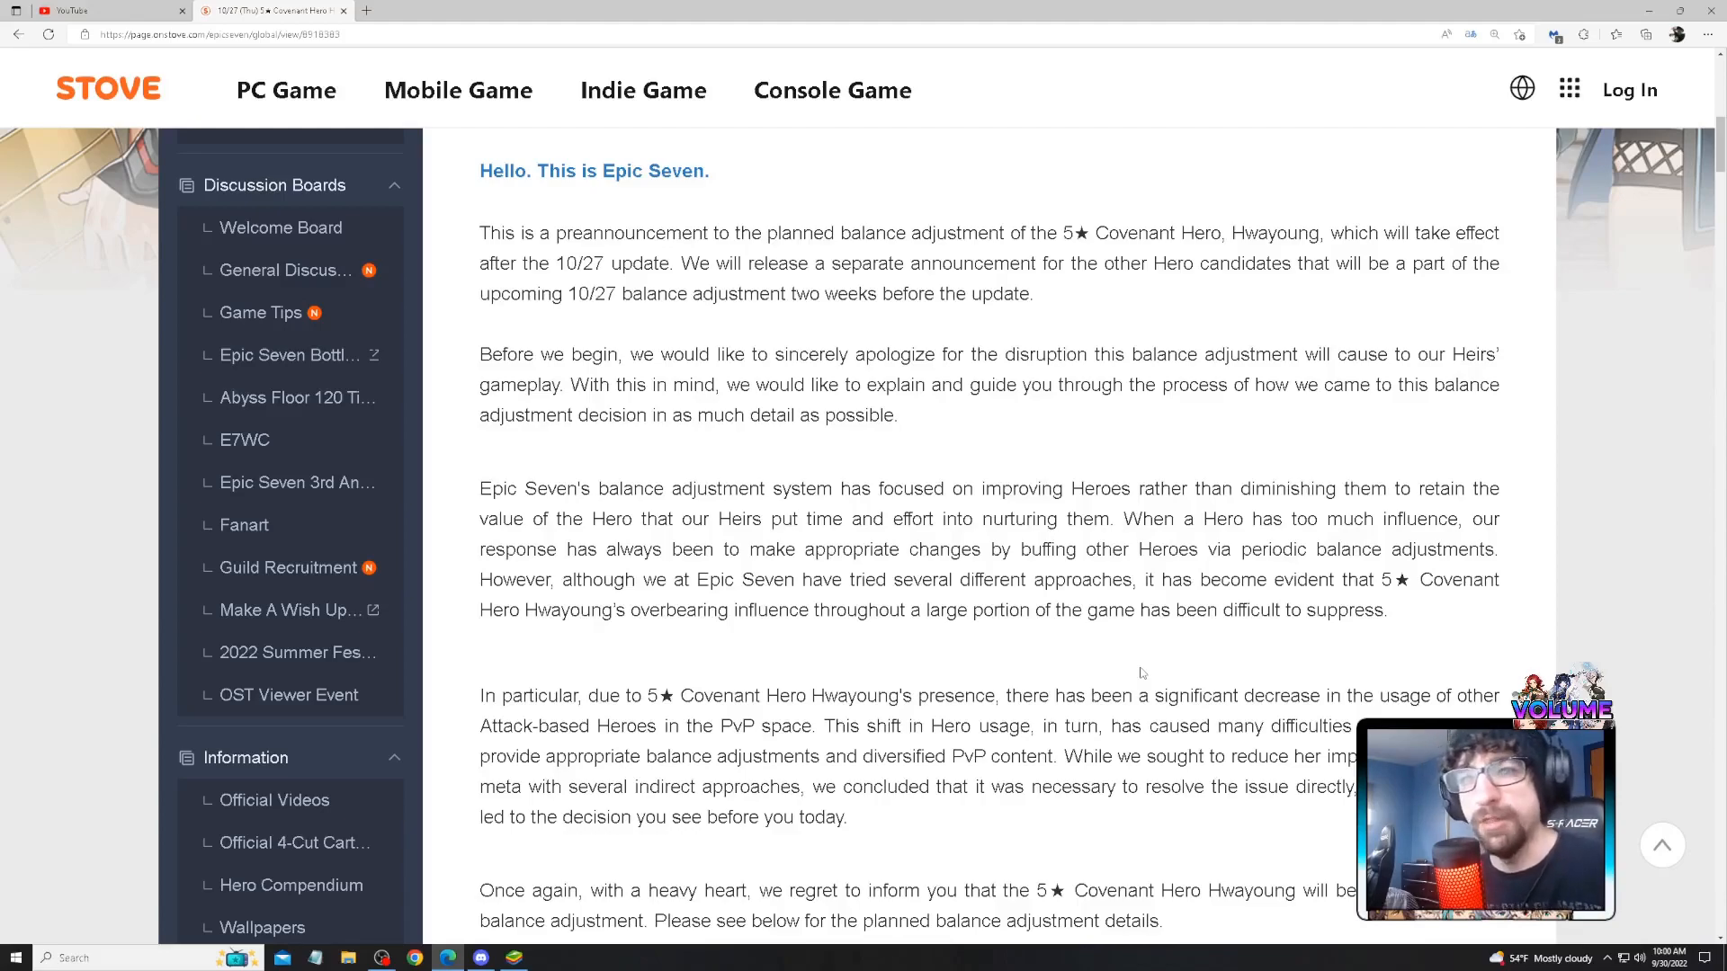
- Highlight the 'Once again, with a heavy heart' paragraph, then reach the skill comparison table
{"action": "scroll", "scroll_direction": "down", "scroll_amount": 3}
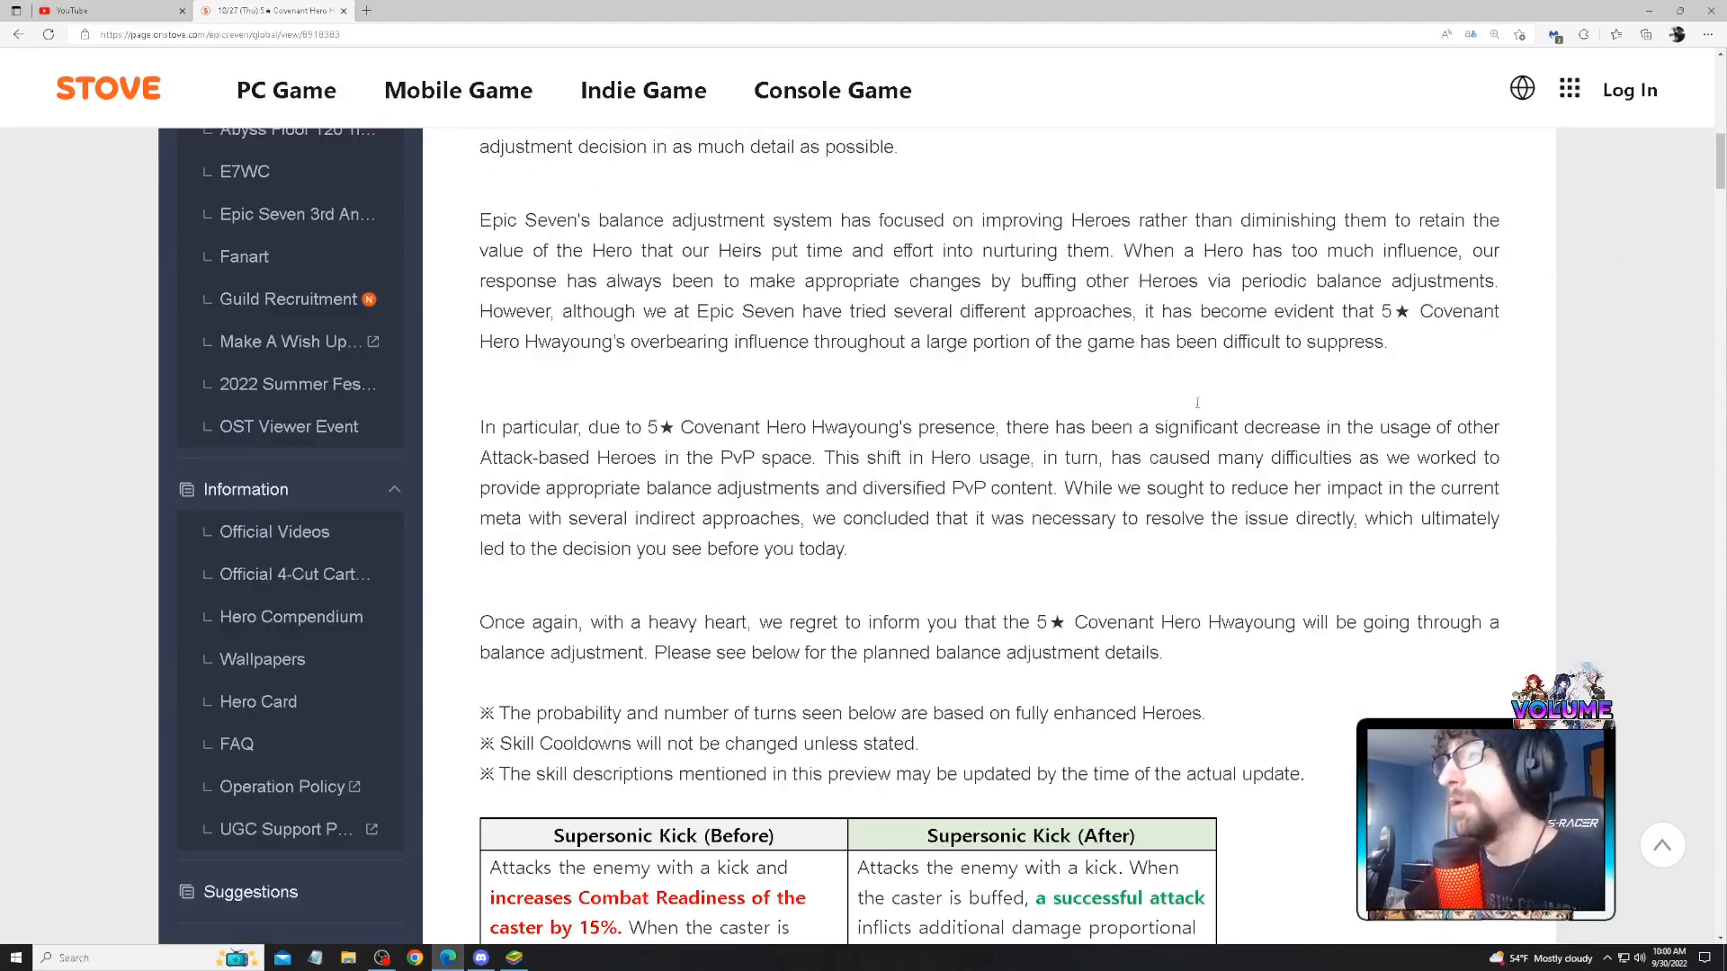
{"action": "left_click_drag", "start_coordinate": [479, 428], "coordinate": [848, 549]}
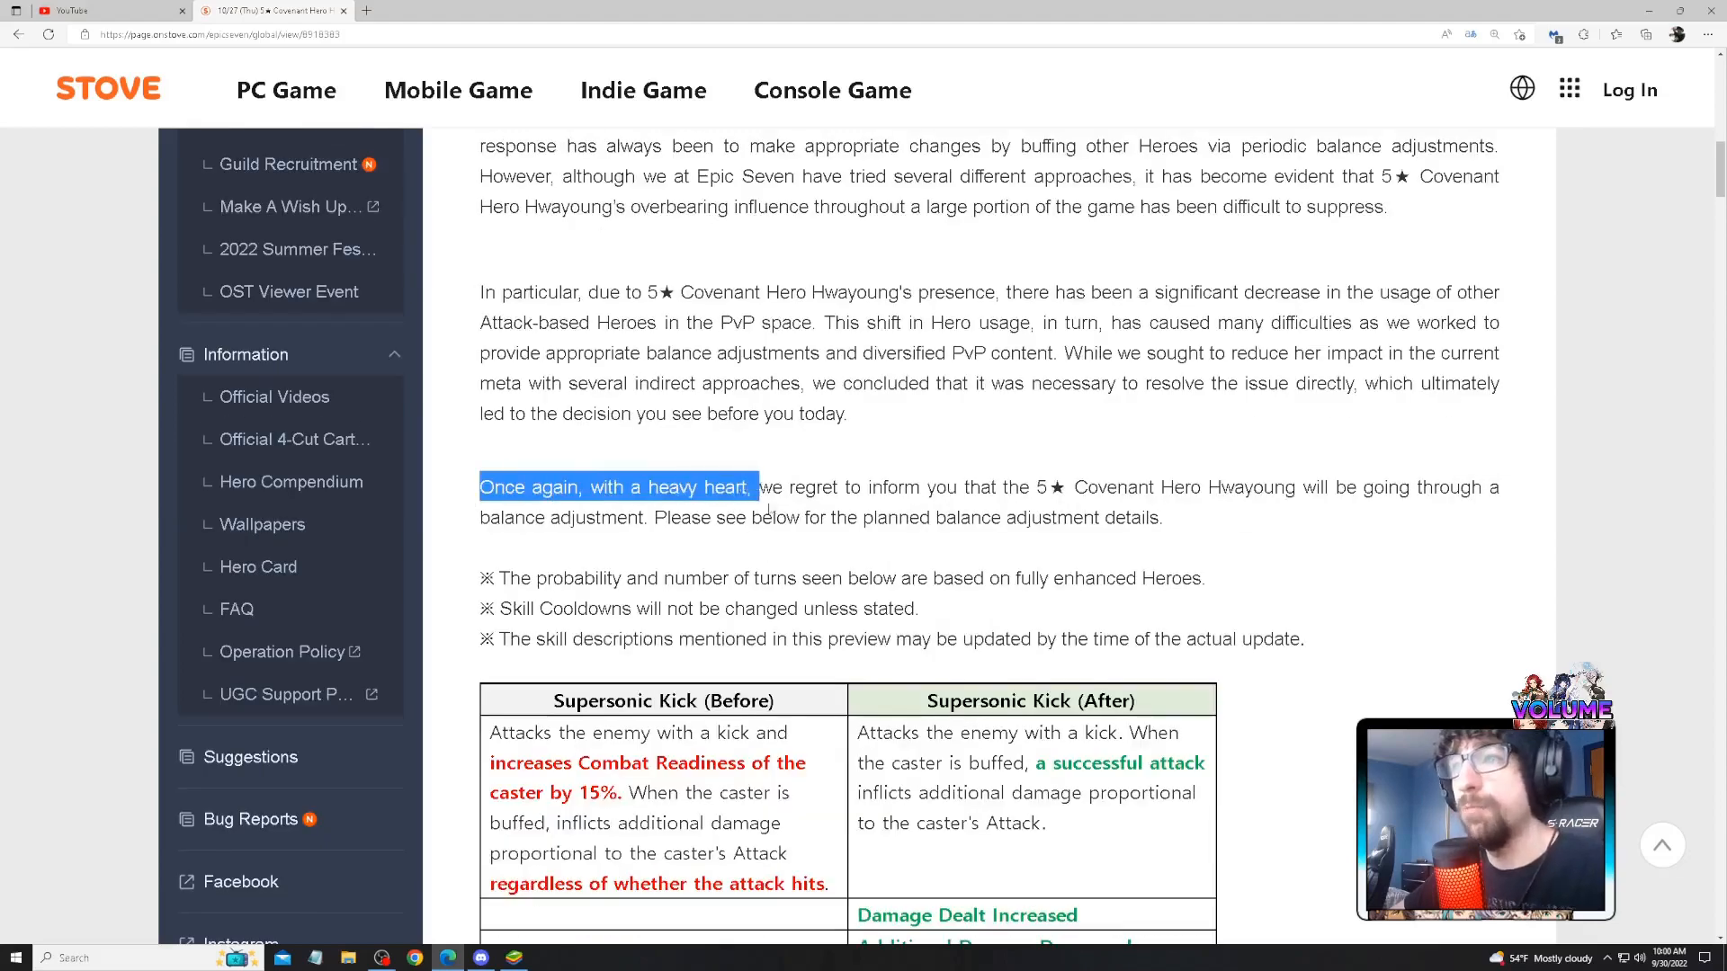
{"action": "left_click_drag", "start_coordinate": [757, 487], "coordinate": [1388, 487]}
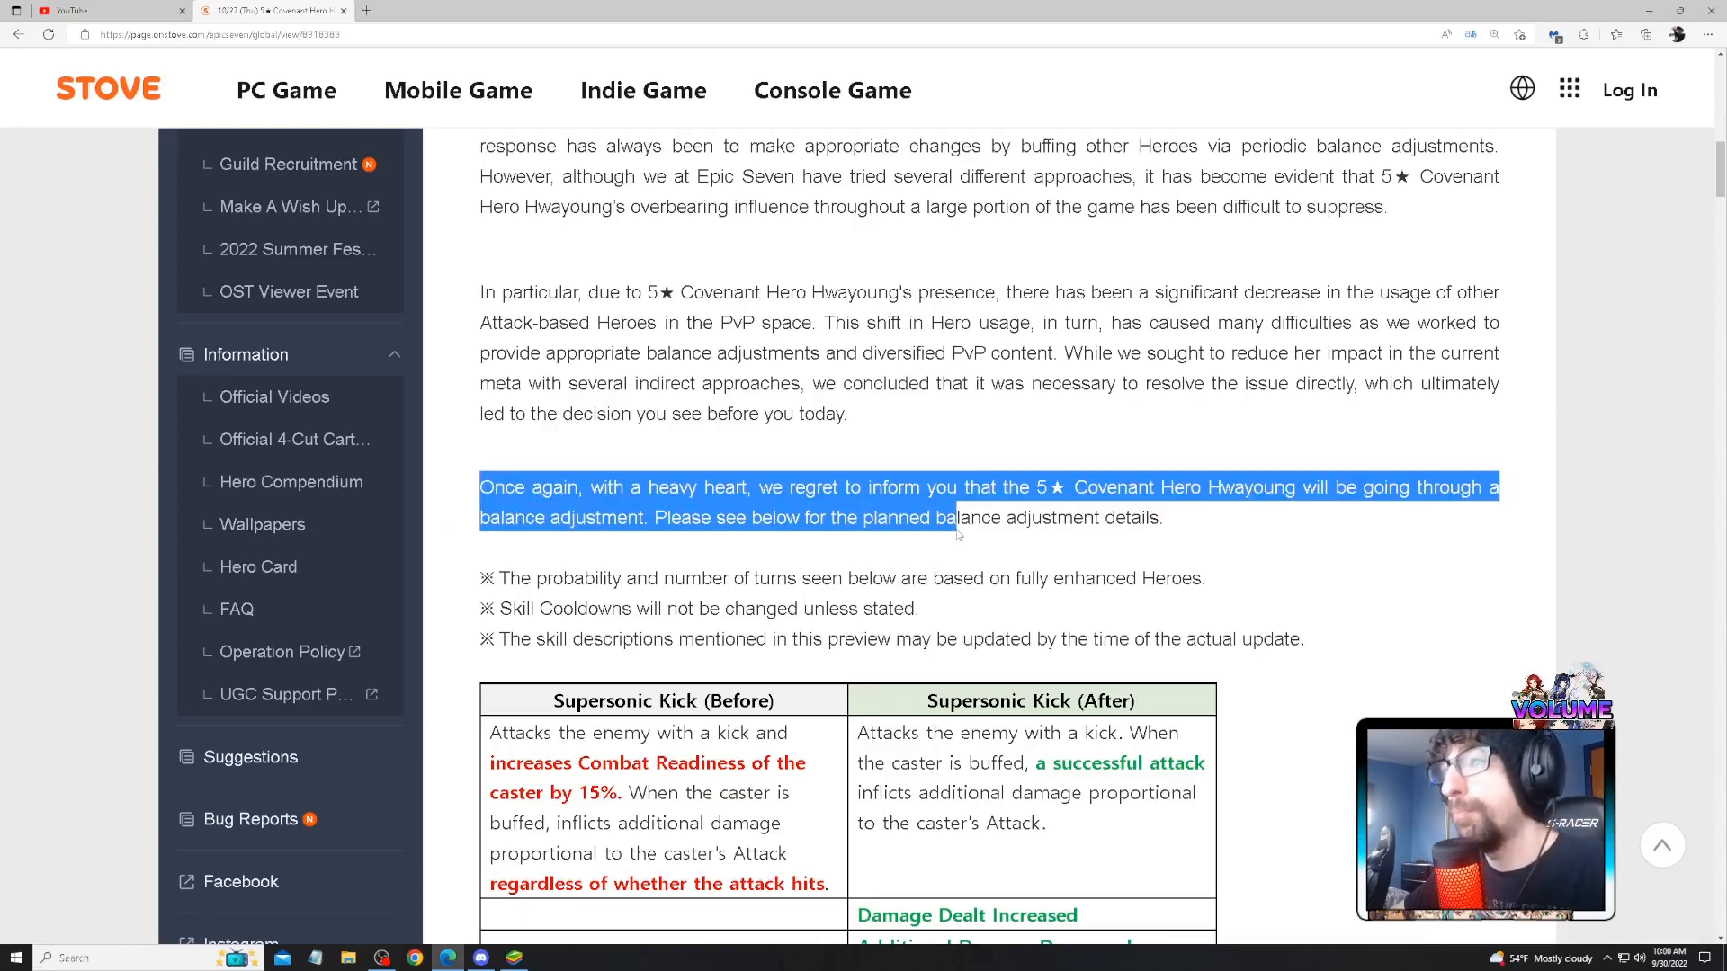
{"action": "scroll", "scroll_direction": "down", "scroll_amount": 3}
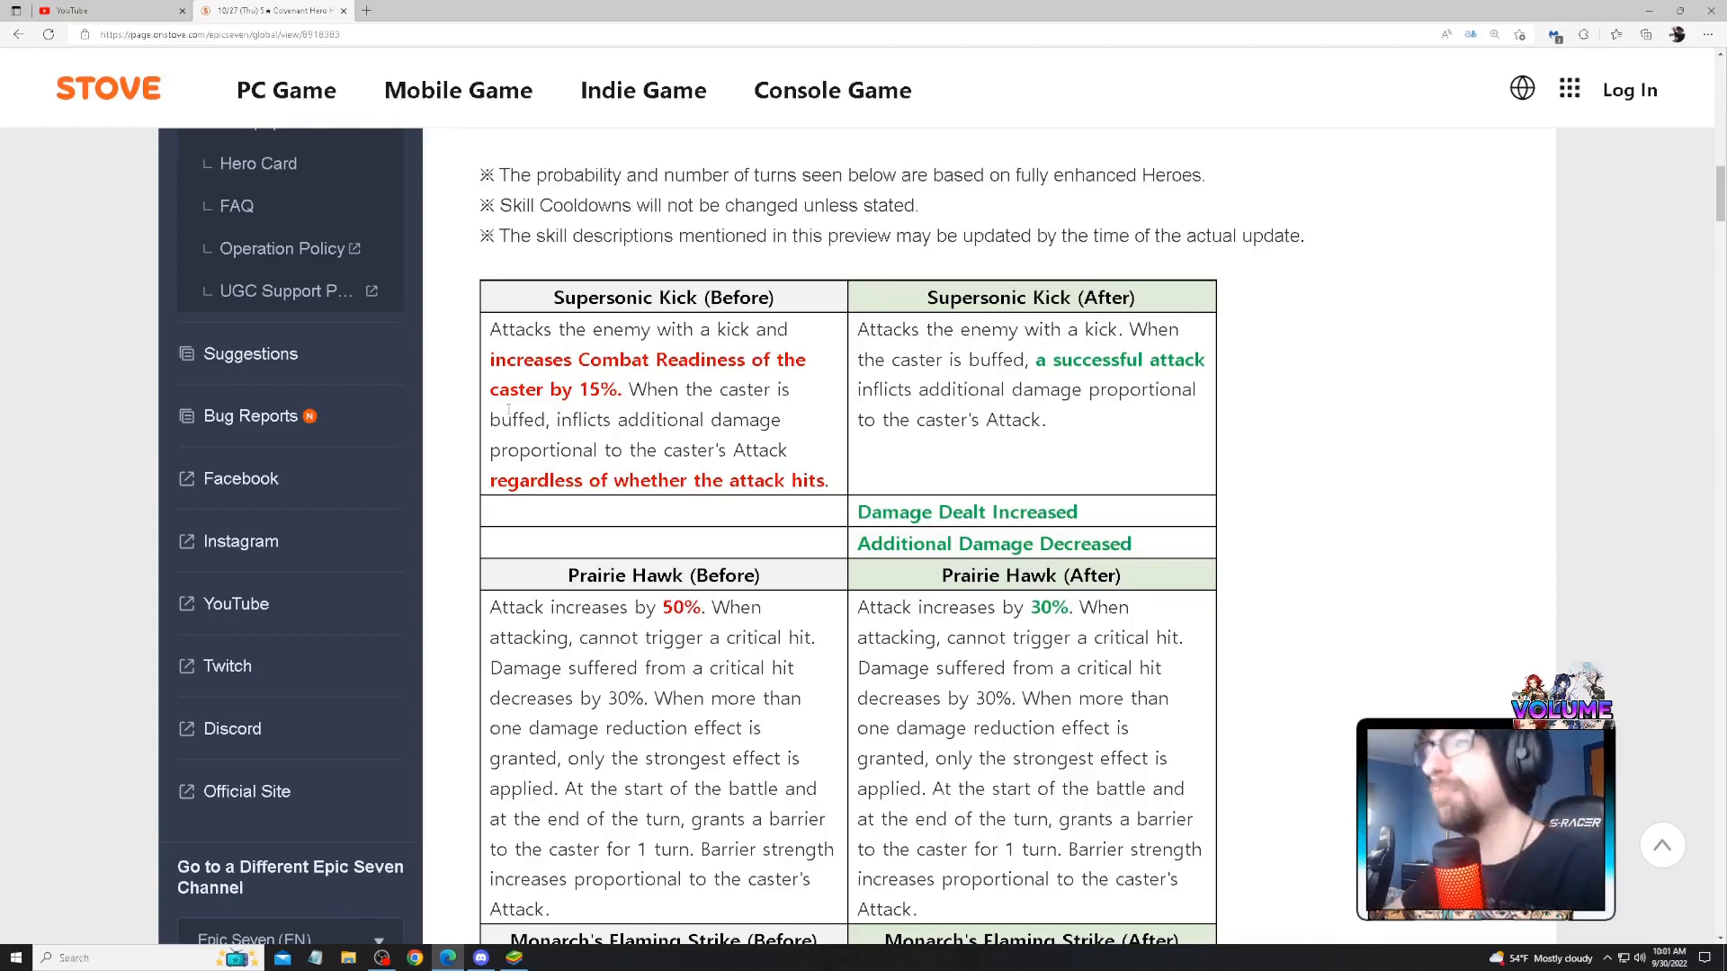
- Highlight and clear the Supersonic Kick (Before) opening, then reveal Monarch's Flaming Strike rows
{"action": "left_click_drag", "start_coordinate": [491, 329], "coordinate": [621, 389]}
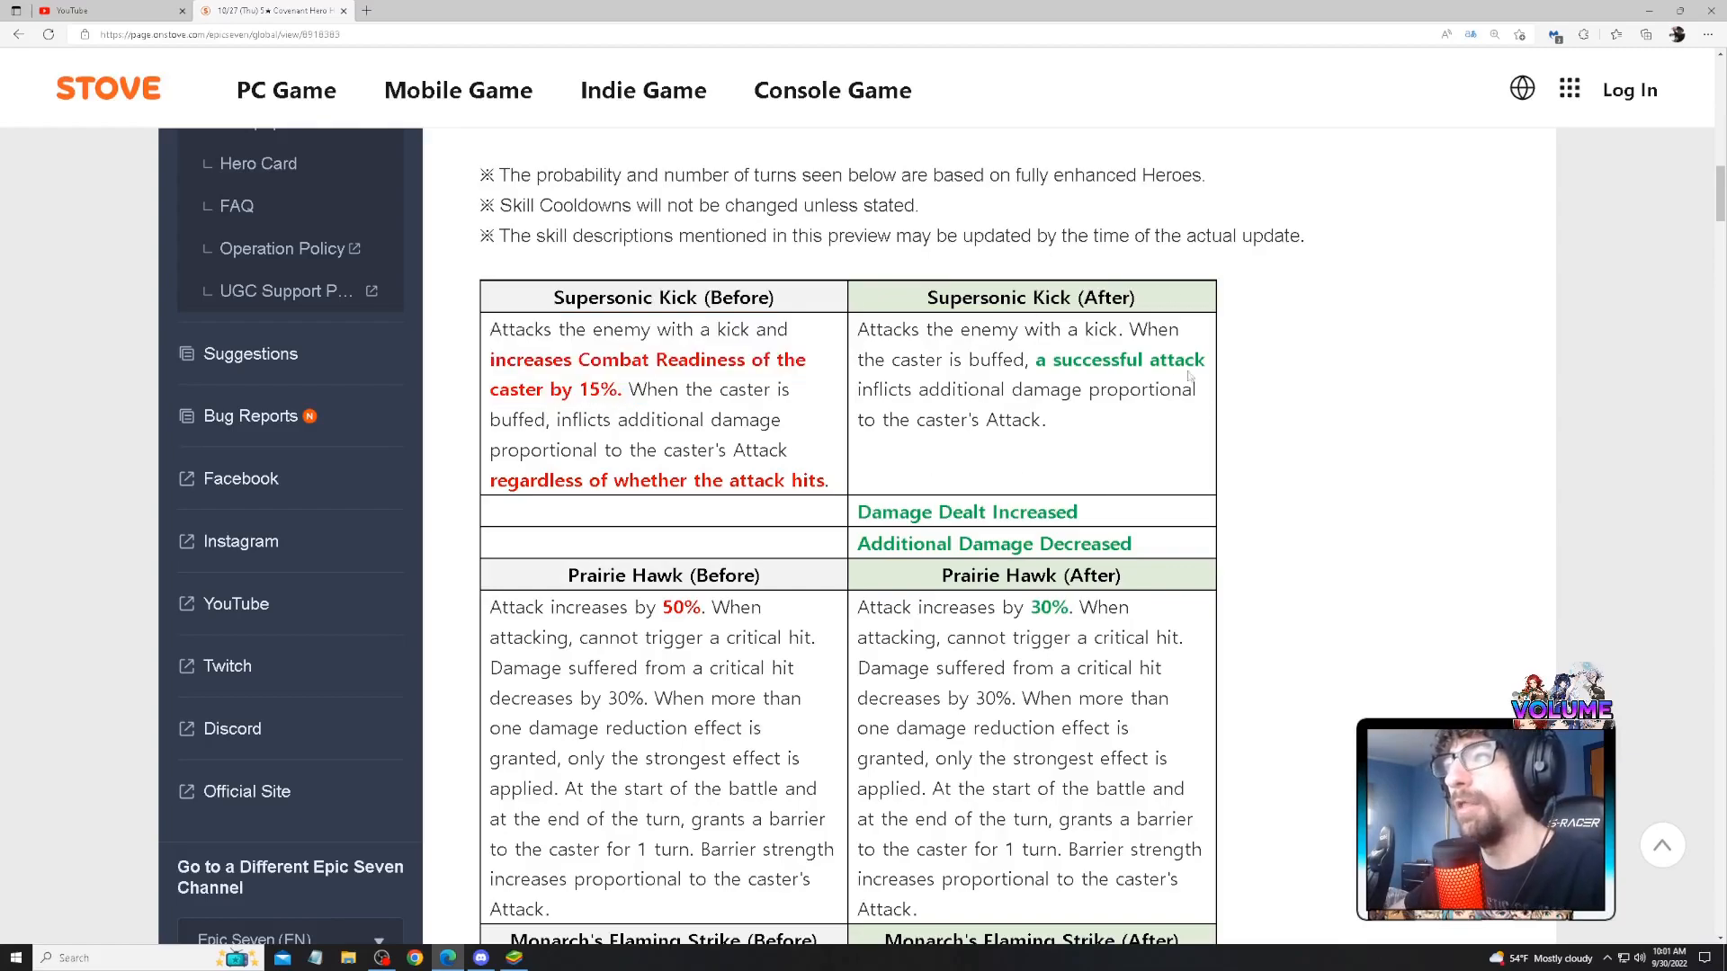
{"action": "scroll", "scroll_direction": "down", "scroll_amount": 3}
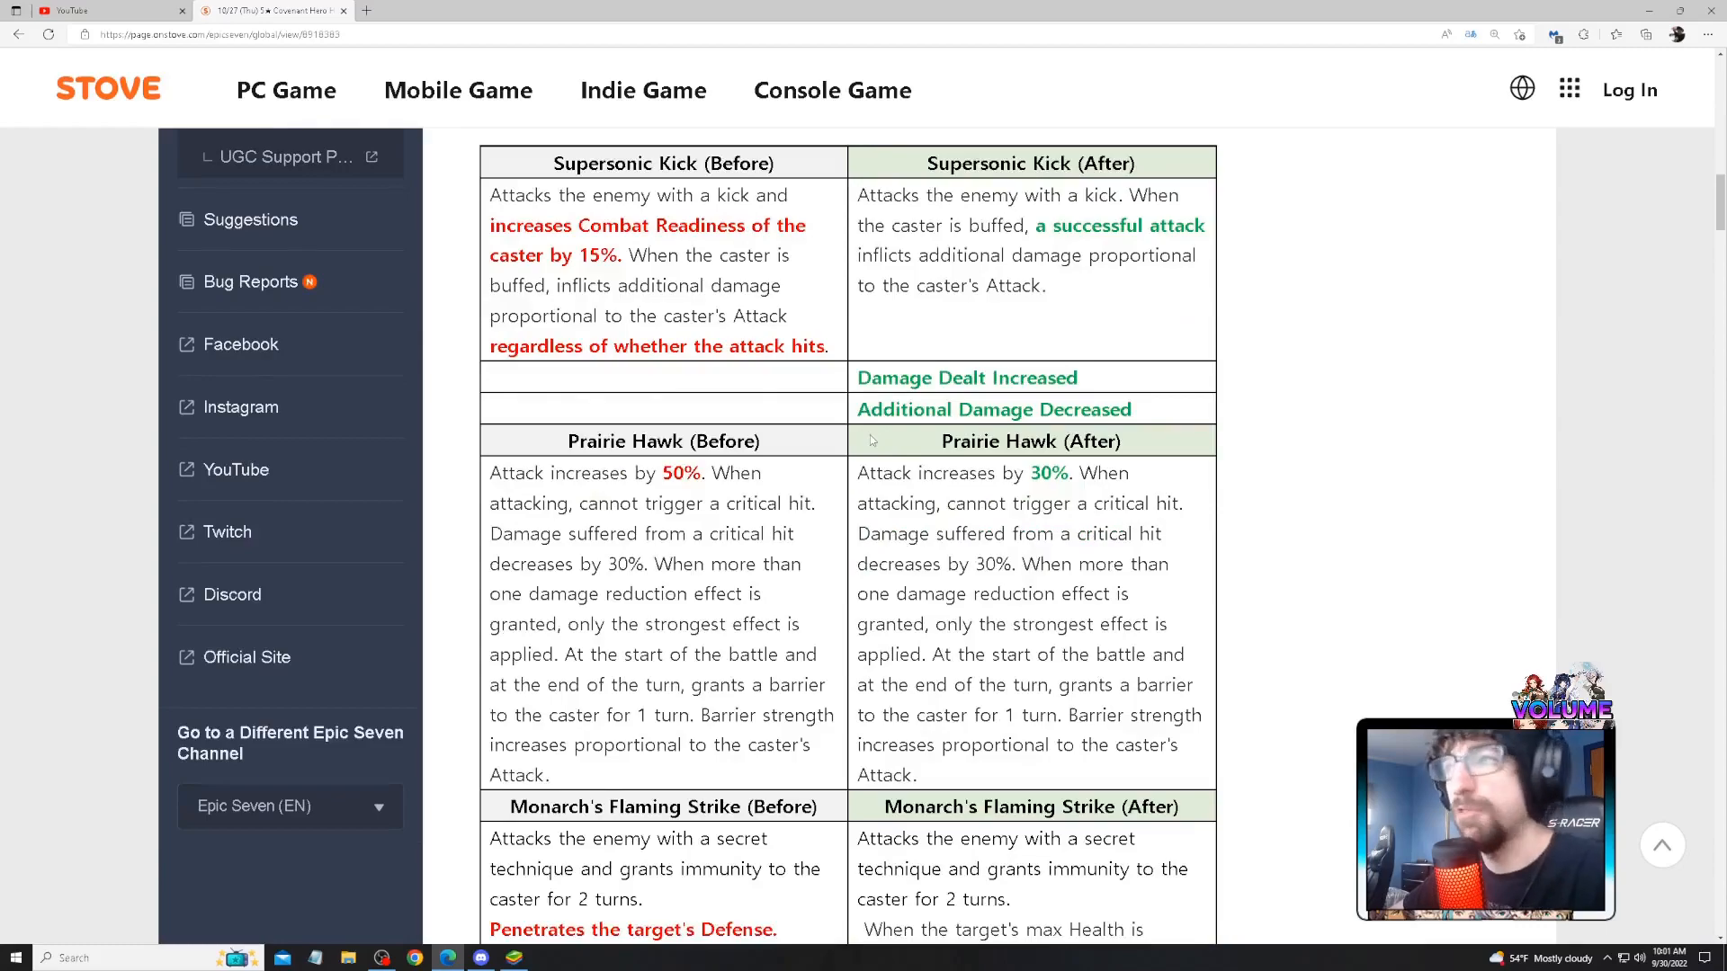
{"action": "scroll", "scroll_direction": "up", "scroll_amount": 3}
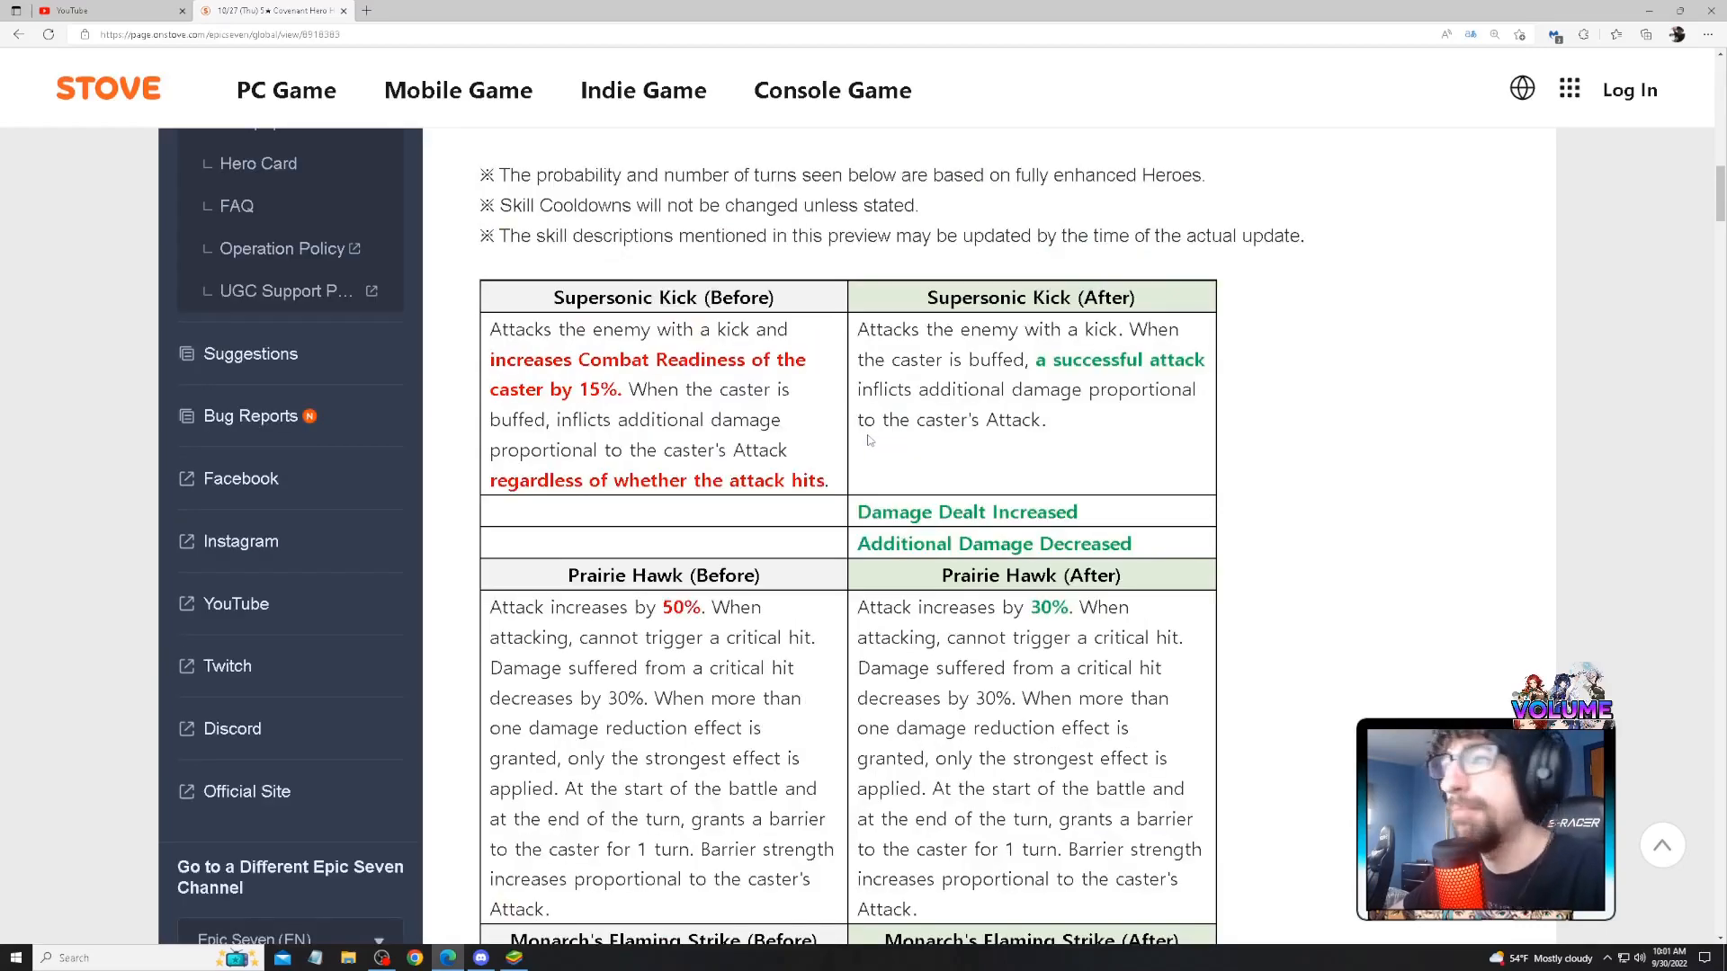
{"action": "left_click_drag", "start_coordinate": [490, 329], "coordinate": [628, 359]}
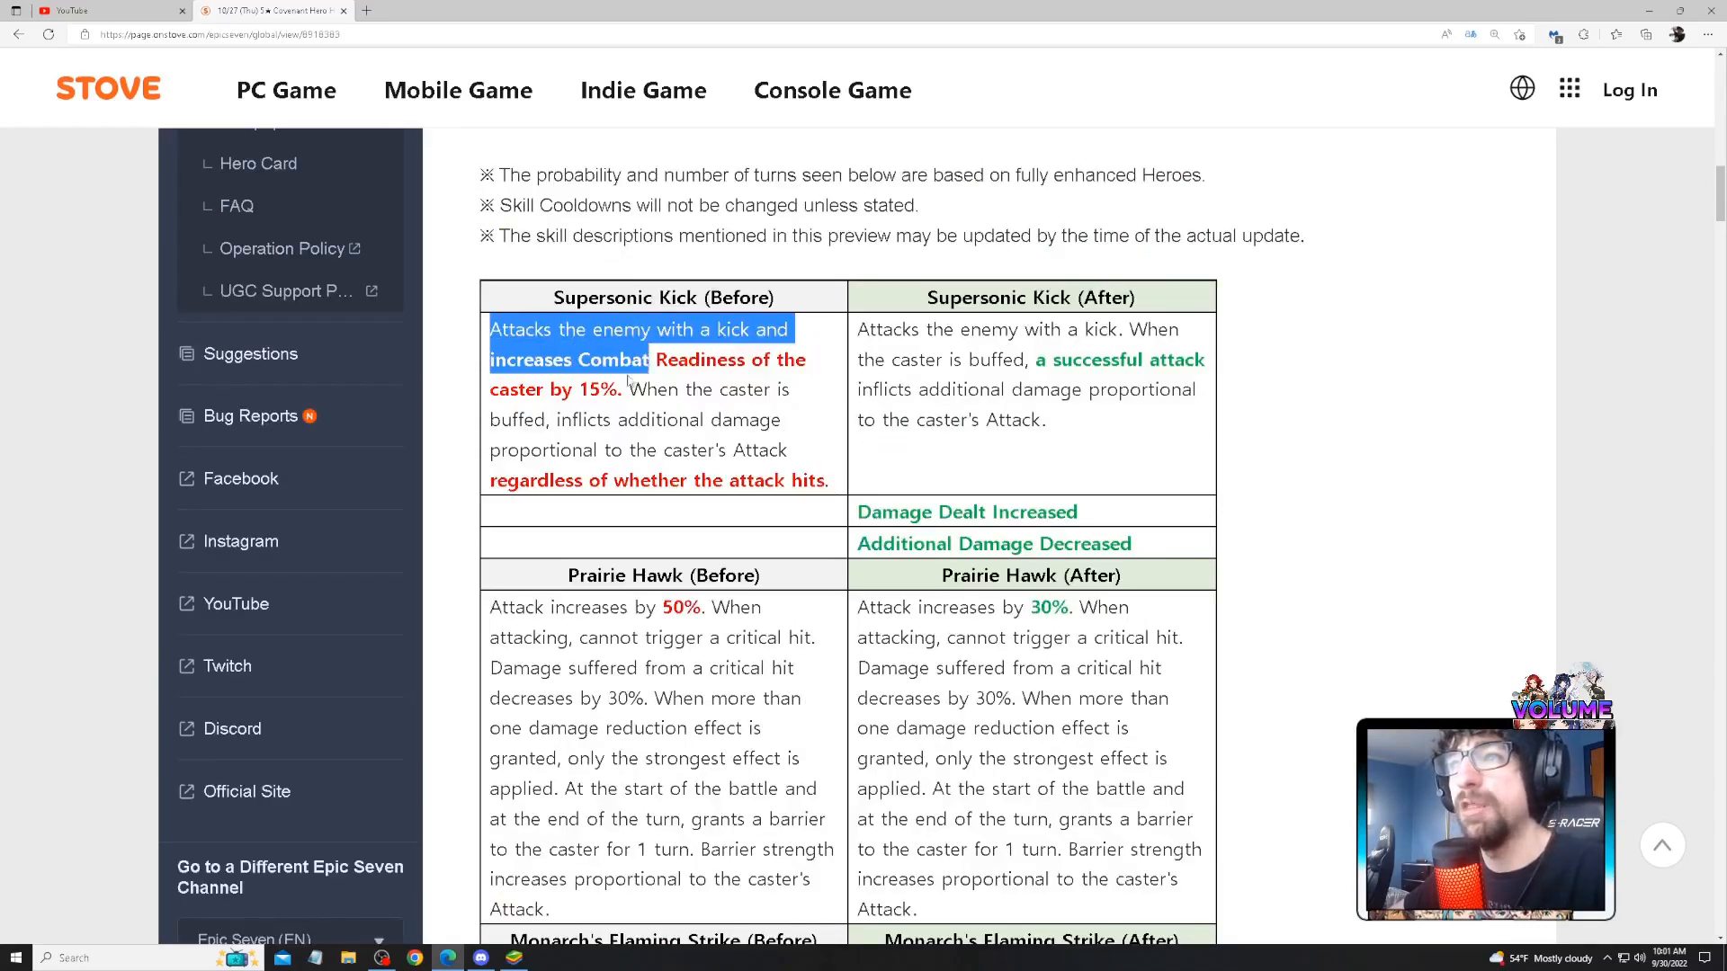
{"action": "left_click", "coordinate": [1067, 458]}
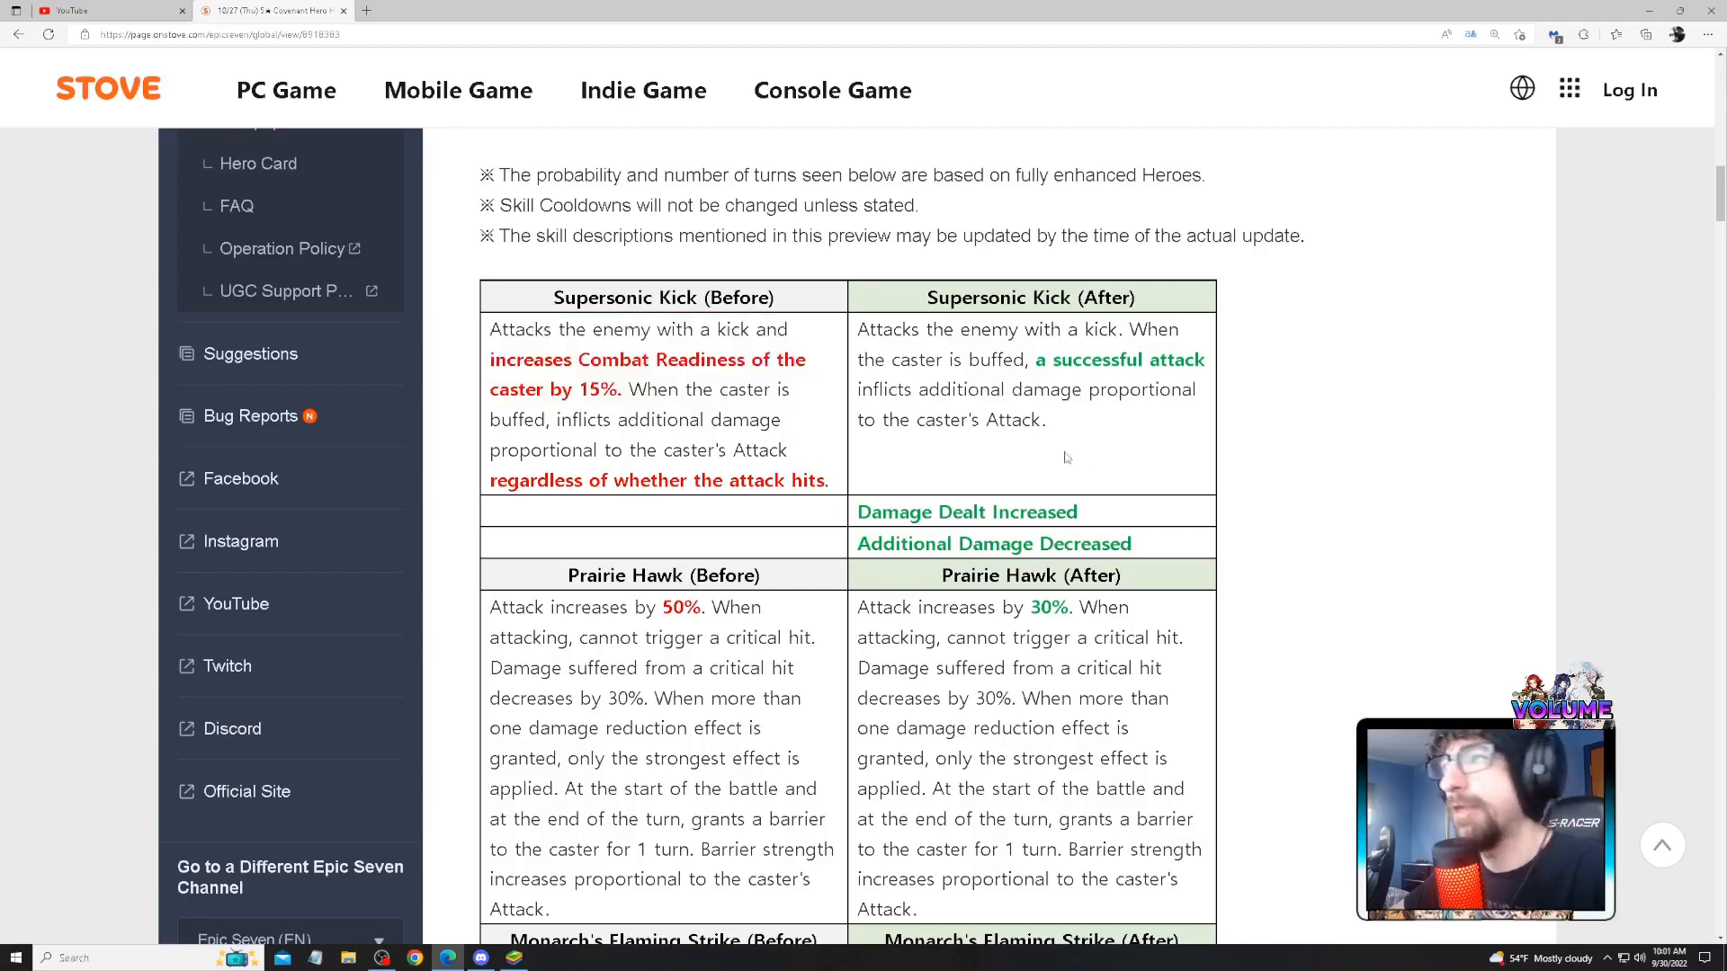
{"action": "scroll", "scroll_direction": "down", "scroll_amount": 3}
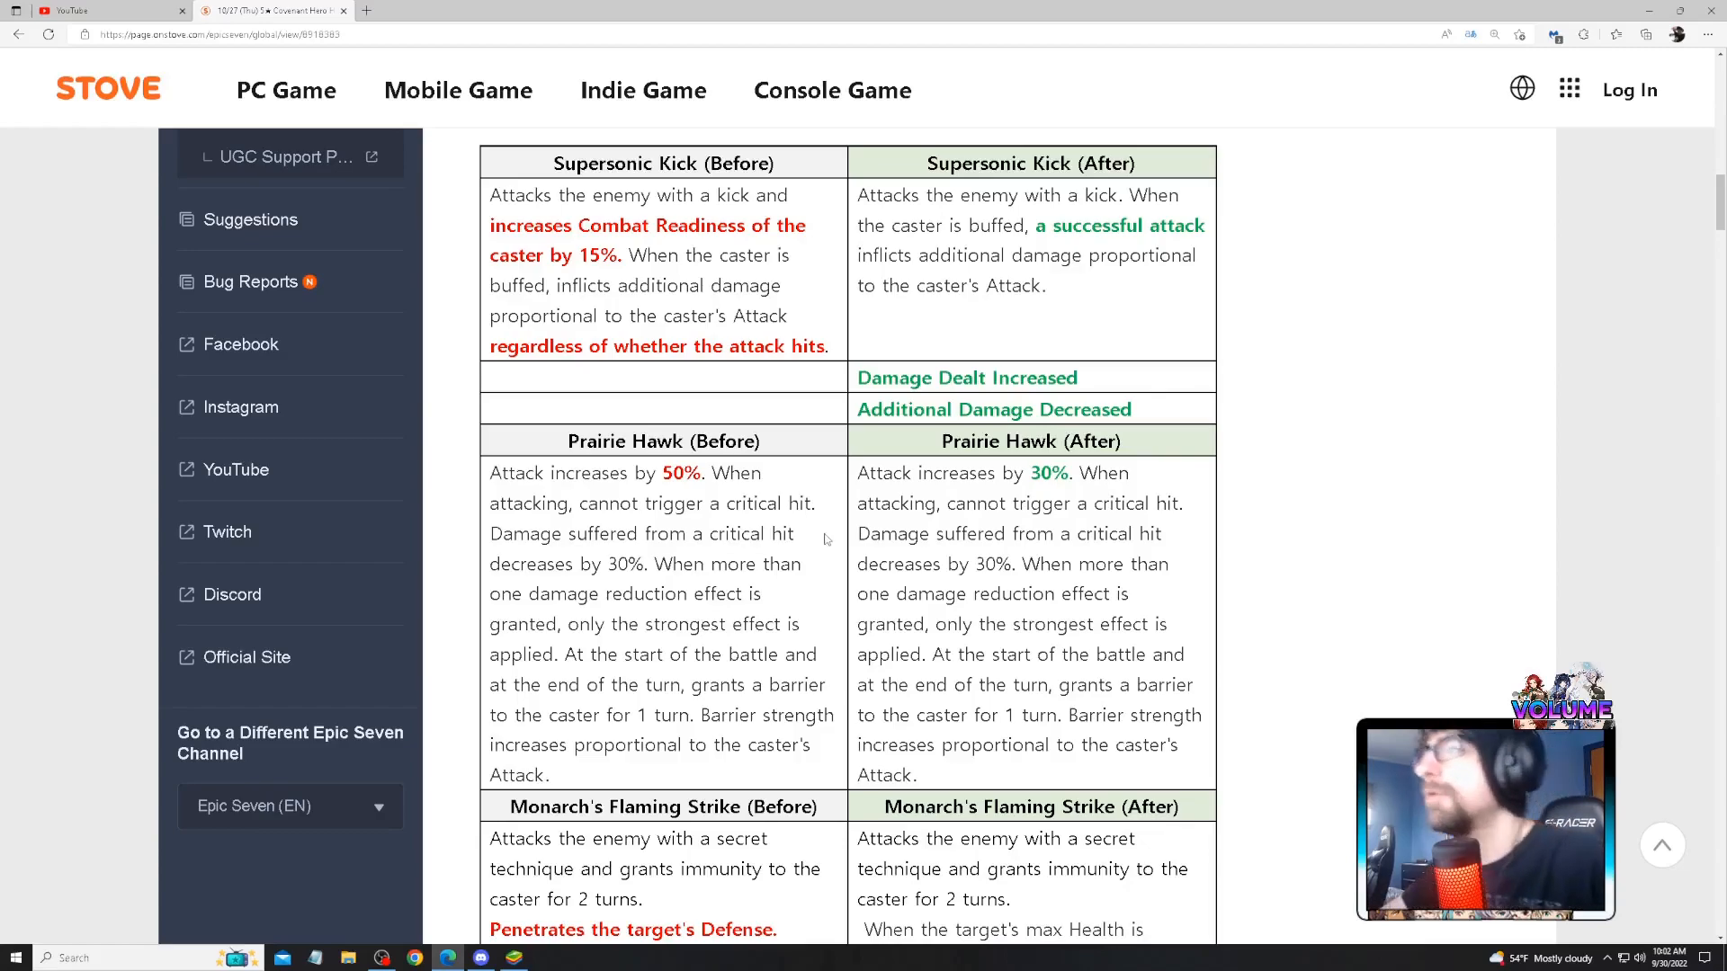
{"action": "scroll", "scroll_direction": "down", "scroll_amount": 3}
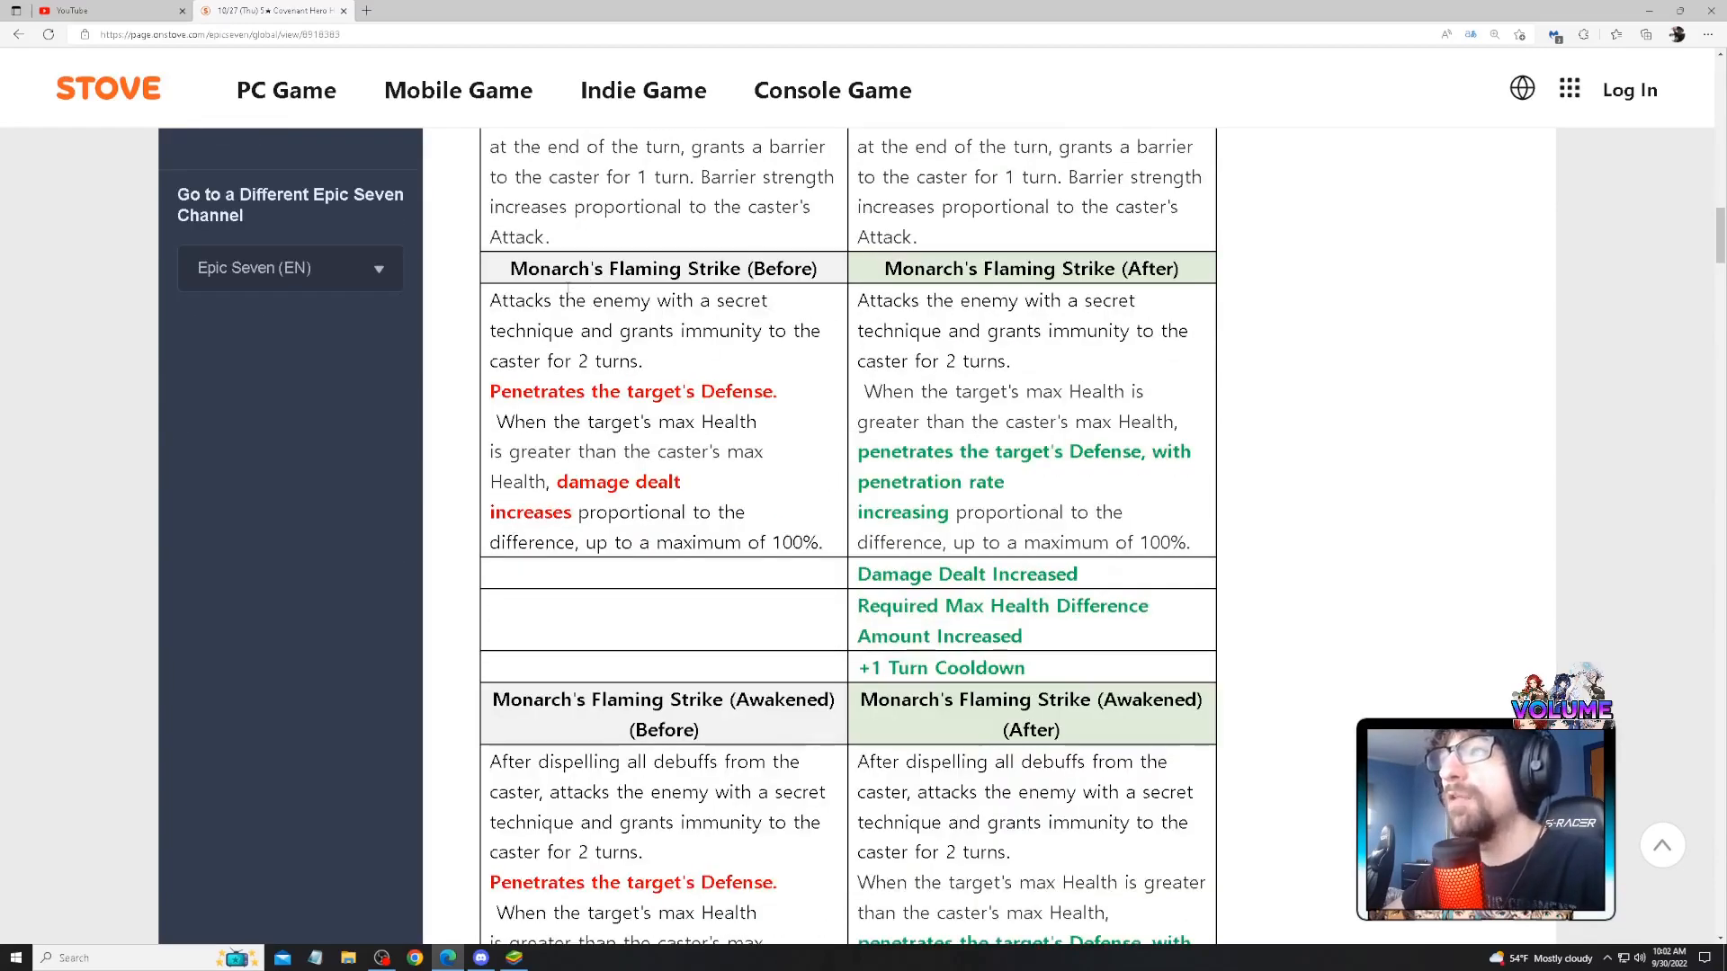
{"action": "scroll", "scroll_direction": "down", "scroll_amount": 3}
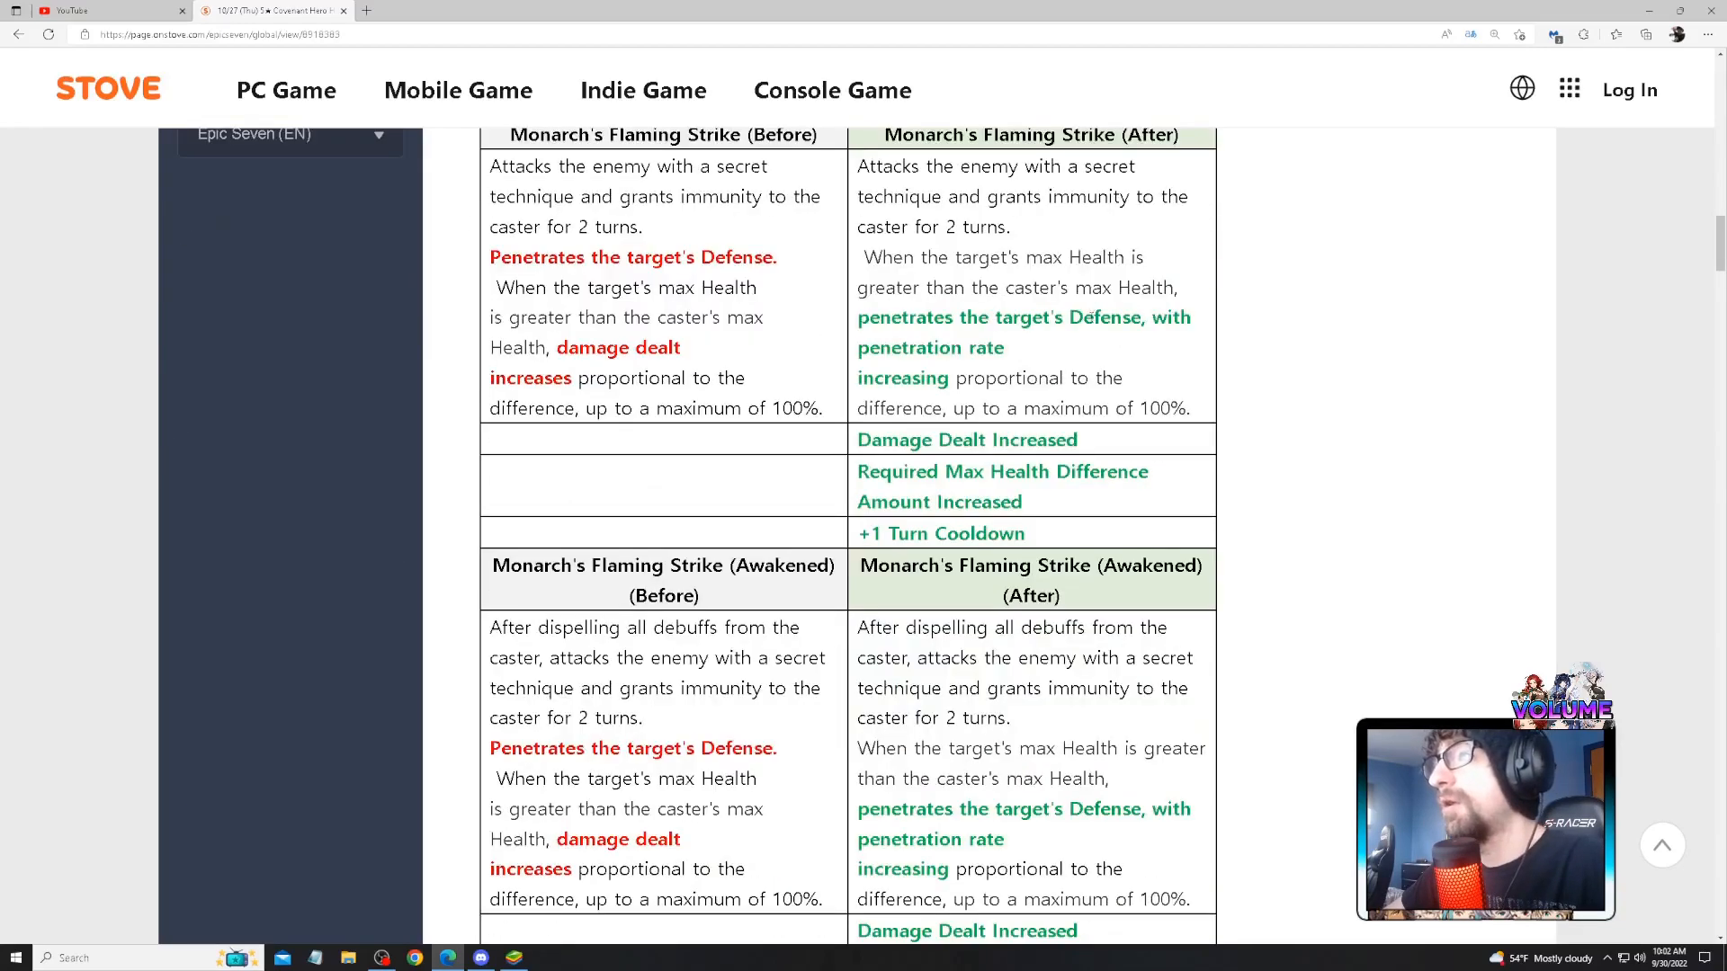
{"action": "scroll", "scroll_direction": "down", "scroll_amount": 3}
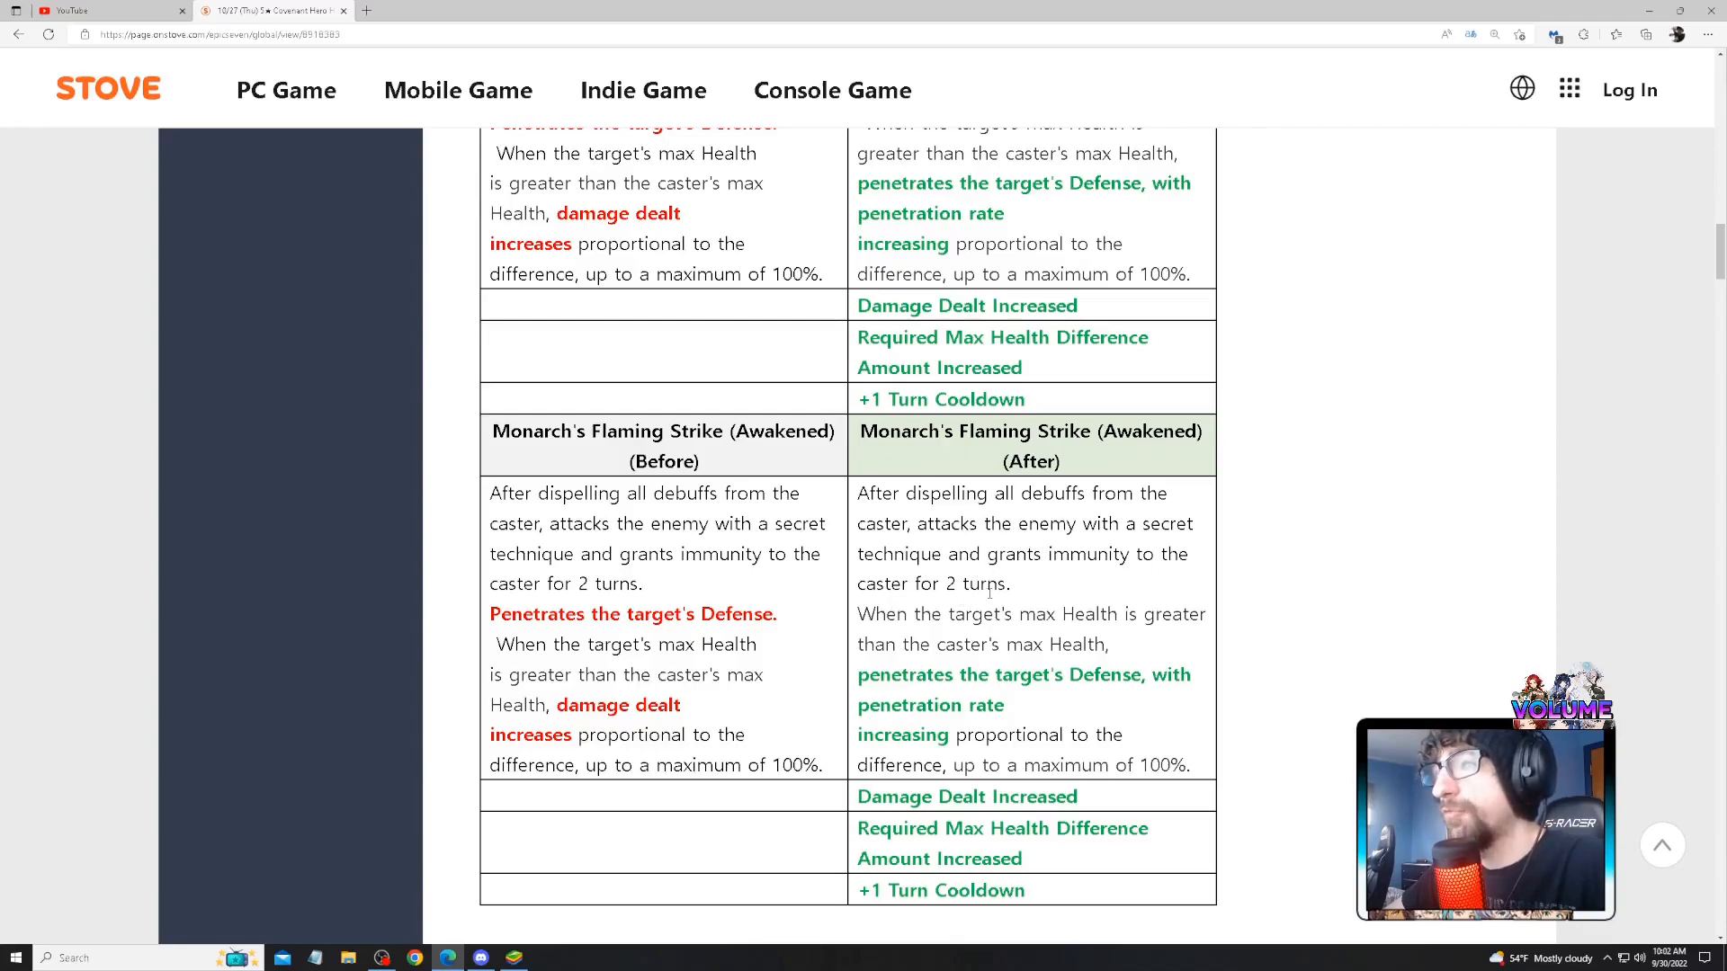
{"action": "mouse_move", "coordinate": [1178, 633]}
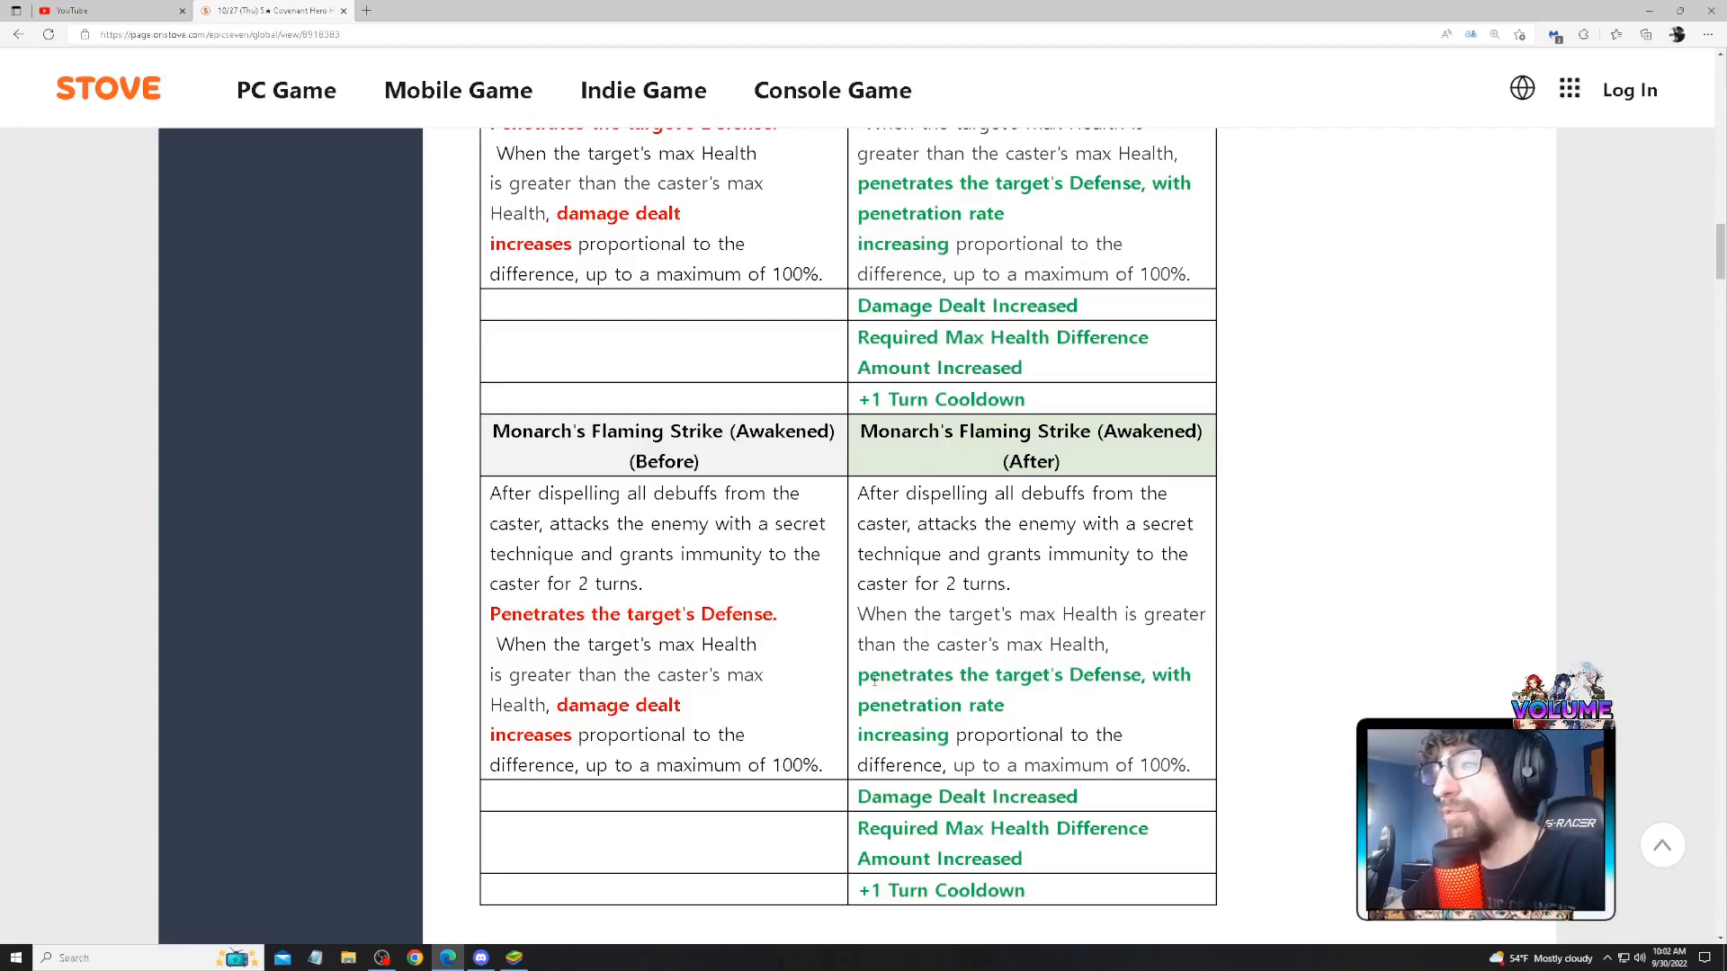
{"action": "left_click_drag", "start_coordinate": [858, 674], "coordinate": [1005, 705]}
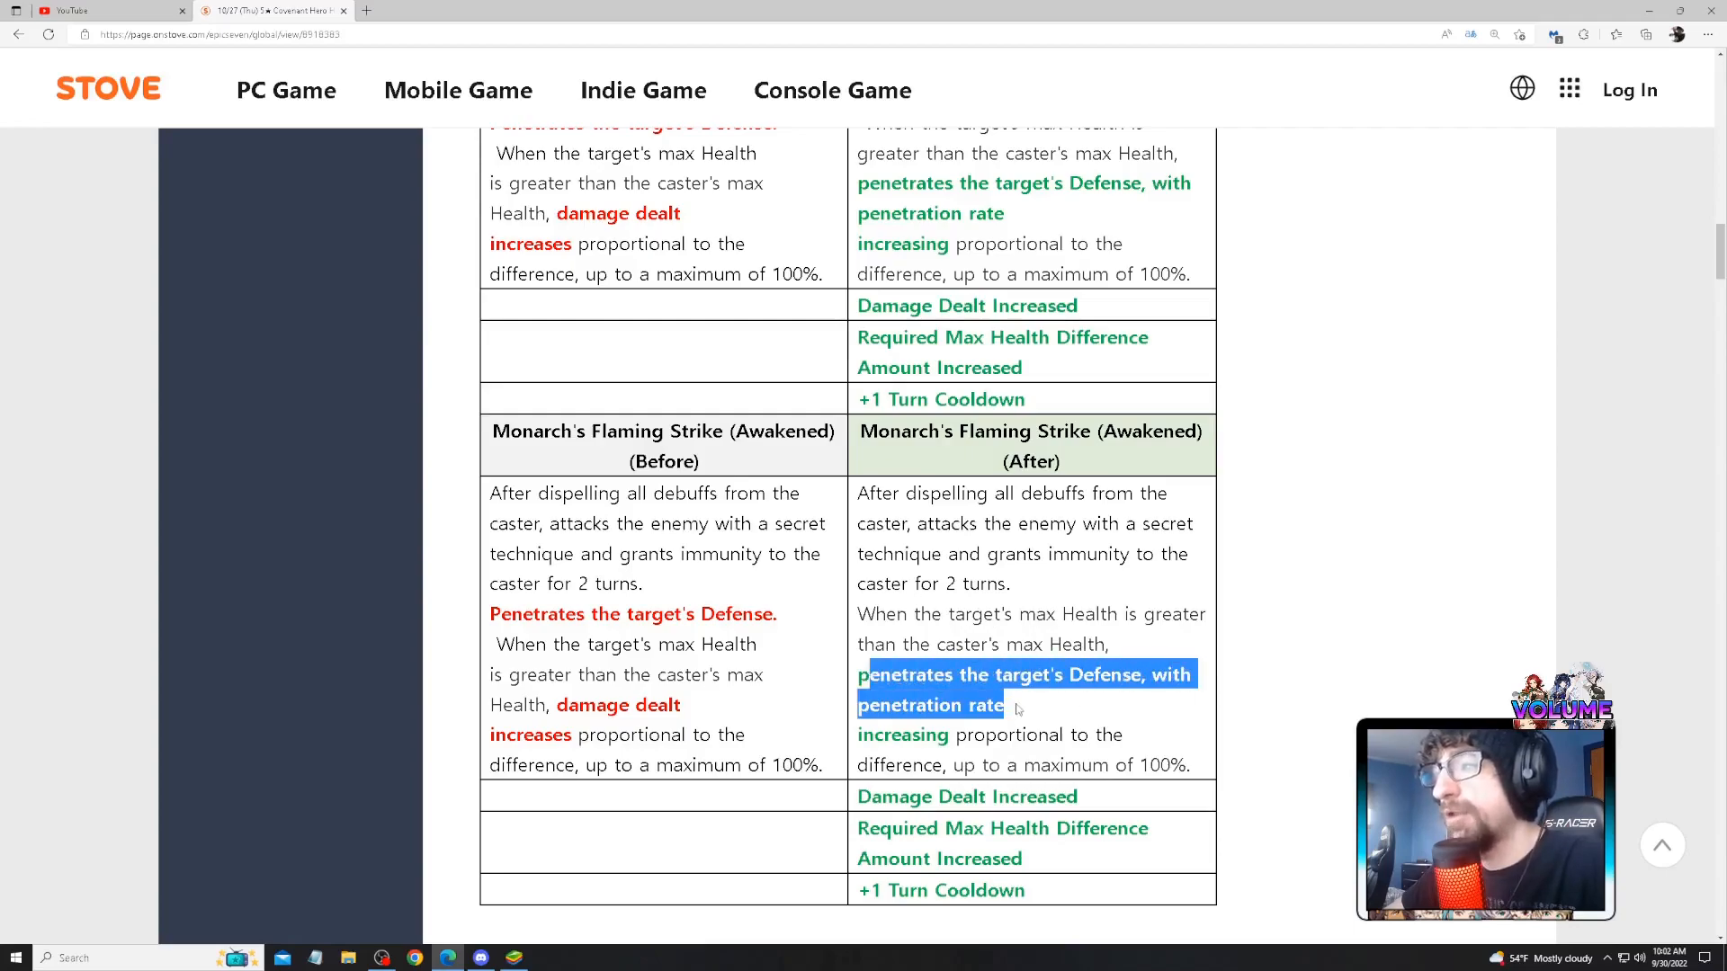
{"action": "left_click_drag", "start_coordinate": [1016, 709], "coordinate": [926, 765]}
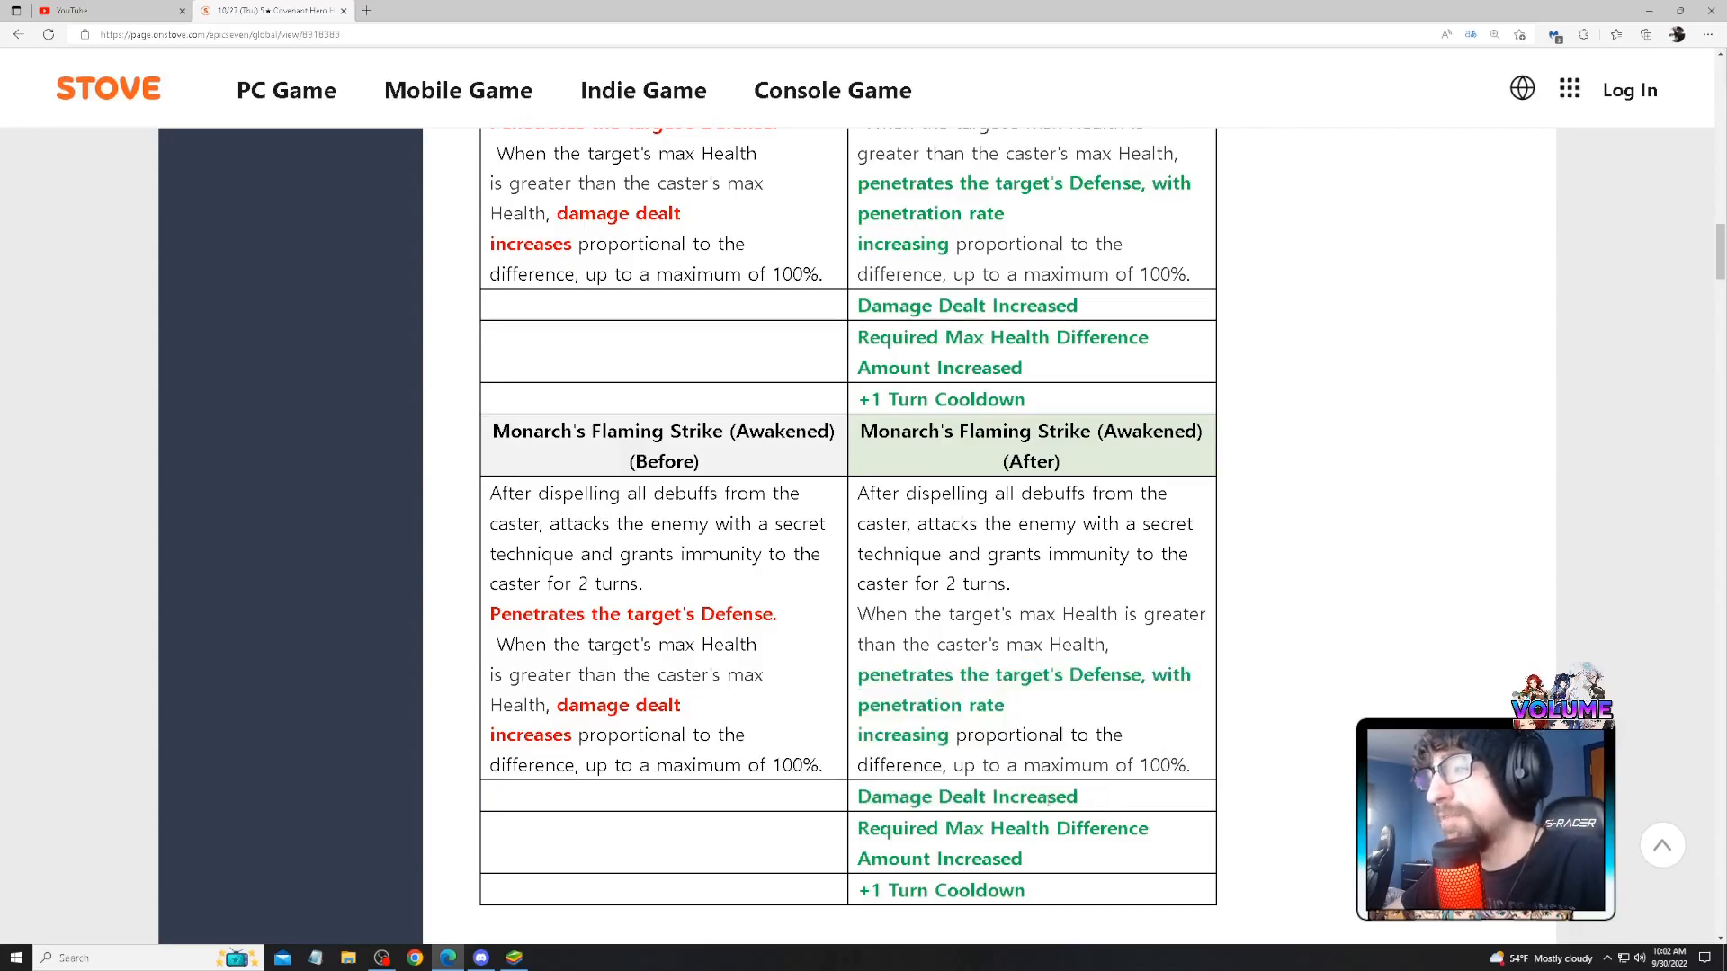
{"action": "left_click_drag", "start_coordinate": [858, 829], "coordinate": [1115, 829]}
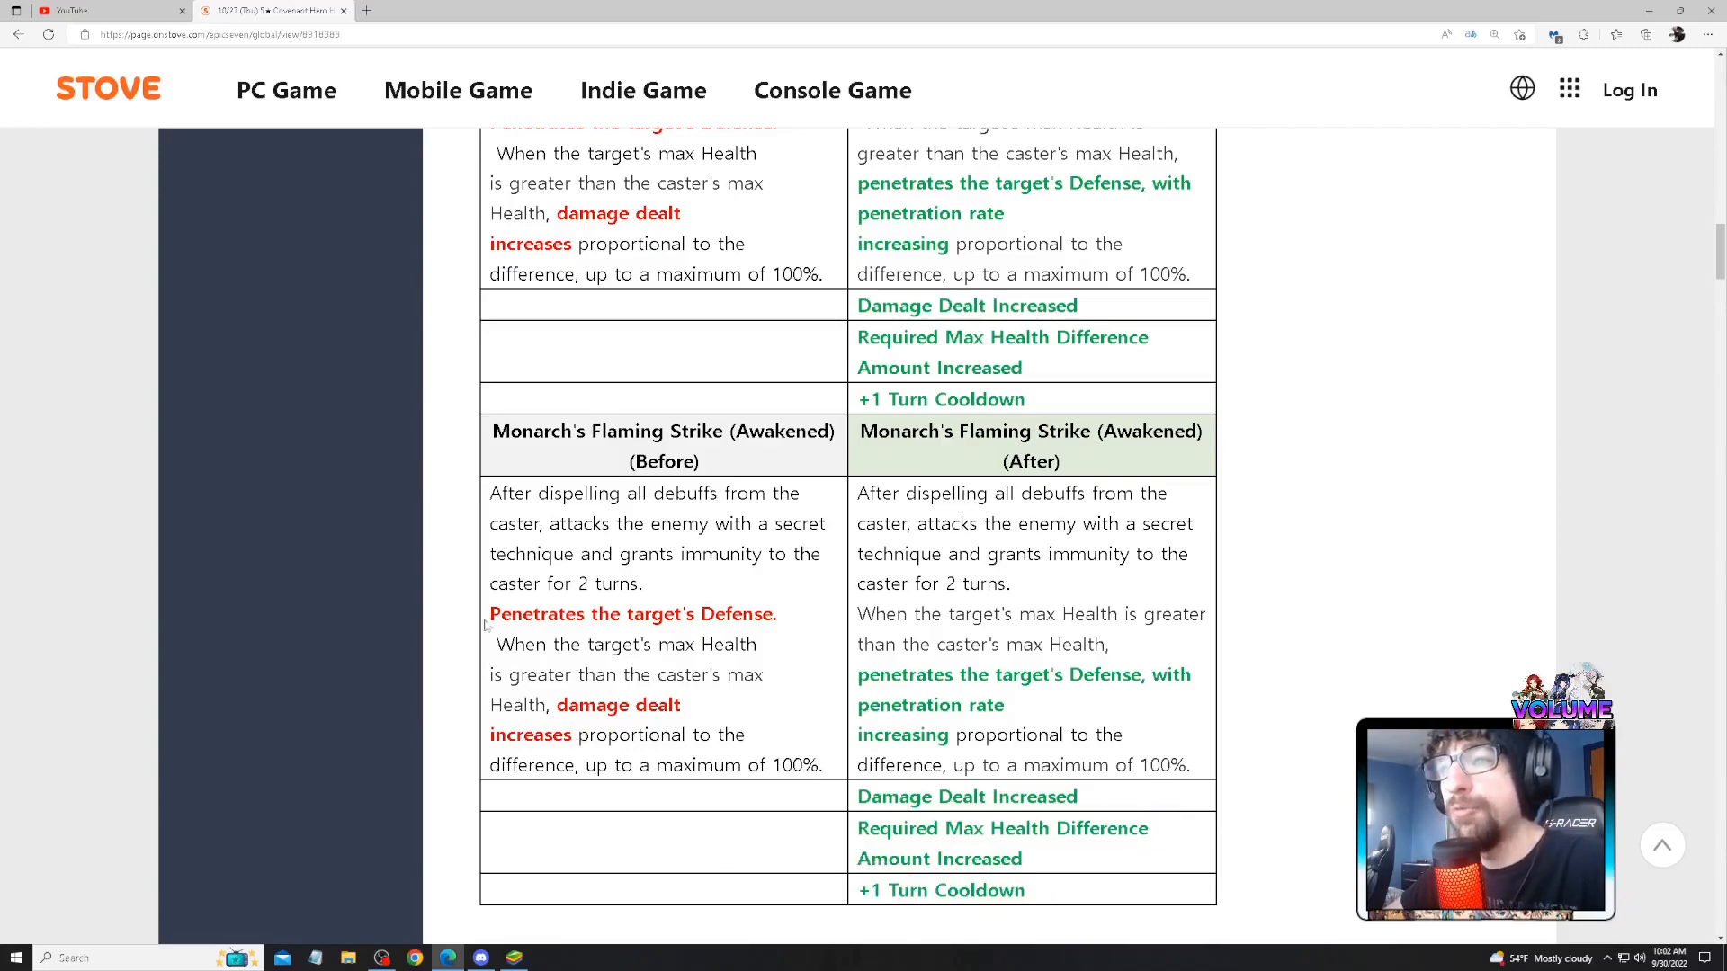
{"action": "double_click", "coordinate": [622, 614]}
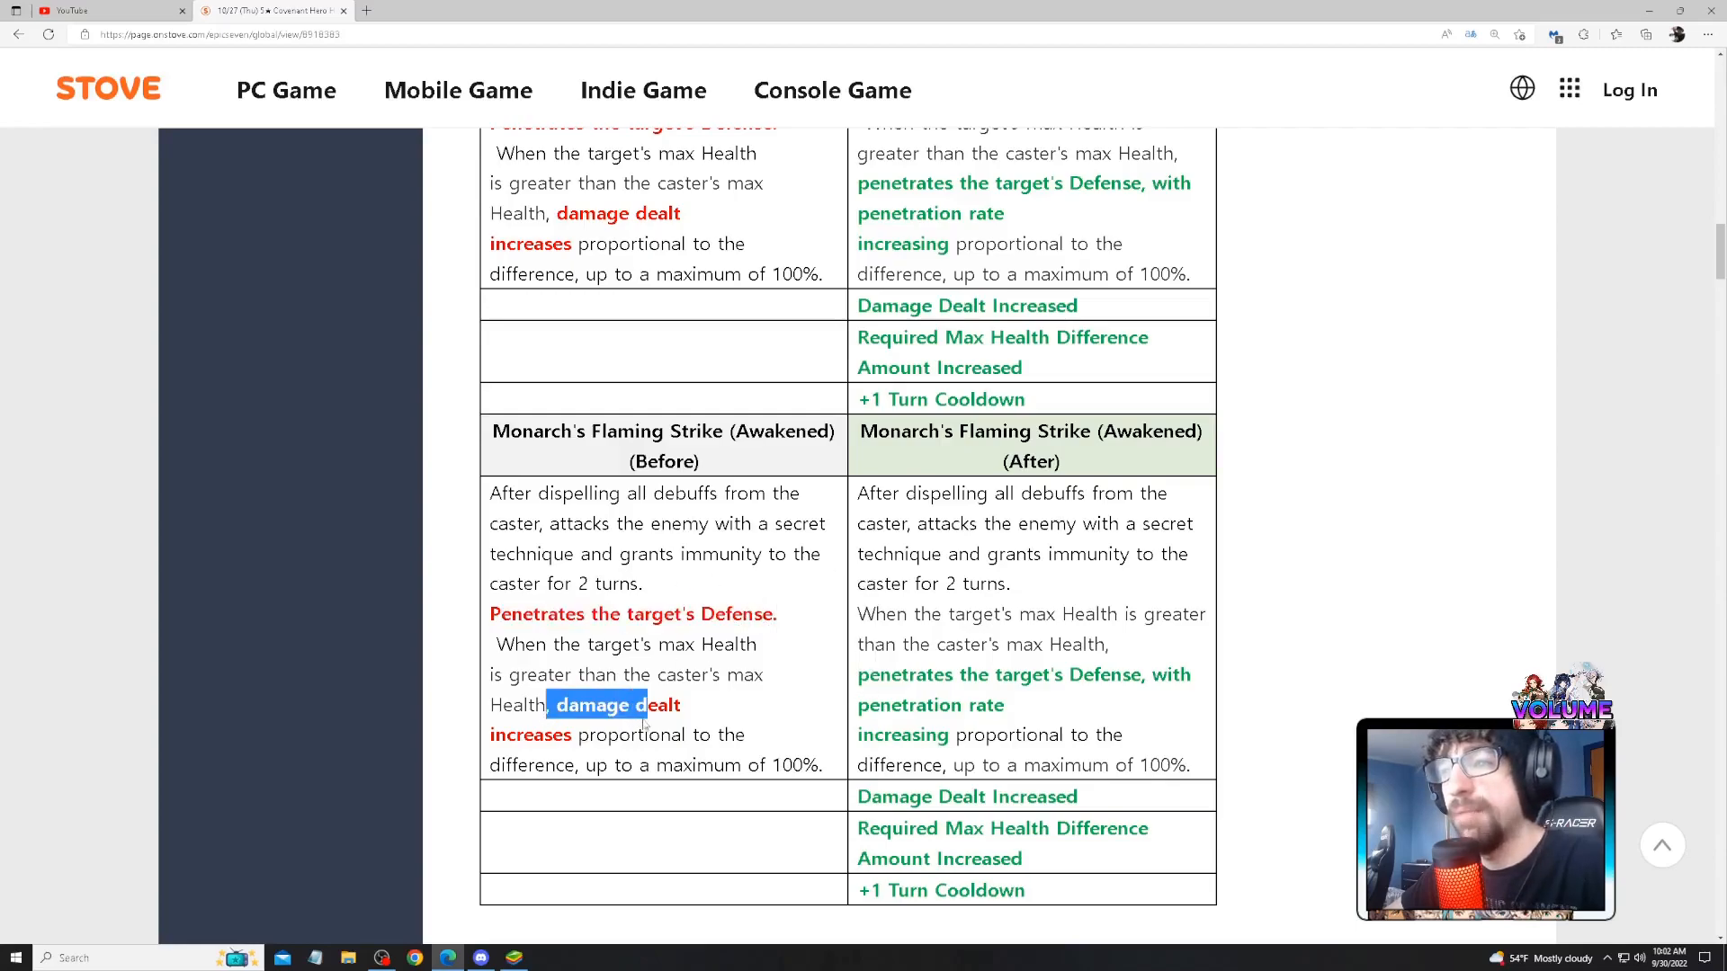
{"action": "left_click_drag", "start_coordinate": [547, 705], "coordinate": [573, 734]}
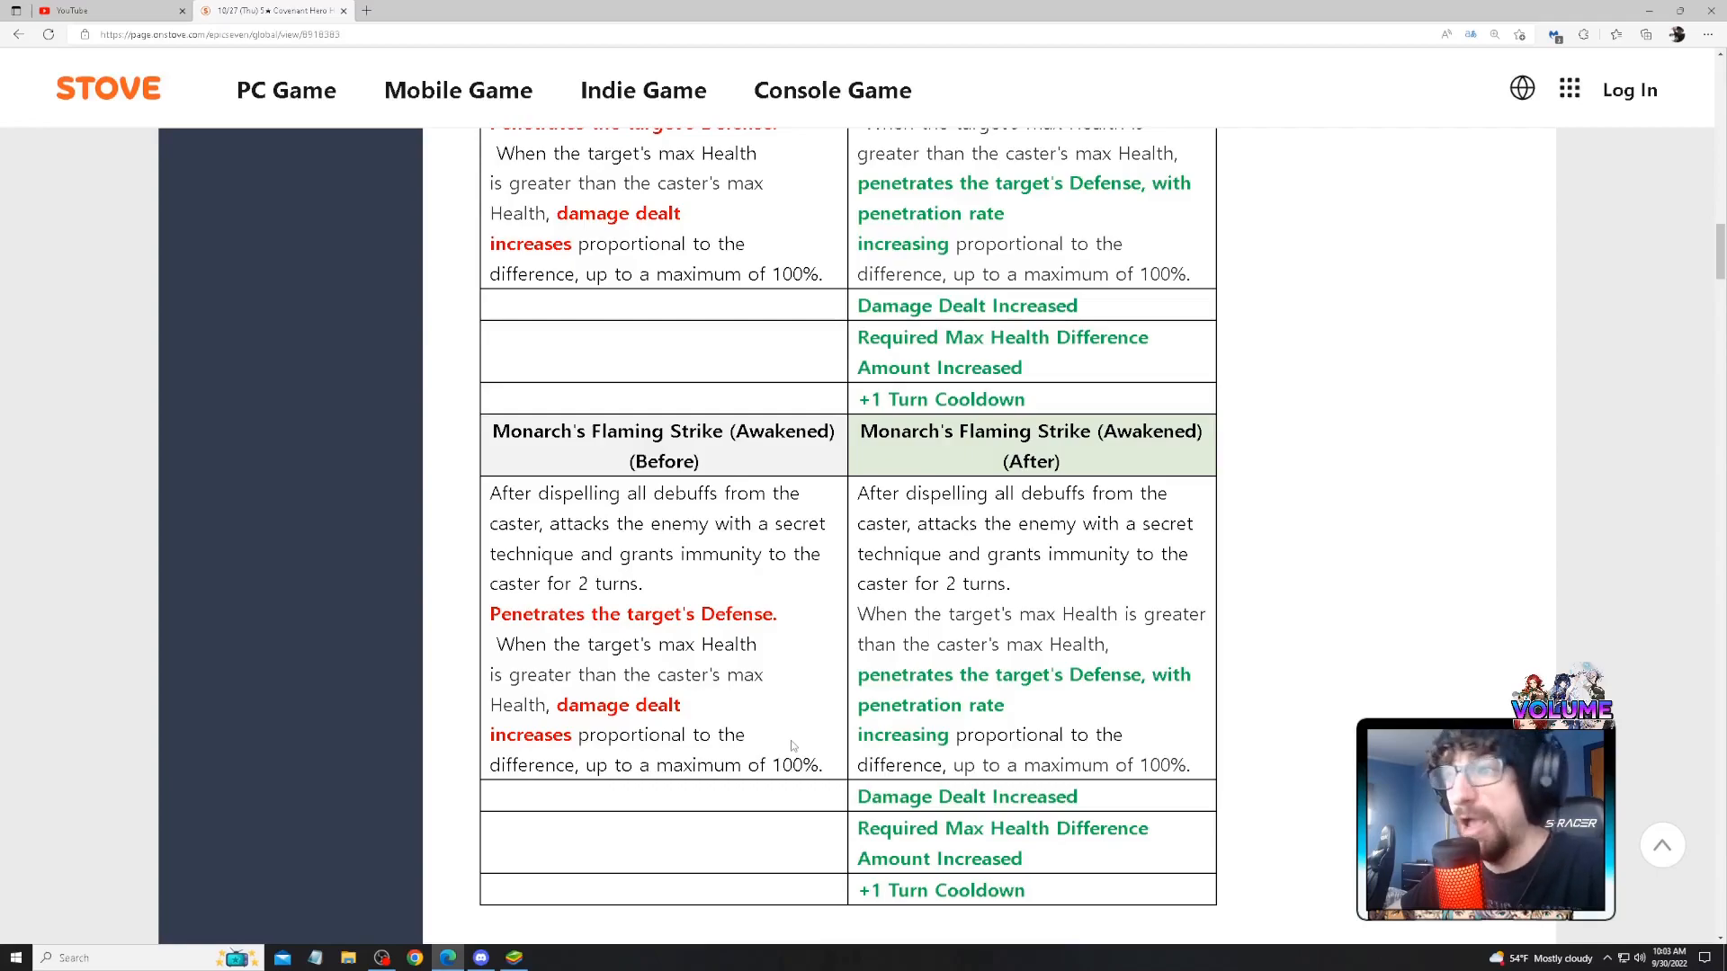
- Highlight and clear the Awakened After penetration condition, then select across the table text
{"action": "left_click_drag", "start_coordinate": [862, 614], "coordinate": [947, 735]}
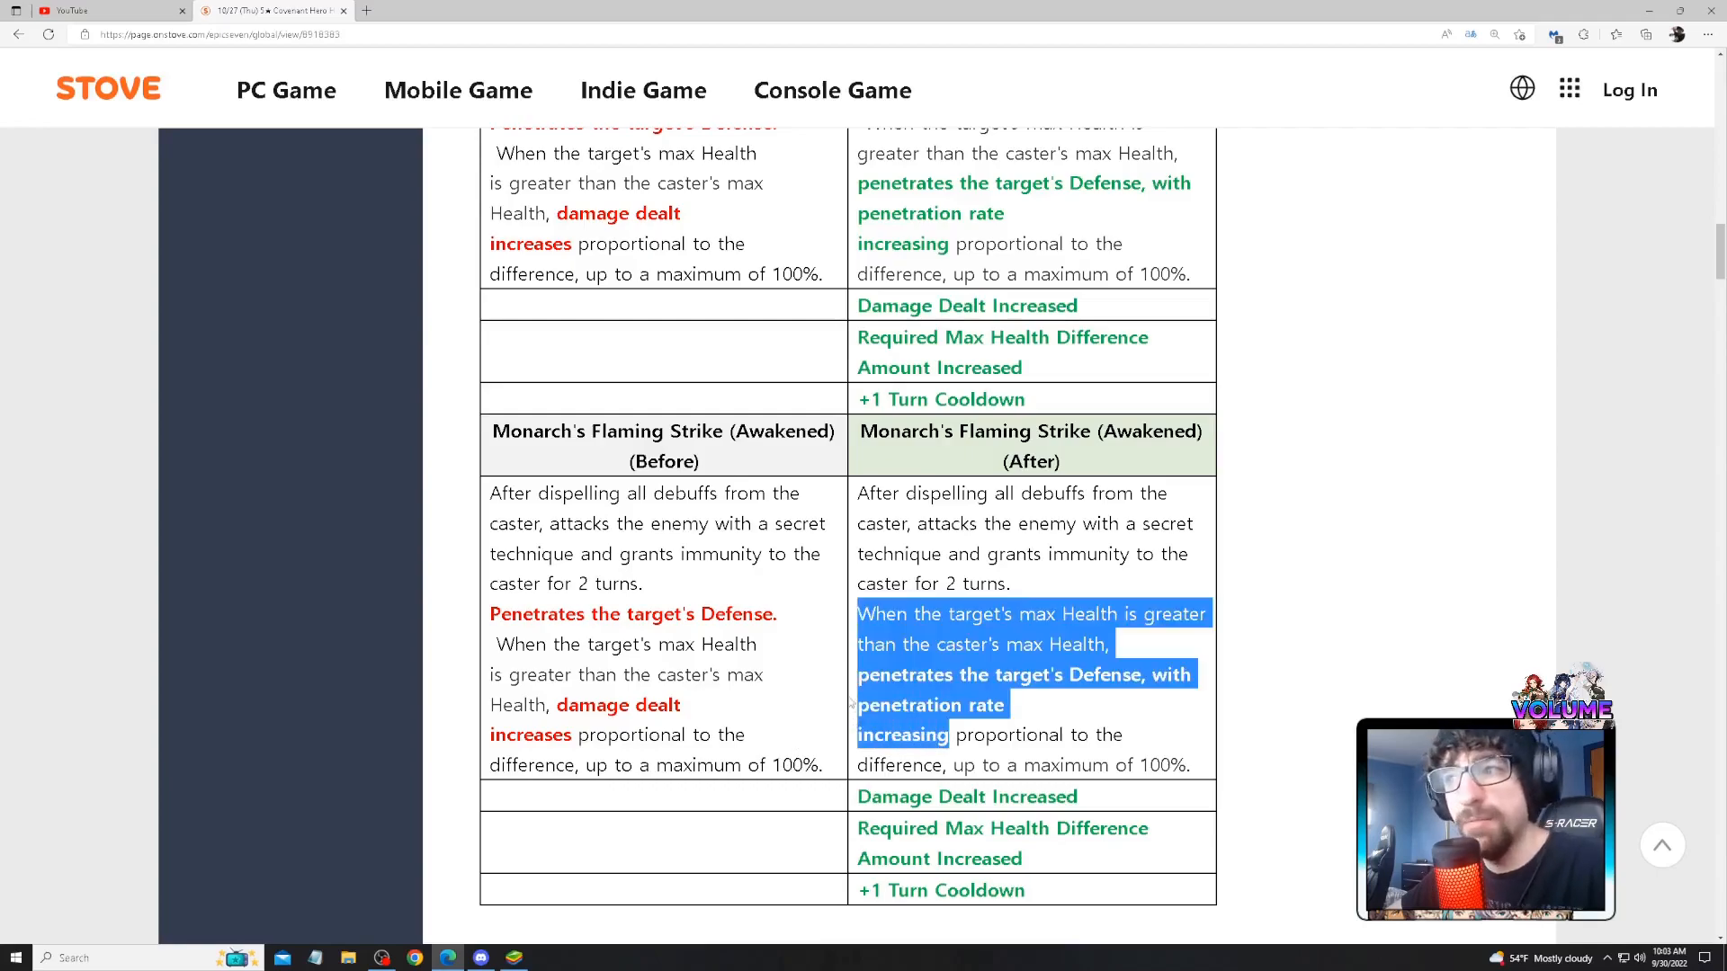
{"action": "left_click", "coordinate": [1067, 734]}
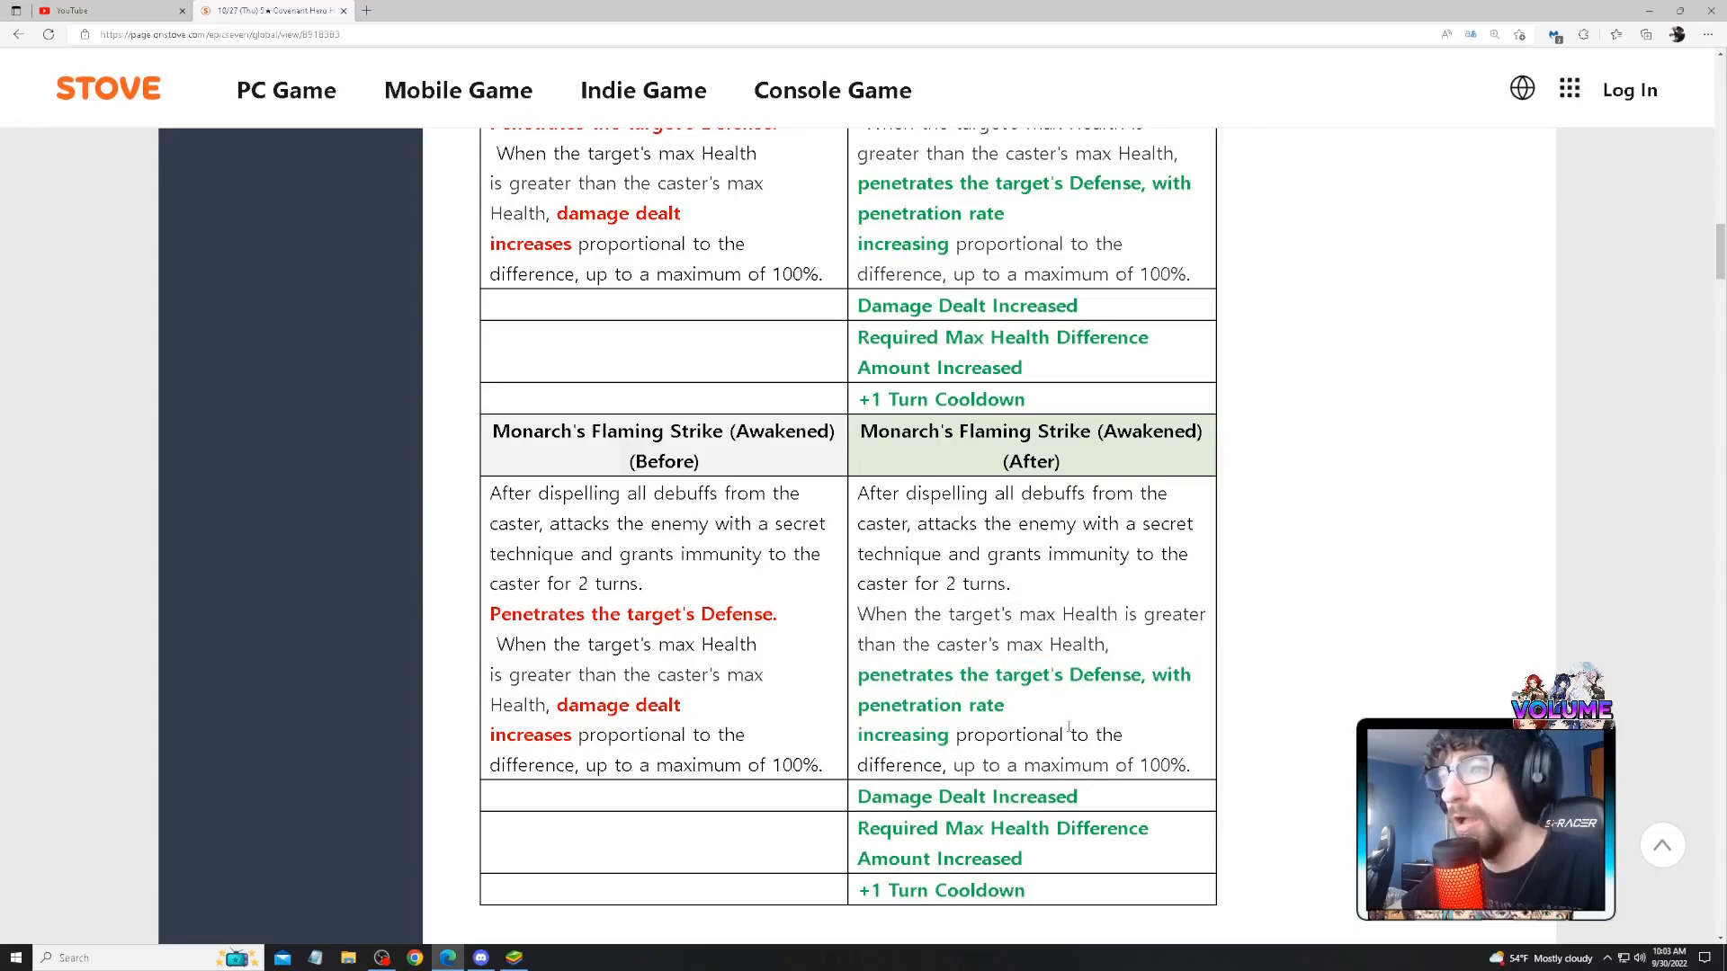
{"action": "double_click", "coordinate": [887, 676]}
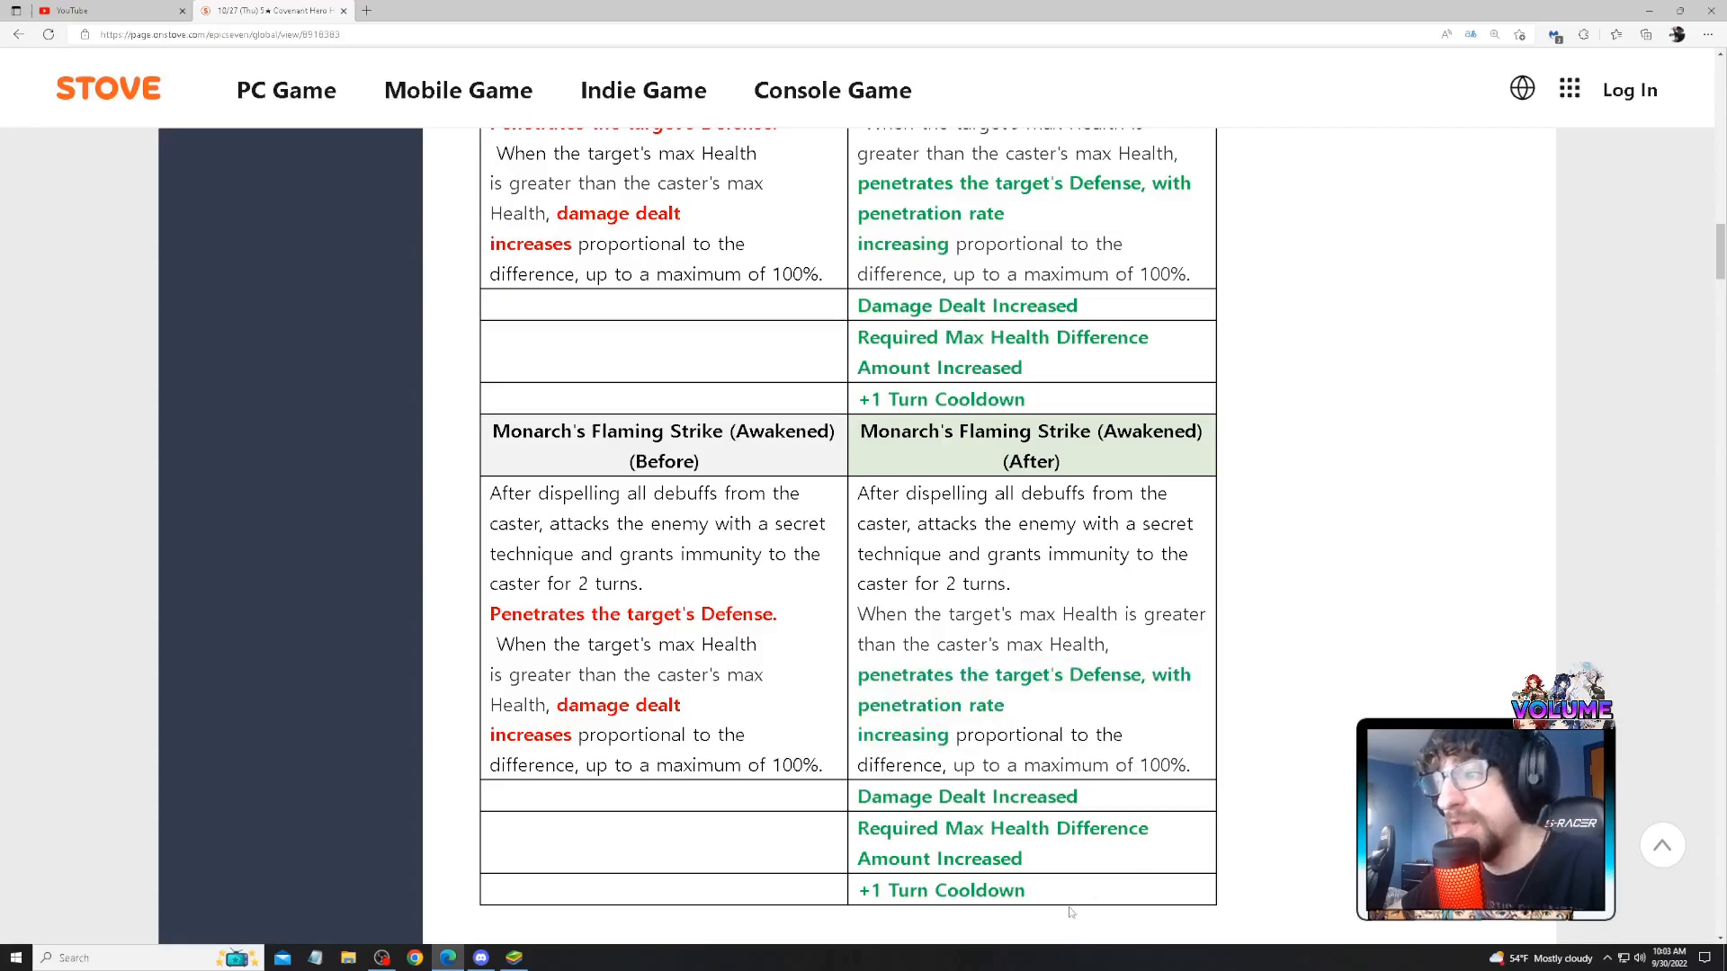
{"action": "left_click_drag", "start_coordinate": [529, 492], "coordinate": [1021, 890]}
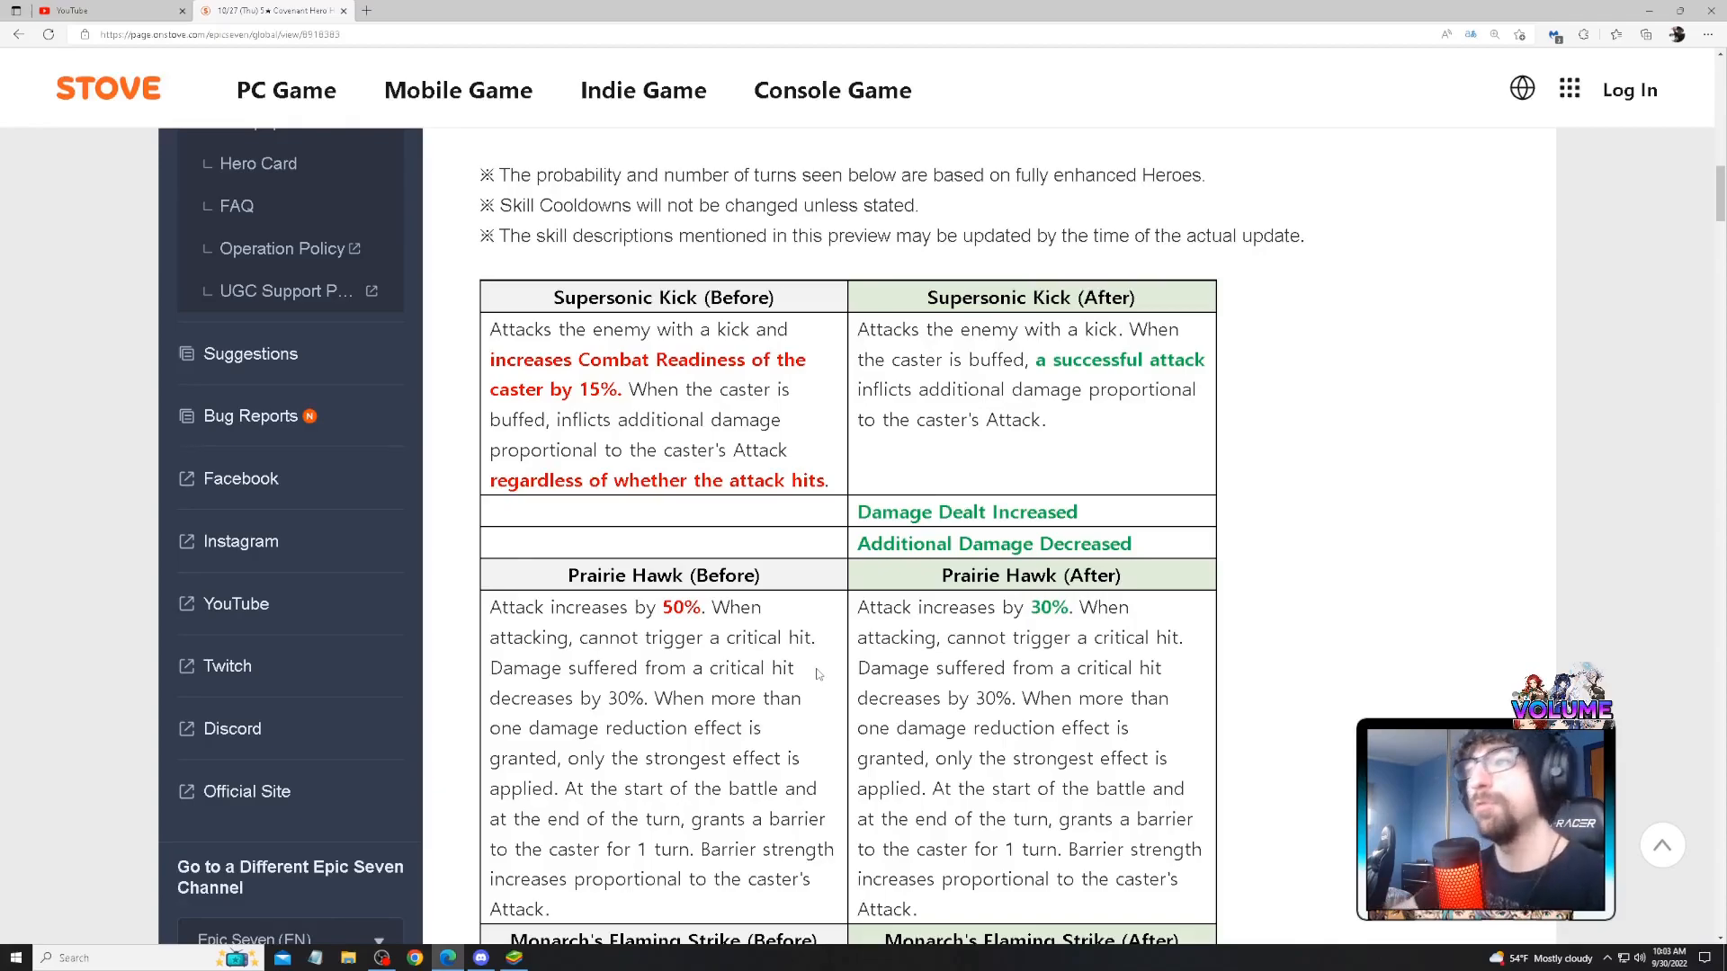
- Highlight Prairie Hawk's new 30% attack increase and the removed Combat Readiness increase
{"action": "scroll", "scroll_direction": "down", "scroll_amount": 3}
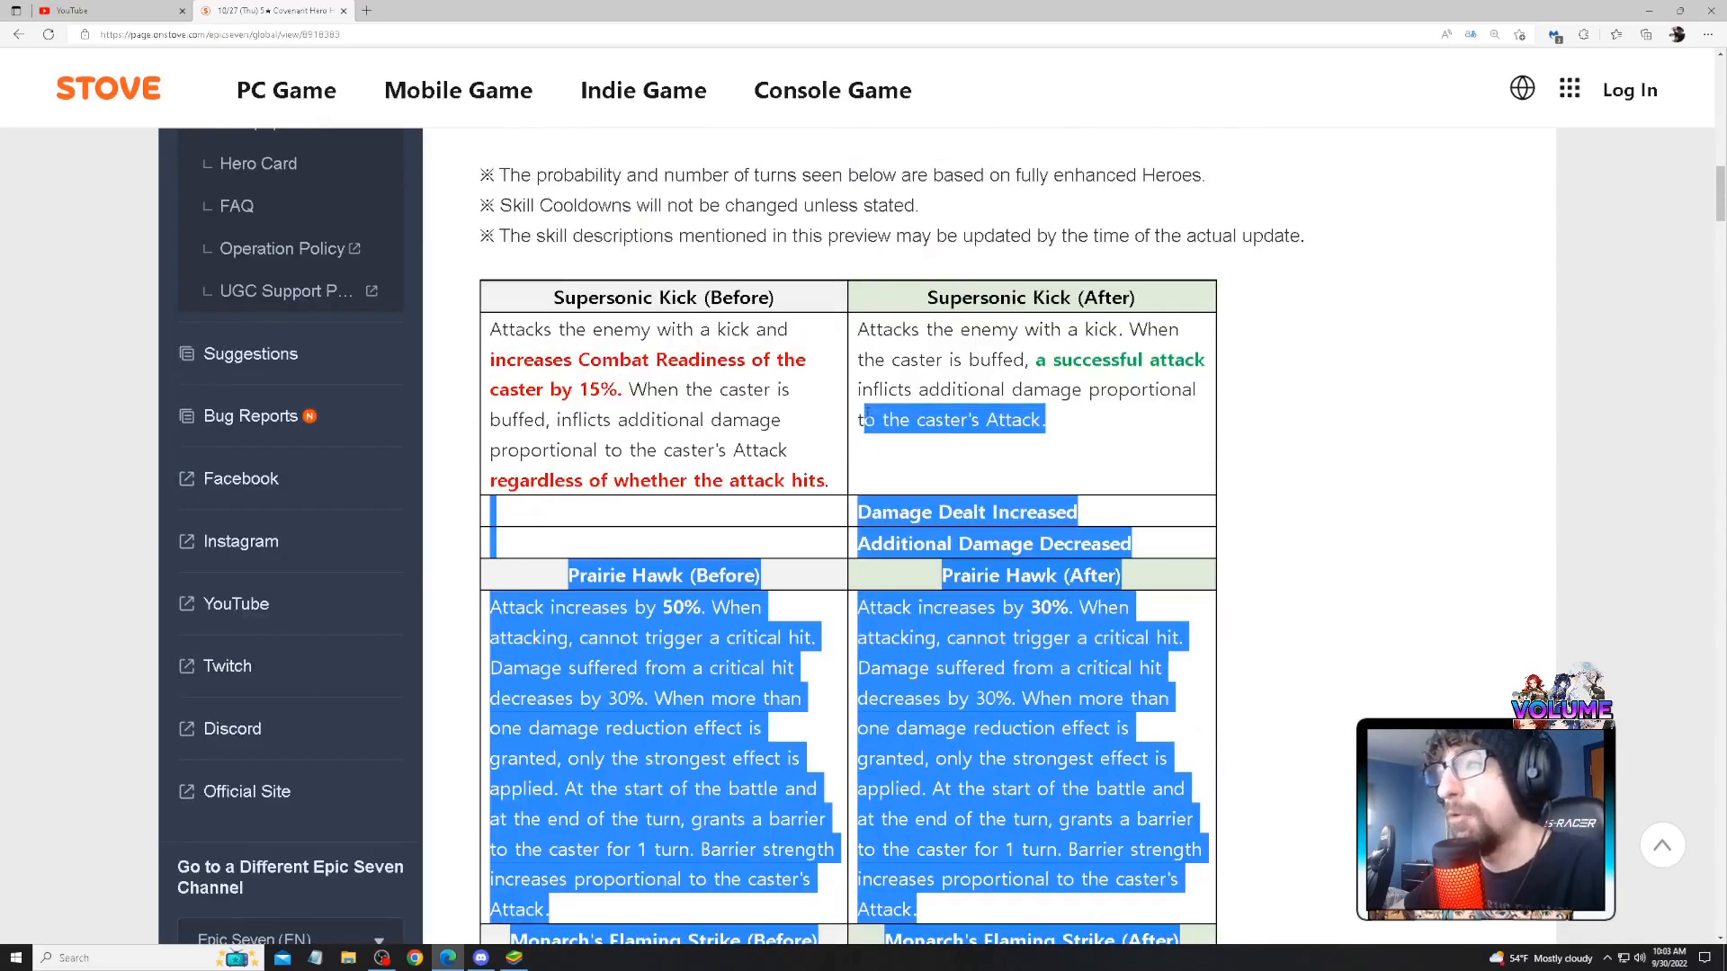
{"action": "scroll", "scroll_direction": "down", "scroll_amount": 3}
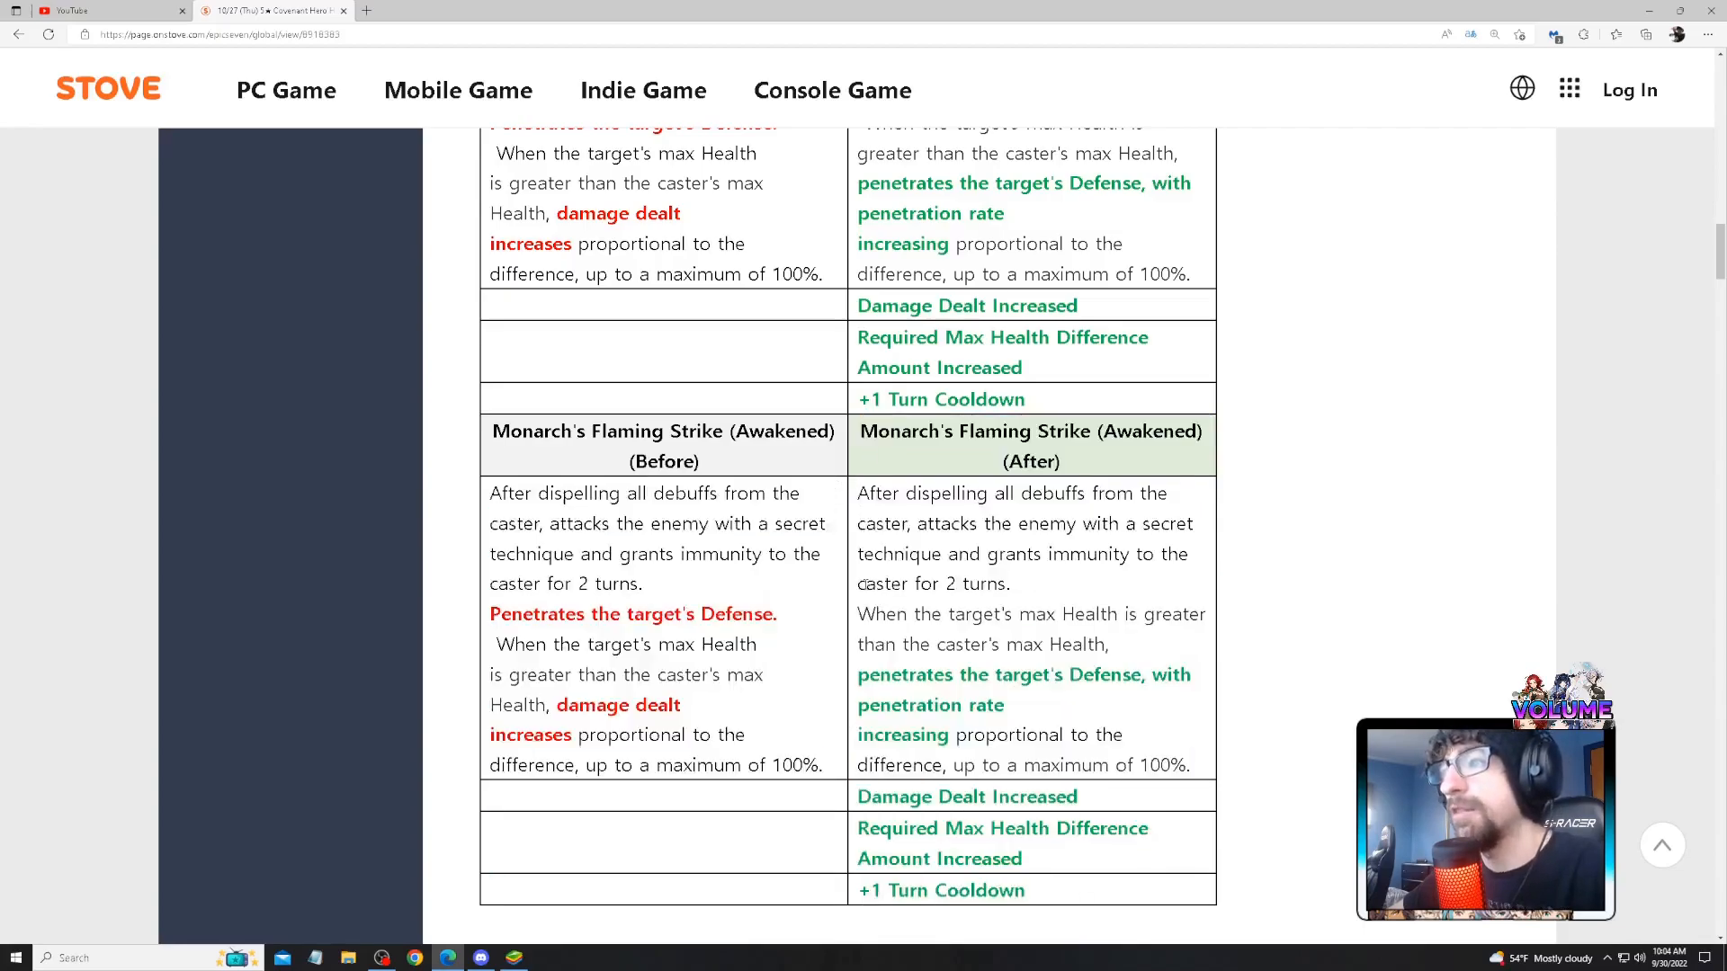
{"action": "scroll", "scroll_direction": "up", "scroll_amount": 3}
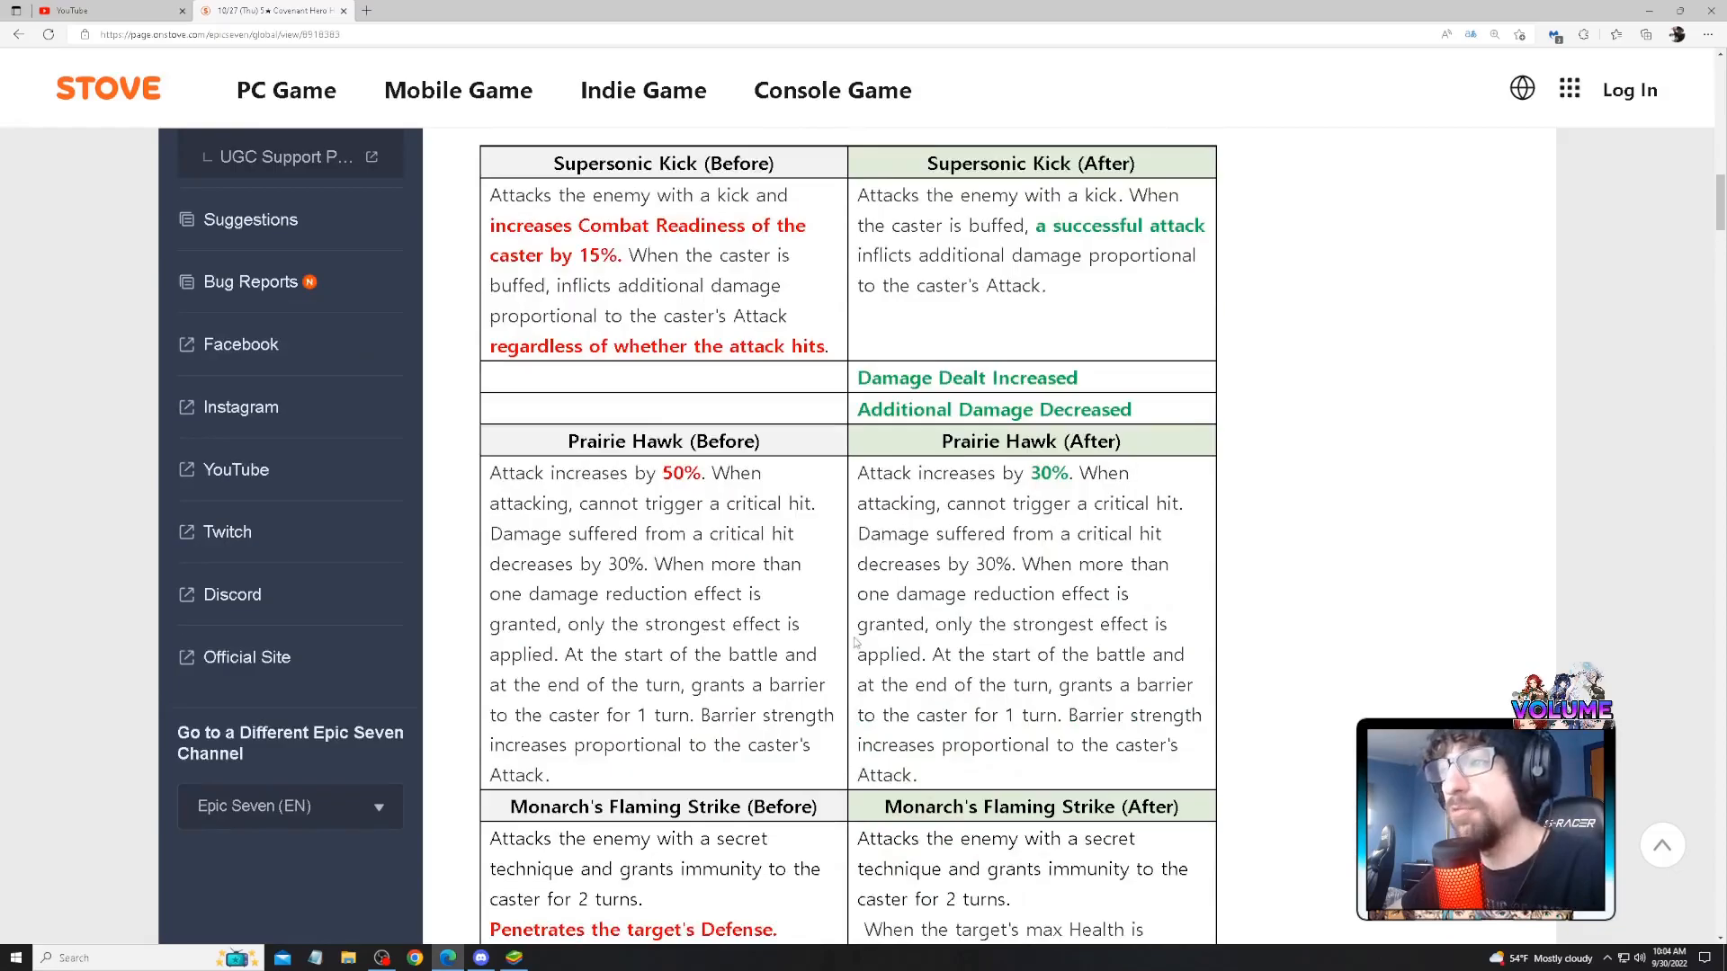
{"action": "scroll", "scroll_direction": "down", "scroll_amount": 3}
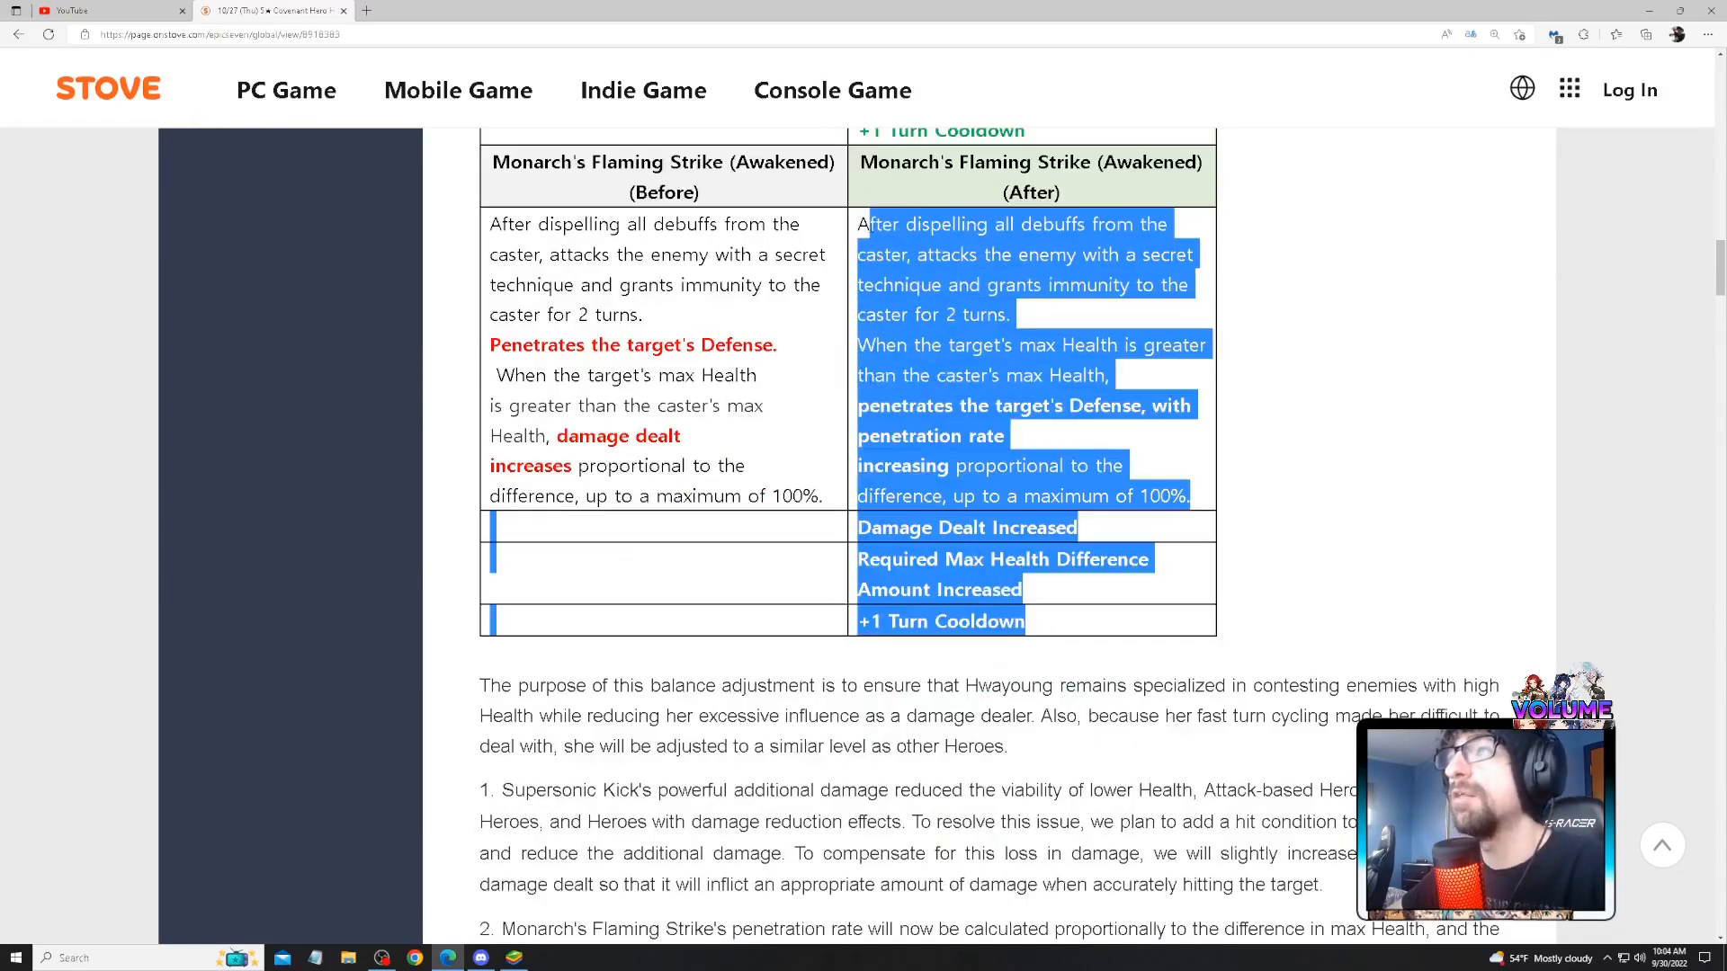
{"action": "scroll", "scroll_direction": "up", "scroll_amount": 3}
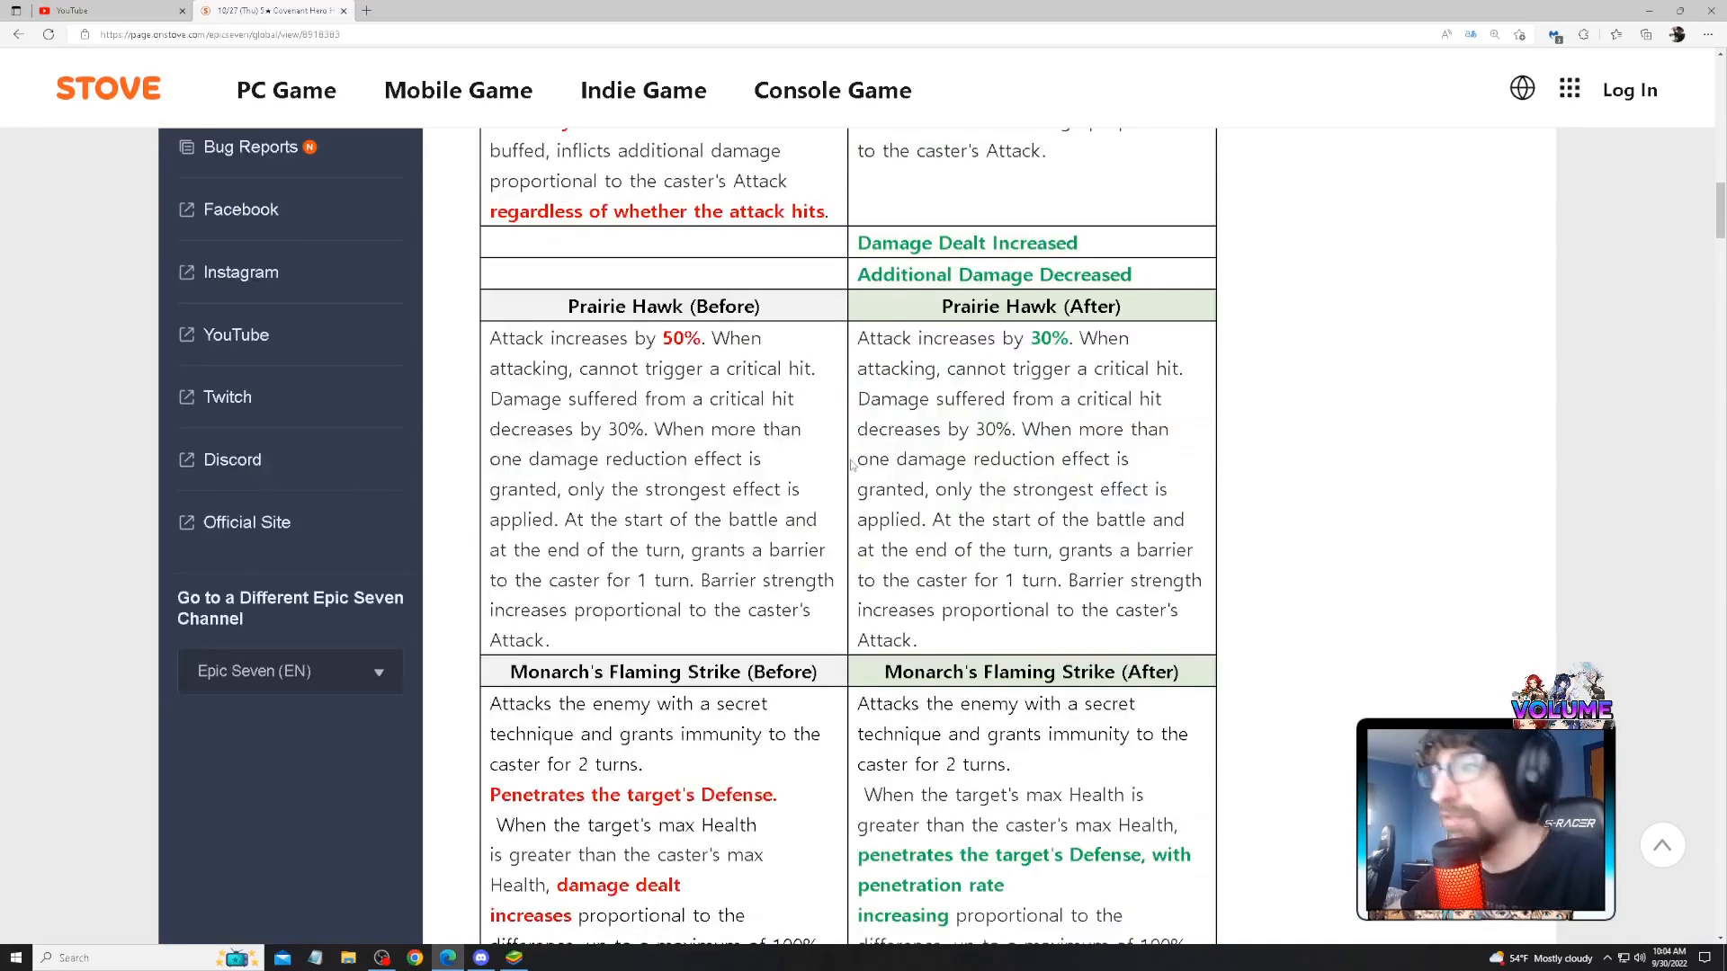
{"action": "scroll", "scroll_direction": "up", "scroll_amount": 3}
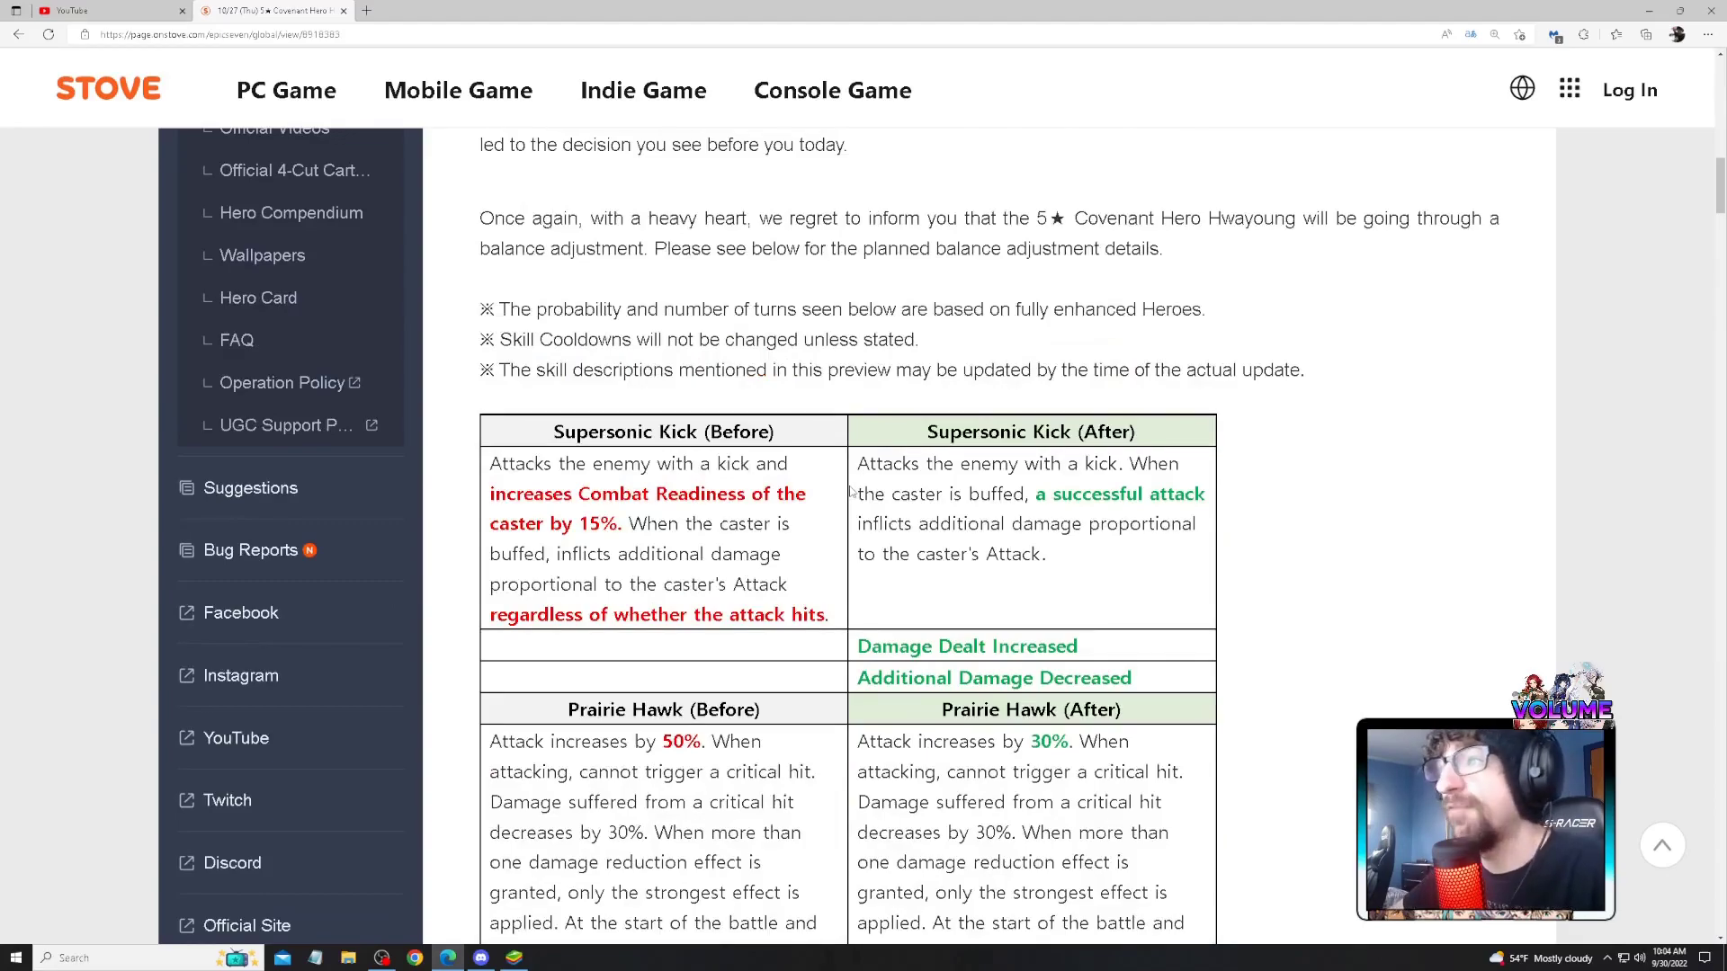
{"action": "scroll", "scroll_direction": "down", "scroll_amount": 3}
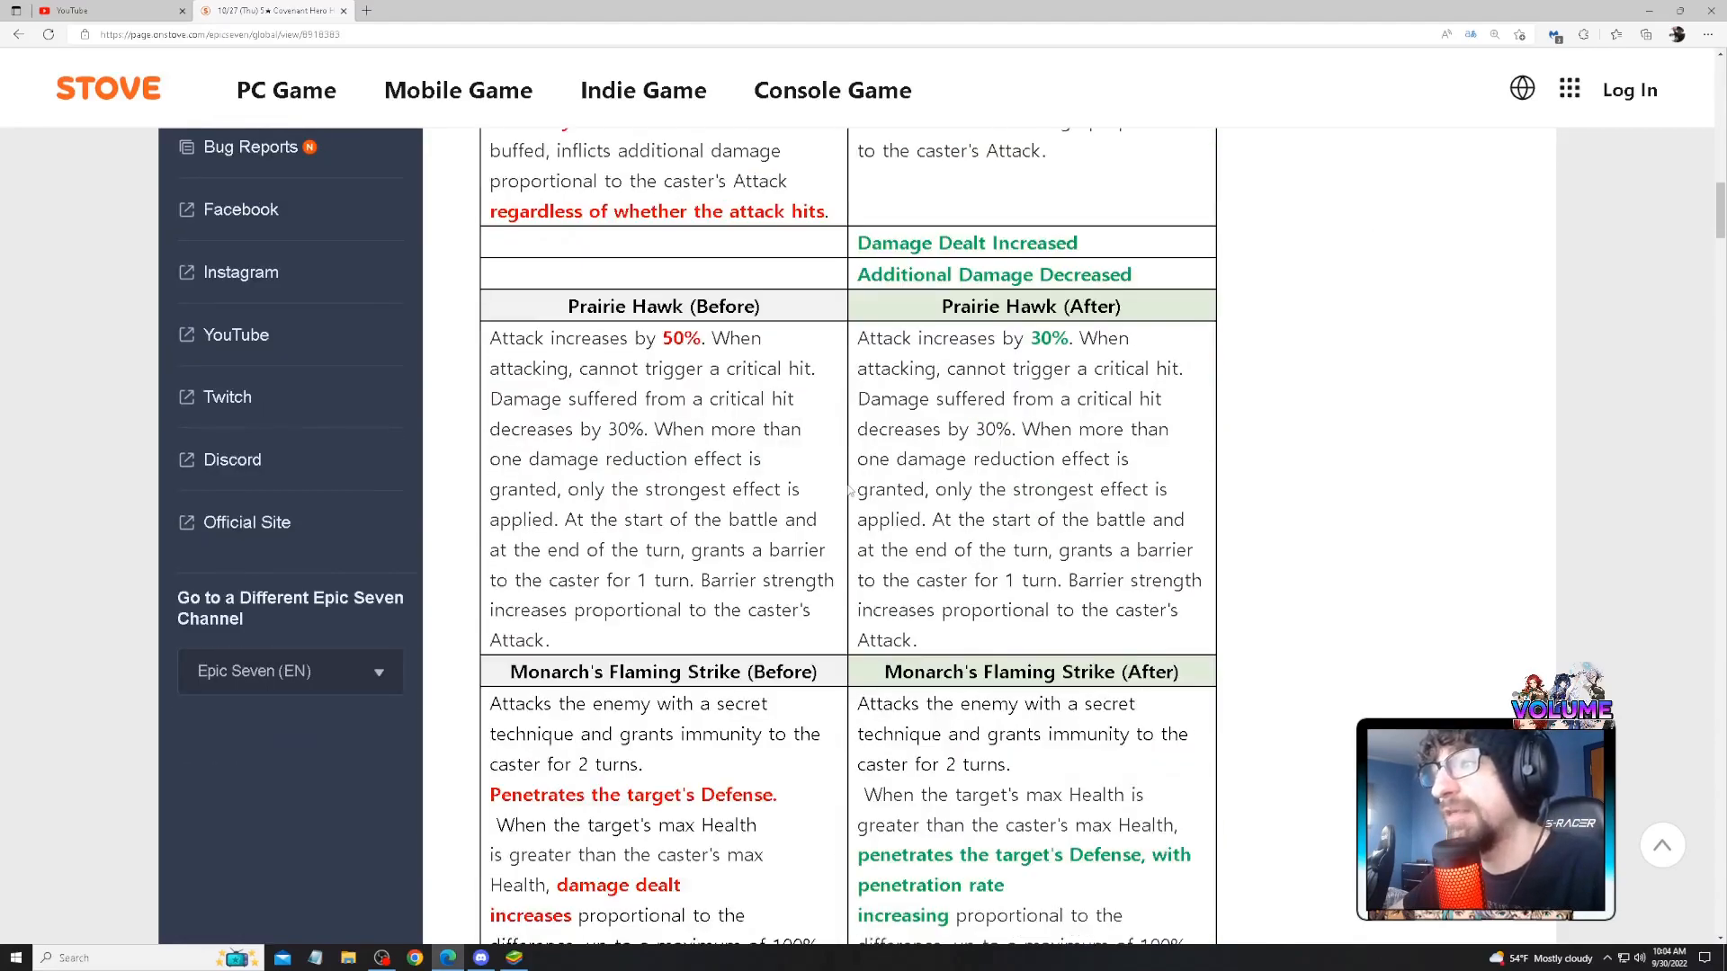
{"action": "left_click_drag", "start_coordinate": [604, 337], "coordinate": [967, 368]}
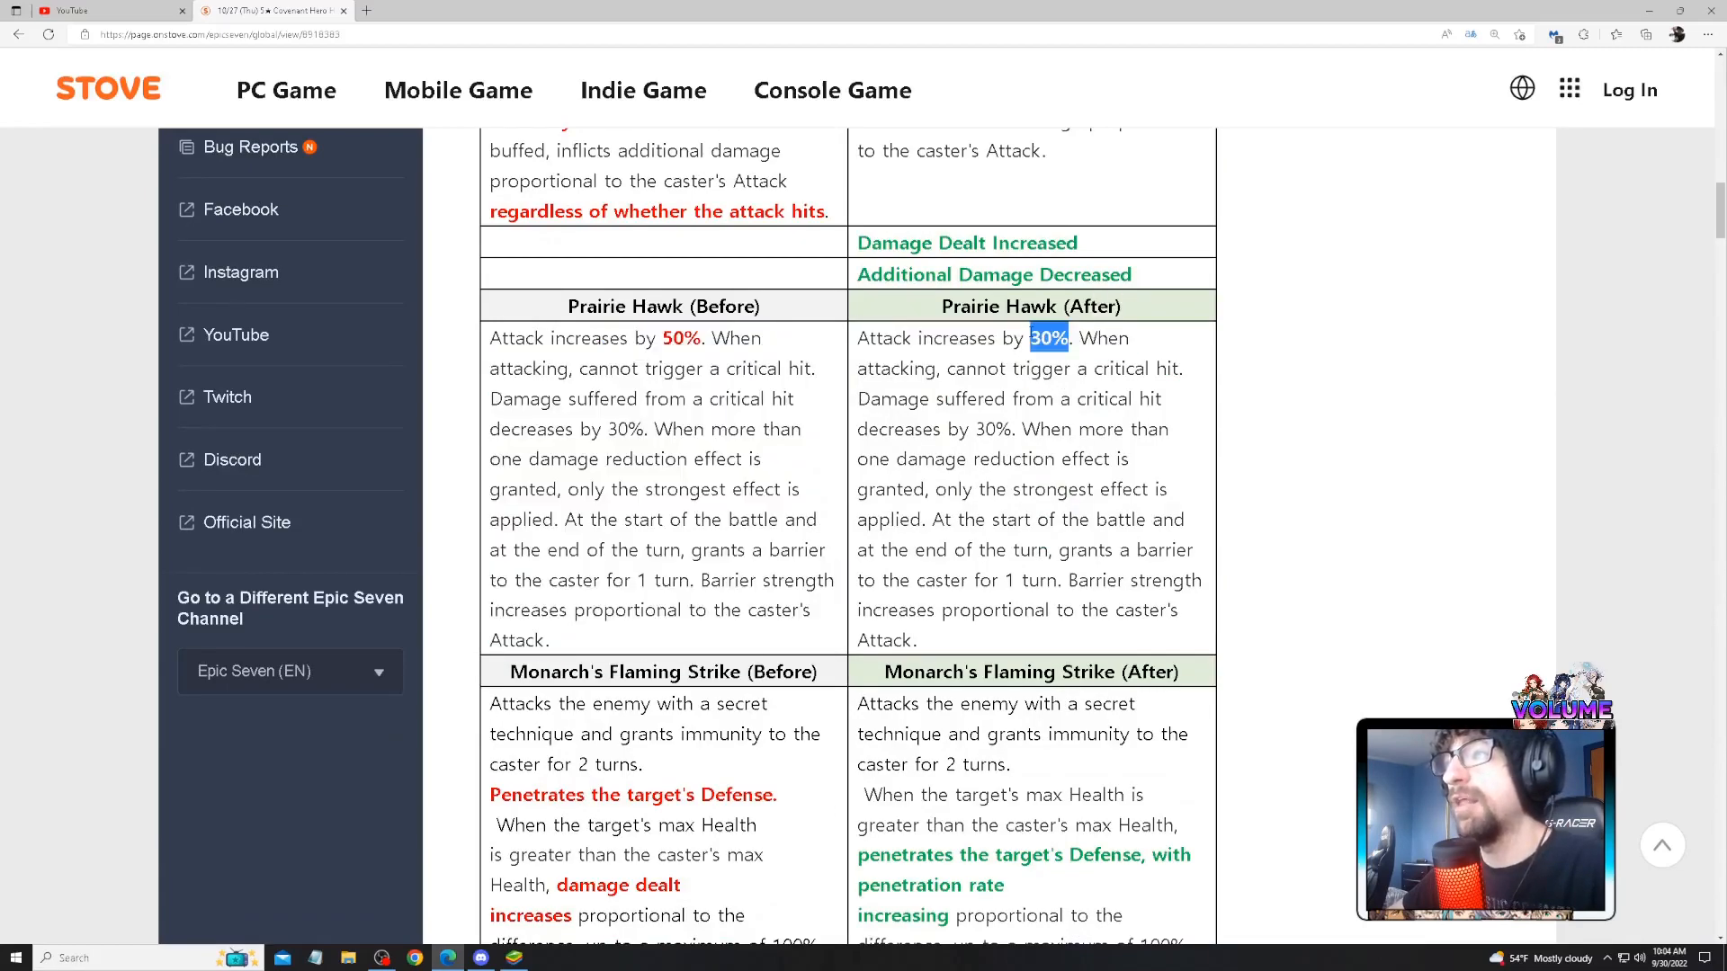
{"action": "scroll", "scroll_direction": "up", "scroll_amount": 3}
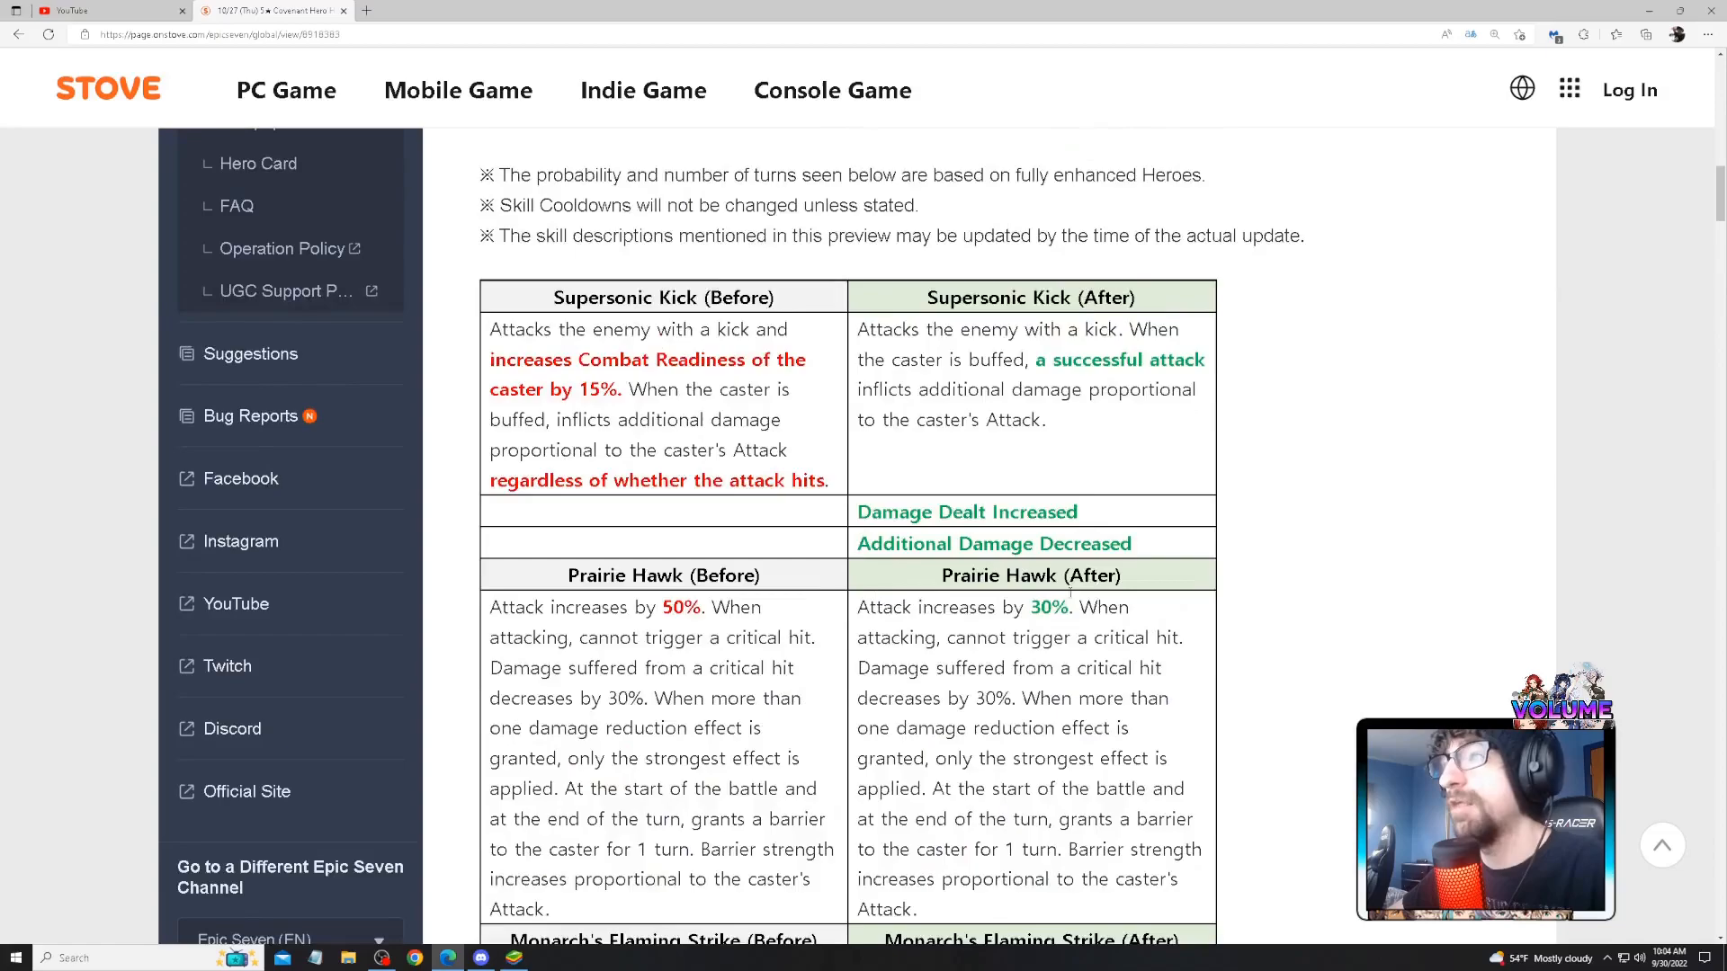
{"action": "left_click_drag", "start_coordinate": [504, 359], "coordinate": [680, 359]}
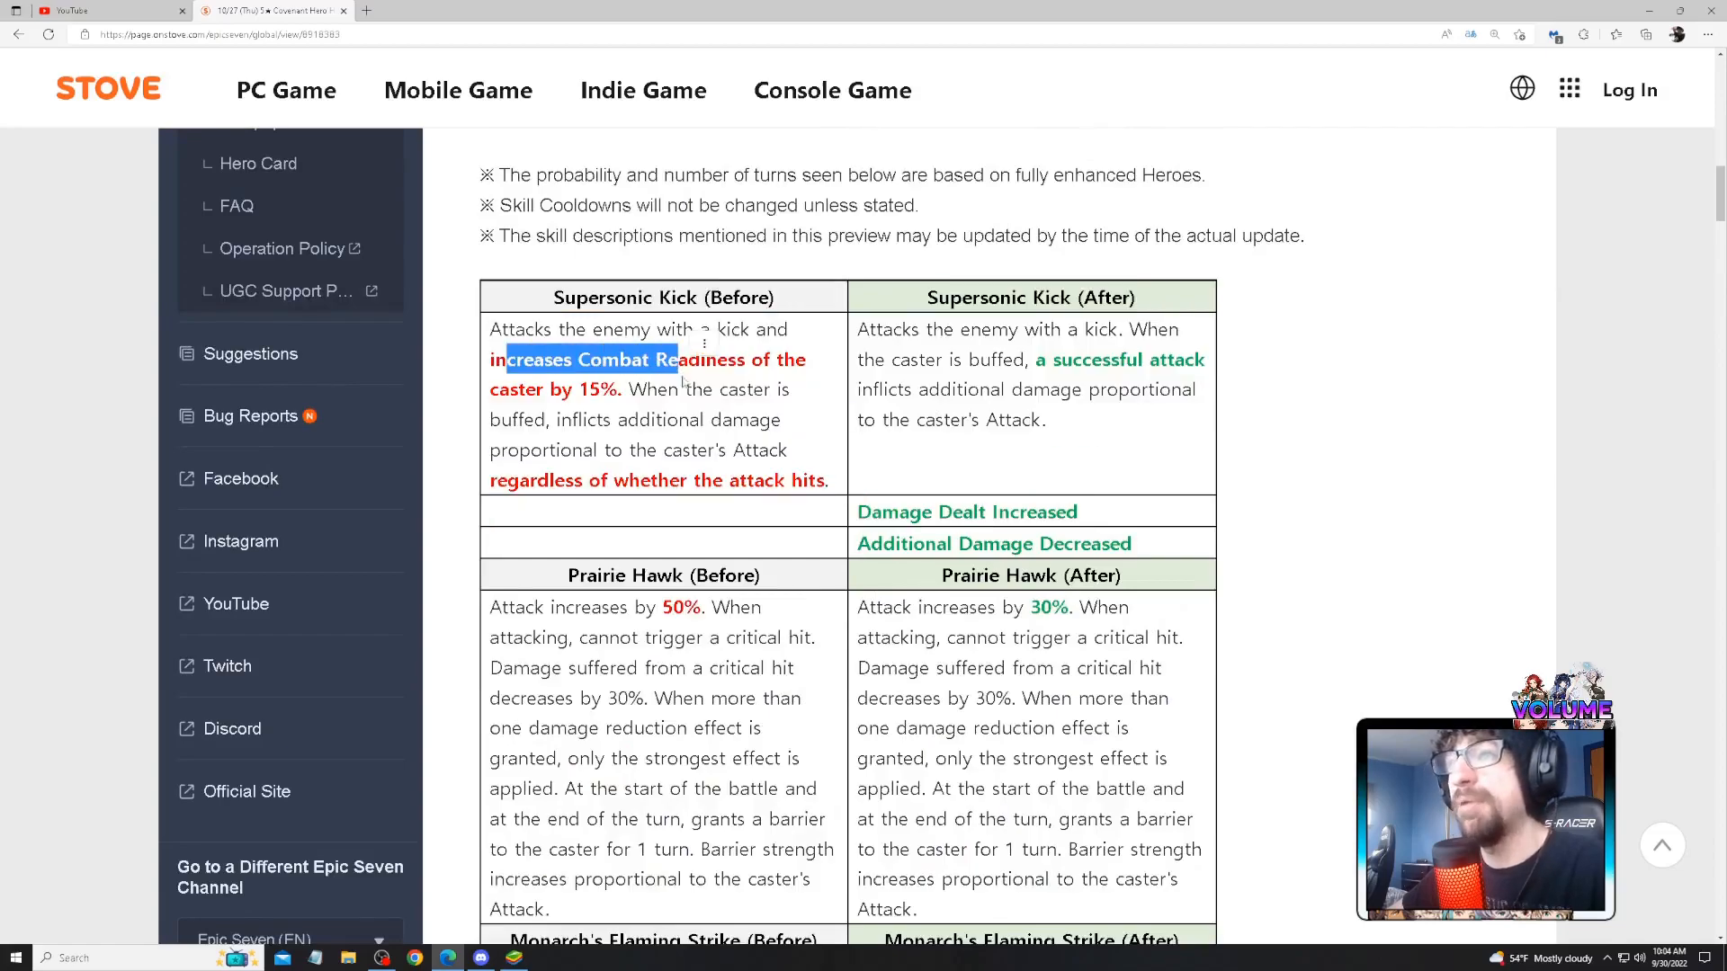
- Scroll down to the Awakened Monarch's Flaming Strike rows and the purpose paragraph
{"action": "scroll", "scroll_direction": "down", "scroll_amount": 3}
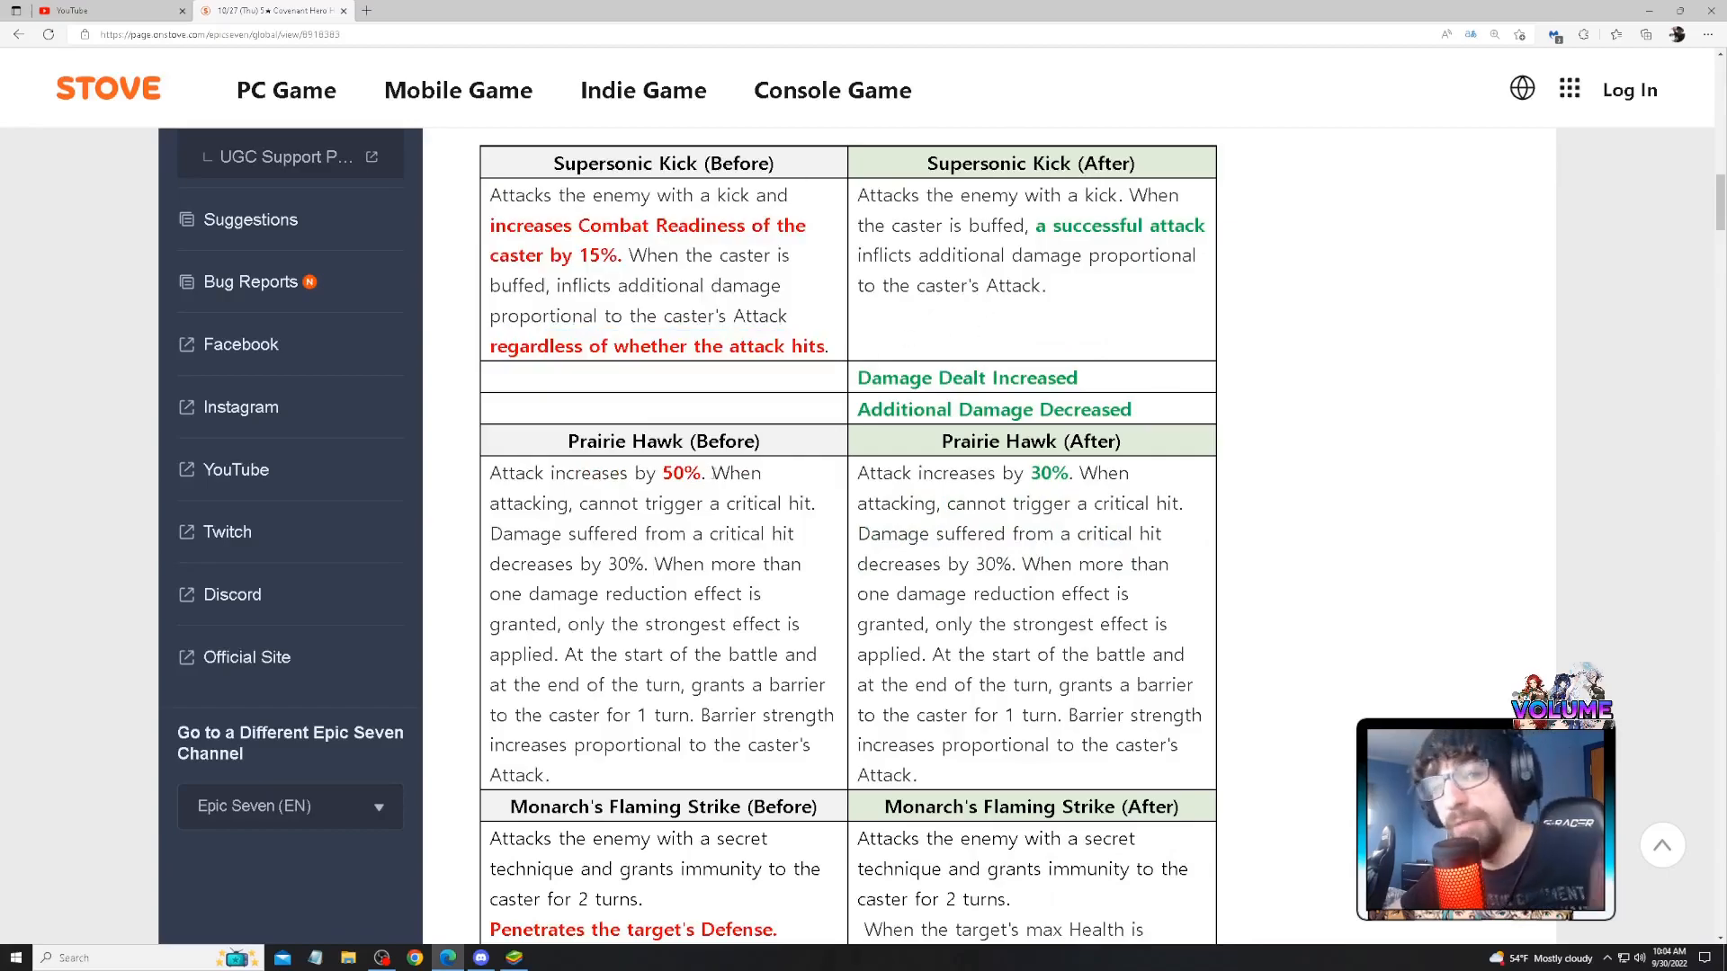
{"action": "scroll", "scroll_direction": "up", "scroll_amount": 3}
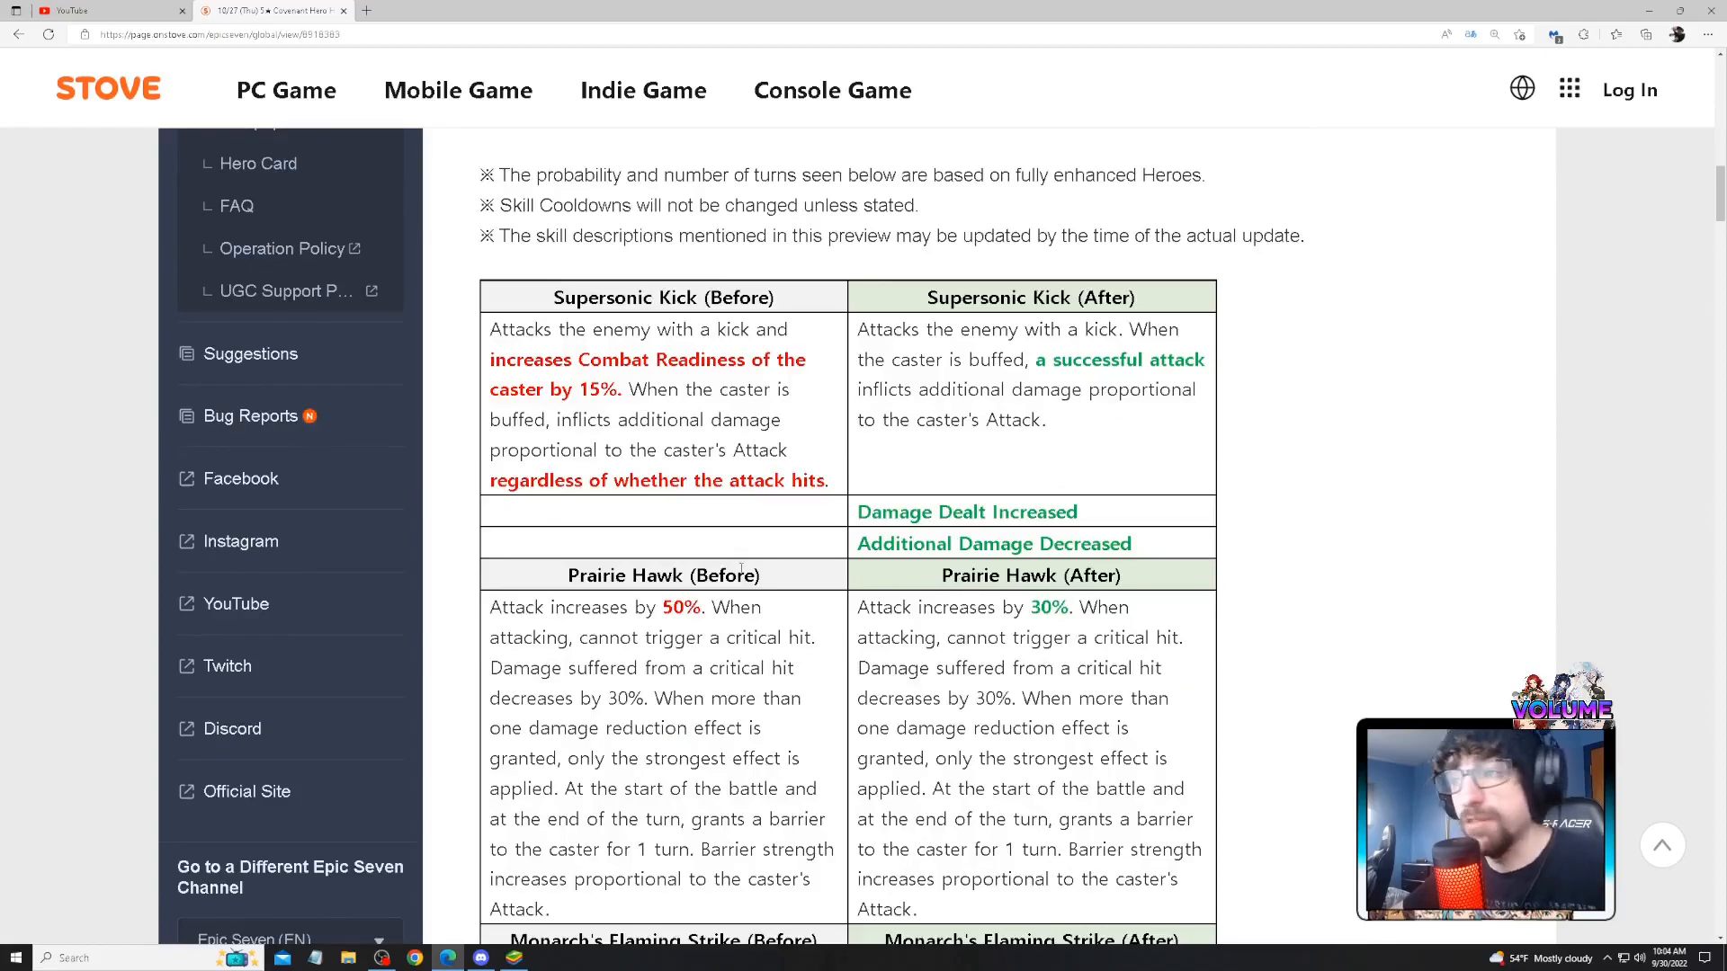
{"action": "scroll", "scroll_direction": "down", "scroll_amount": 3}
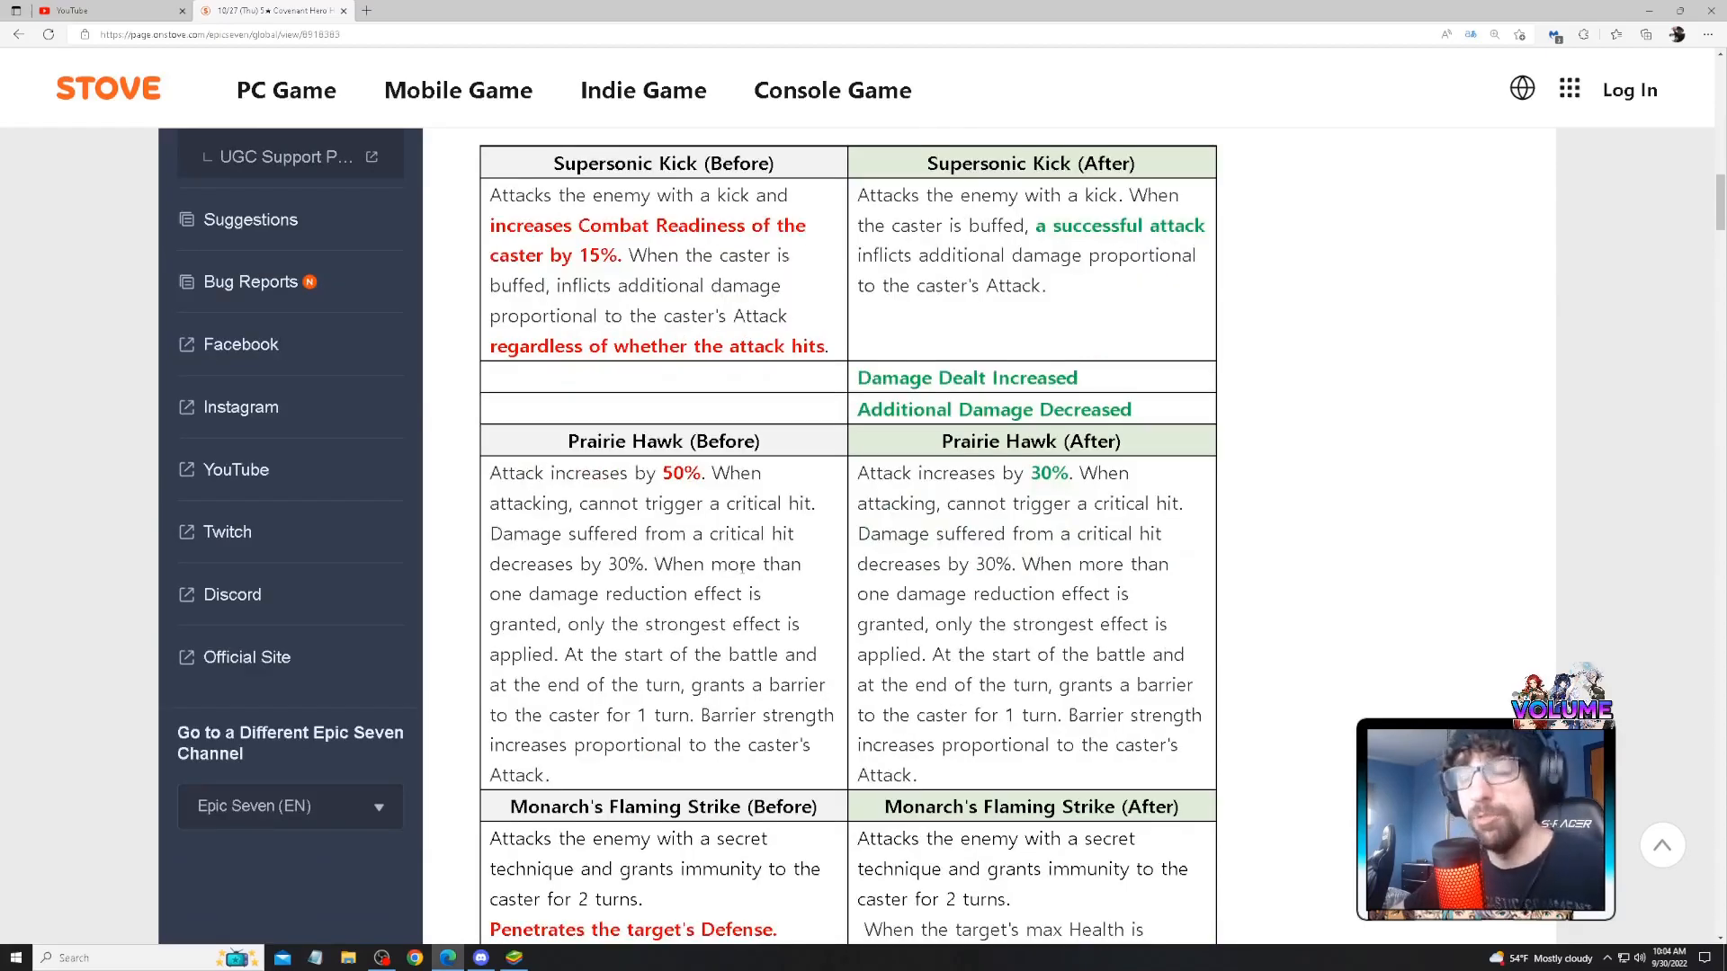
{"action": "scroll", "scroll_direction": "down", "scroll_amount": 3}
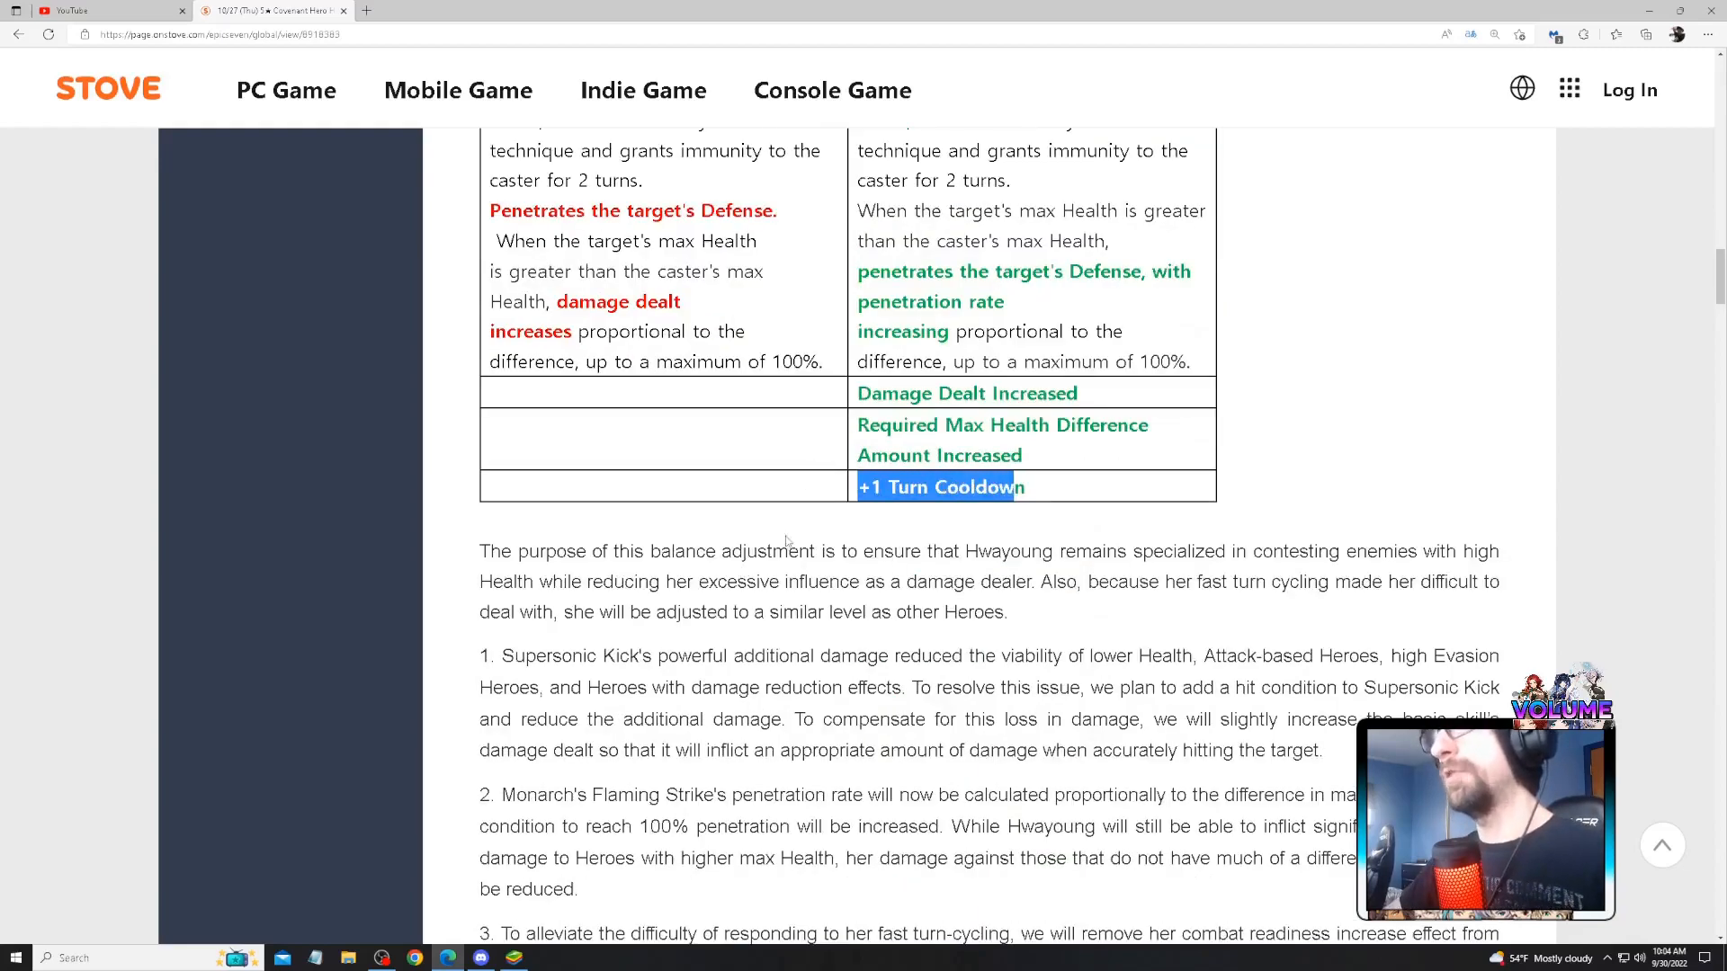
{"action": "scroll", "scroll_direction": "down", "scroll_amount": 3}
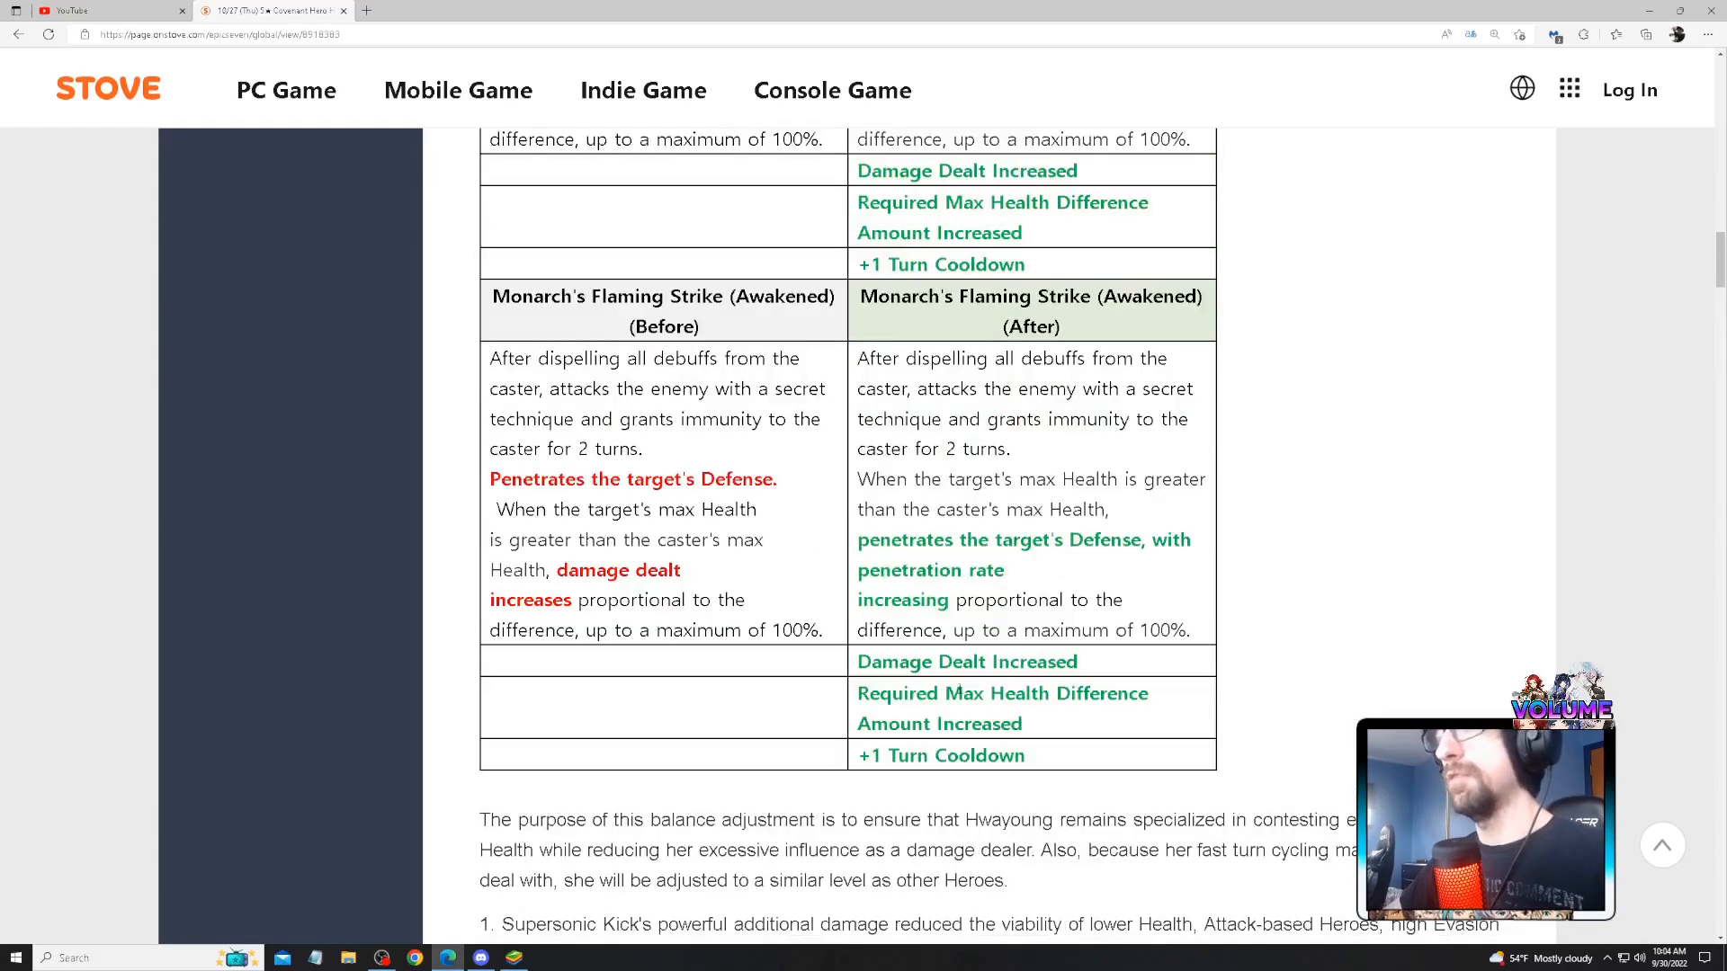
{"action": "scroll", "scroll_direction": "down", "scroll_amount": 3}
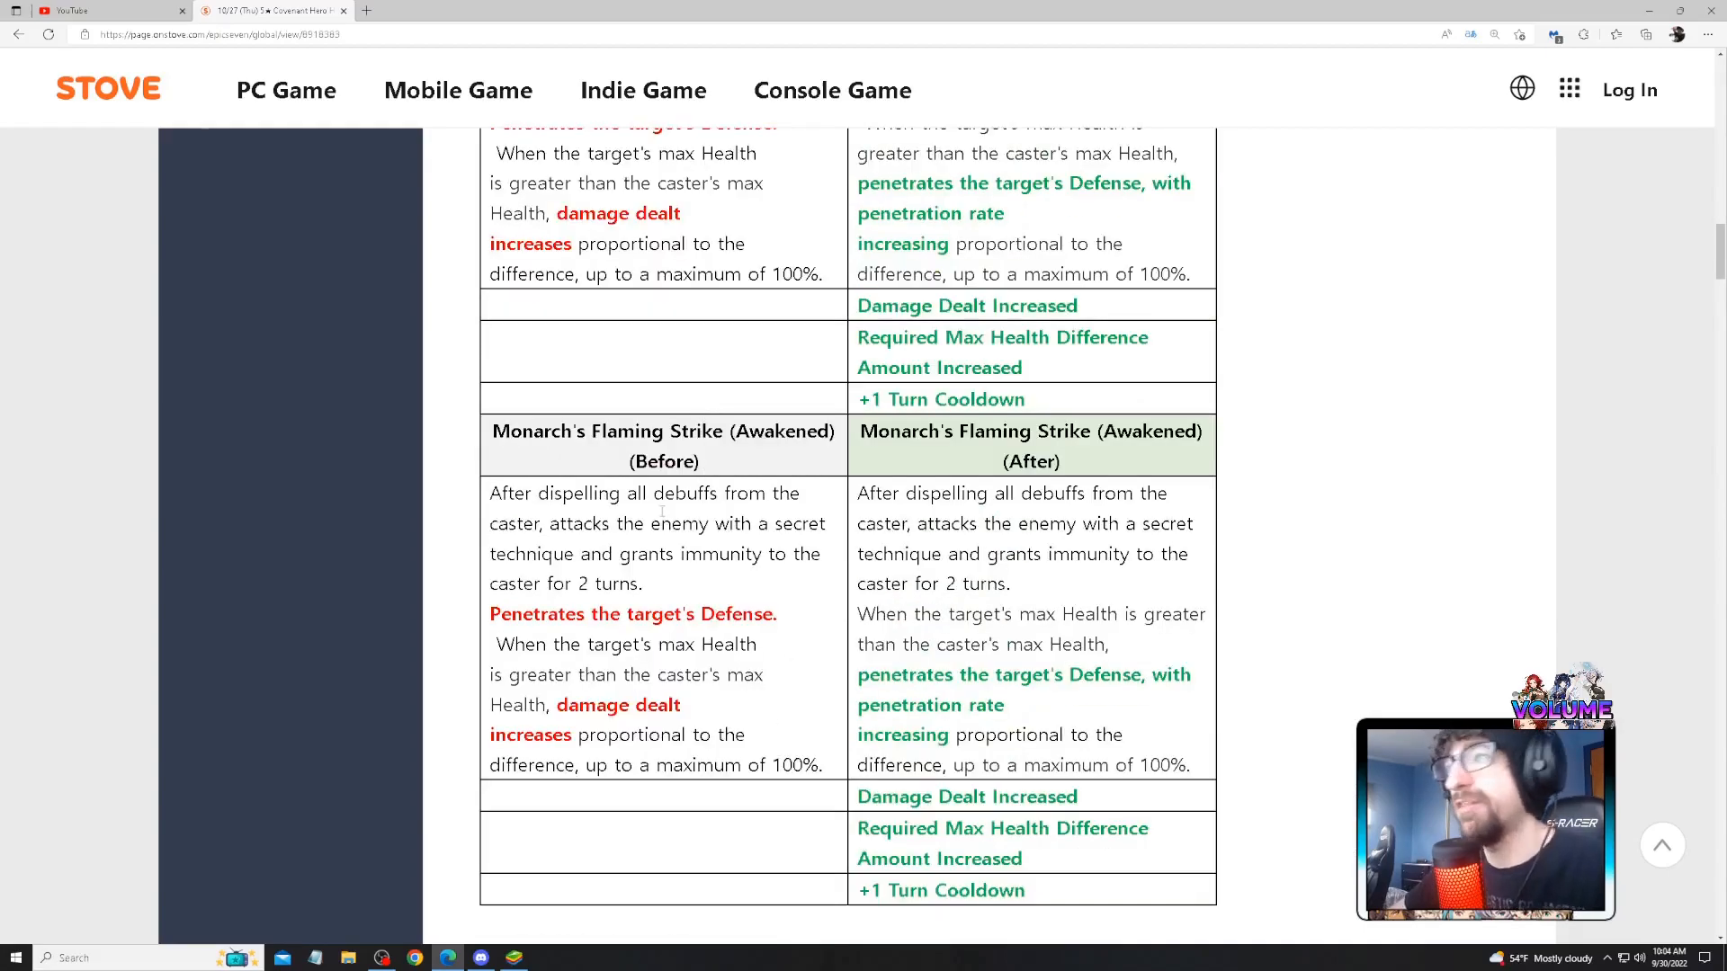
{"action": "scroll", "scroll_direction": "down", "scroll_amount": 3}
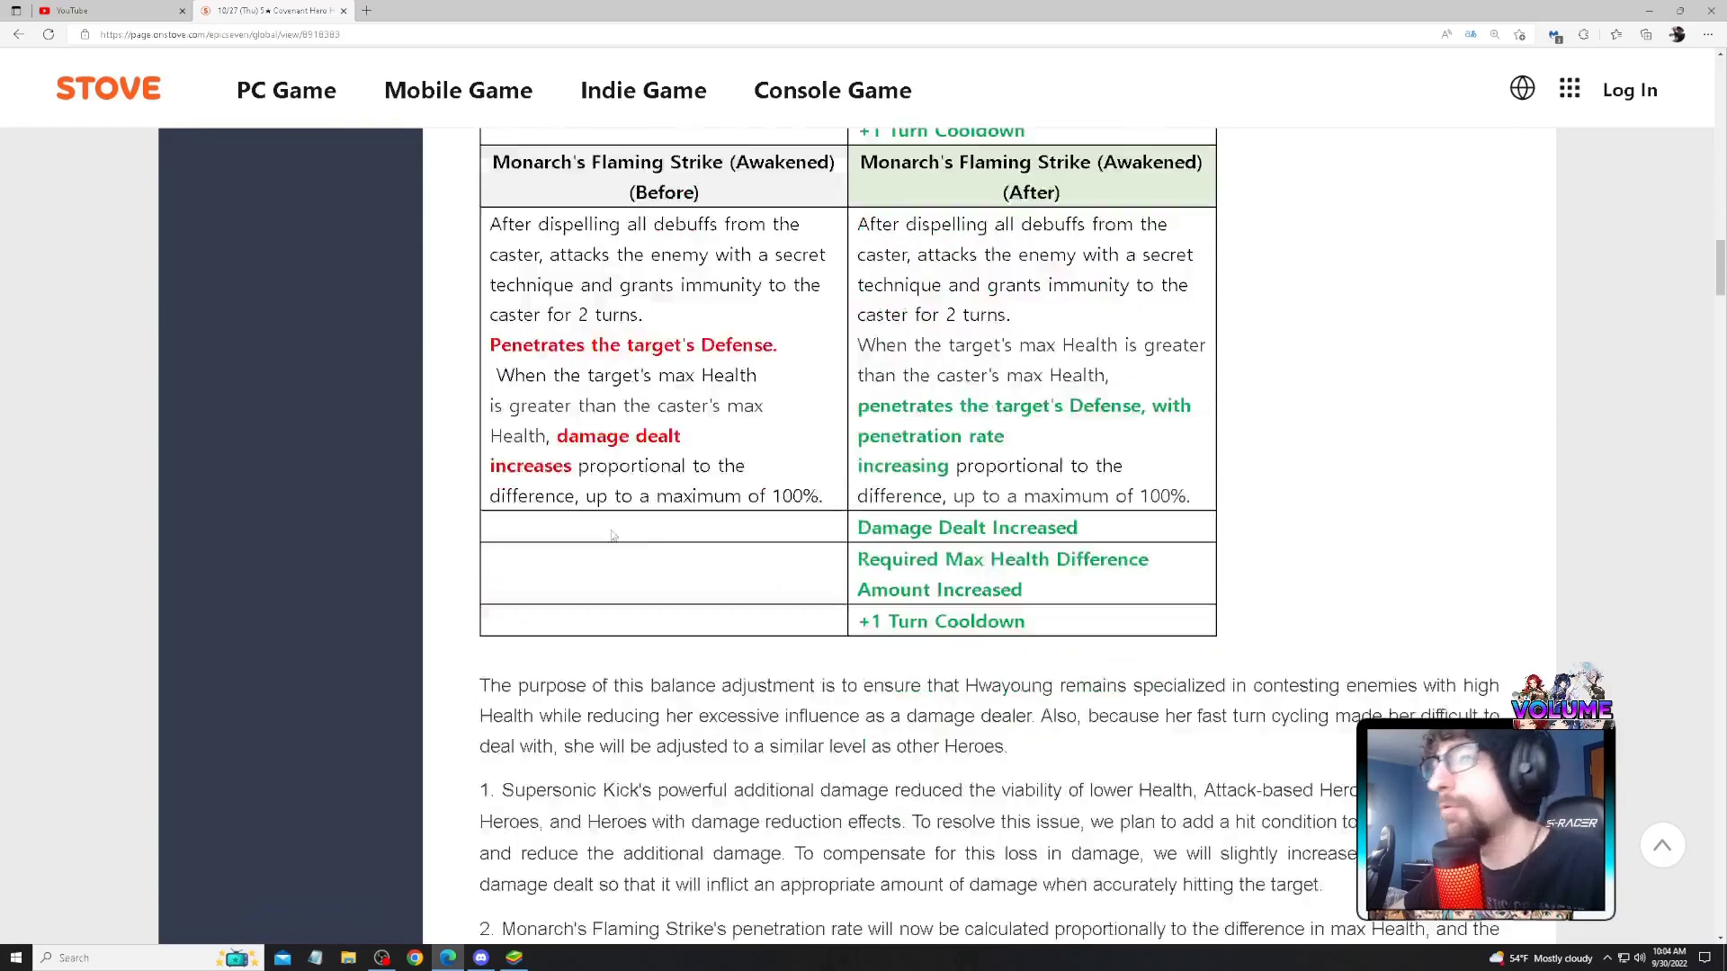
- Highlight point 1's Supersonic Kick sentence on lower Health, Evasion and damage-reduction Heroes
{"action": "scroll", "scroll_direction": "down", "scroll_amount": 3}
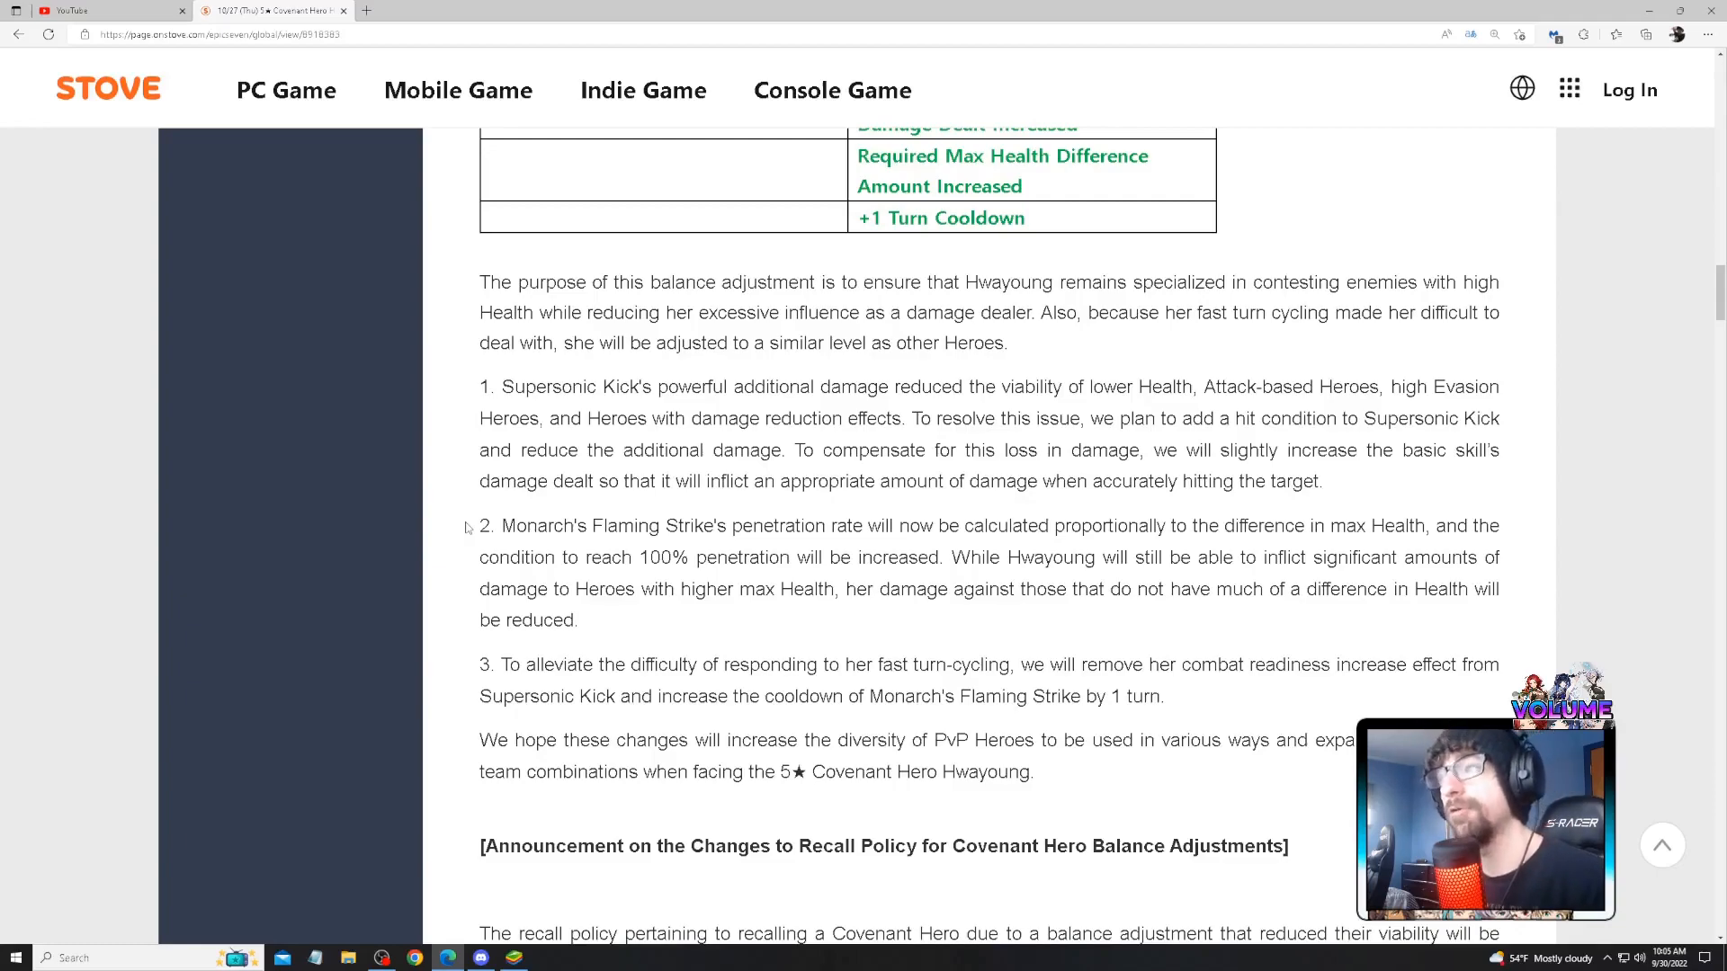
{"action": "scroll", "scroll_direction": "up", "scroll_amount": 3}
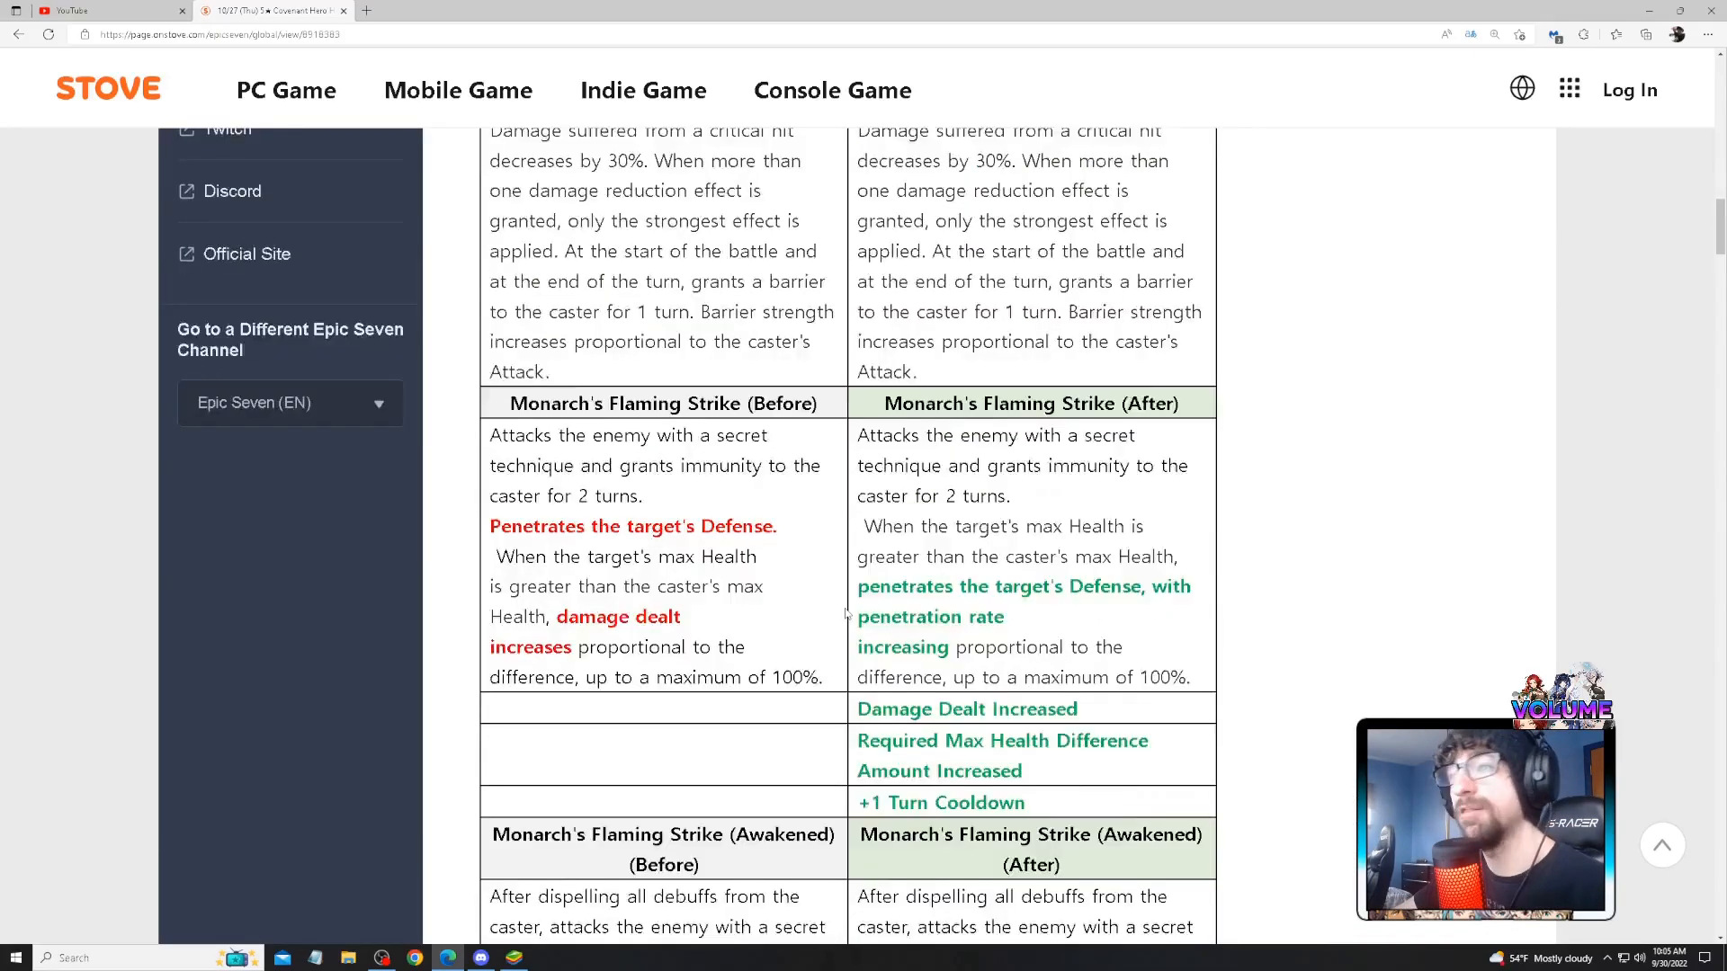
{"action": "scroll", "scroll_direction": "down", "scroll_amount": 3}
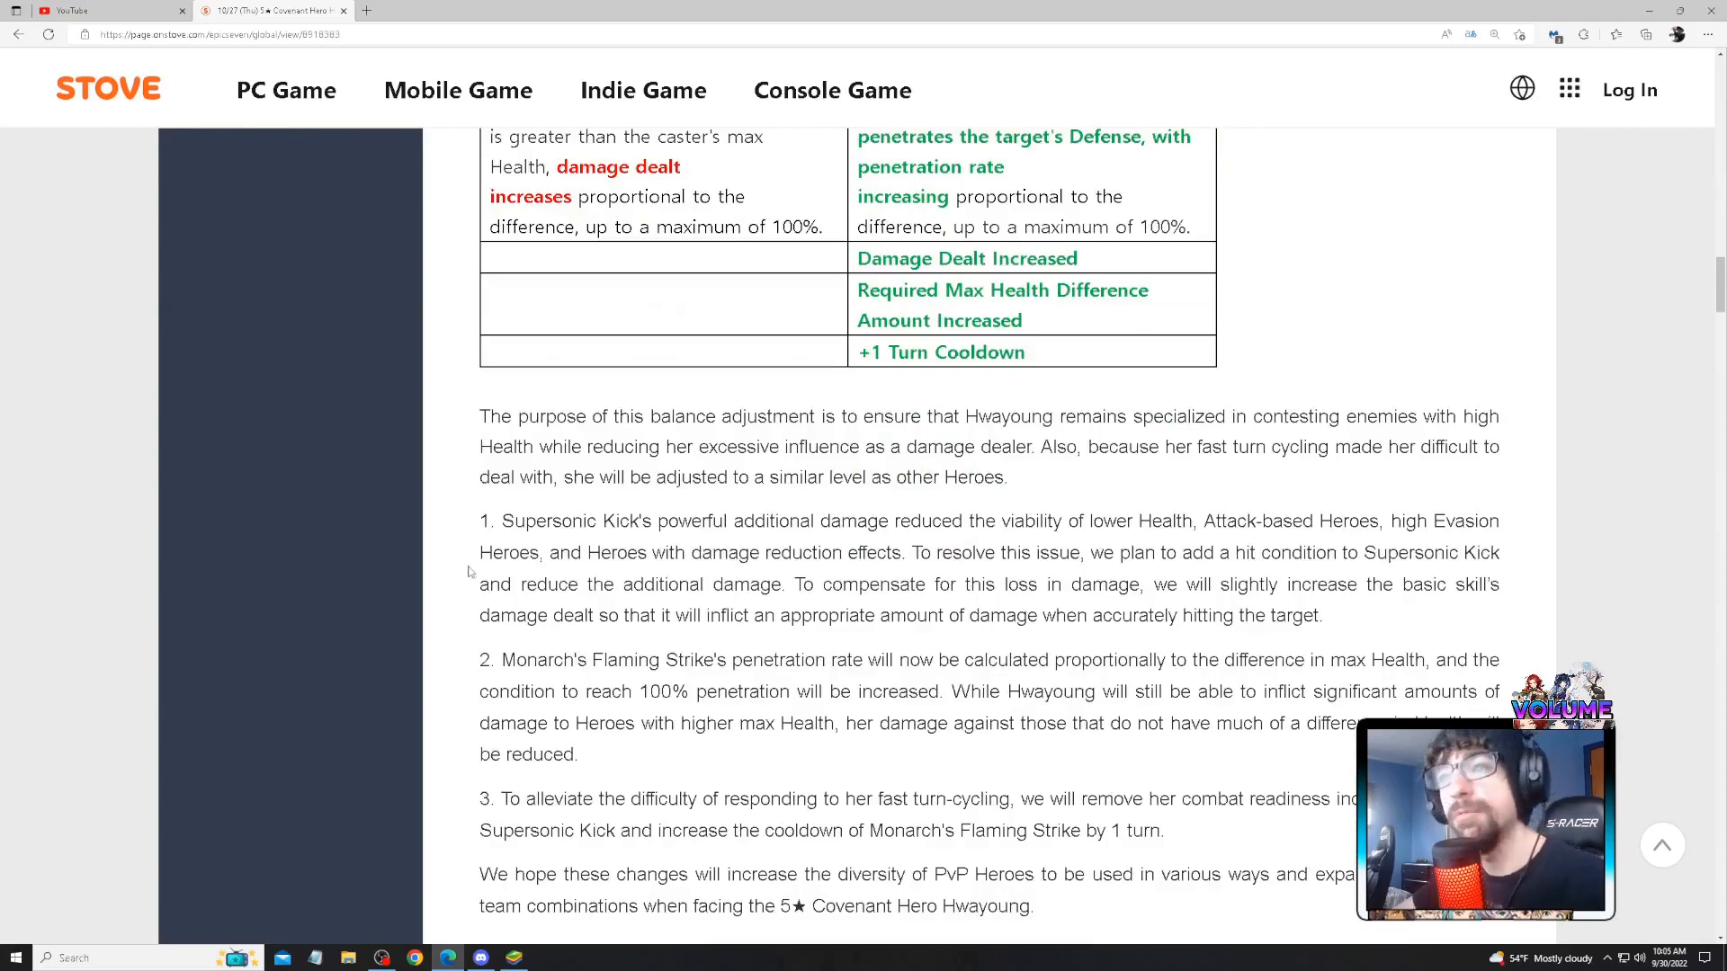
{"action": "scroll", "scroll_direction": "down", "scroll_amount": 3}
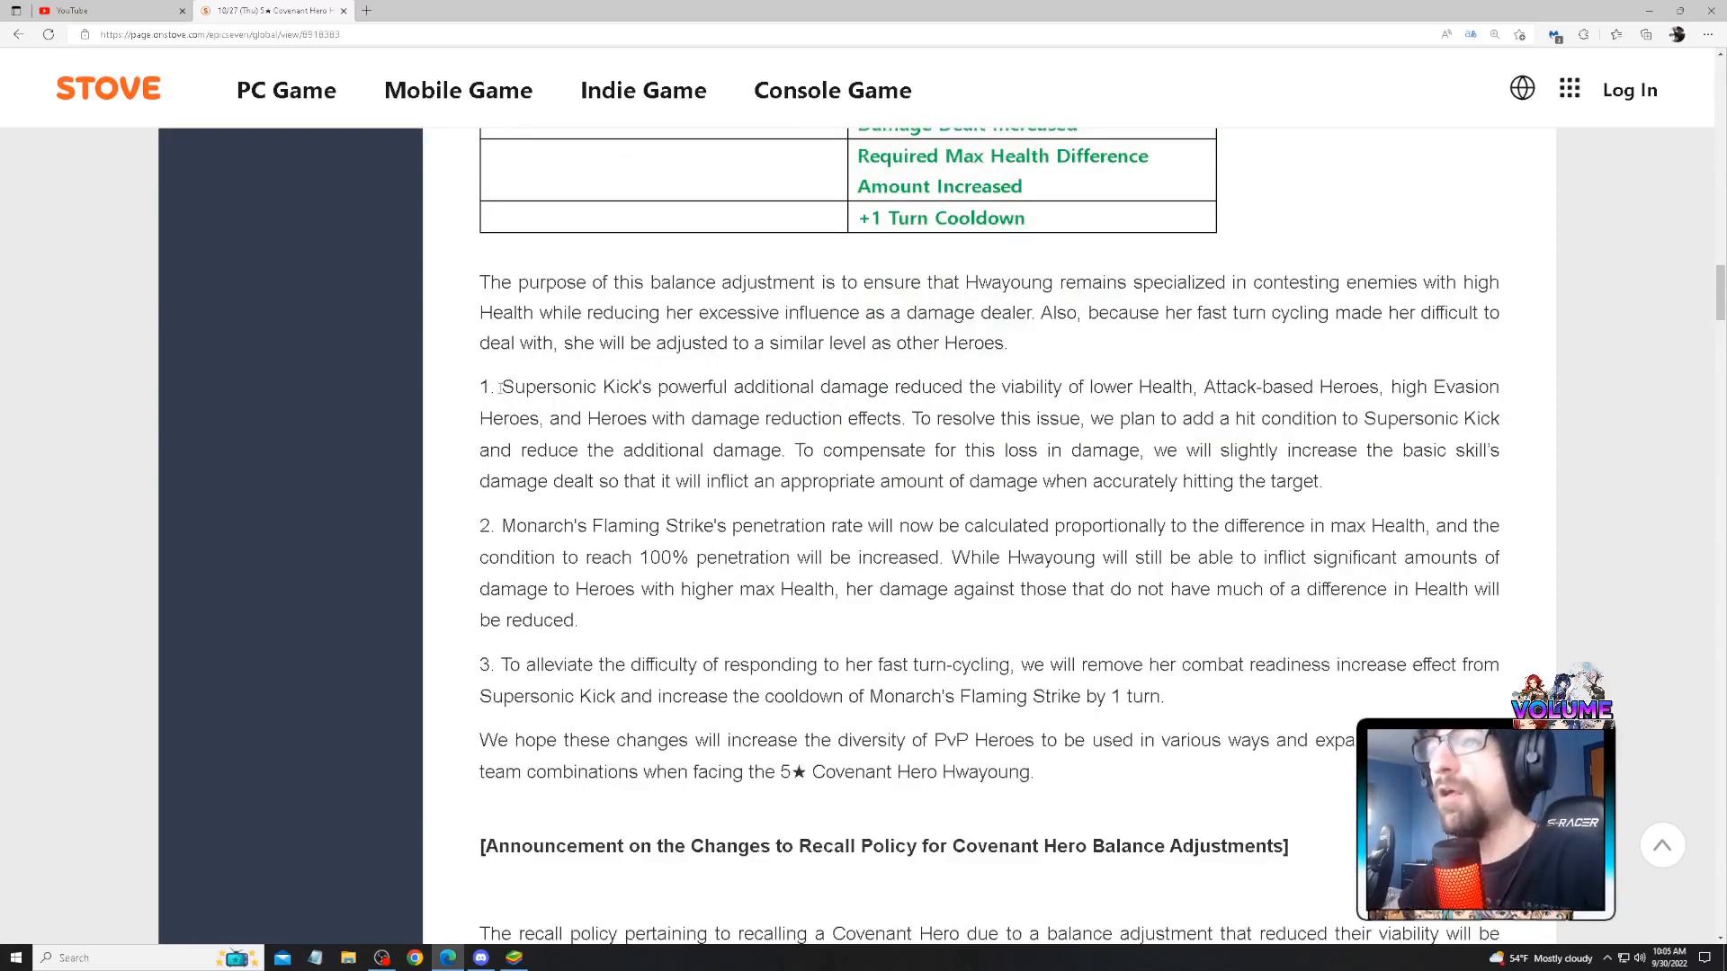
{"action": "left_click_drag", "start_coordinate": [502, 386], "coordinate": [1013, 386]}
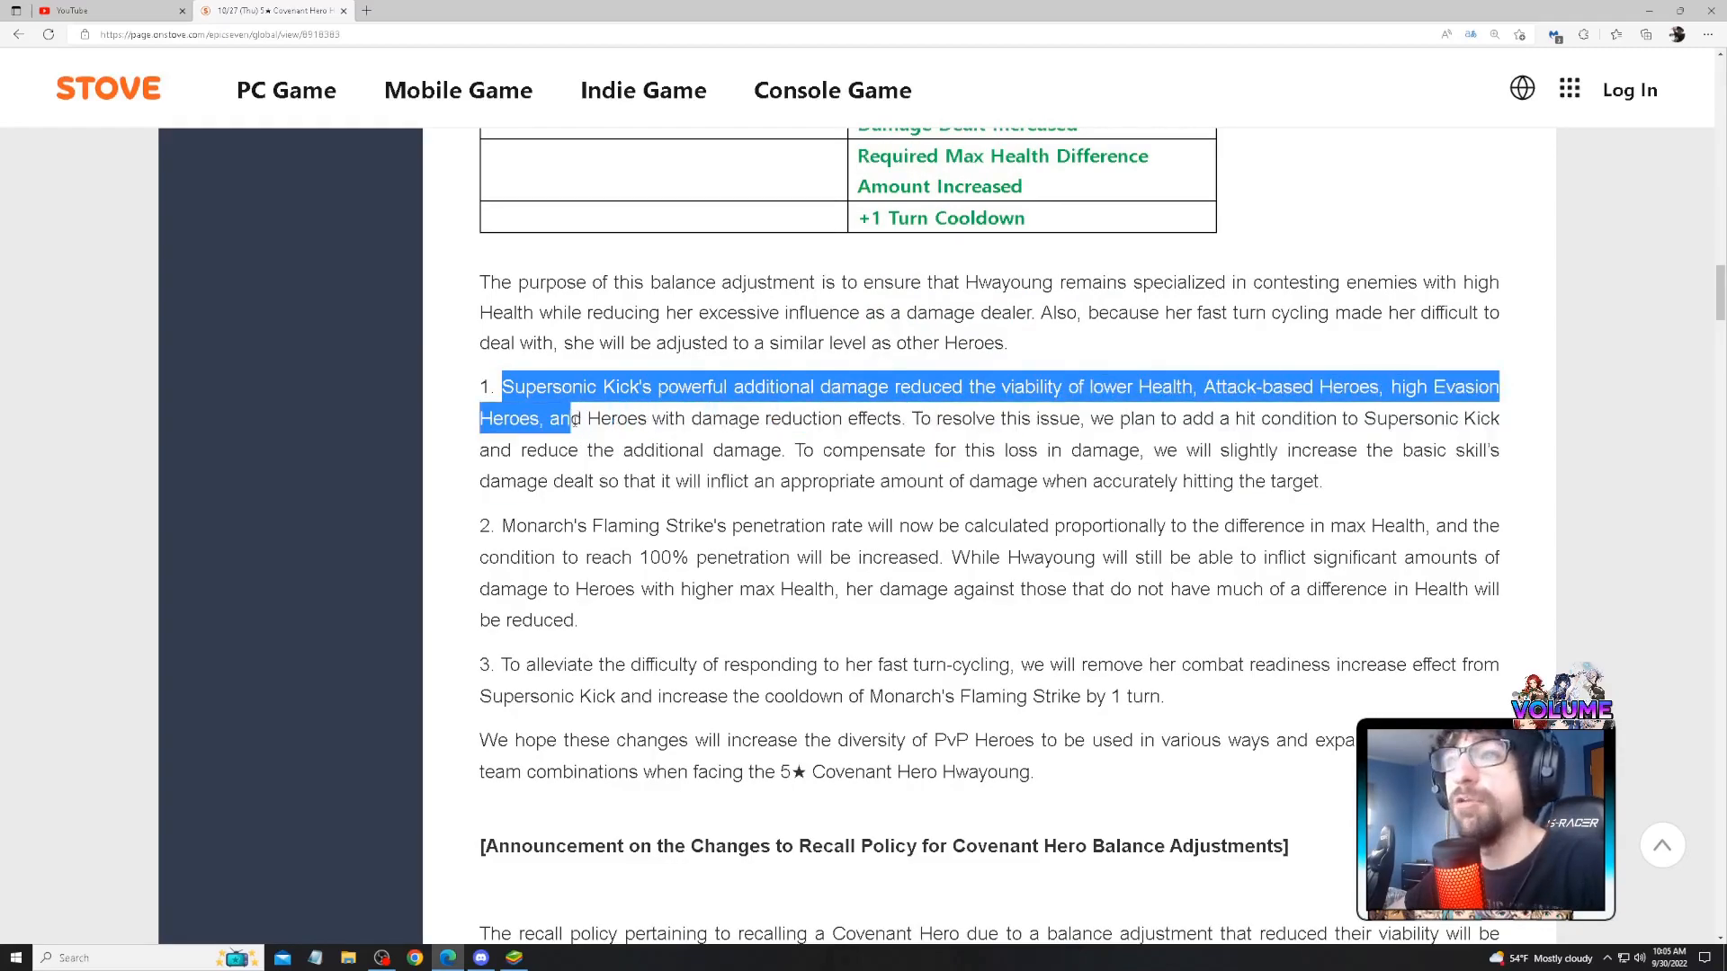
{"action": "left_click_drag", "start_coordinate": [570, 418], "coordinate": [931, 419]}
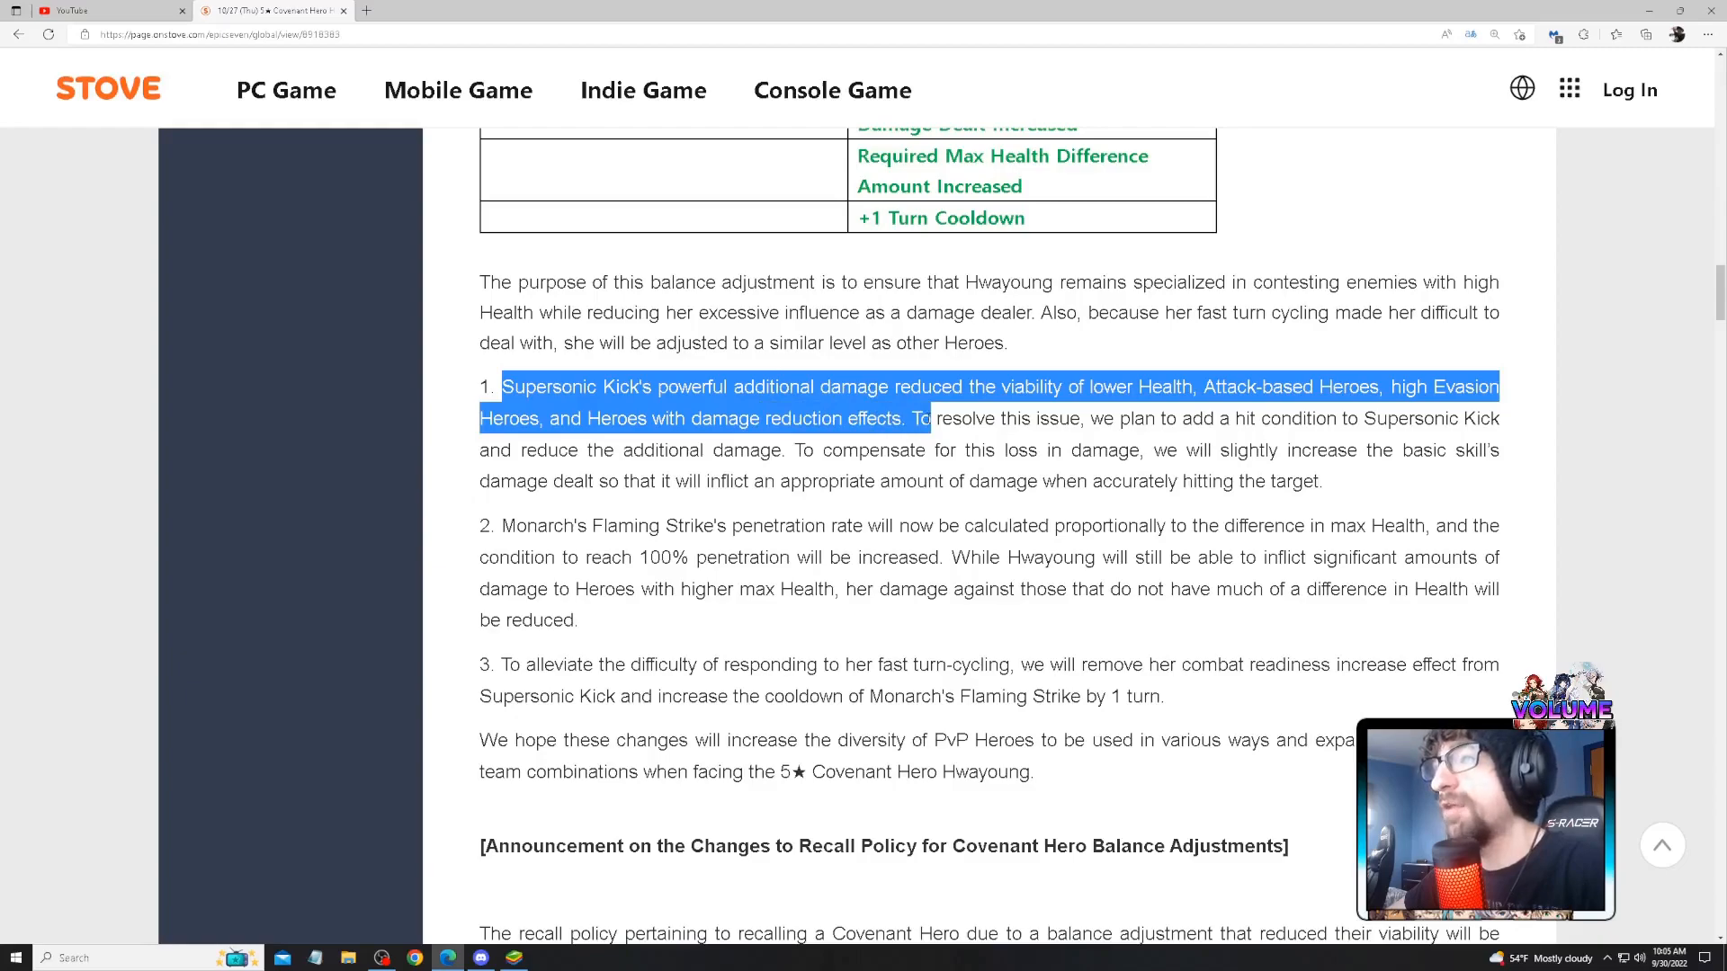
{"action": "left_click_drag", "start_coordinate": [931, 418], "coordinate": [1256, 418]}
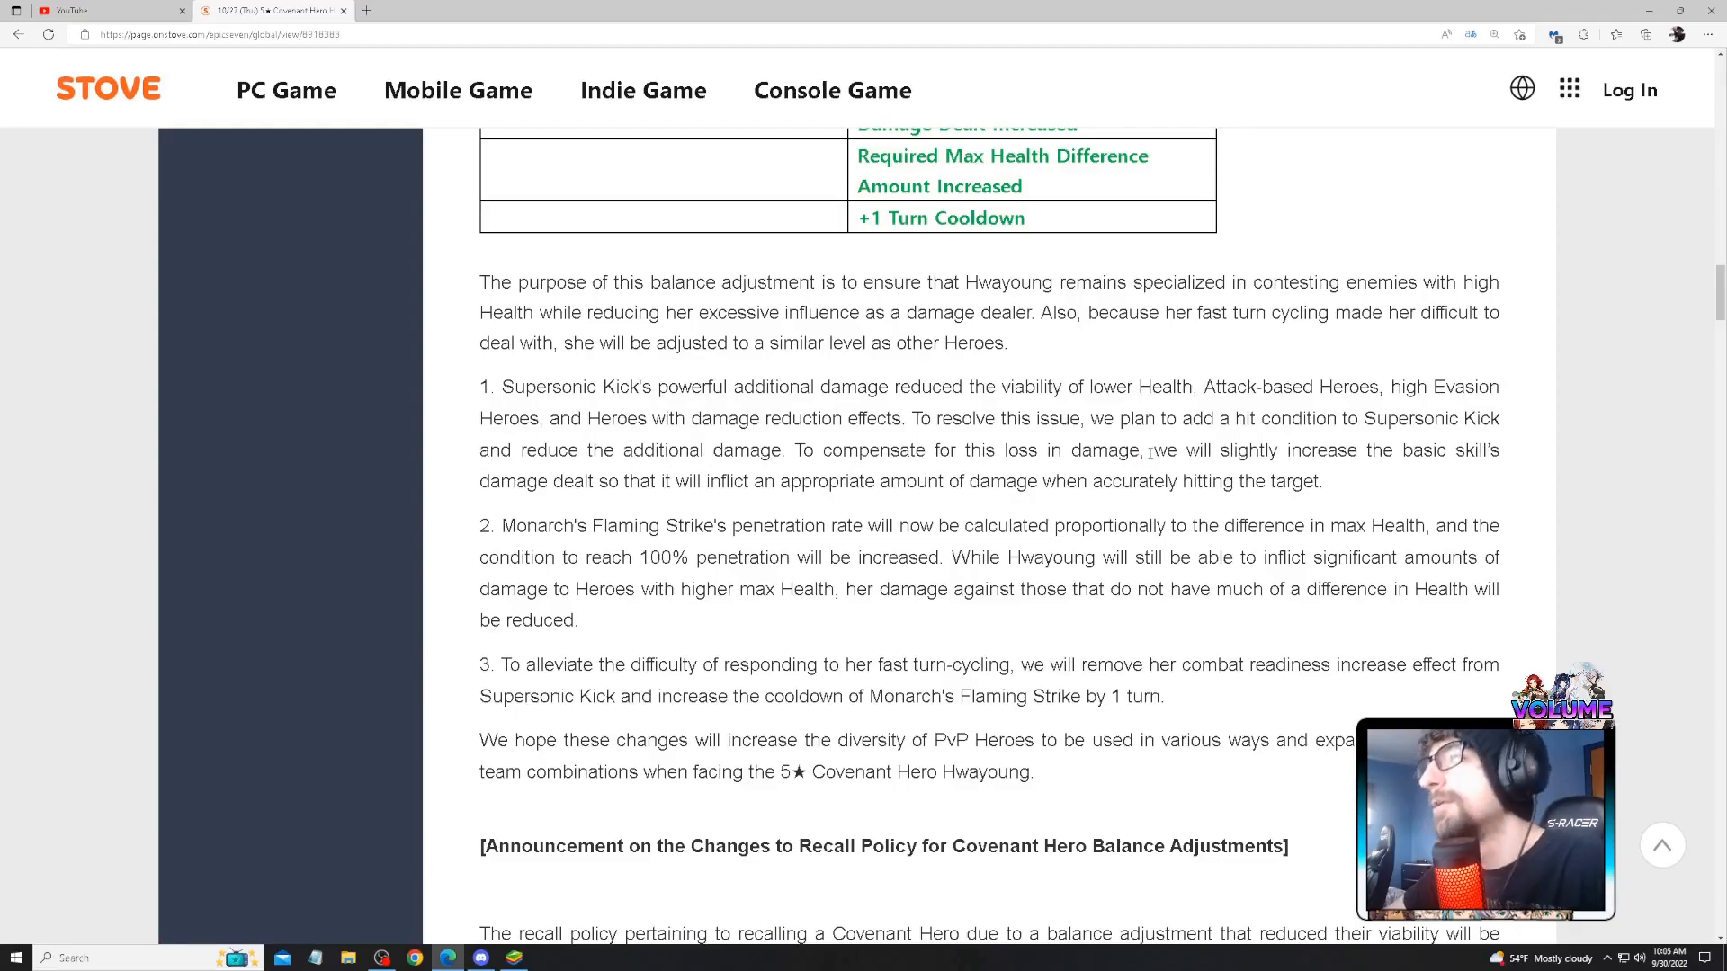
{"action": "left_click_drag", "start_coordinate": [1148, 450], "coordinate": [1321, 481]}
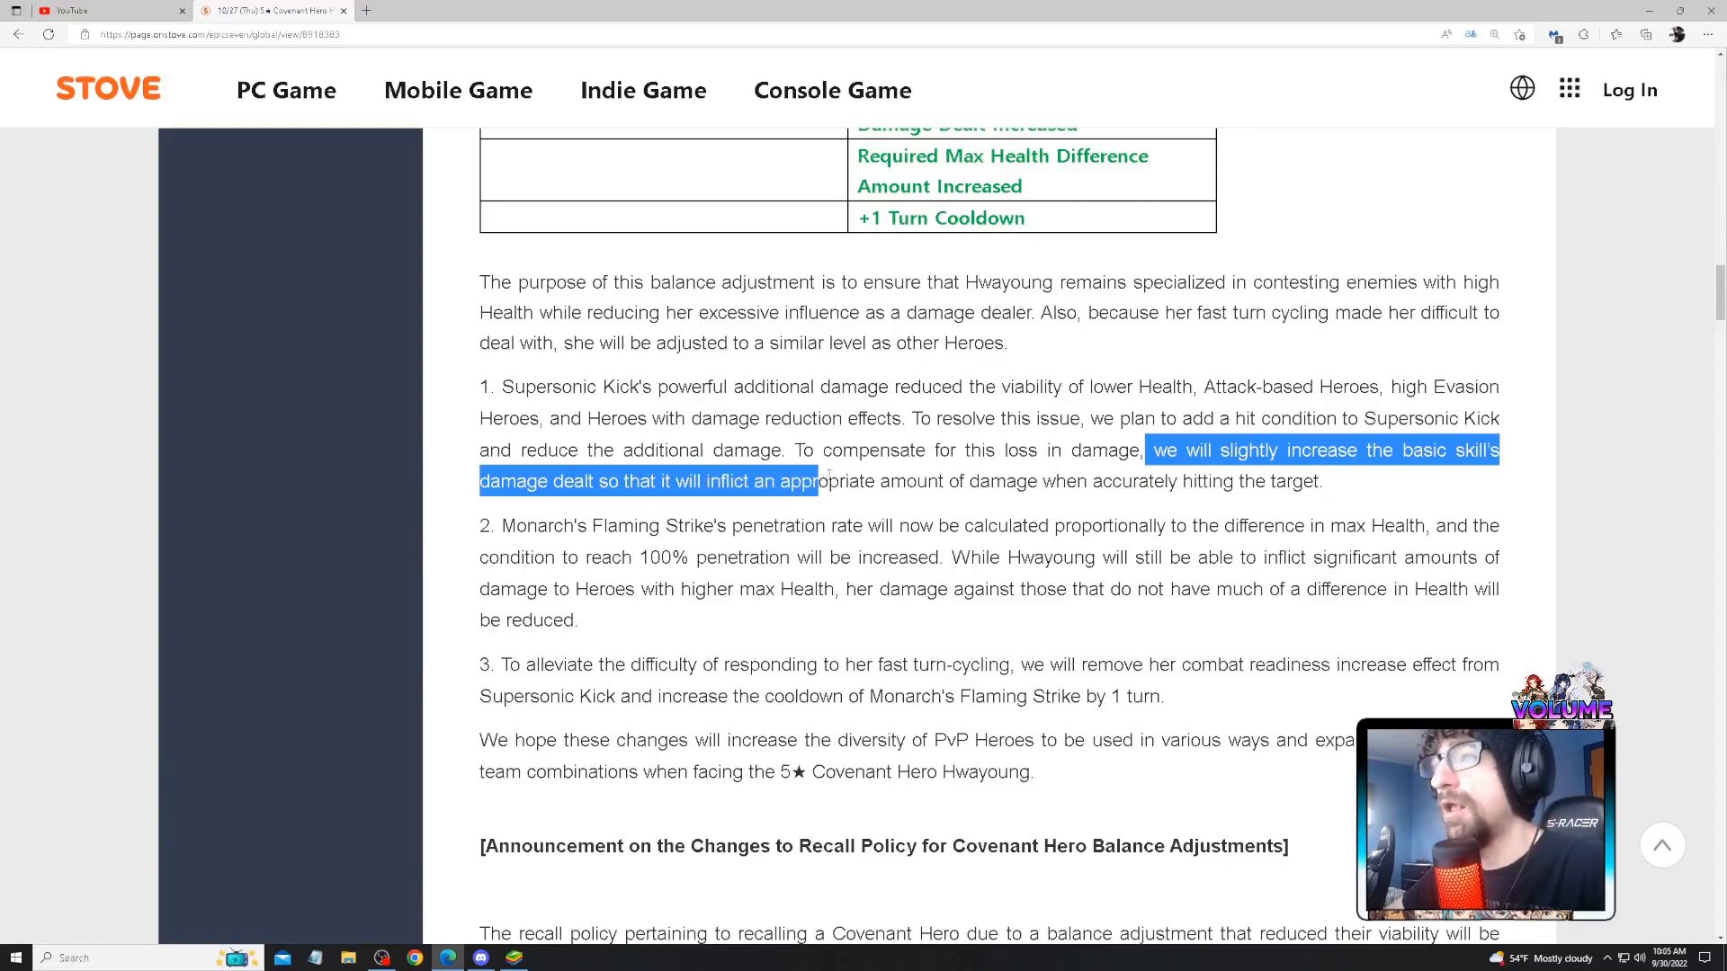
- Highlight point 1's basic skill damage clause and point 2's Flaming Strike penetration changes
{"action": "left_click_drag", "start_coordinate": [821, 481], "coordinate": [990, 481]}
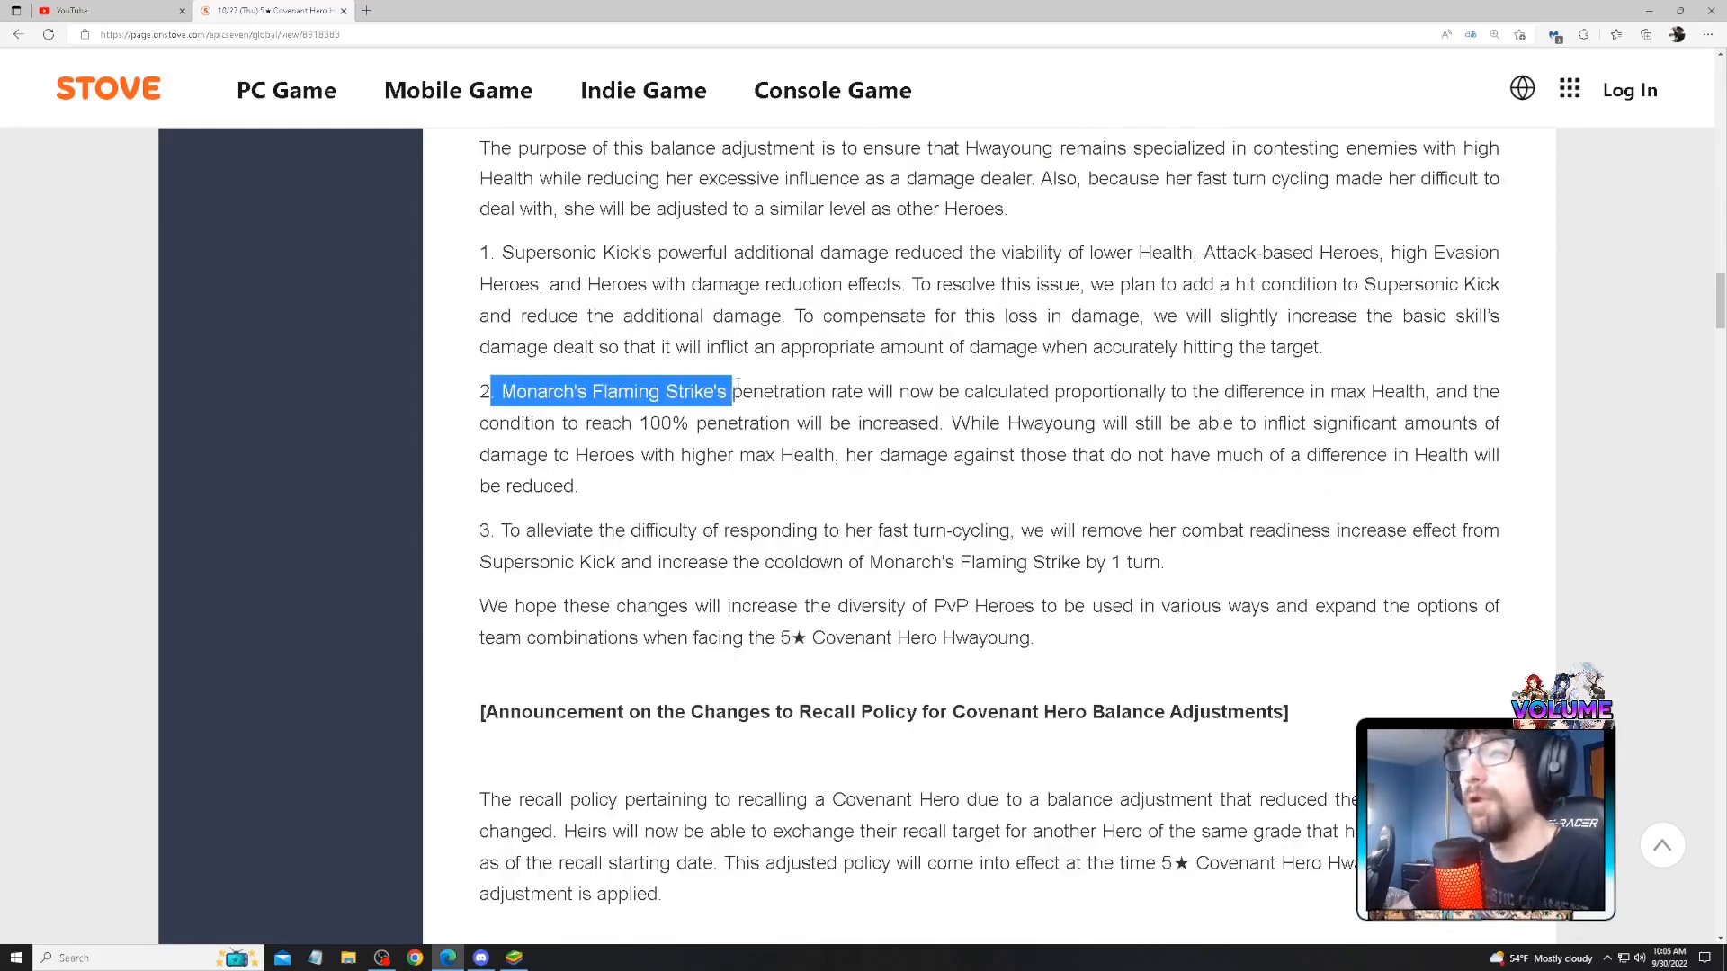
{"action": "left_click_drag", "start_coordinate": [735, 391], "coordinate": [1005, 392]}
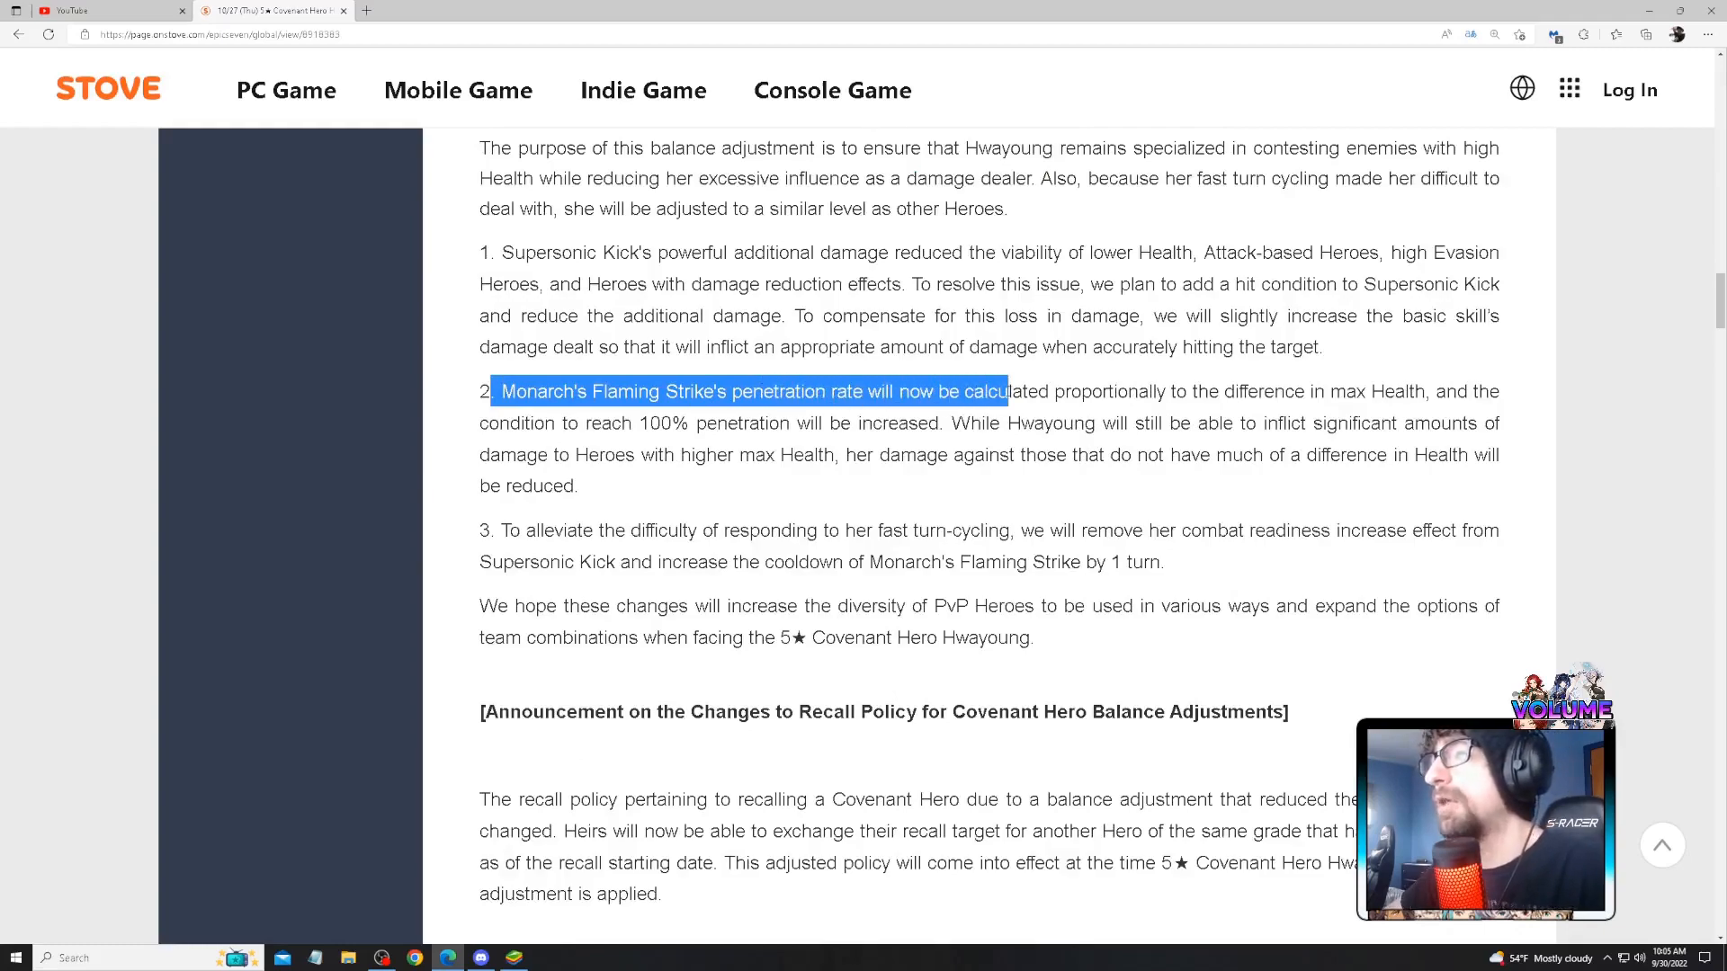
{"action": "left_click_drag", "start_coordinate": [1002, 391], "coordinate": [1306, 392]}
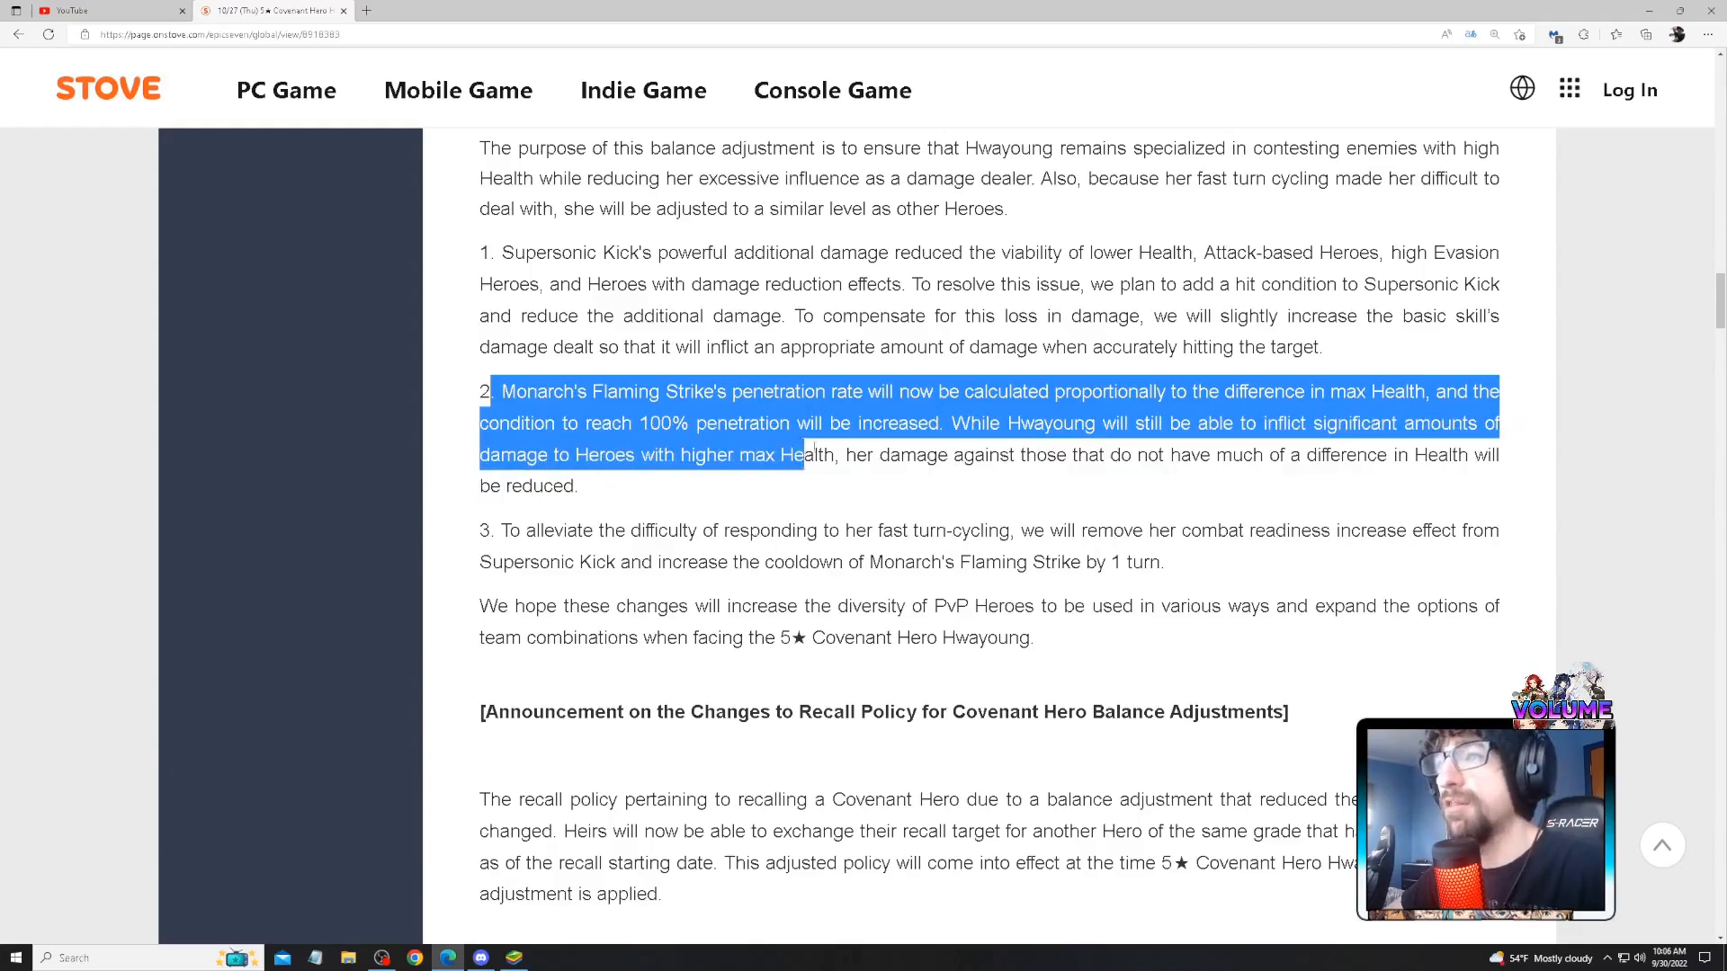
{"action": "left_click_drag", "start_coordinate": [804, 455], "coordinate": [1166, 455]}
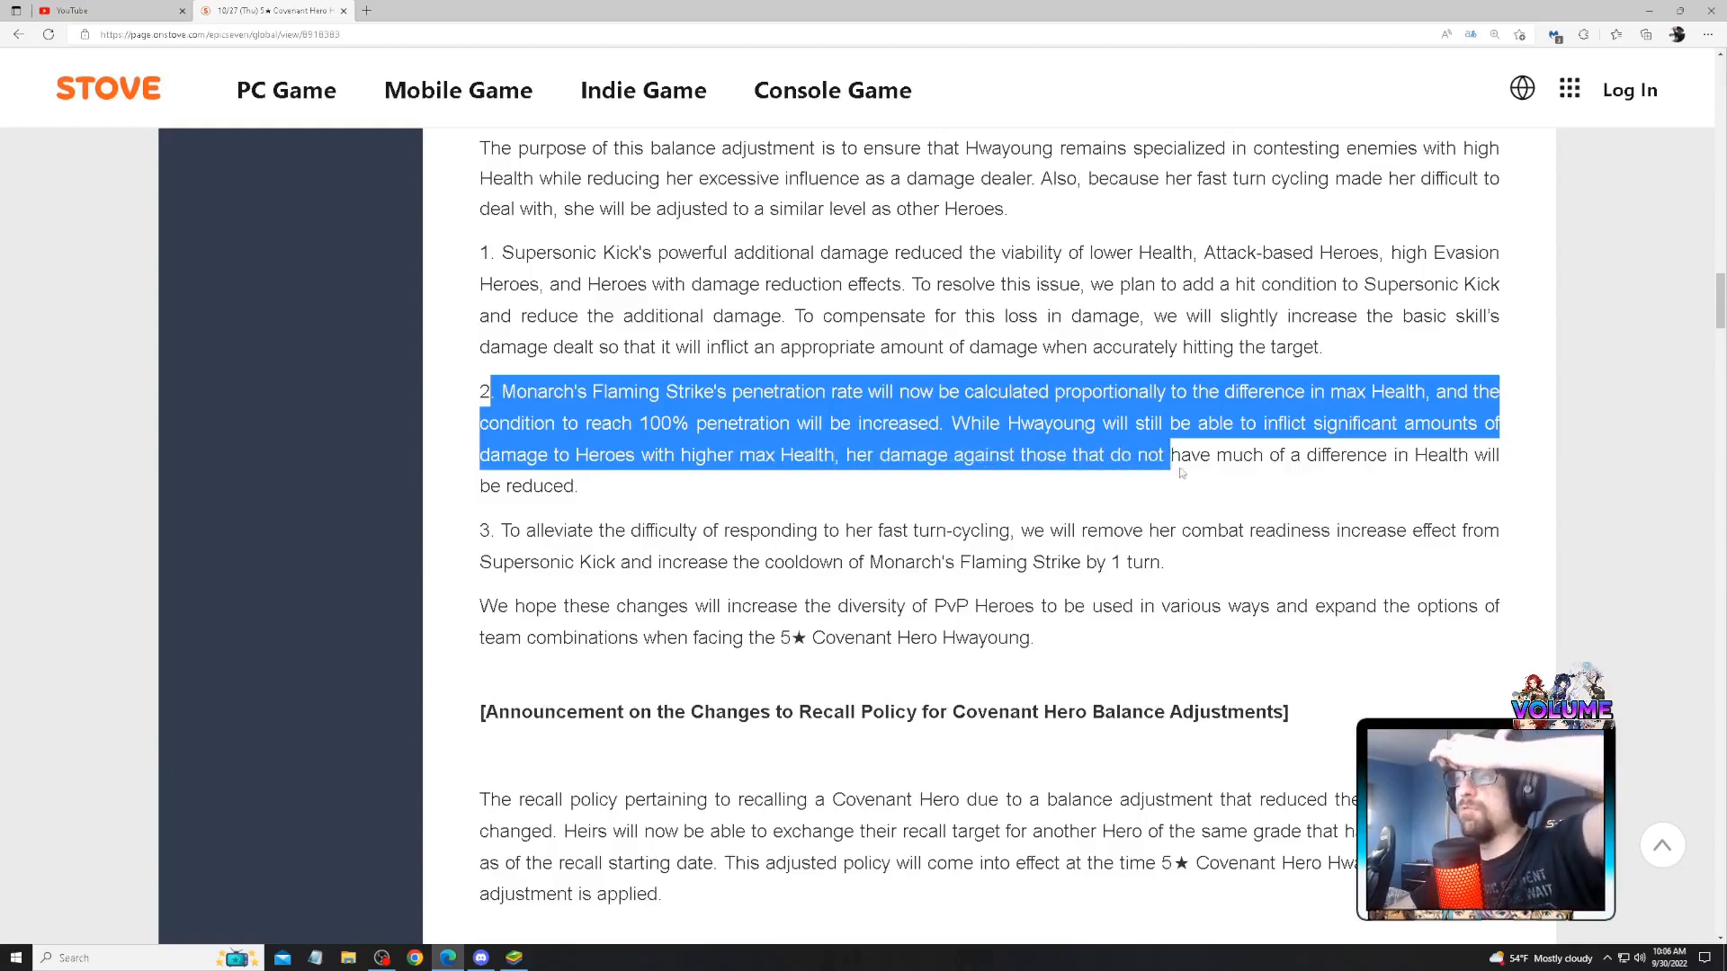
{"action": "left_click_drag", "start_coordinate": [1162, 456], "coordinate": [580, 486]}
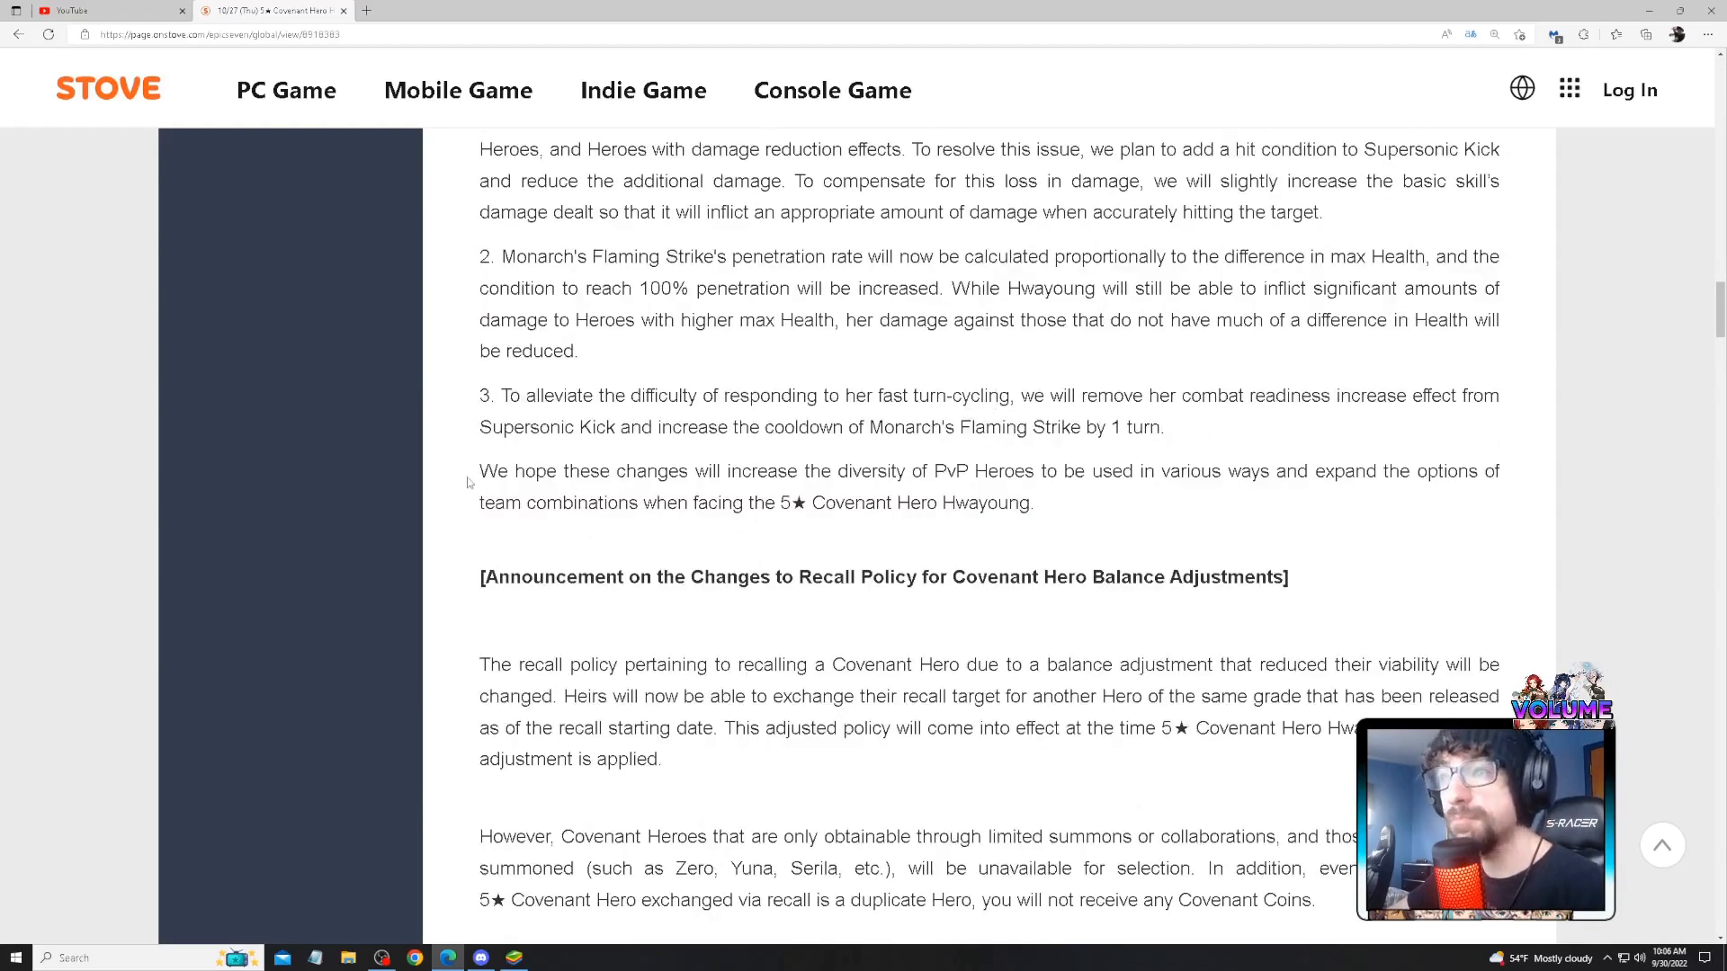
- Highlight the 'We hope these changes' PvP diversity paragraph, then clear the selection
{"action": "left_click_drag", "start_coordinate": [479, 470], "coordinate": [1034, 470]}
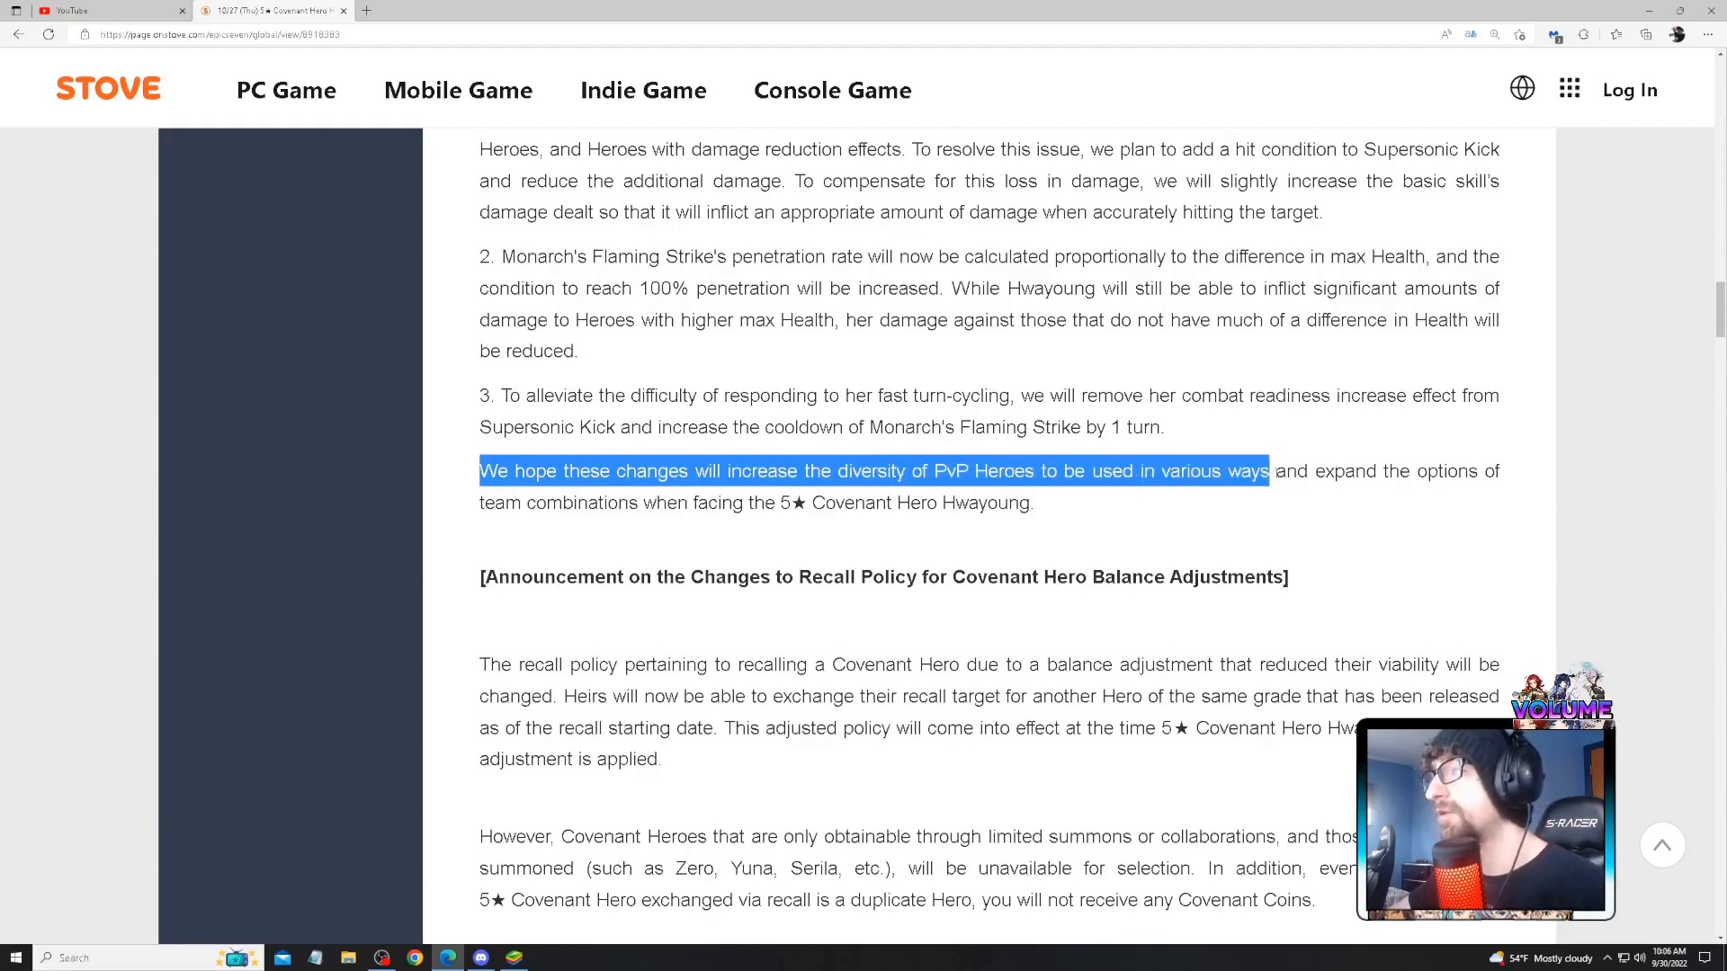
{"action": "left_click_drag", "start_coordinate": [1267, 472], "coordinate": [595, 502]}
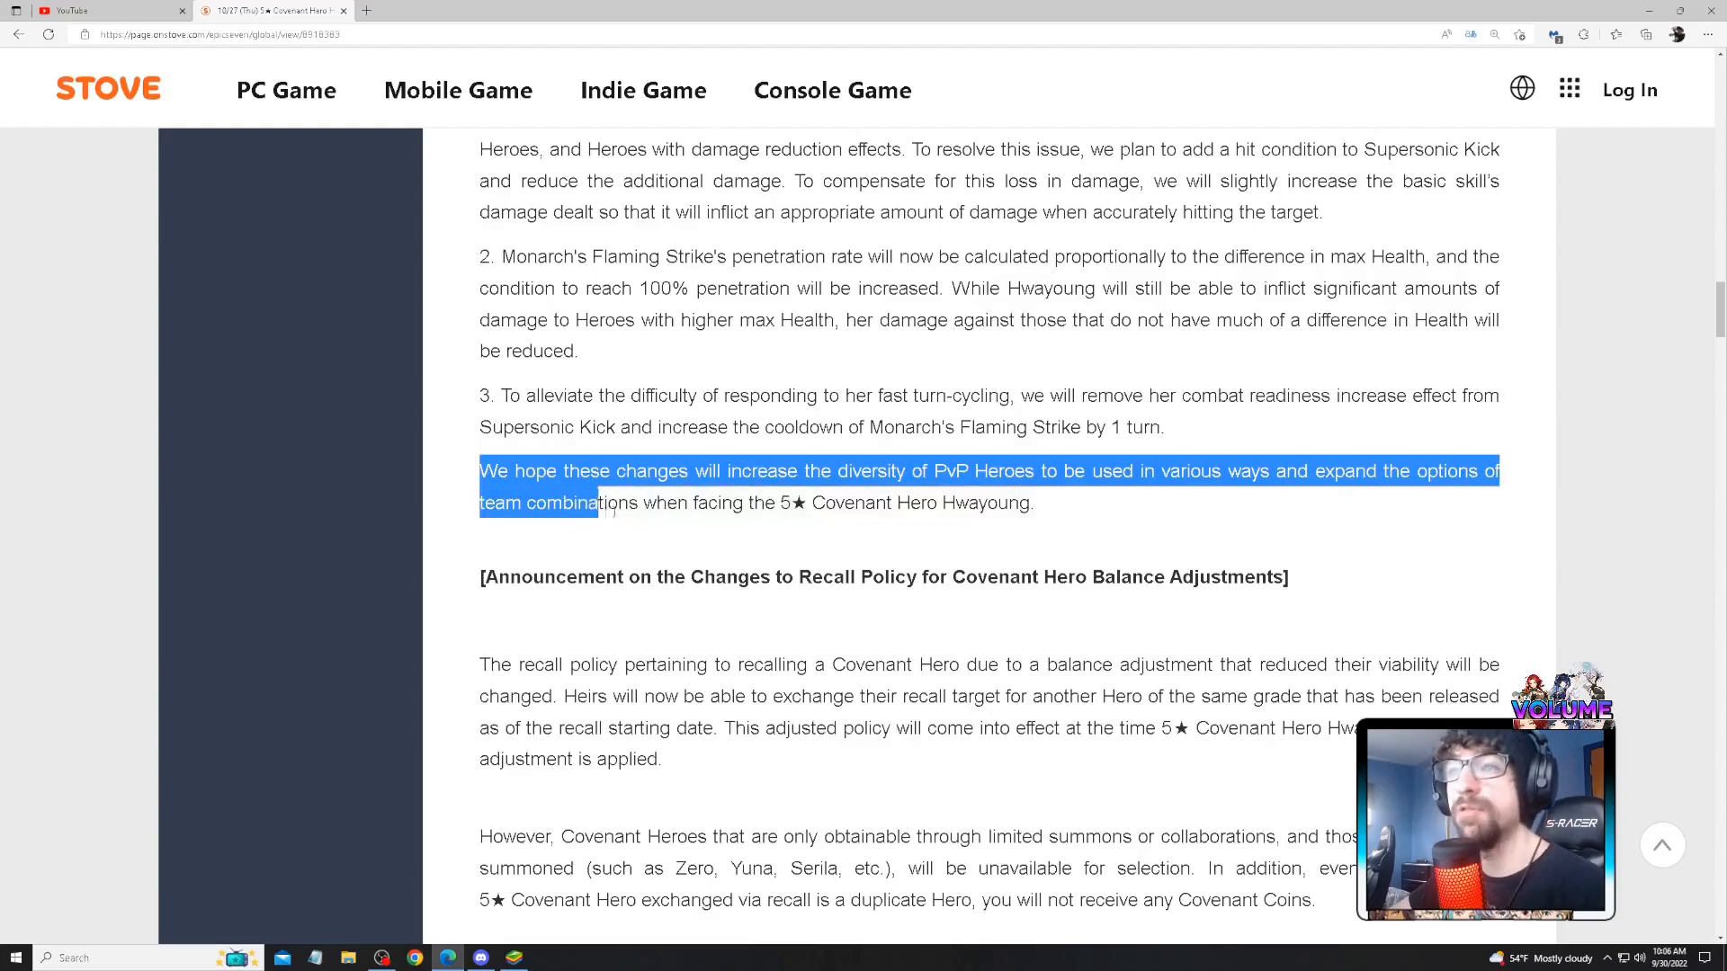
{"action": "left_click", "coordinate": [941, 556]}
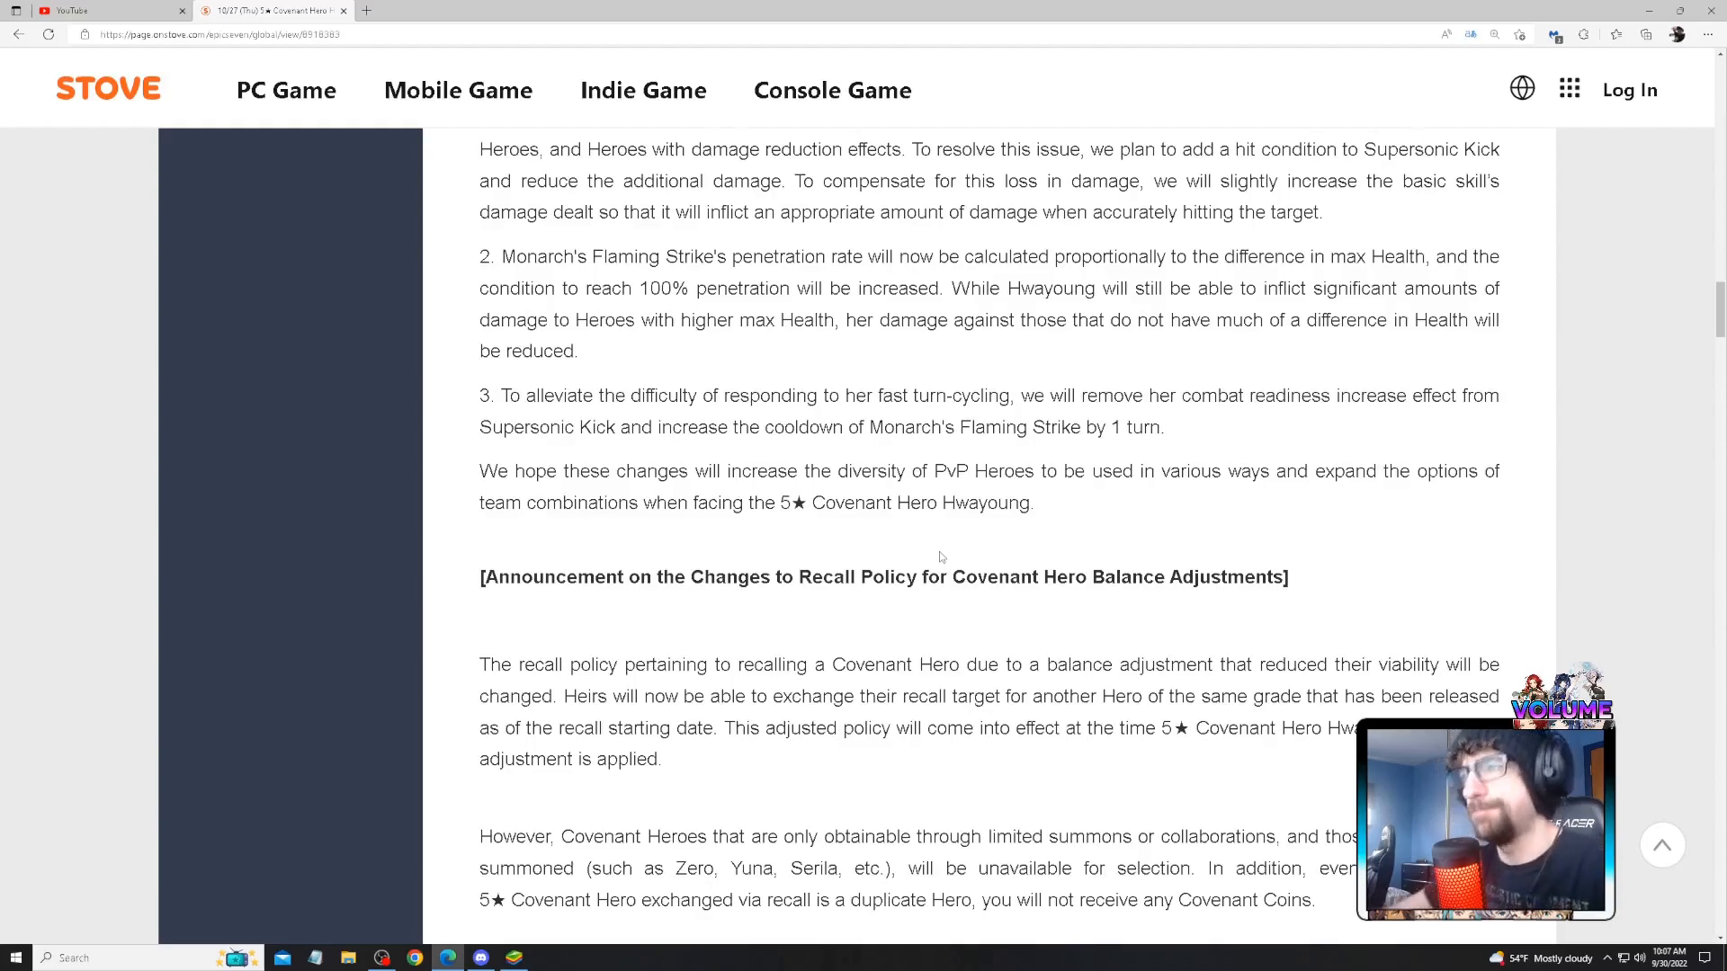
- Highlight the recall policy's opening paragraph through the recall target exchange rule
{"action": "scroll", "scroll_direction": "down", "scroll_amount": 3}
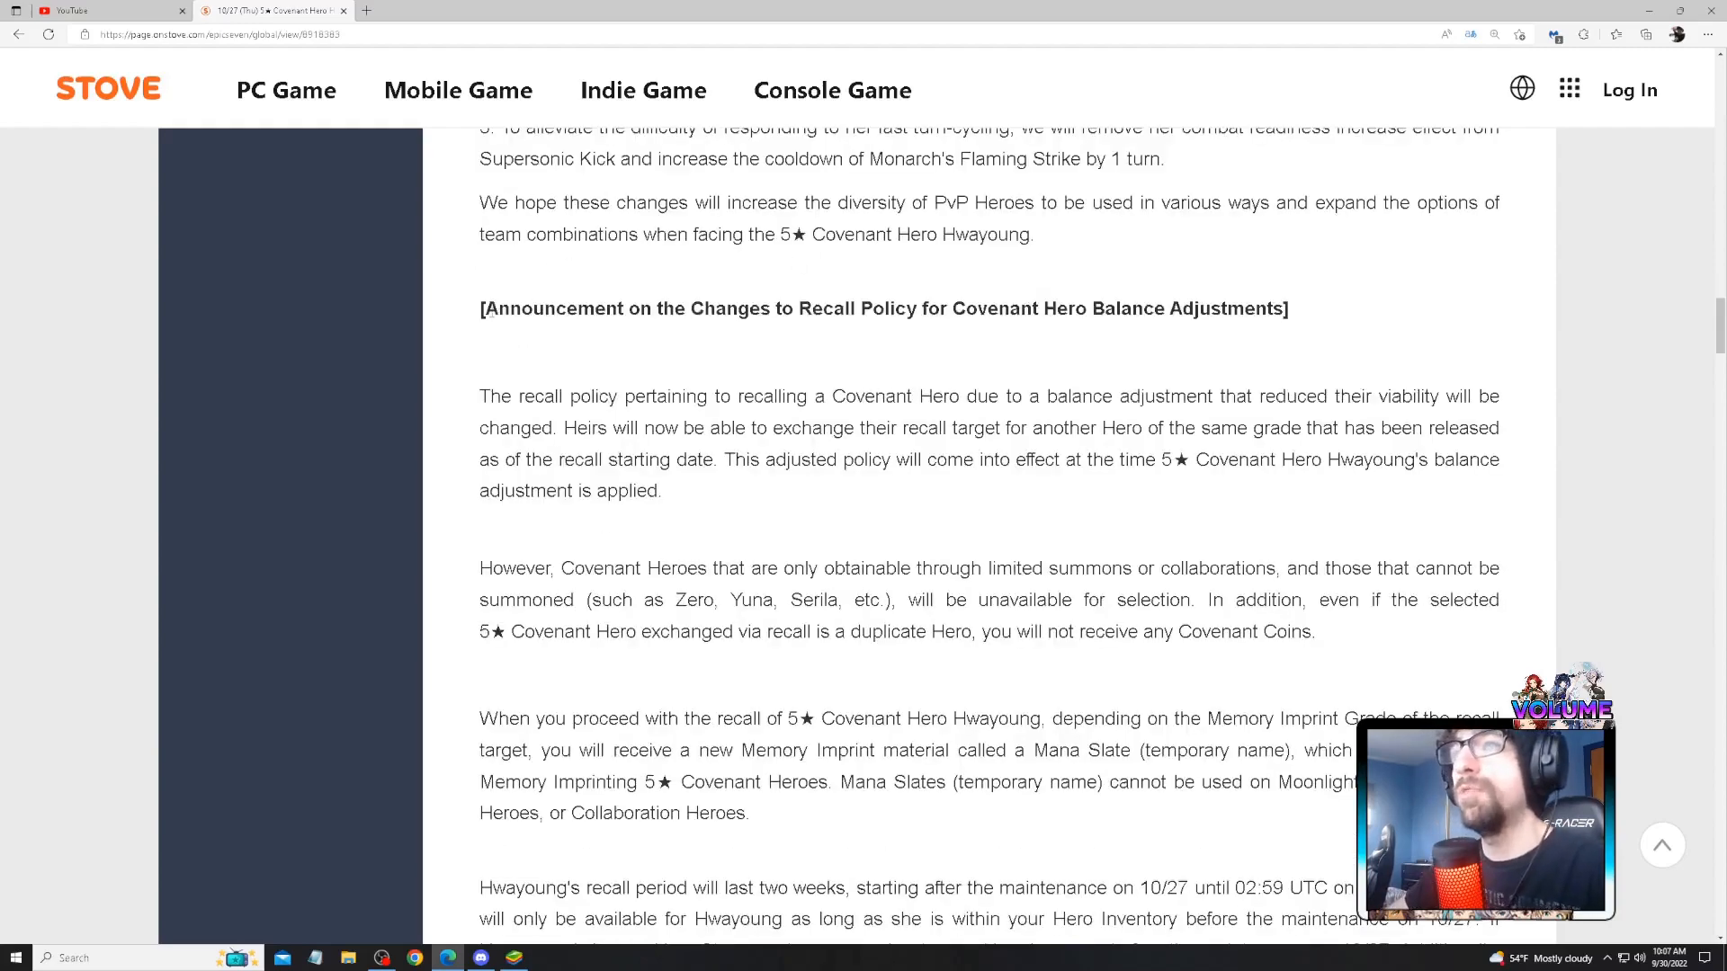
{"action": "left_click_drag", "start_coordinate": [481, 309], "coordinate": [1090, 308]}
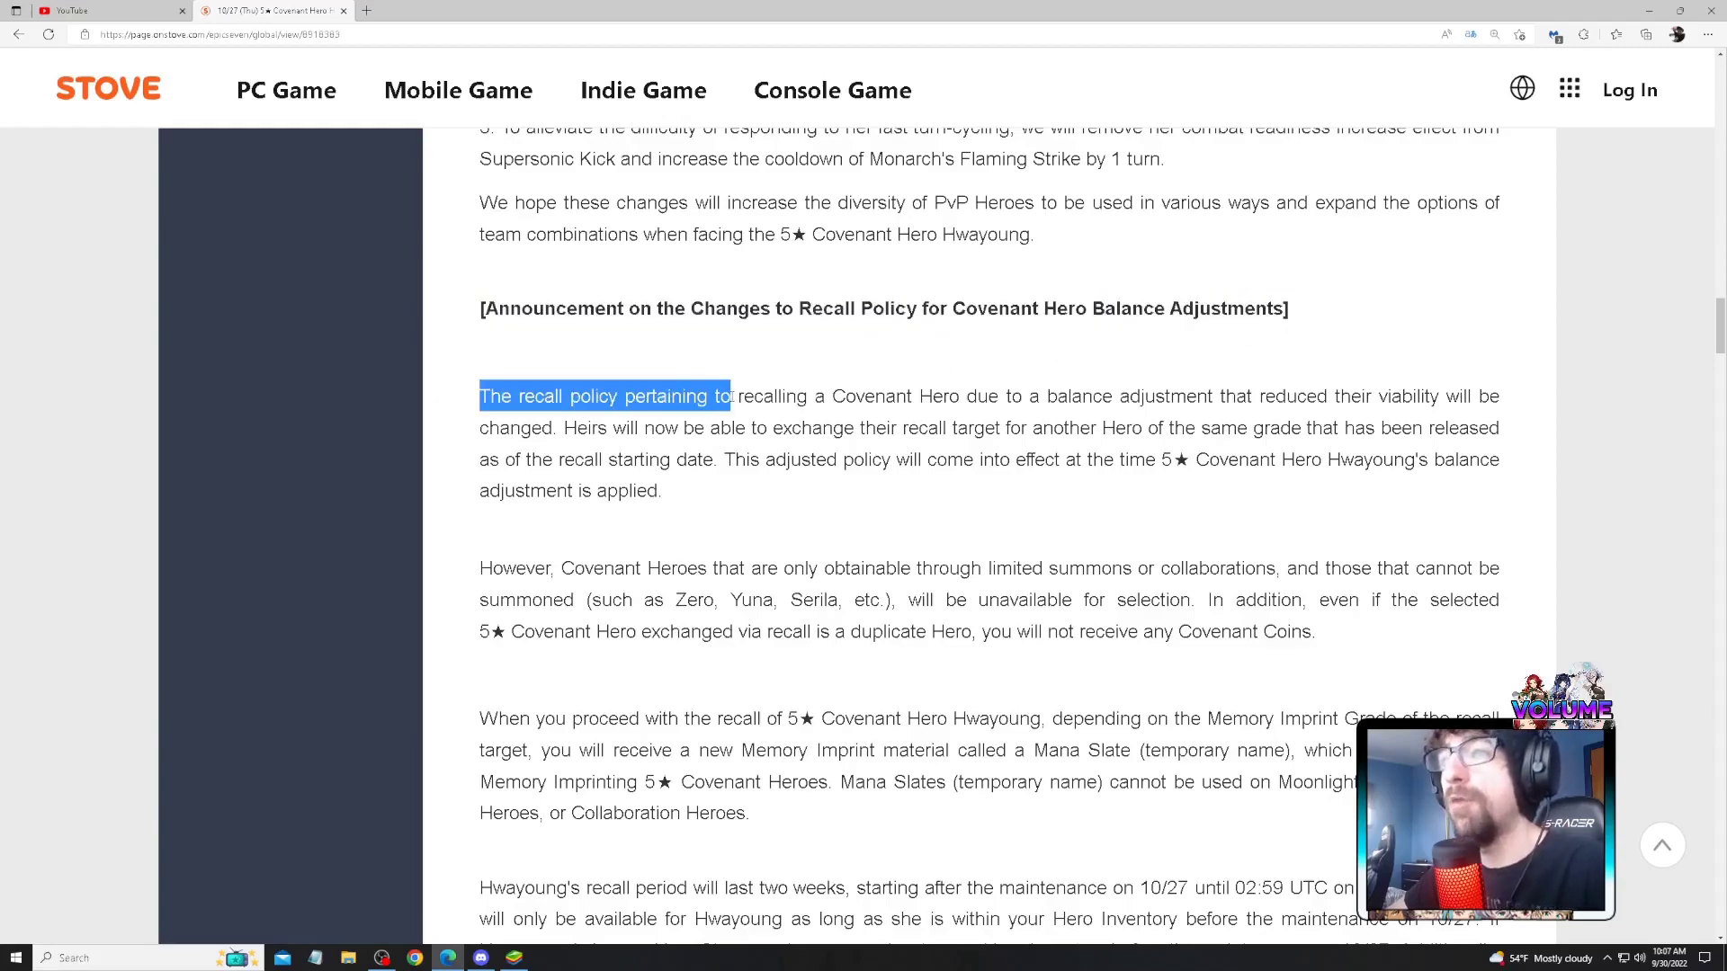
{"action": "left_click_drag", "start_coordinate": [727, 397], "coordinate": [914, 397]}
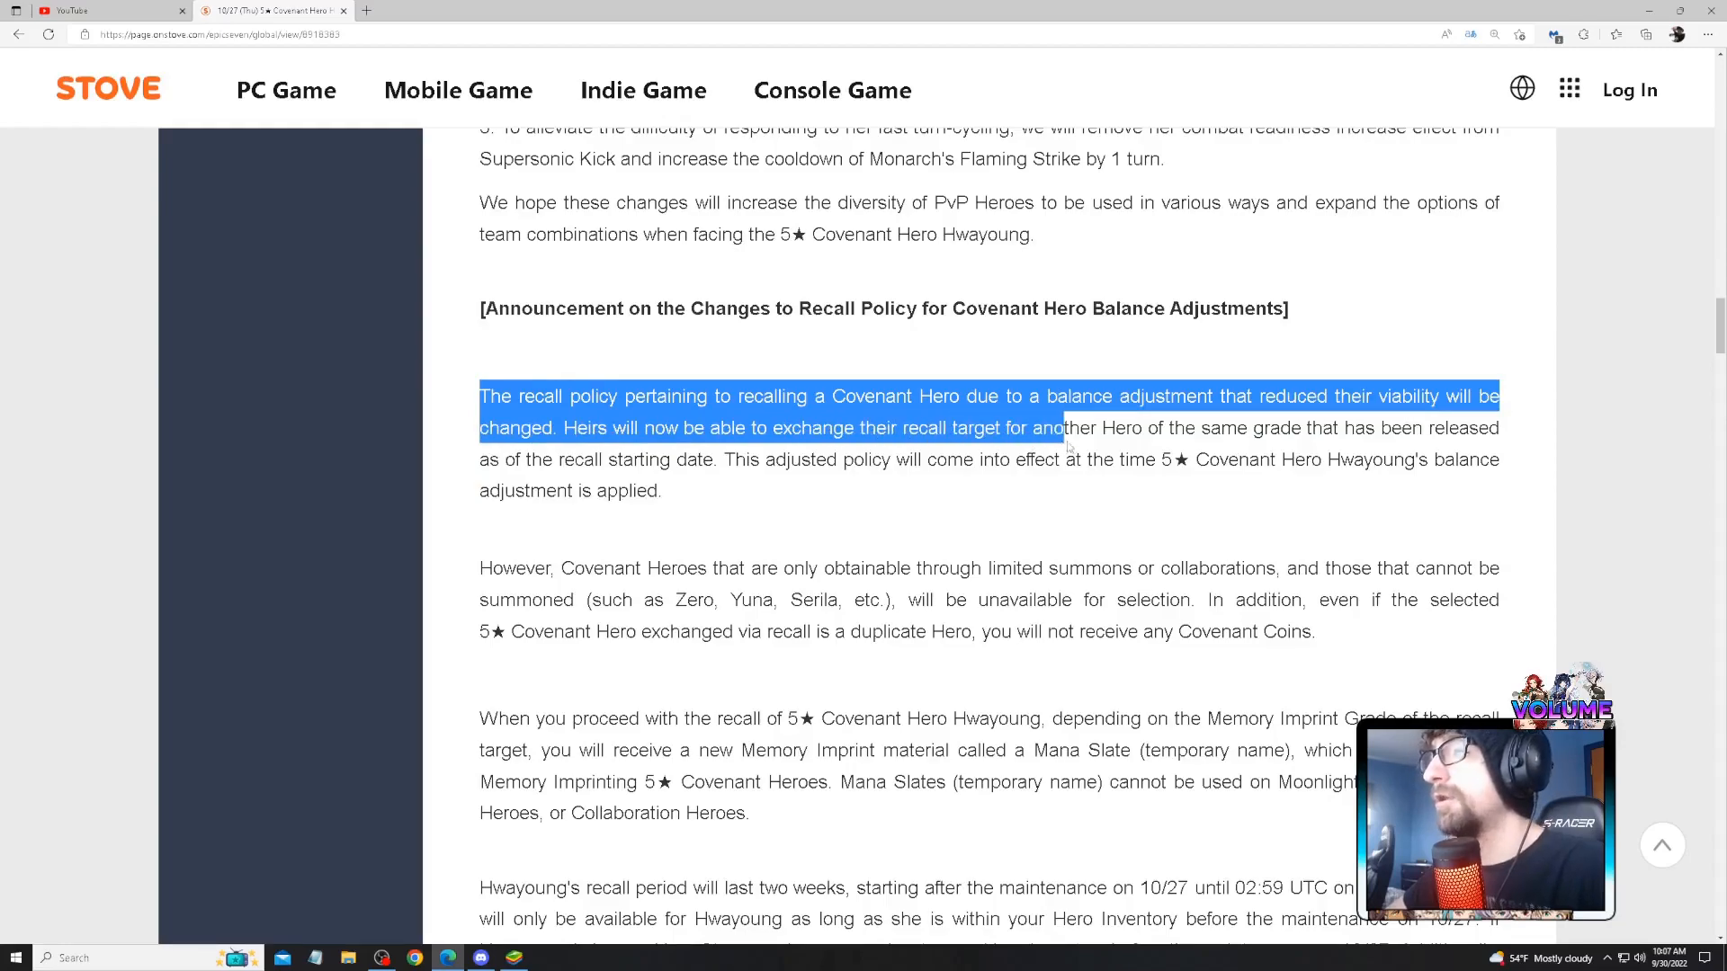
{"action": "left_click_drag", "start_coordinate": [1065, 441], "coordinate": [649, 460]}
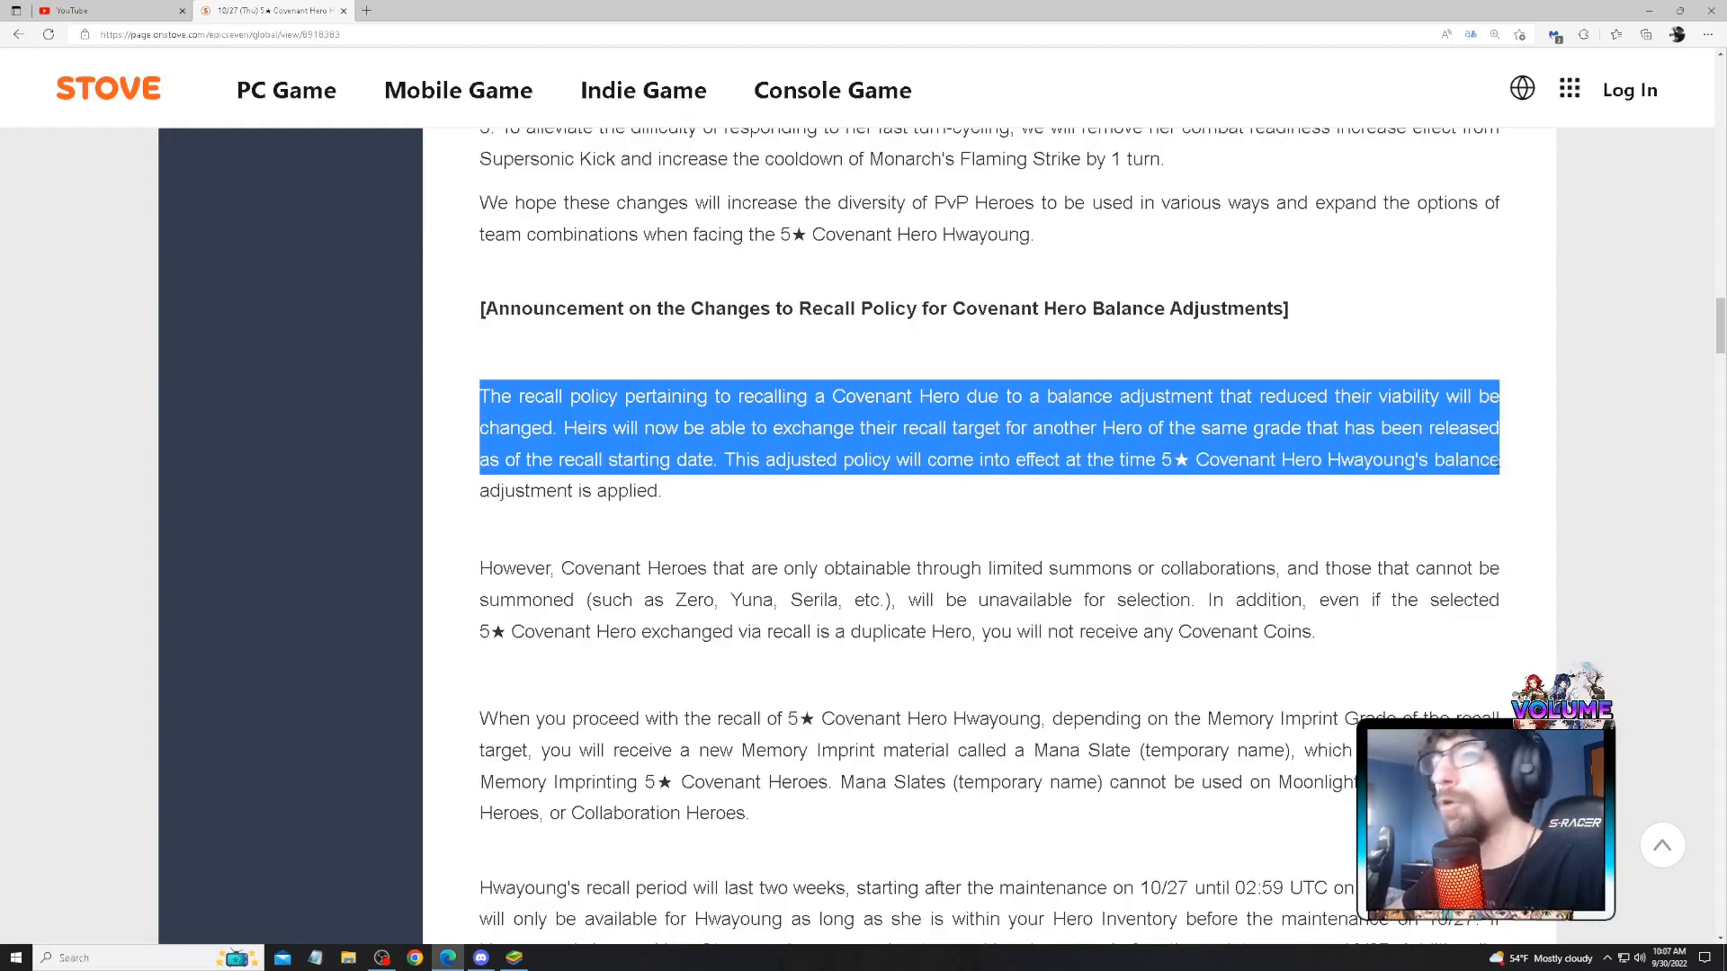
- Highlight the whole Mana Slate paragraph about Memory Imprinting rewards
{"action": "scroll", "scroll_direction": "down", "scroll_amount": 3}
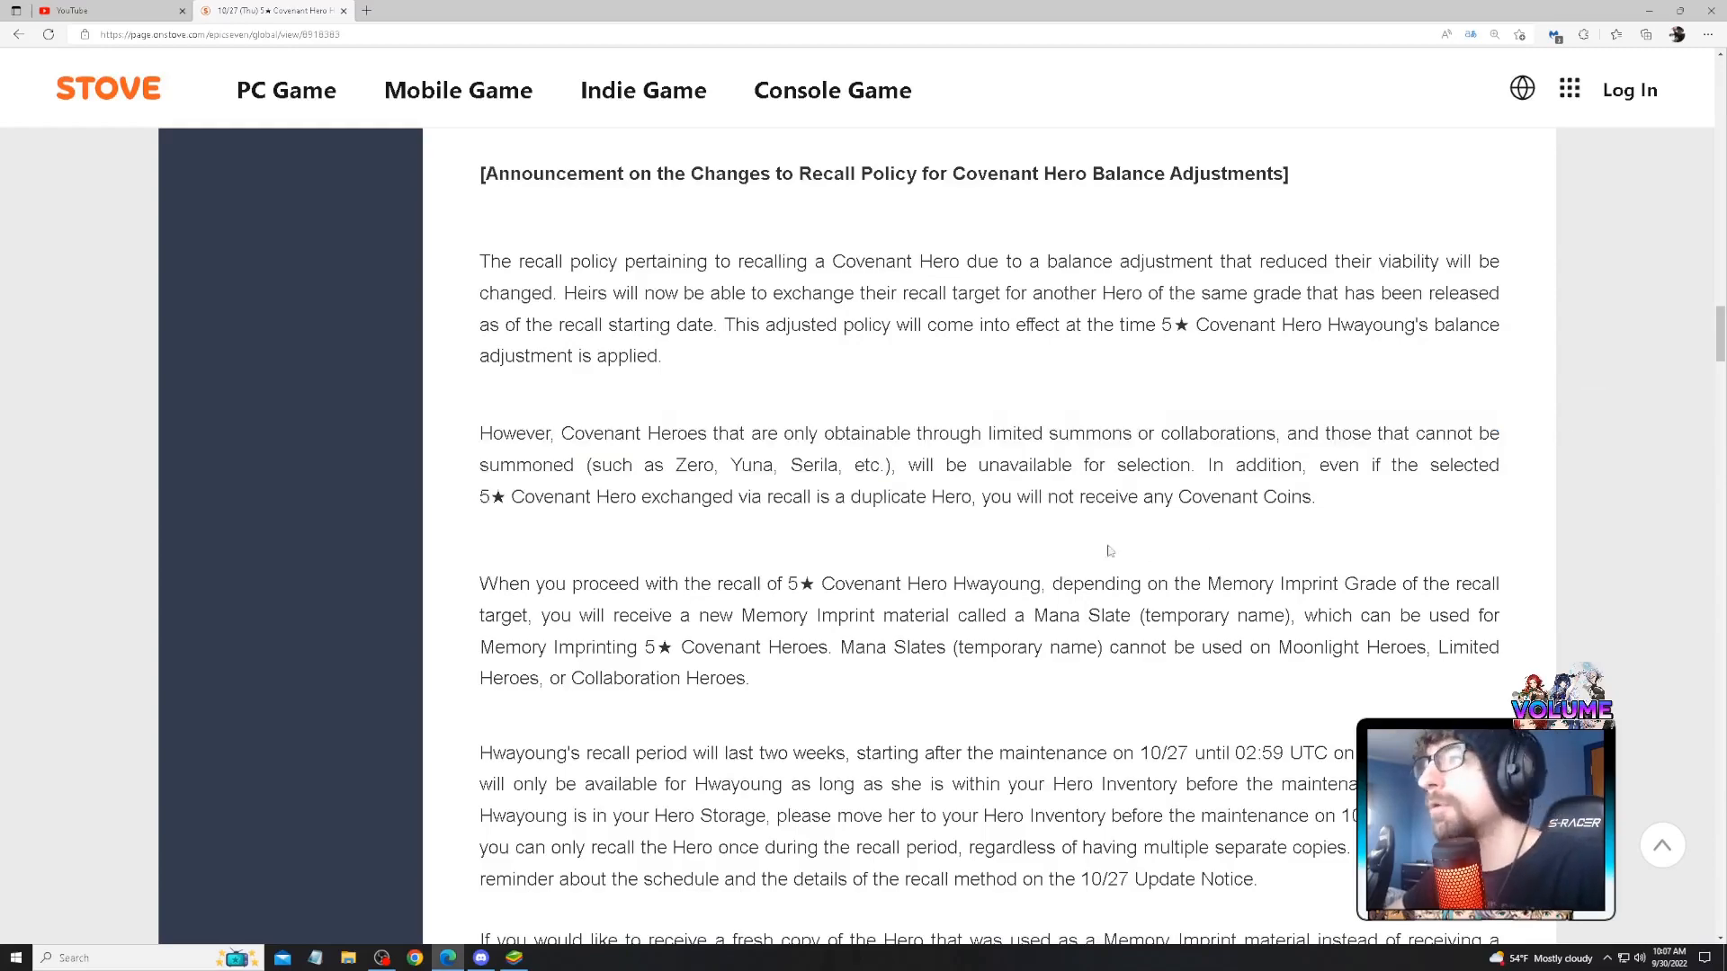
{"action": "scroll", "scroll_direction": "down", "scroll_amount": 3}
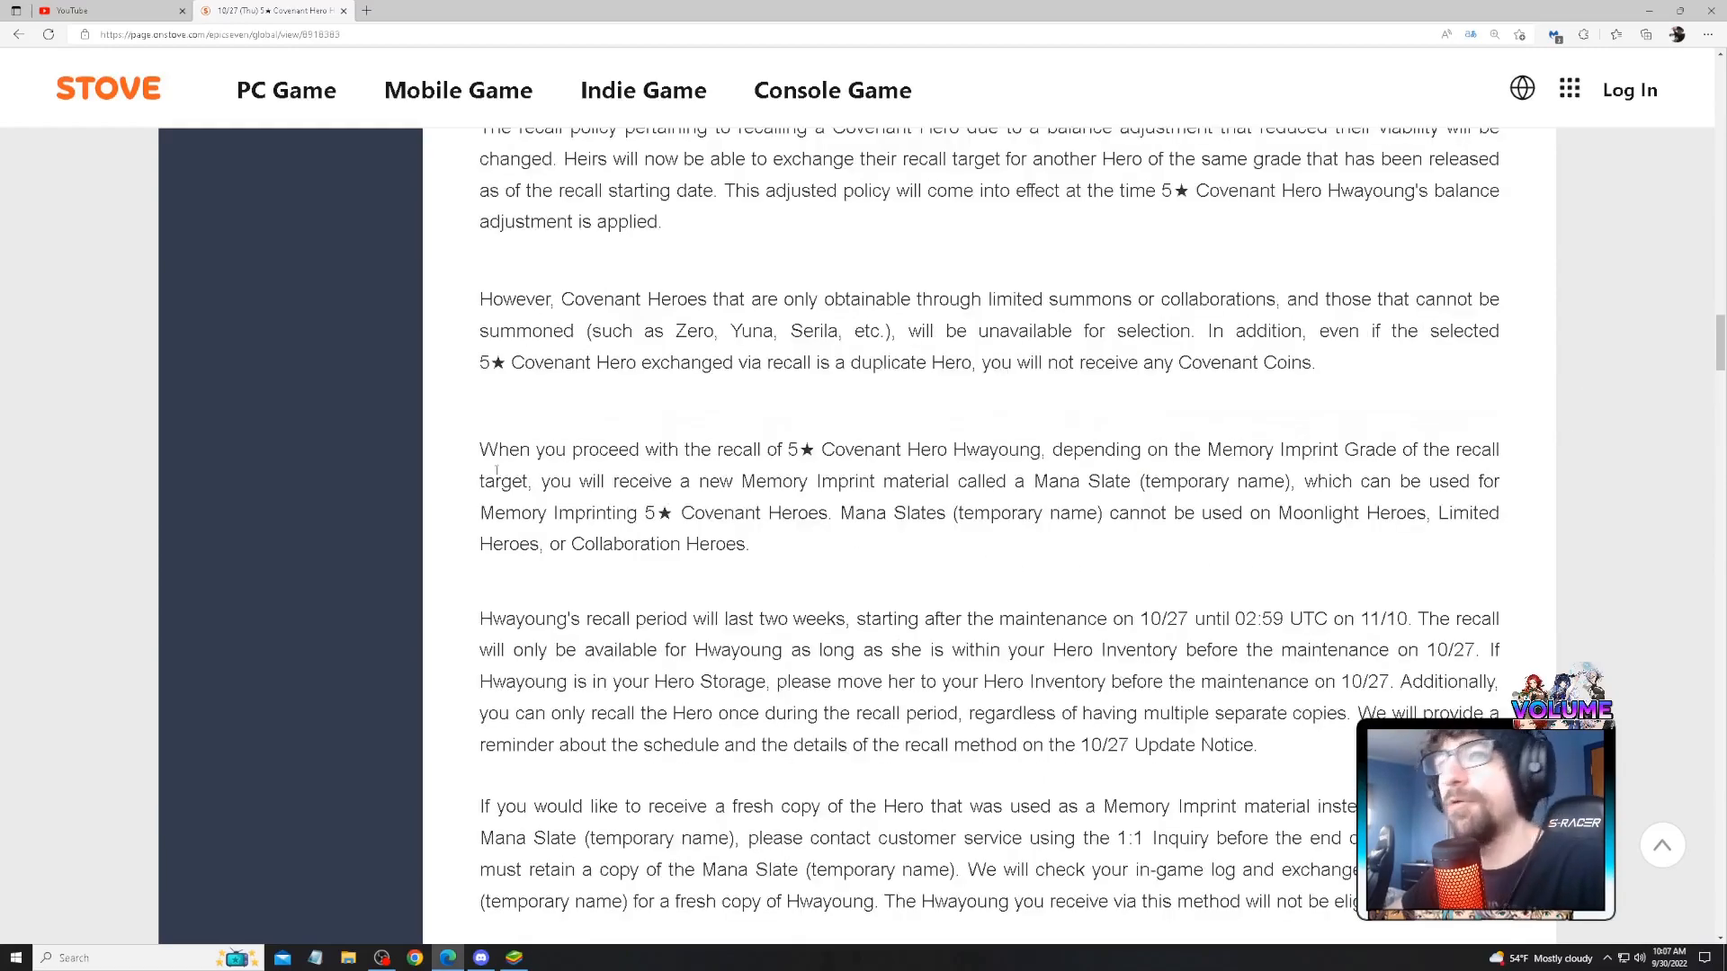
{"action": "left_click_drag", "start_coordinate": [479, 450], "coordinate": [744, 450]}
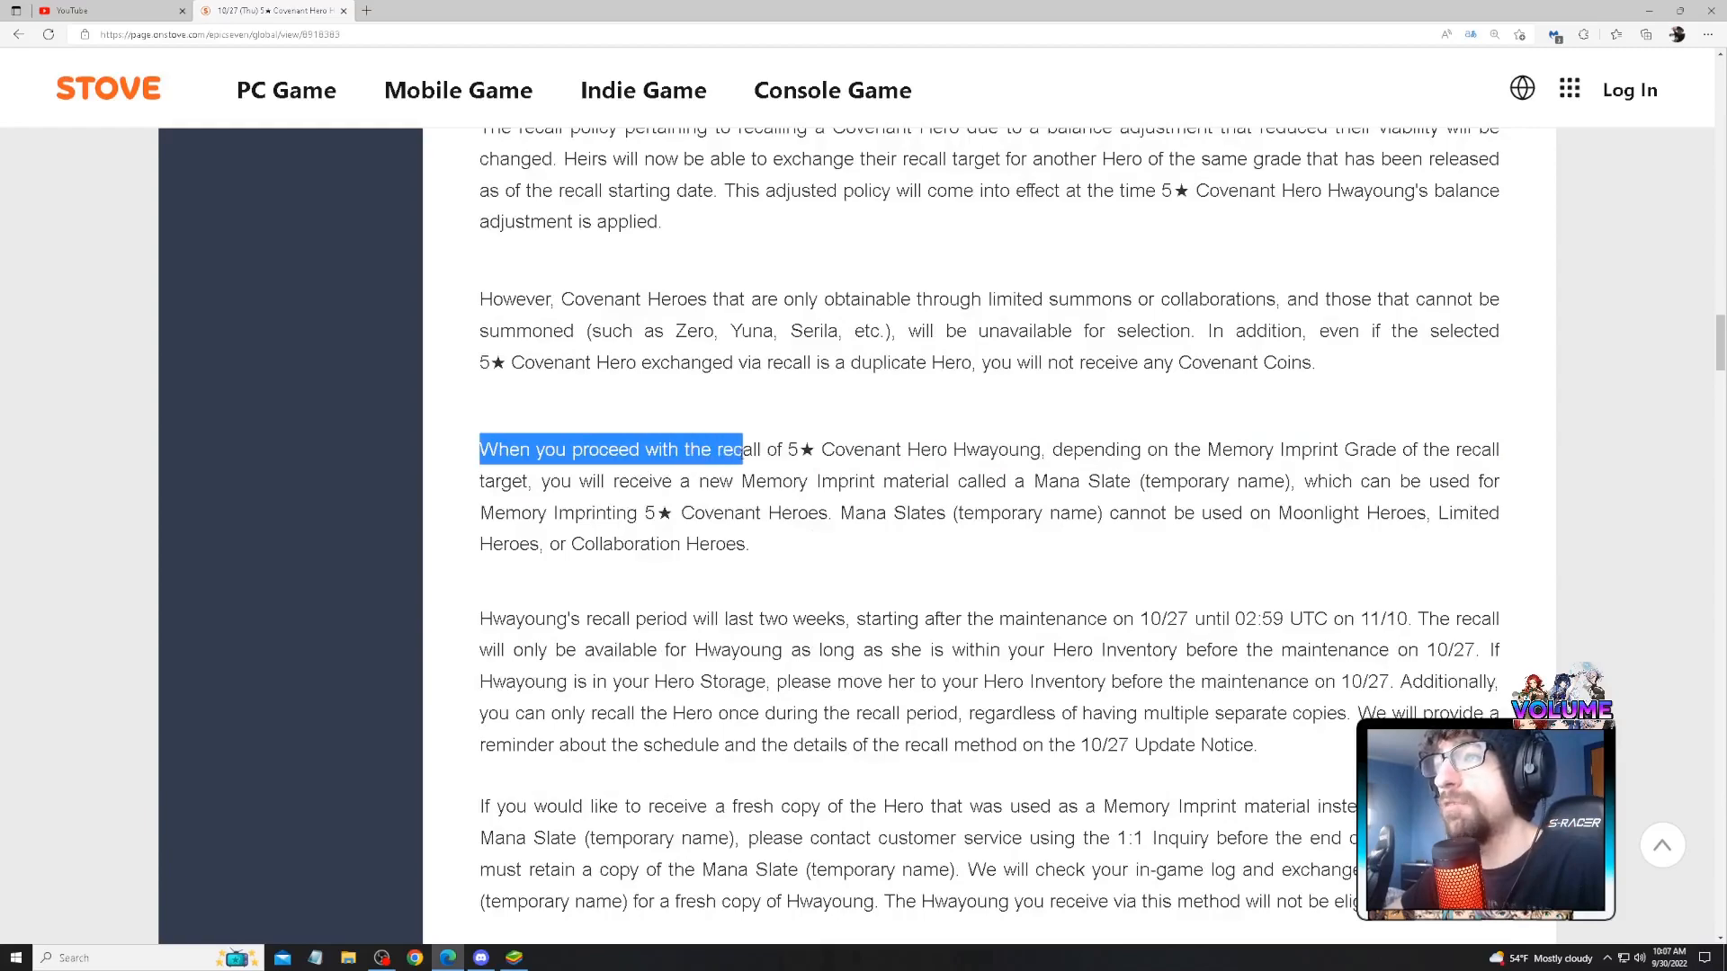
{"action": "left_click_drag", "start_coordinate": [744, 449], "coordinate": [1248, 450]}
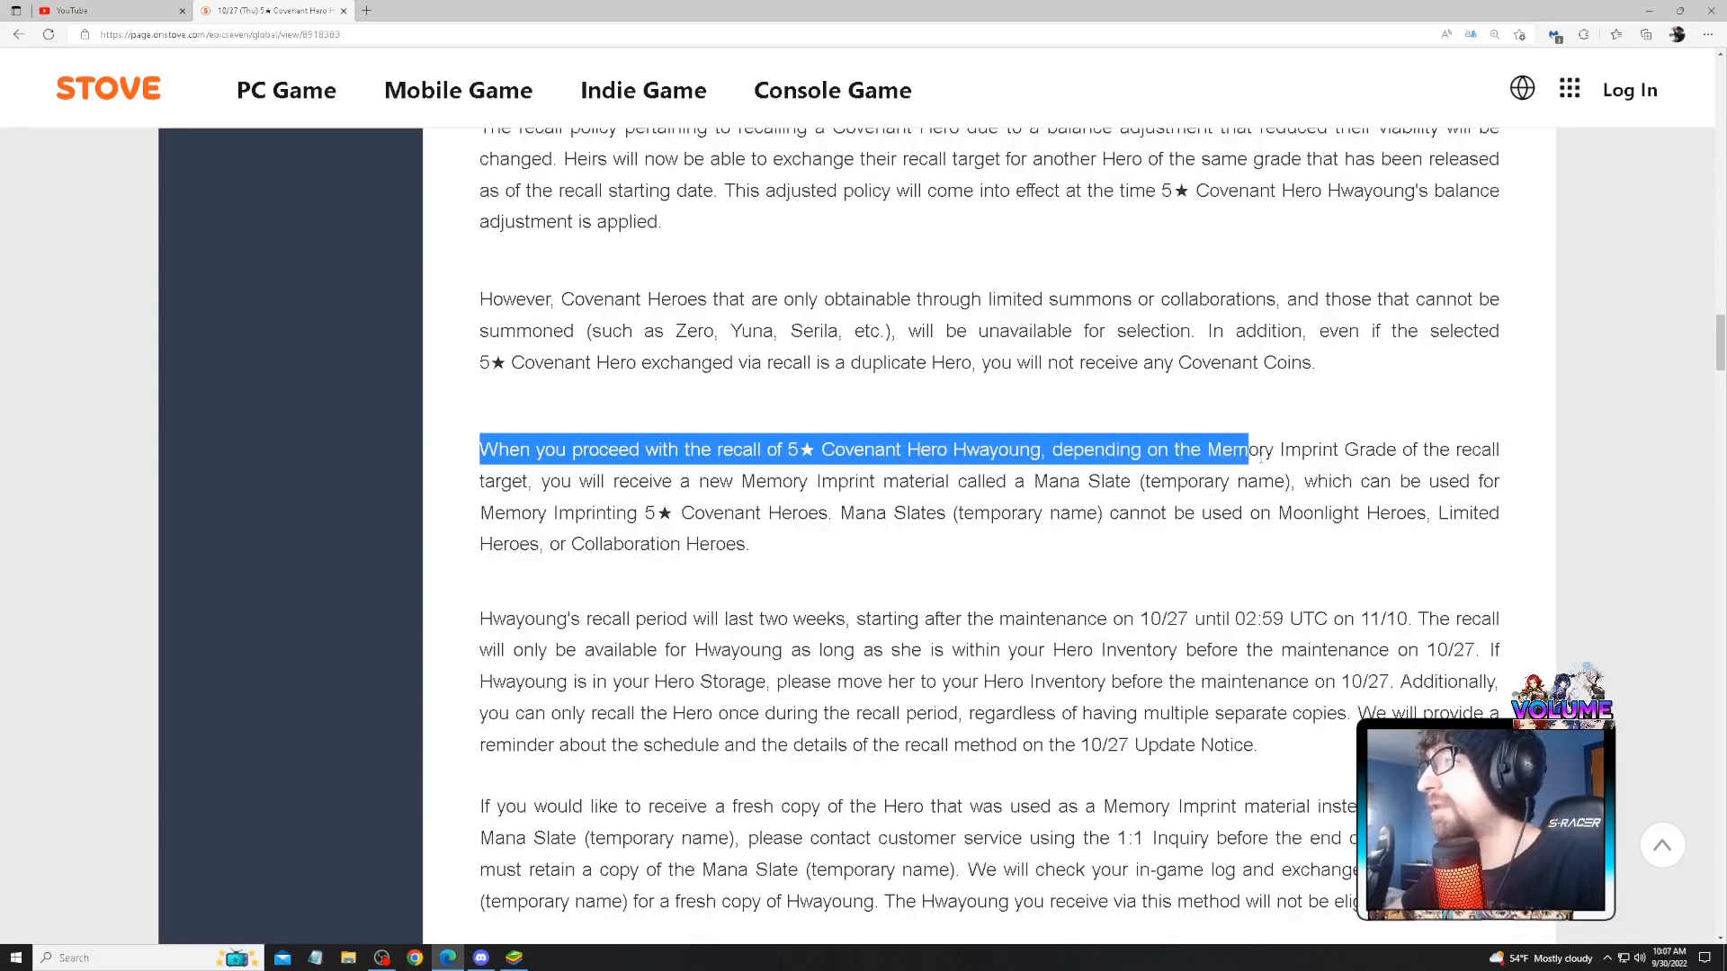
{"action": "left_click_drag", "start_coordinate": [1245, 450], "coordinate": [518, 512]}
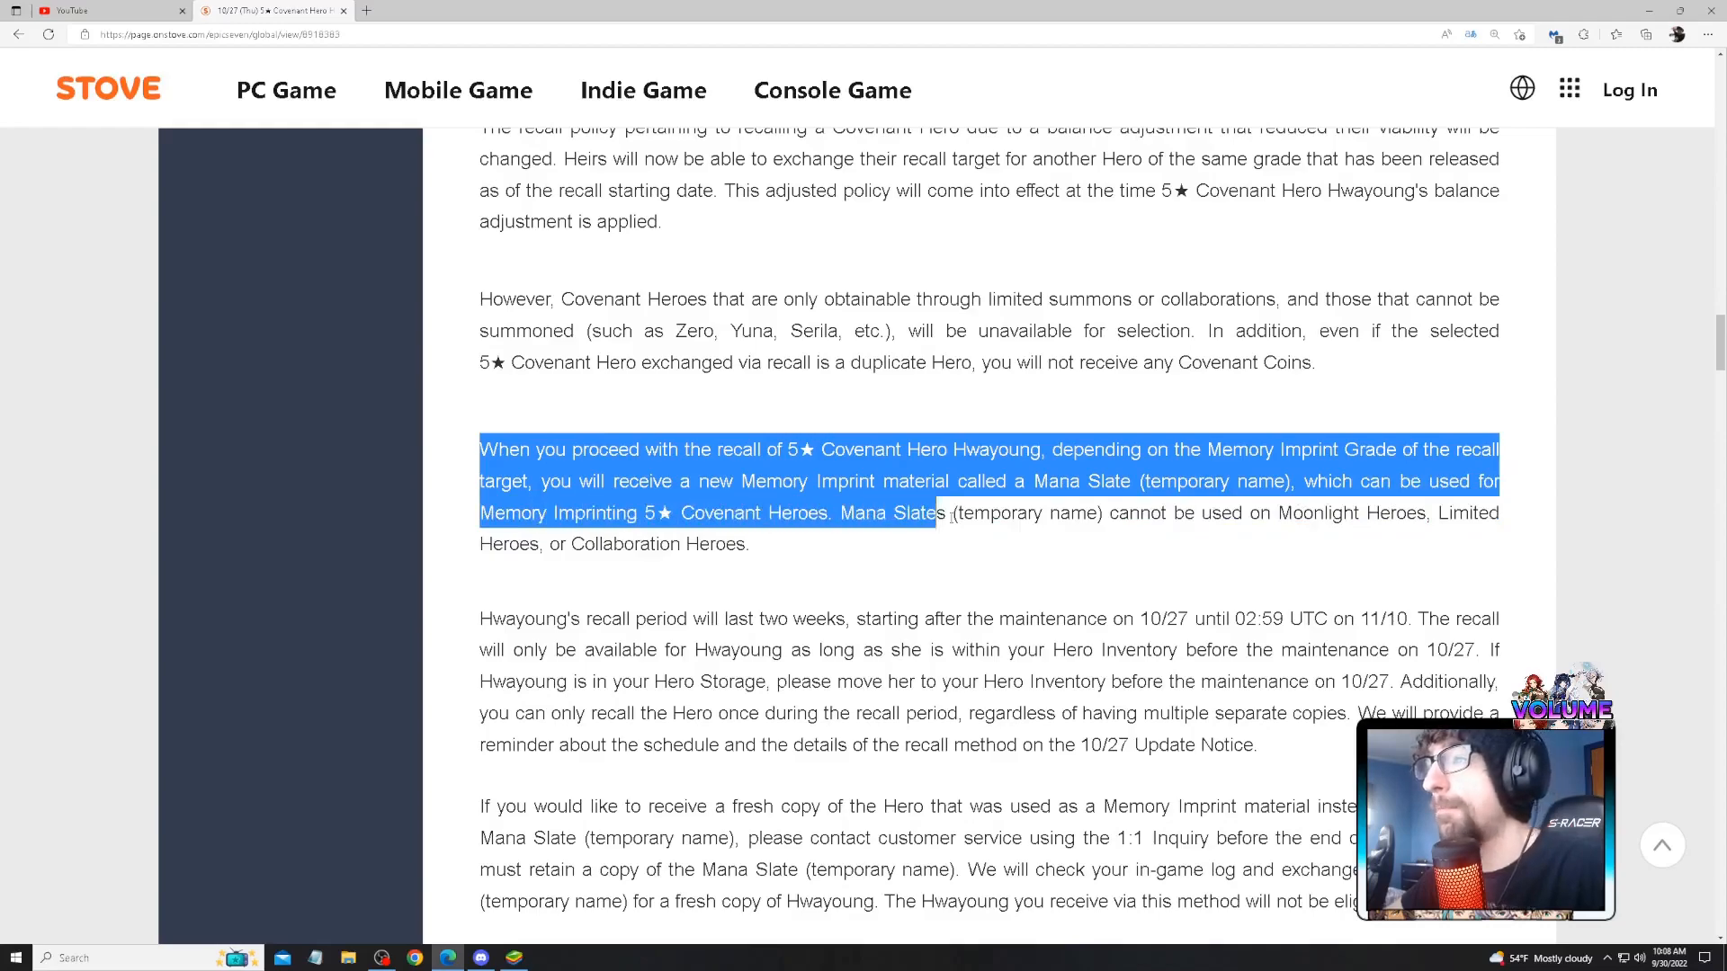
{"action": "left_click_drag", "start_coordinate": [936, 513], "coordinate": [750, 544]}
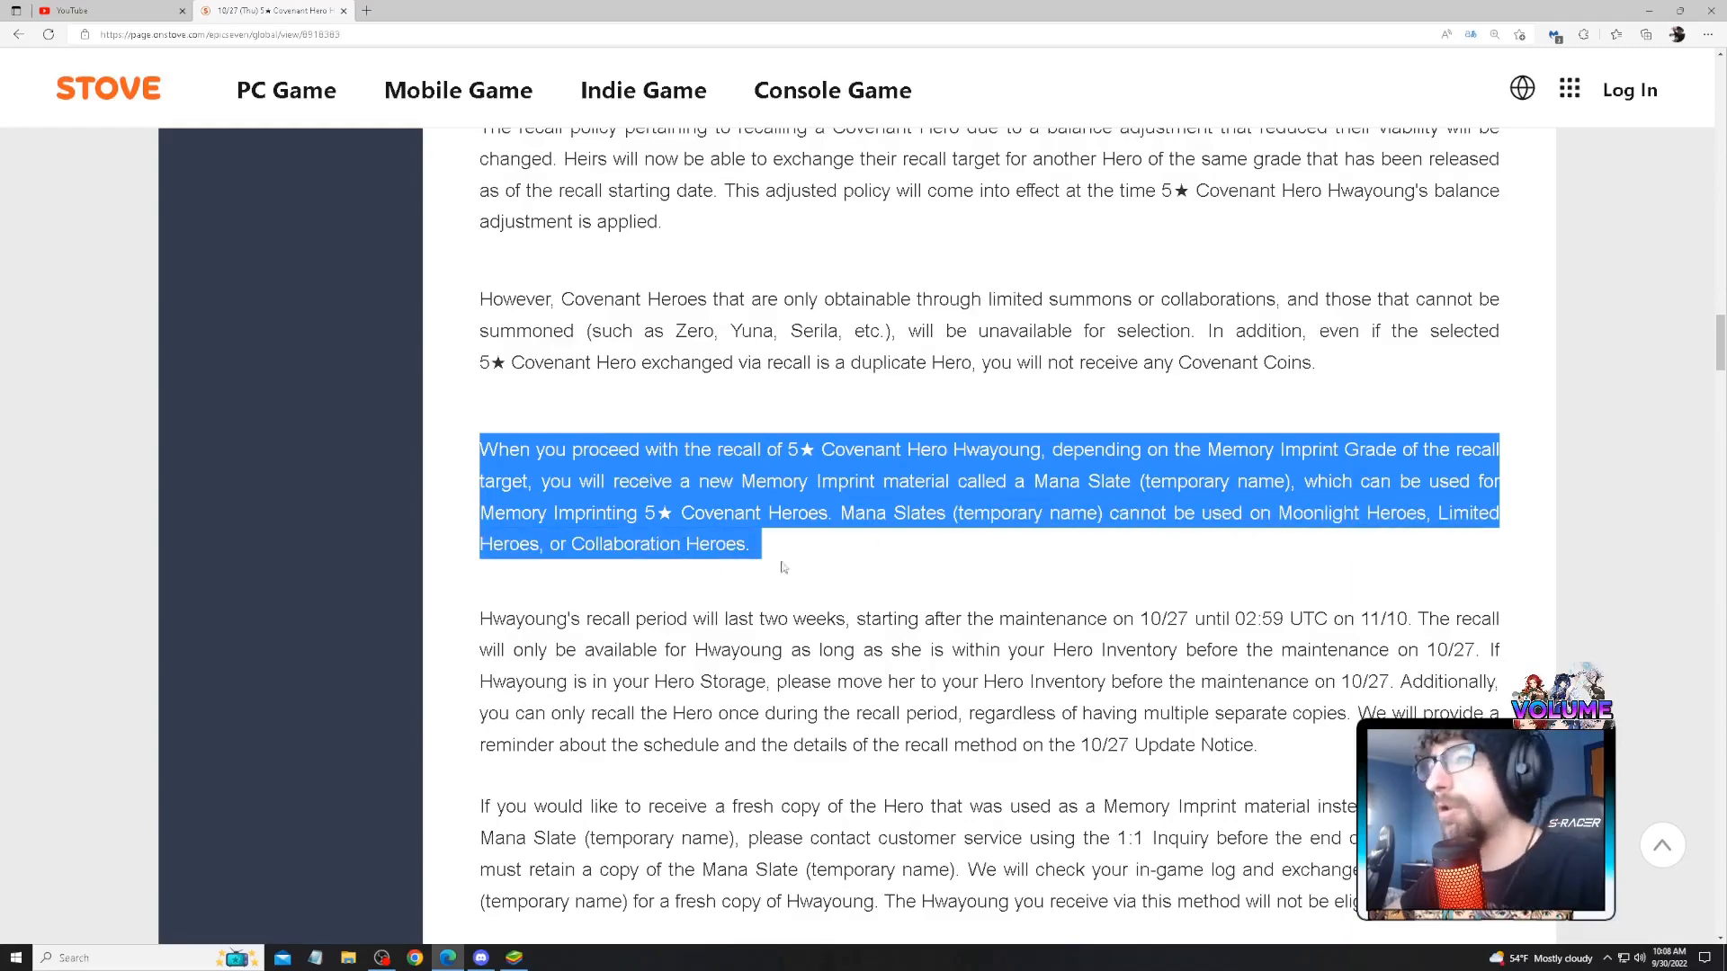
- Scroll down, highlight the two-week recall period paragraph, then clear that highlight
{"action": "scroll", "scroll_direction": "down", "scroll_amount": 3}
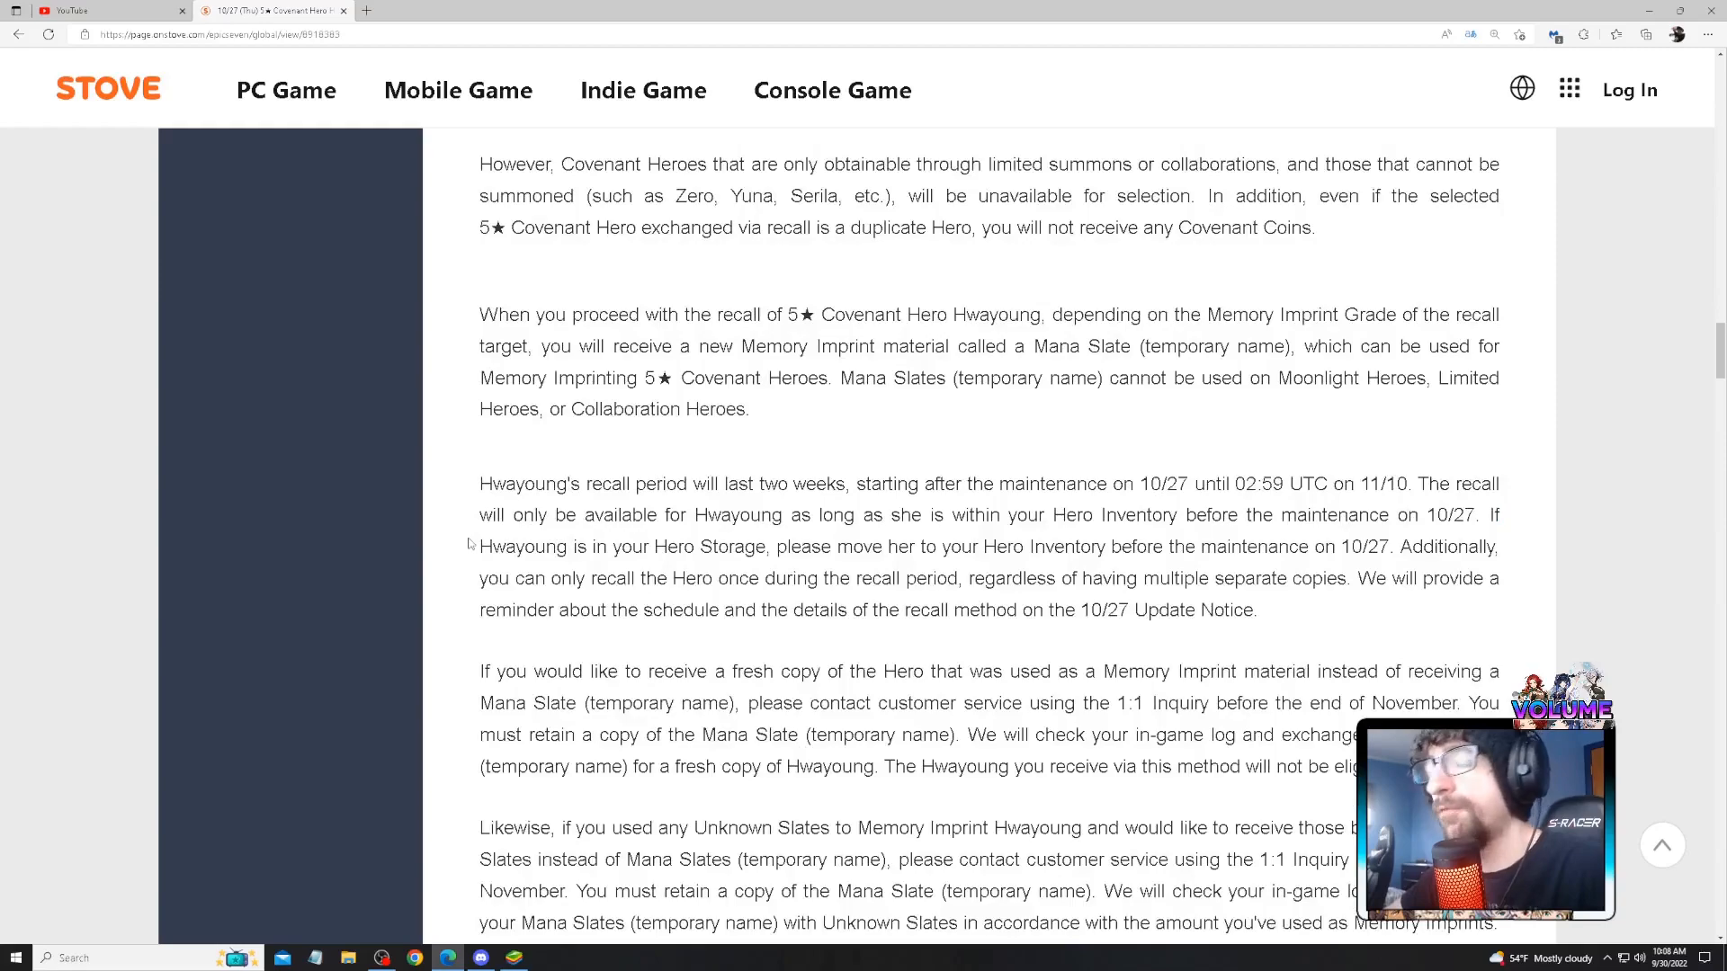
{"action": "left_click_drag", "start_coordinate": [481, 484], "coordinate": [1080, 546]}
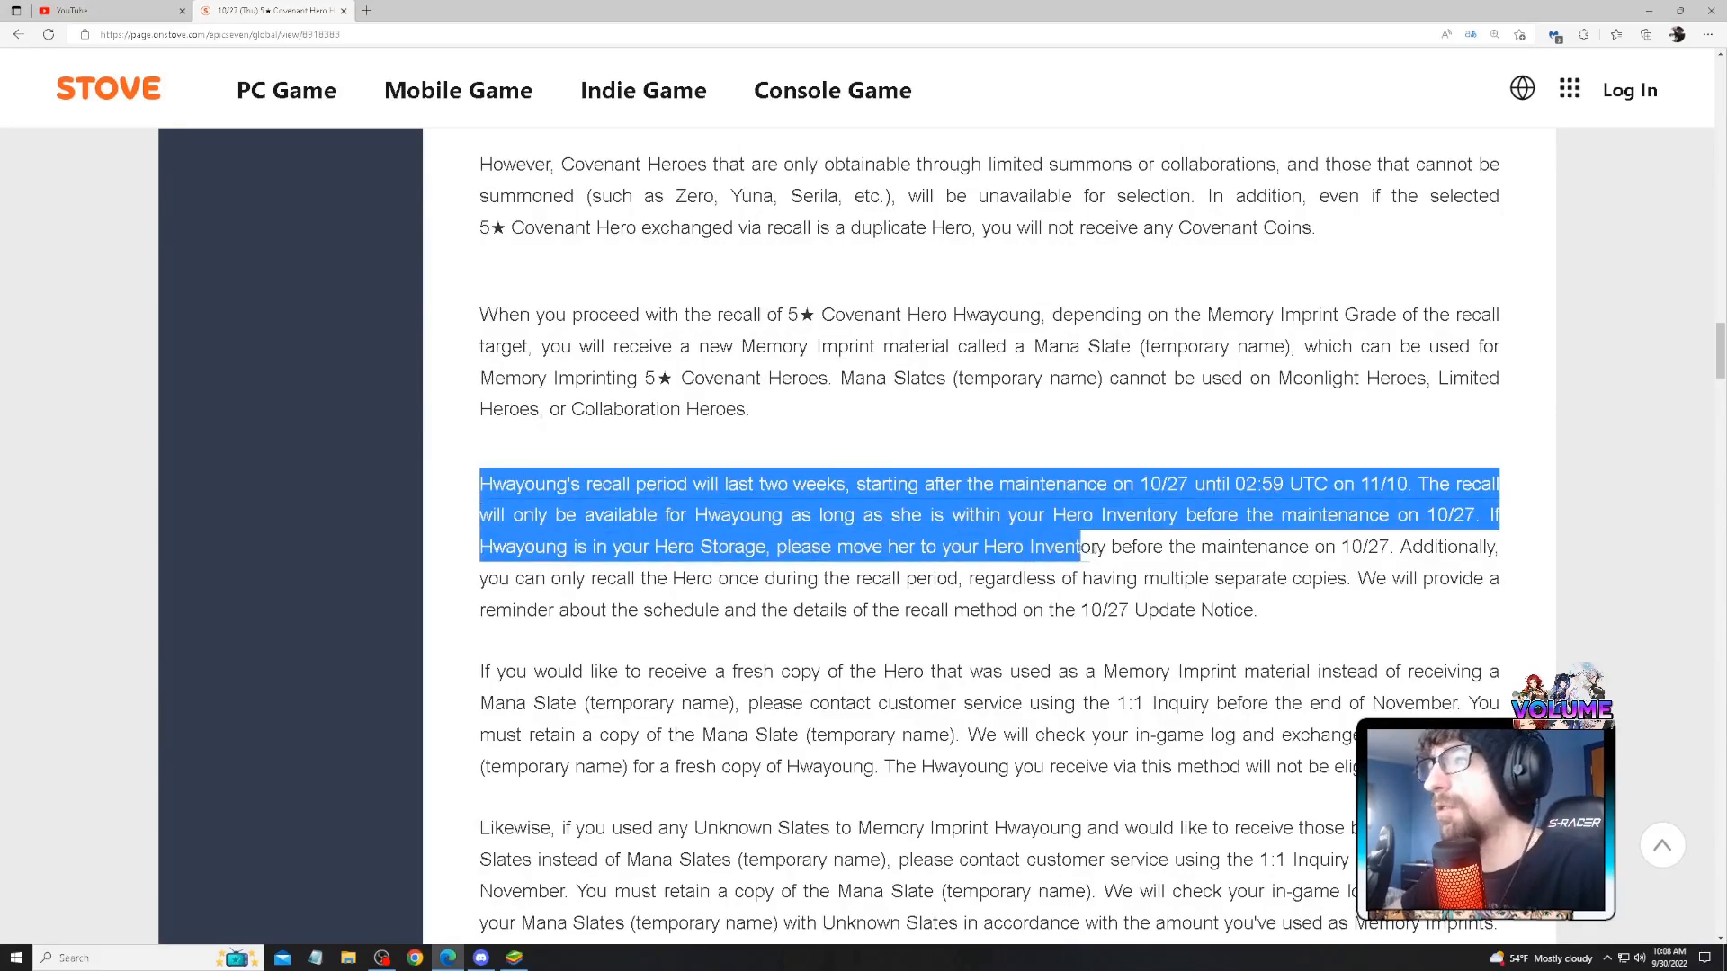
{"action": "left_click", "coordinate": [464, 489]}
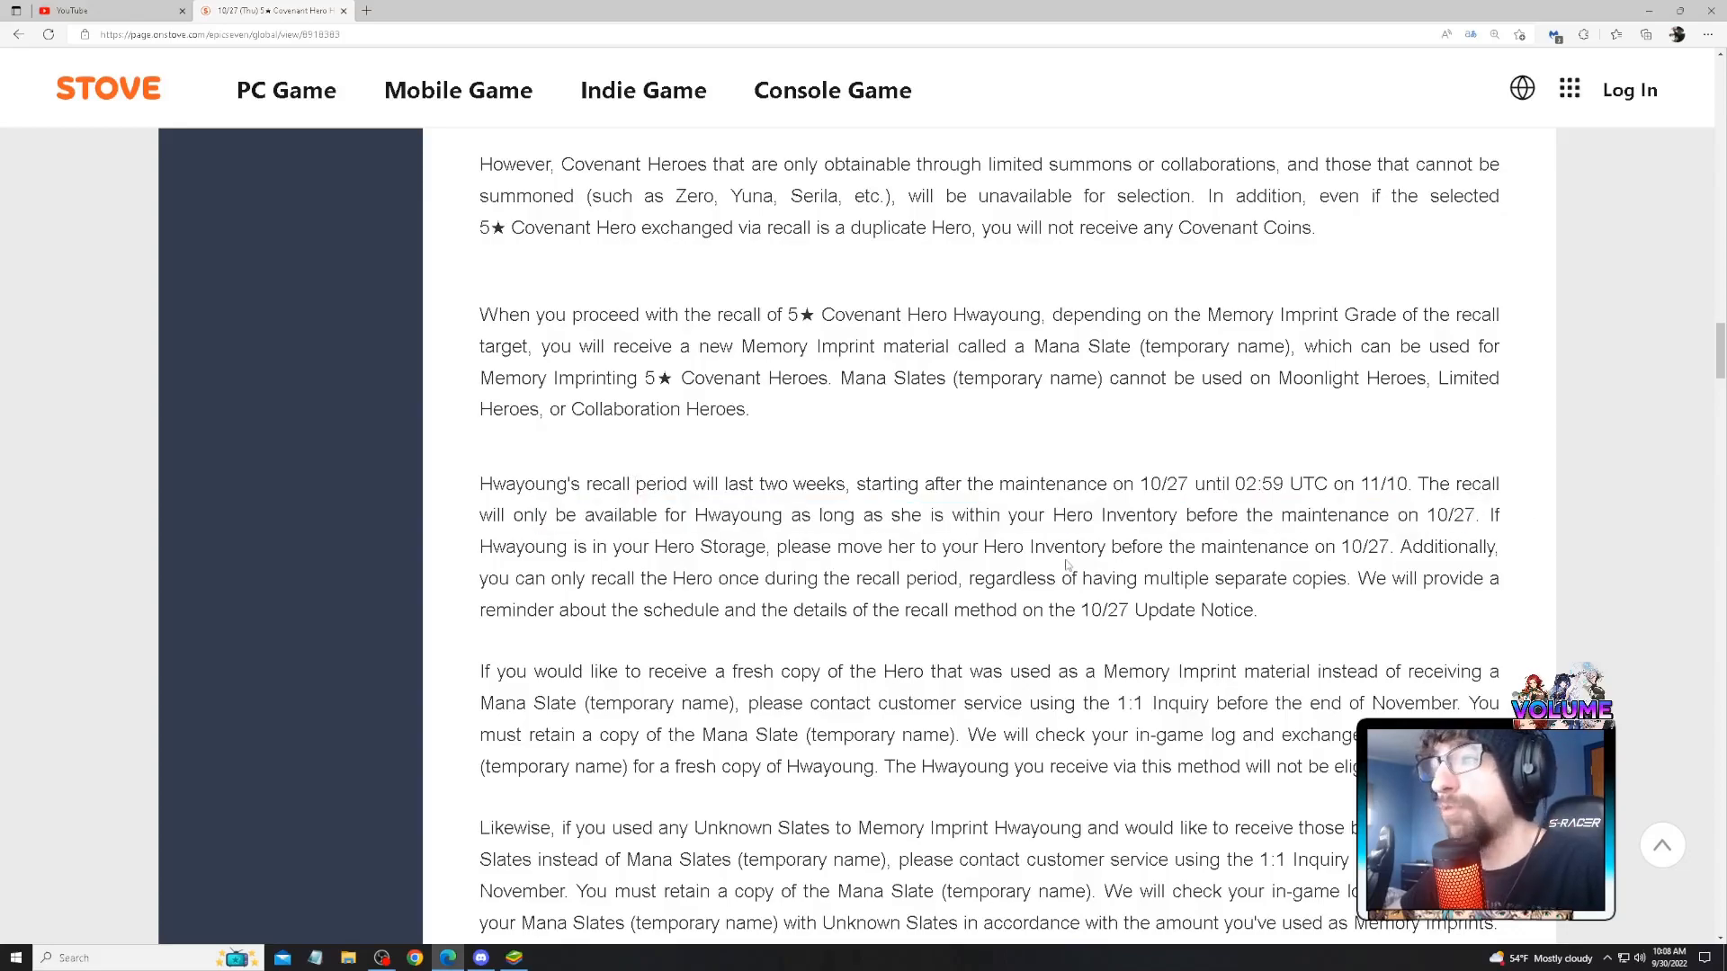
- Highlight the Hero Inventory before 10/27, fresh Hwayoung copy, and Unknown Slates customer-service passages
{"action": "left_click_drag", "start_coordinate": [1011, 546], "coordinate": [1166, 546]}
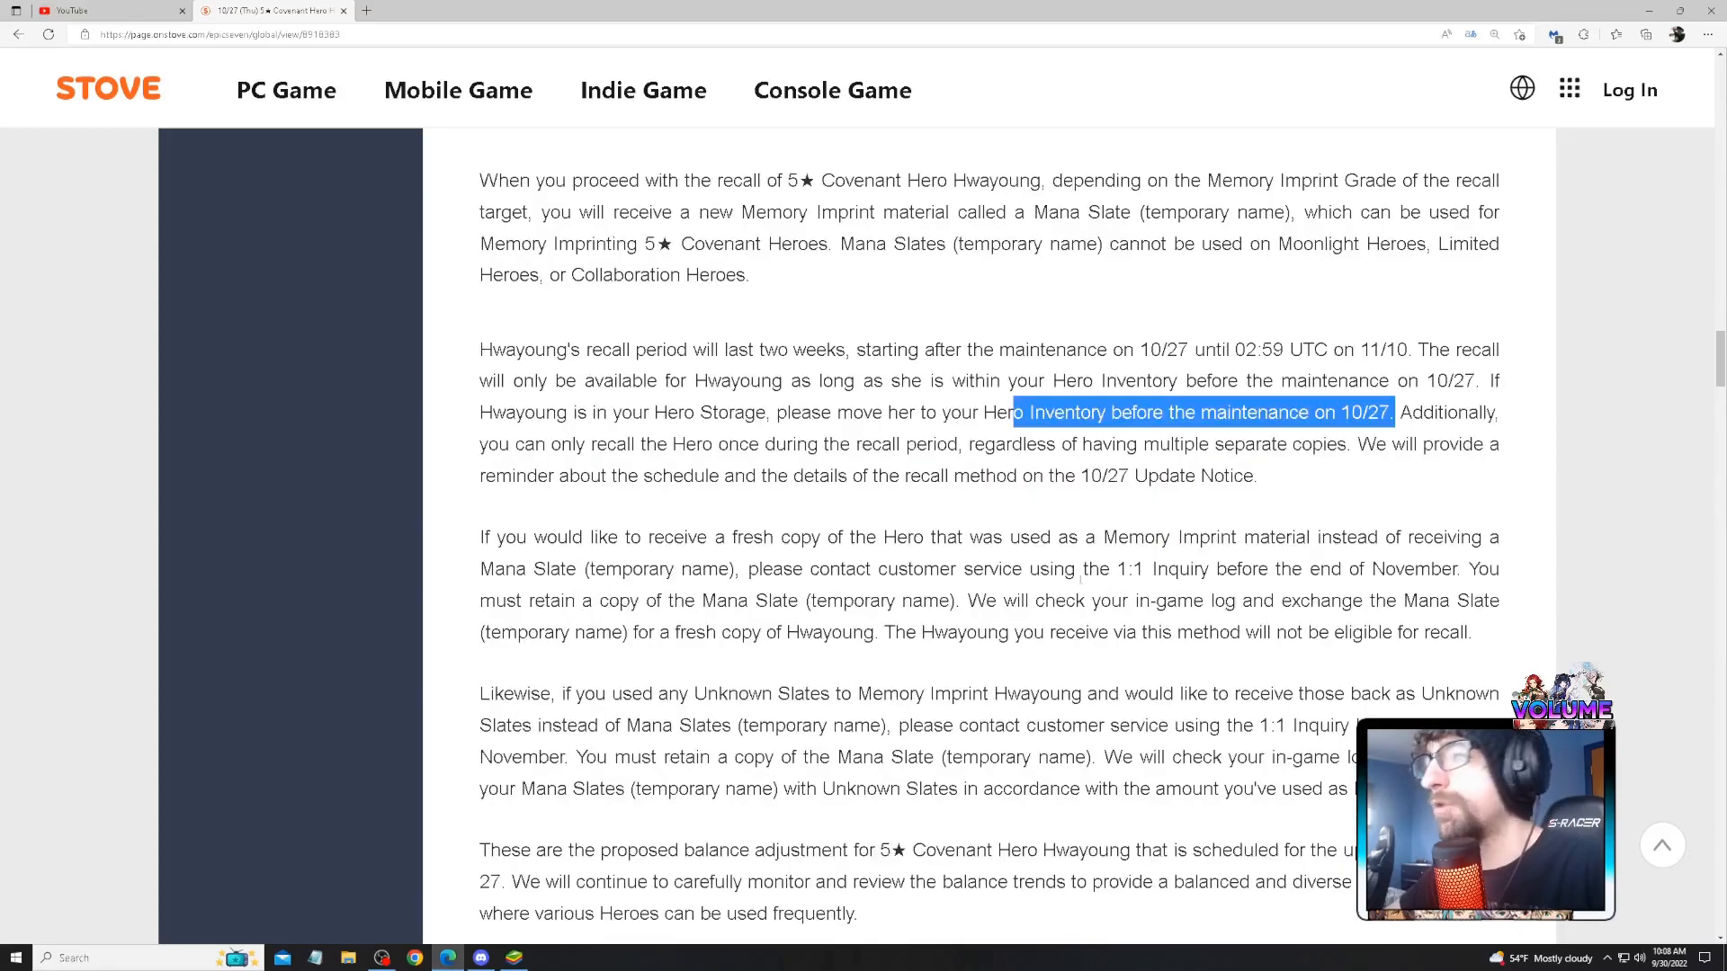
{"action": "left_click_drag", "start_coordinate": [480, 536], "coordinate": [672, 536]}
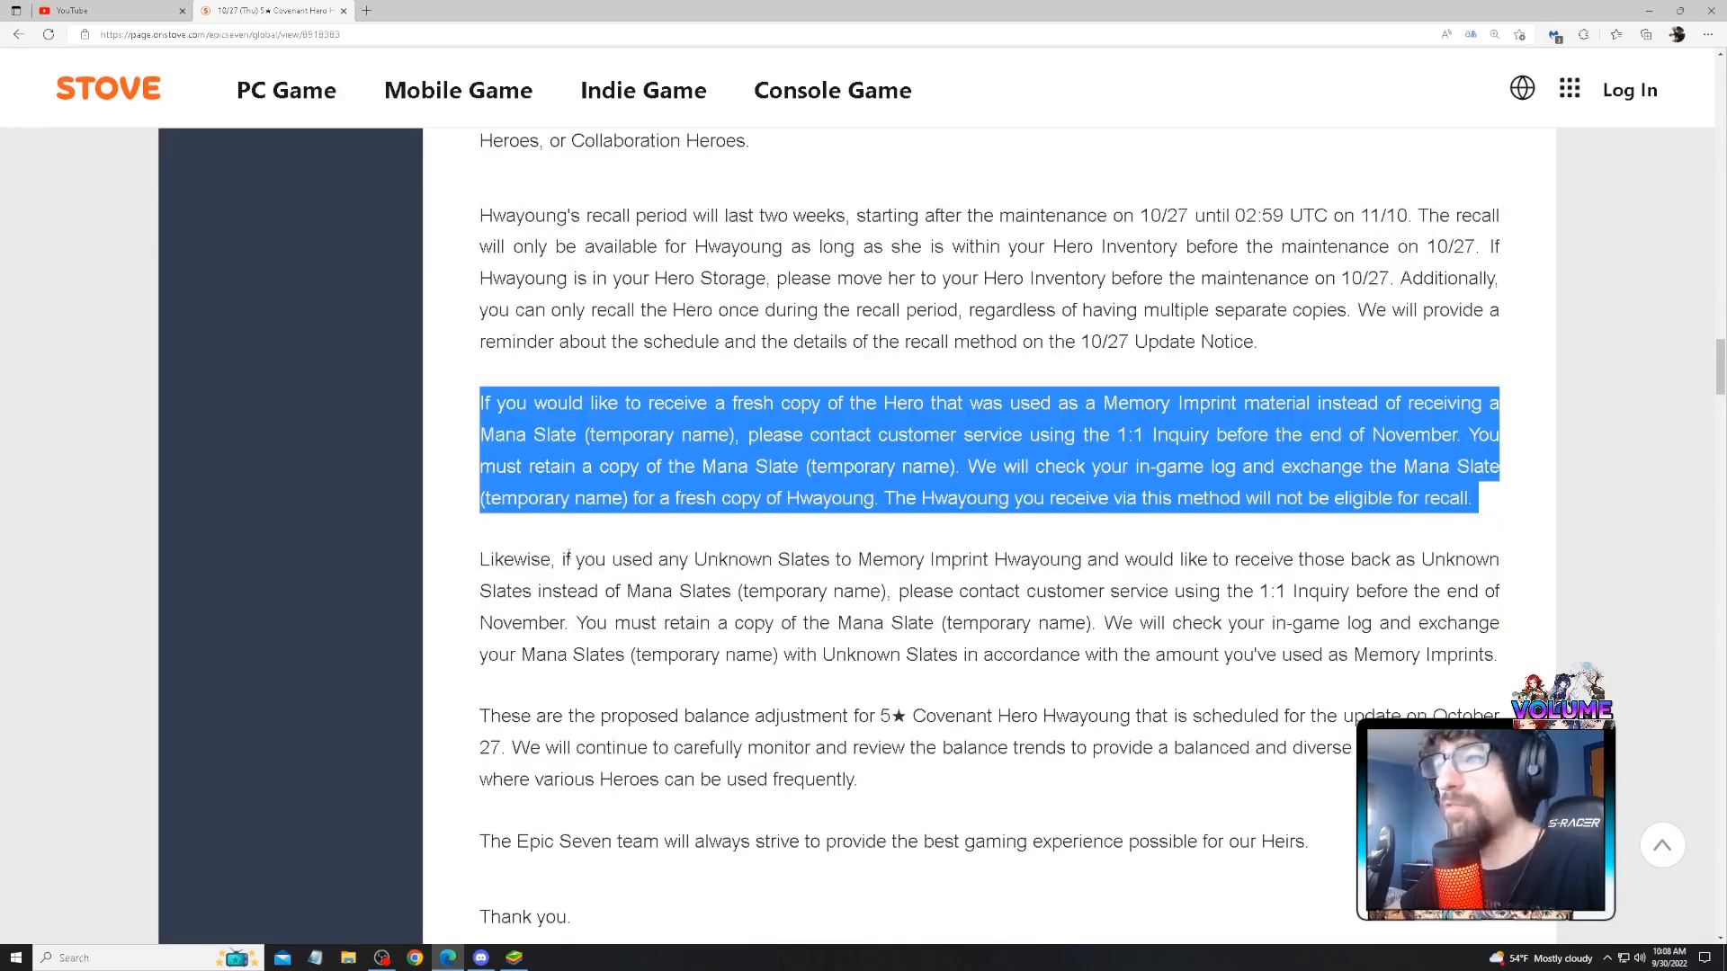
{"action": "left_click_drag", "start_coordinate": [612, 560], "coordinate": [1038, 560]}
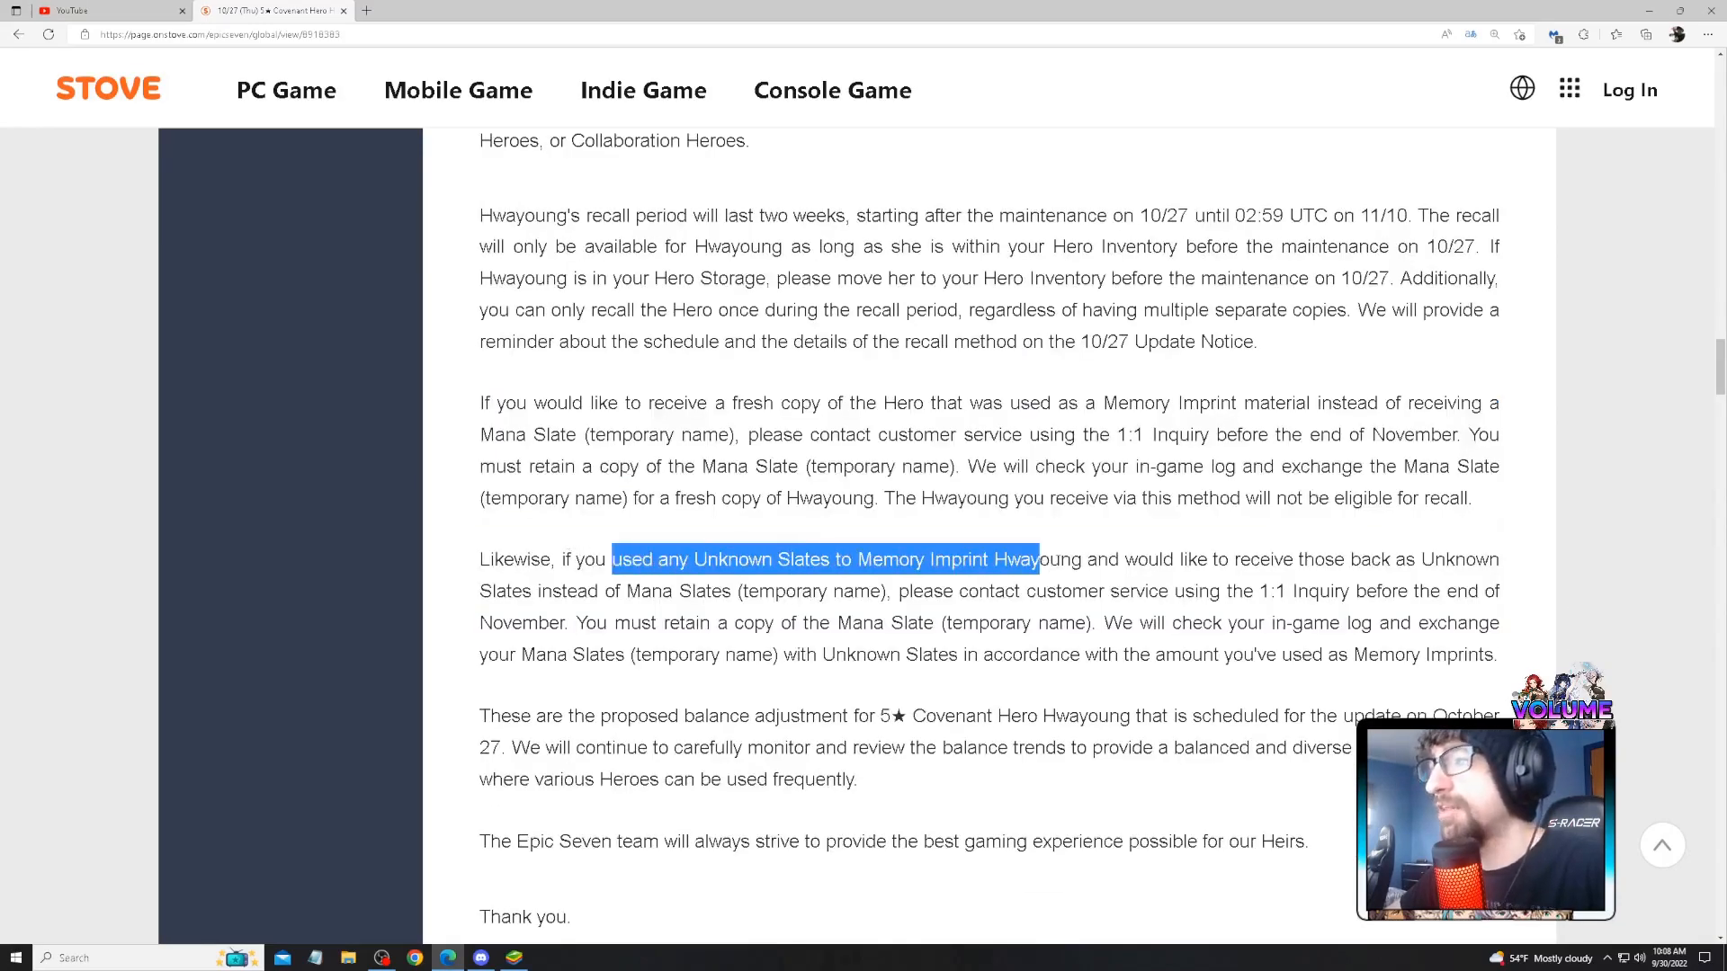
{"action": "left_click_drag", "start_coordinate": [1037, 559], "coordinate": [1200, 590]}
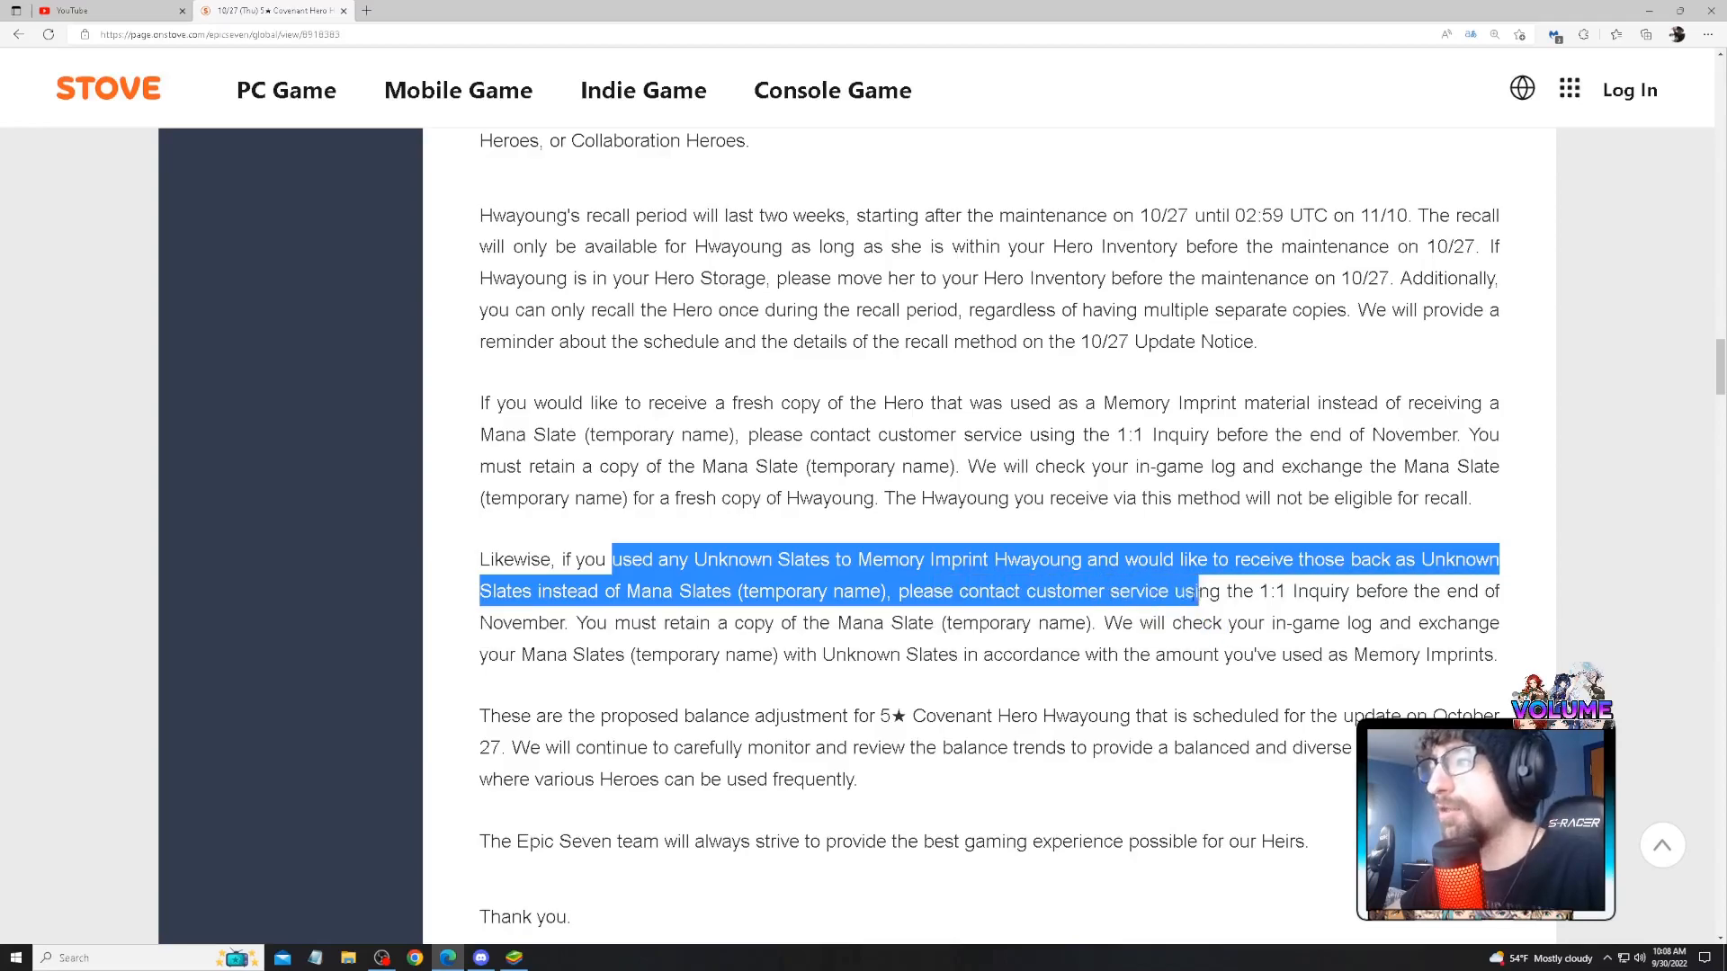
- Select a line further down, then scroll up to 'Hello. This is Epic Seven.'
{"action": "scroll", "scroll_direction": "down", "scroll_amount": 3}
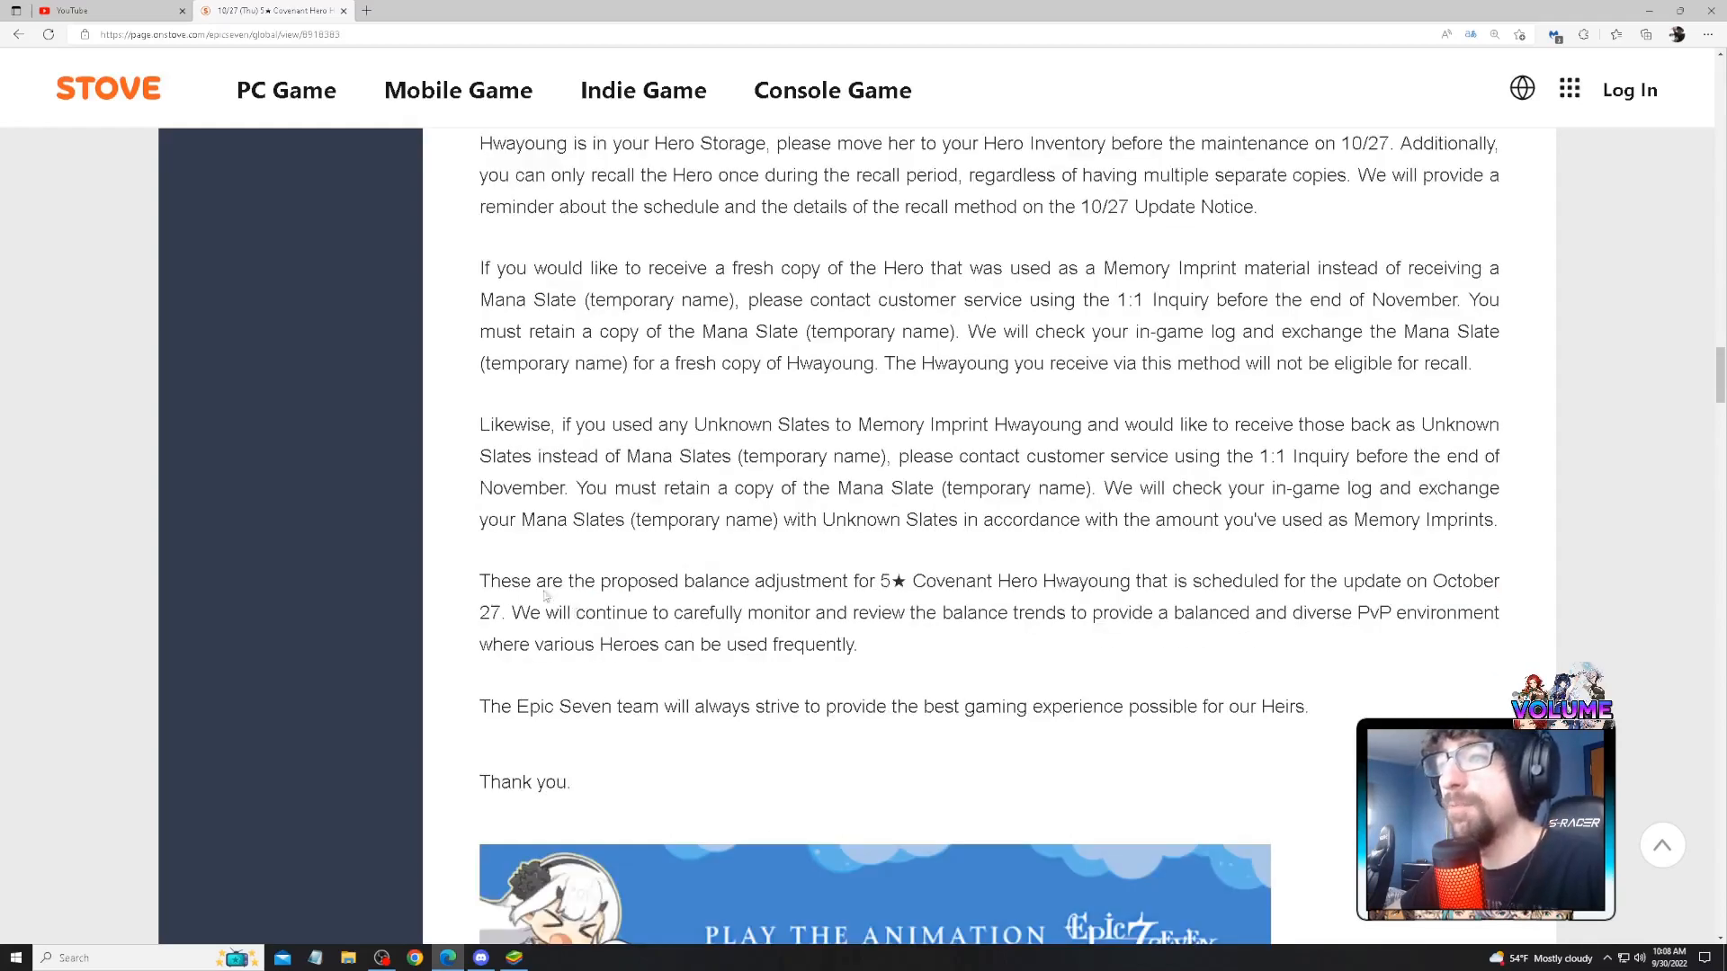
{"action": "left_click_drag", "start_coordinate": [545, 580], "coordinate": [1052, 581]}
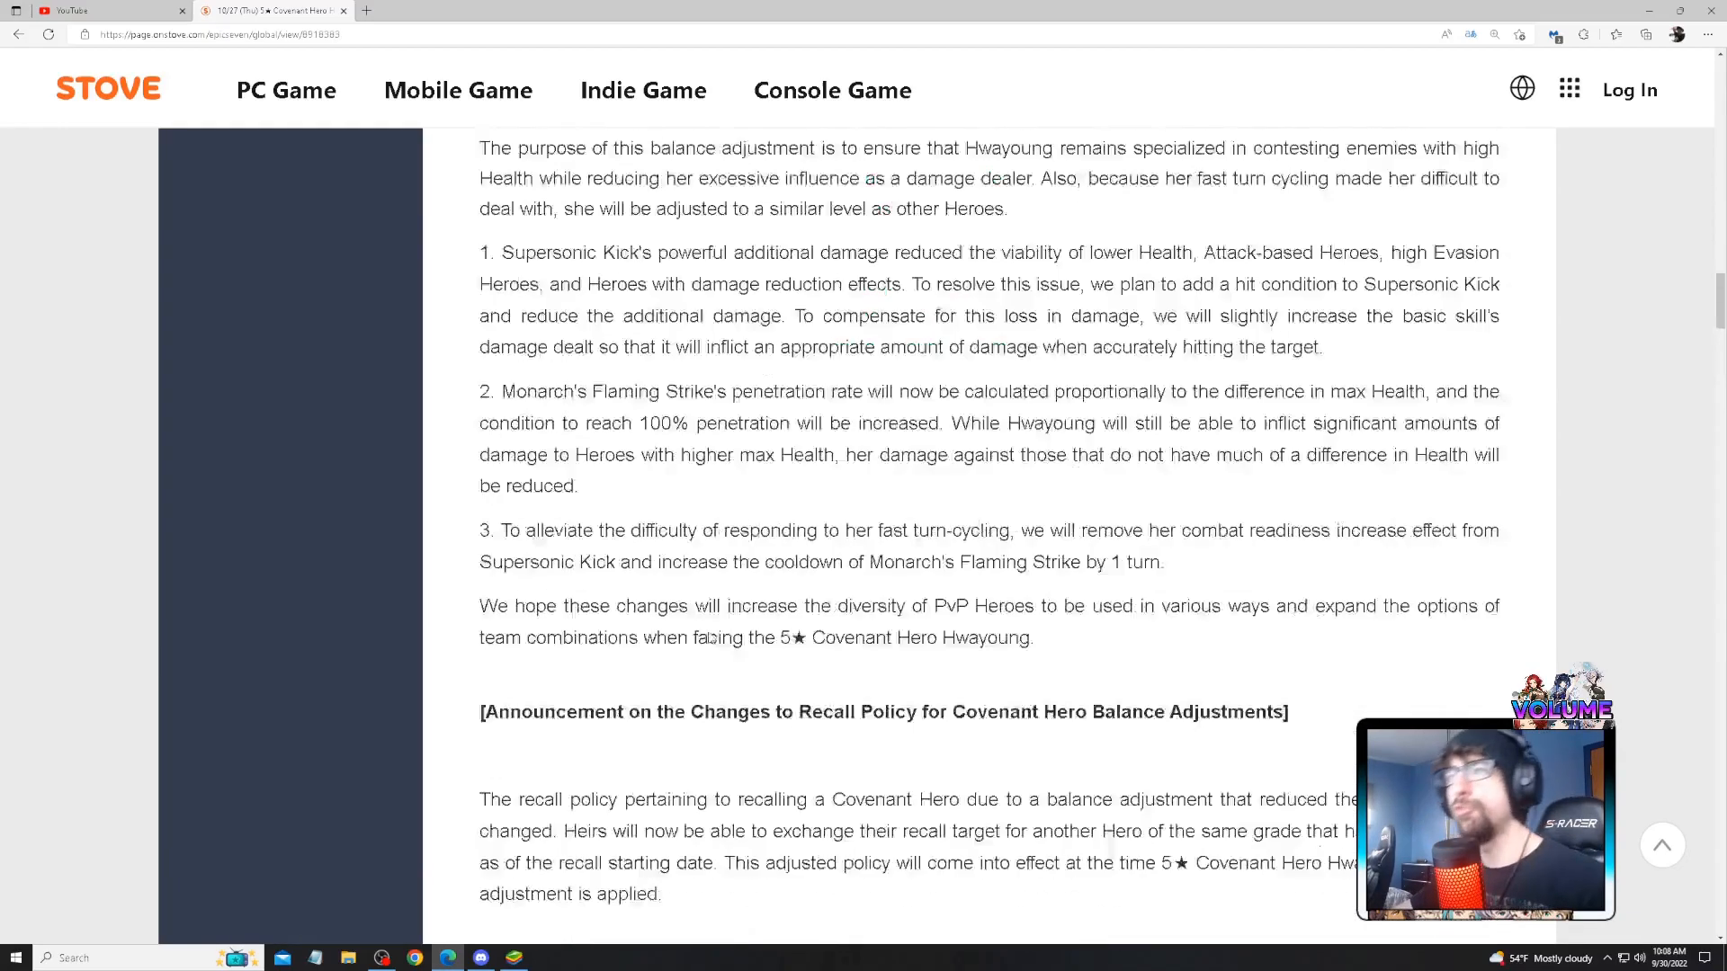
{"action": "scroll", "scroll_direction": "up", "scroll_amount": 3}
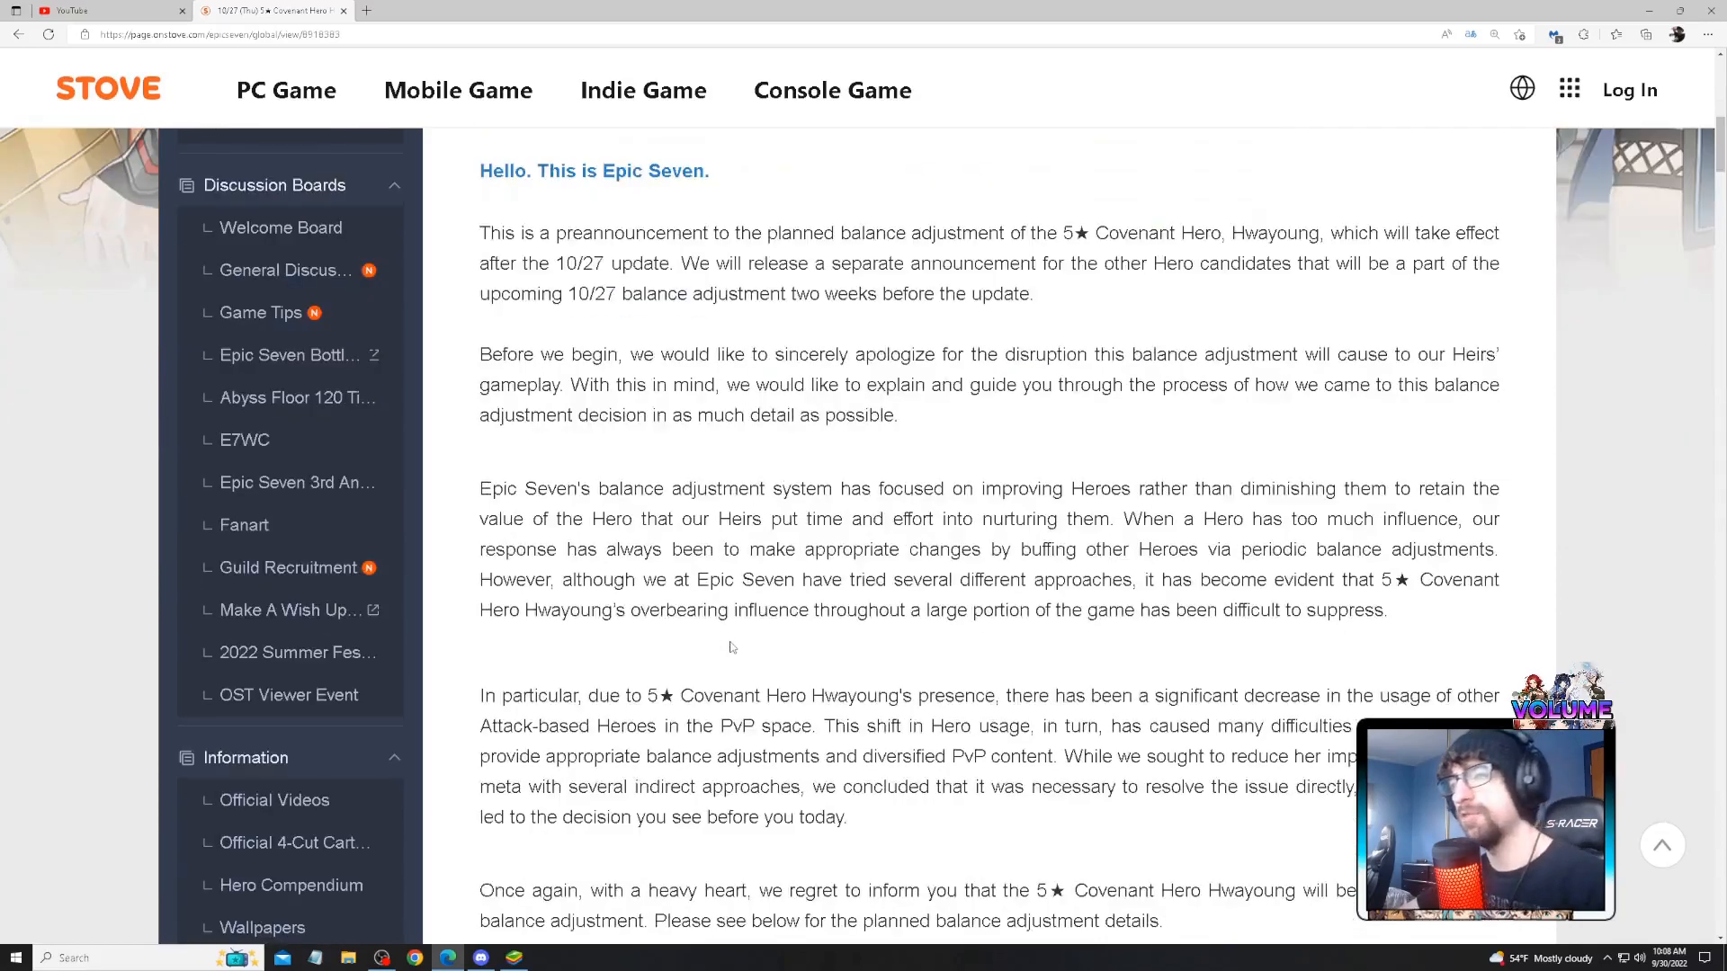
{"action": "scroll", "scroll_direction": "up", "scroll_amount": 3}
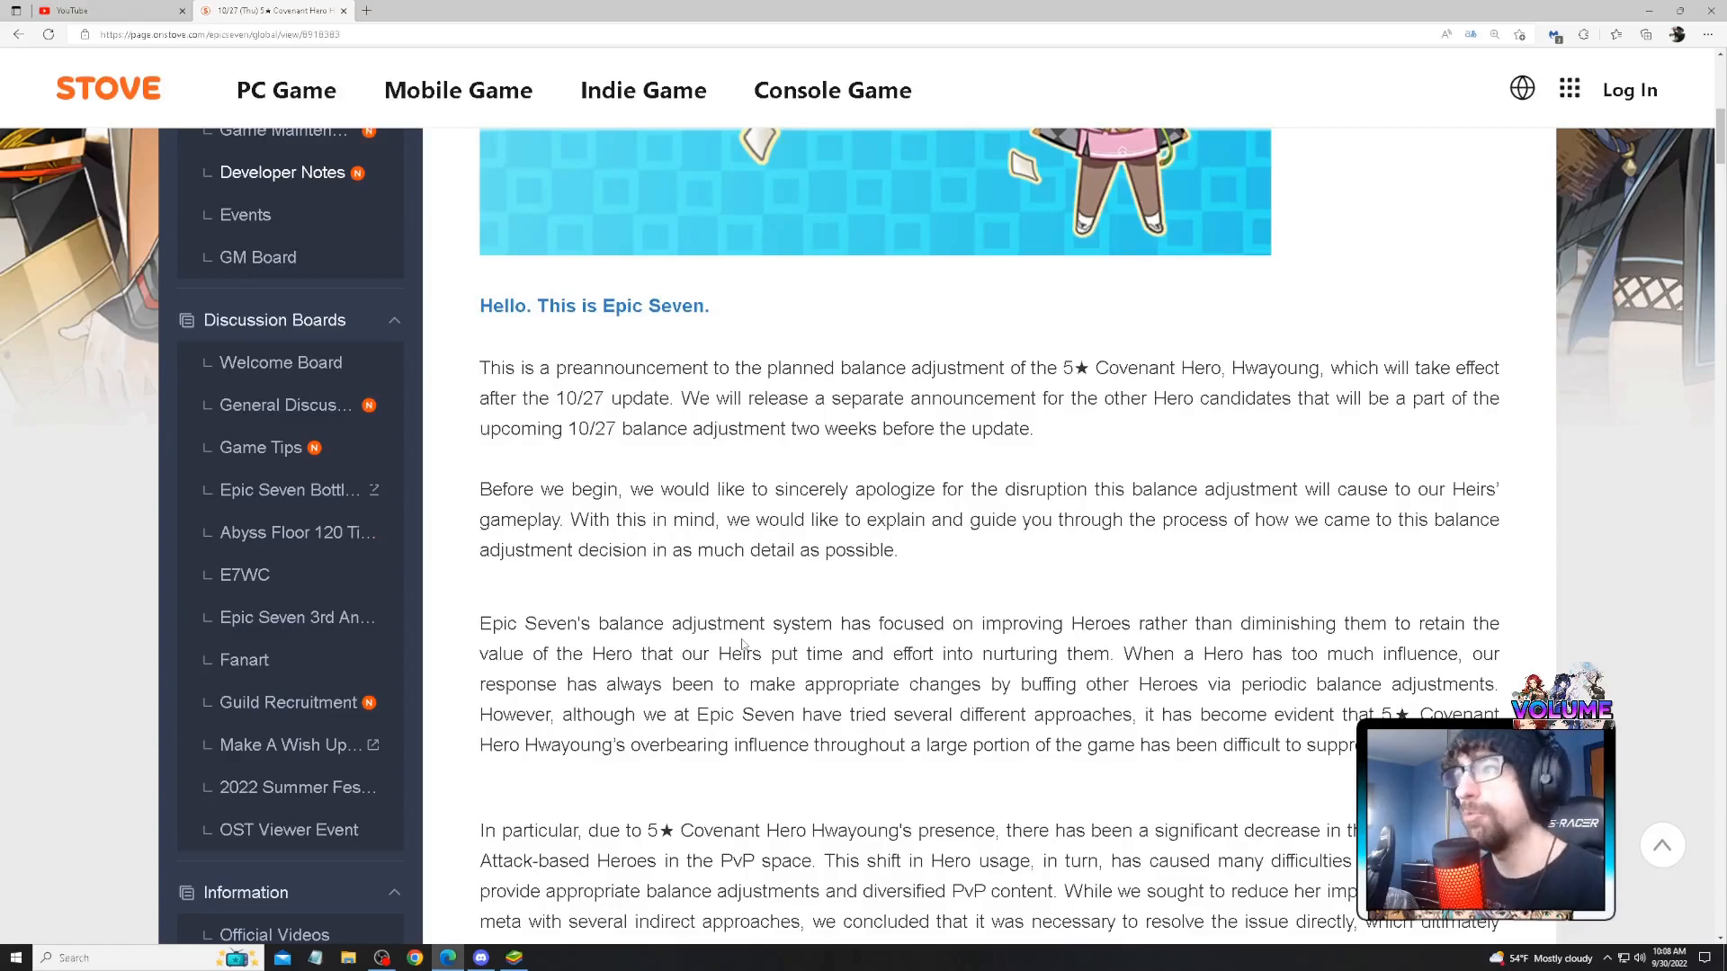
- Scroll back to the Supersonic Kick and Prairie Hawk rows and clear the skill-table highlight
{"action": "scroll", "scroll_direction": "down", "scroll_amount": 3}
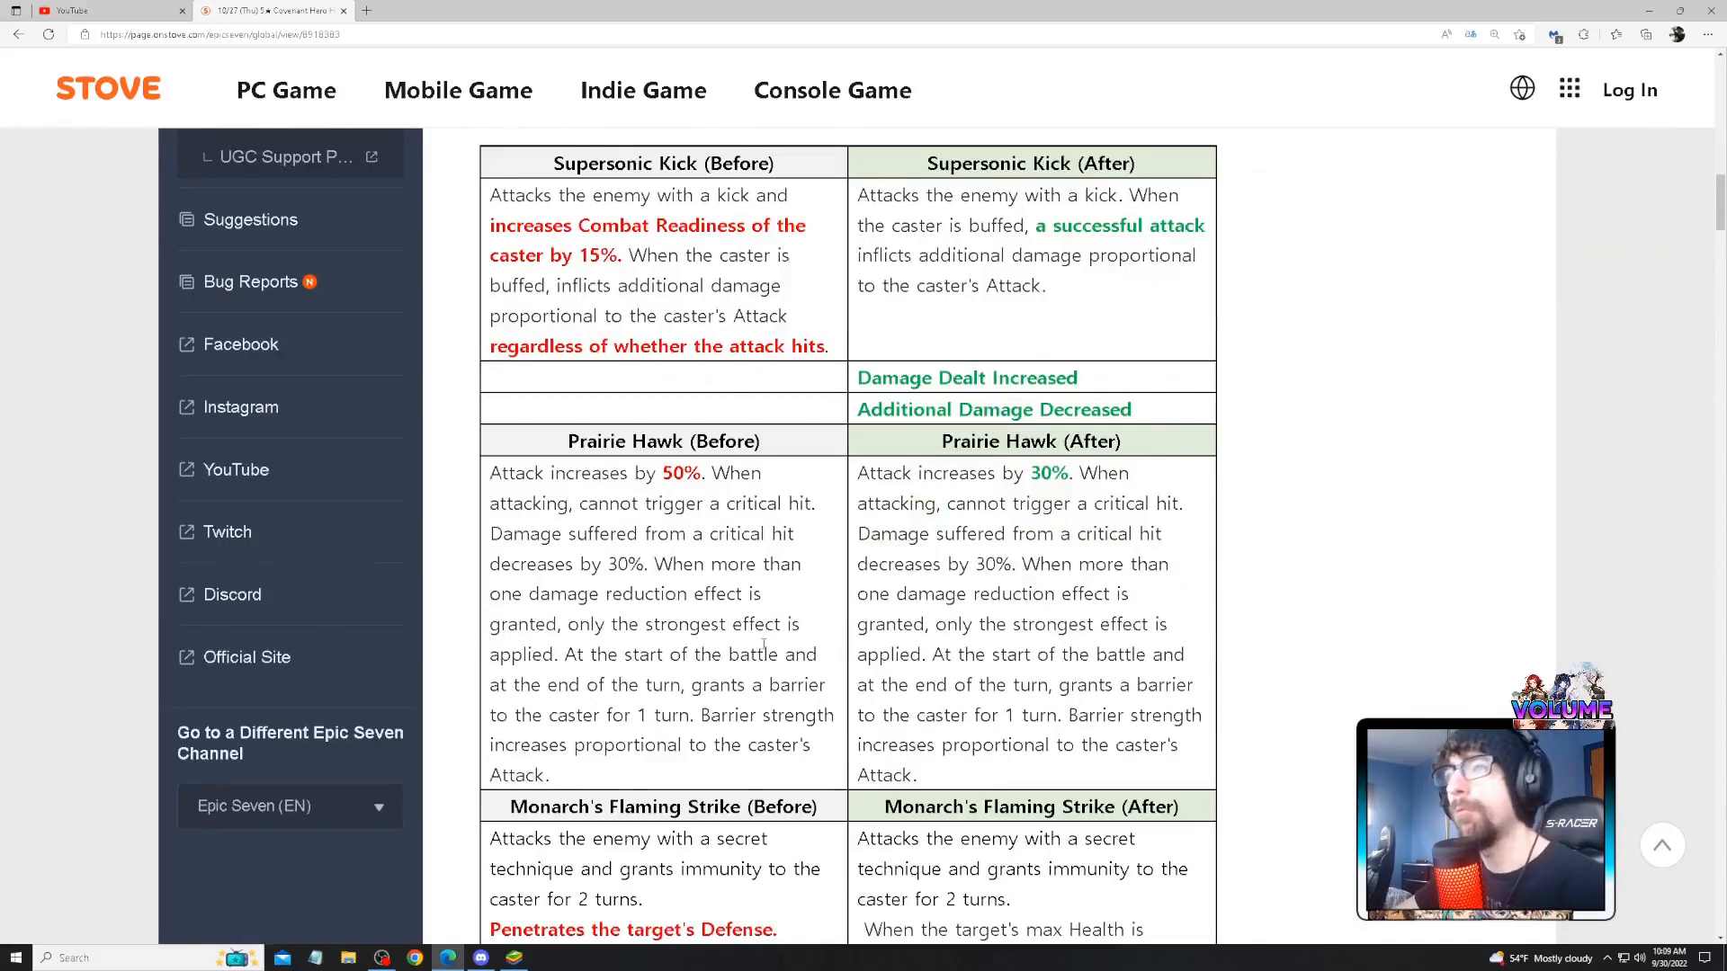
{"action": "scroll", "scroll_direction": "up", "scroll_amount": 3}
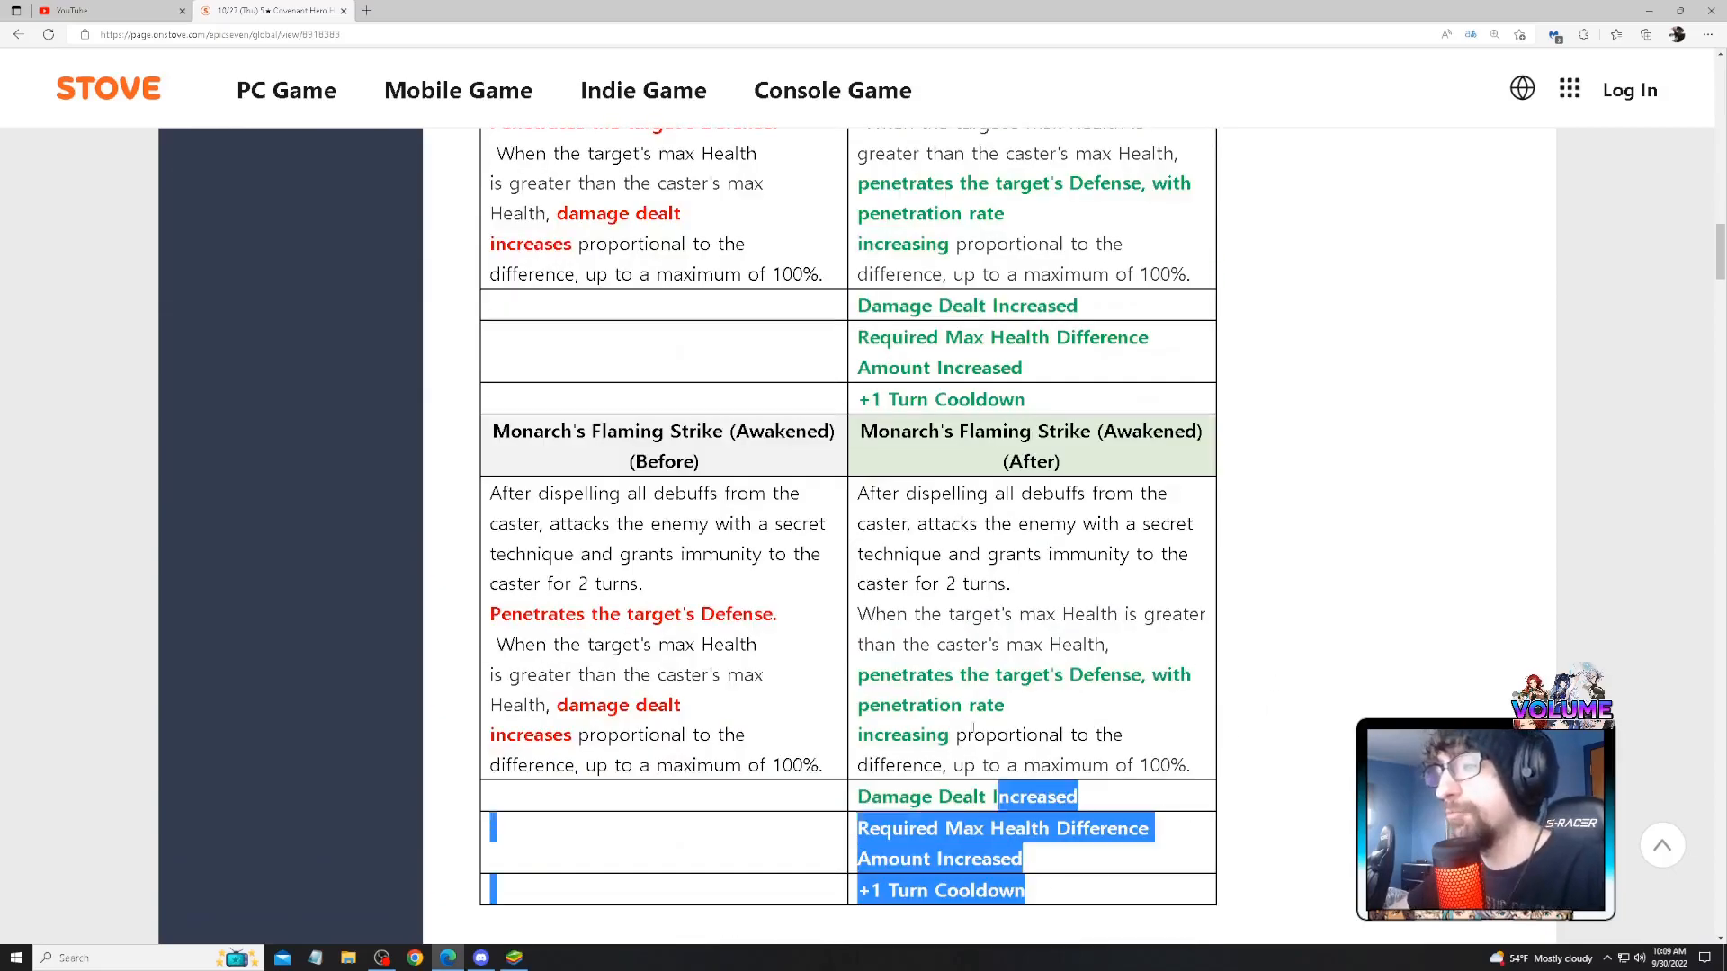
{"action": "scroll", "scroll_direction": "up", "scroll_amount": 3}
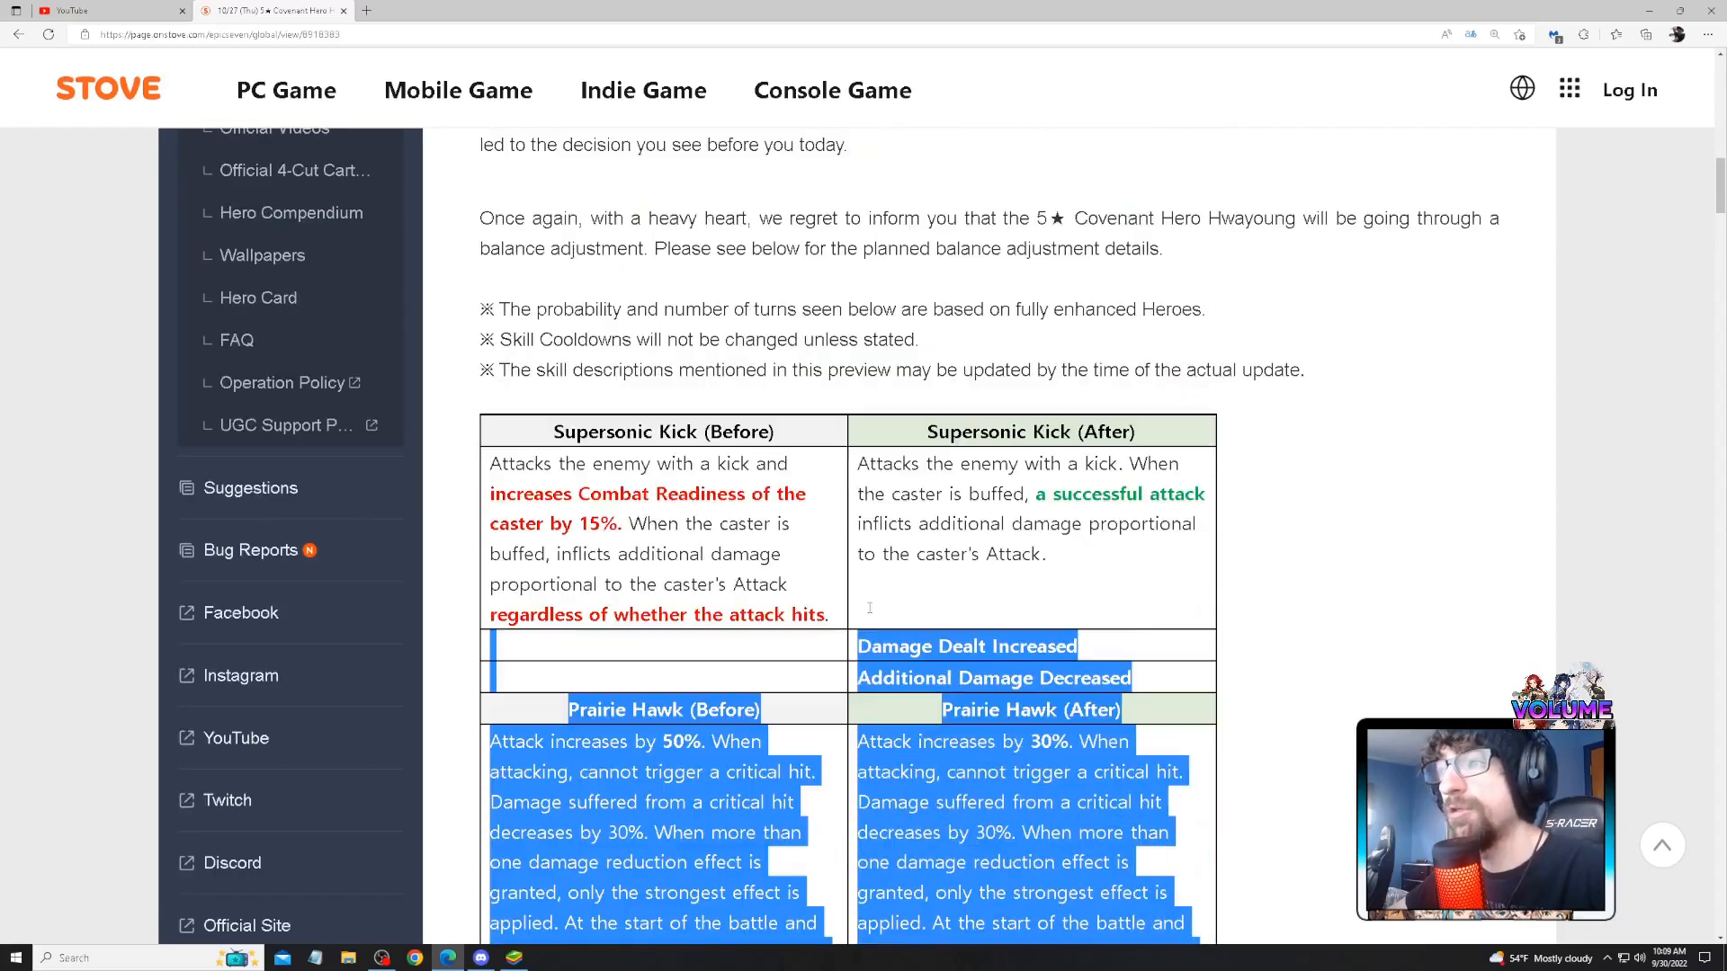
{"action": "left_click", "coordinate": [814, 398]}
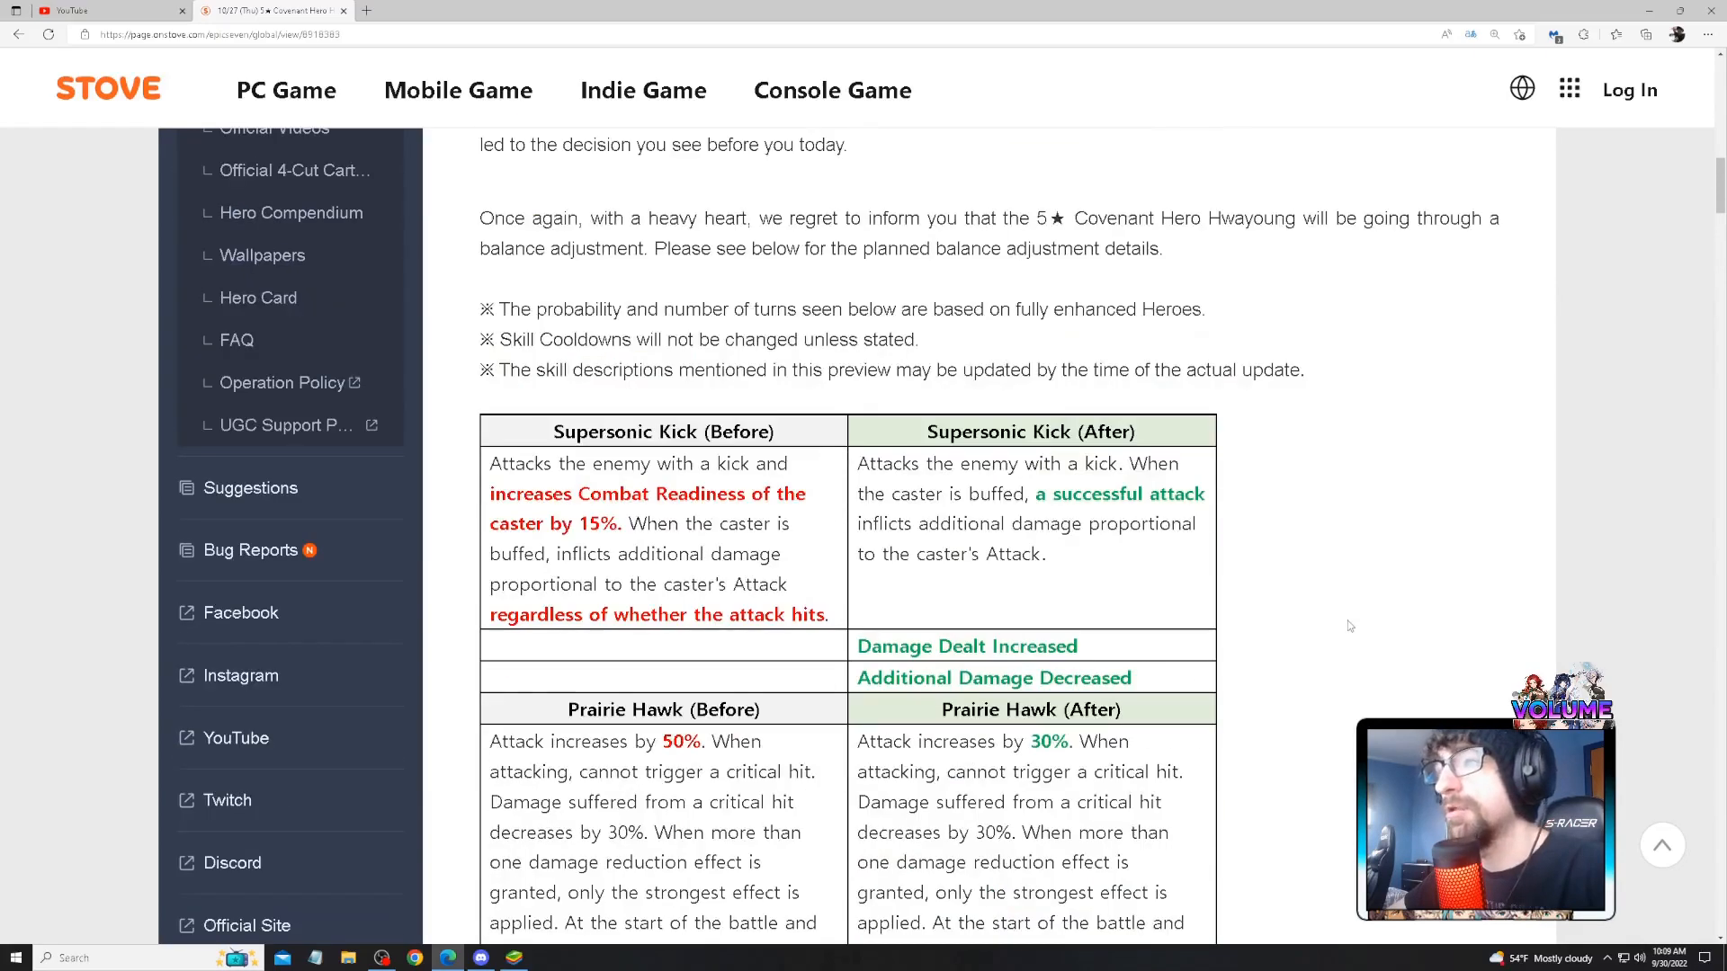
{"action": "mouse_move", "coordinate": [1233, 629]}
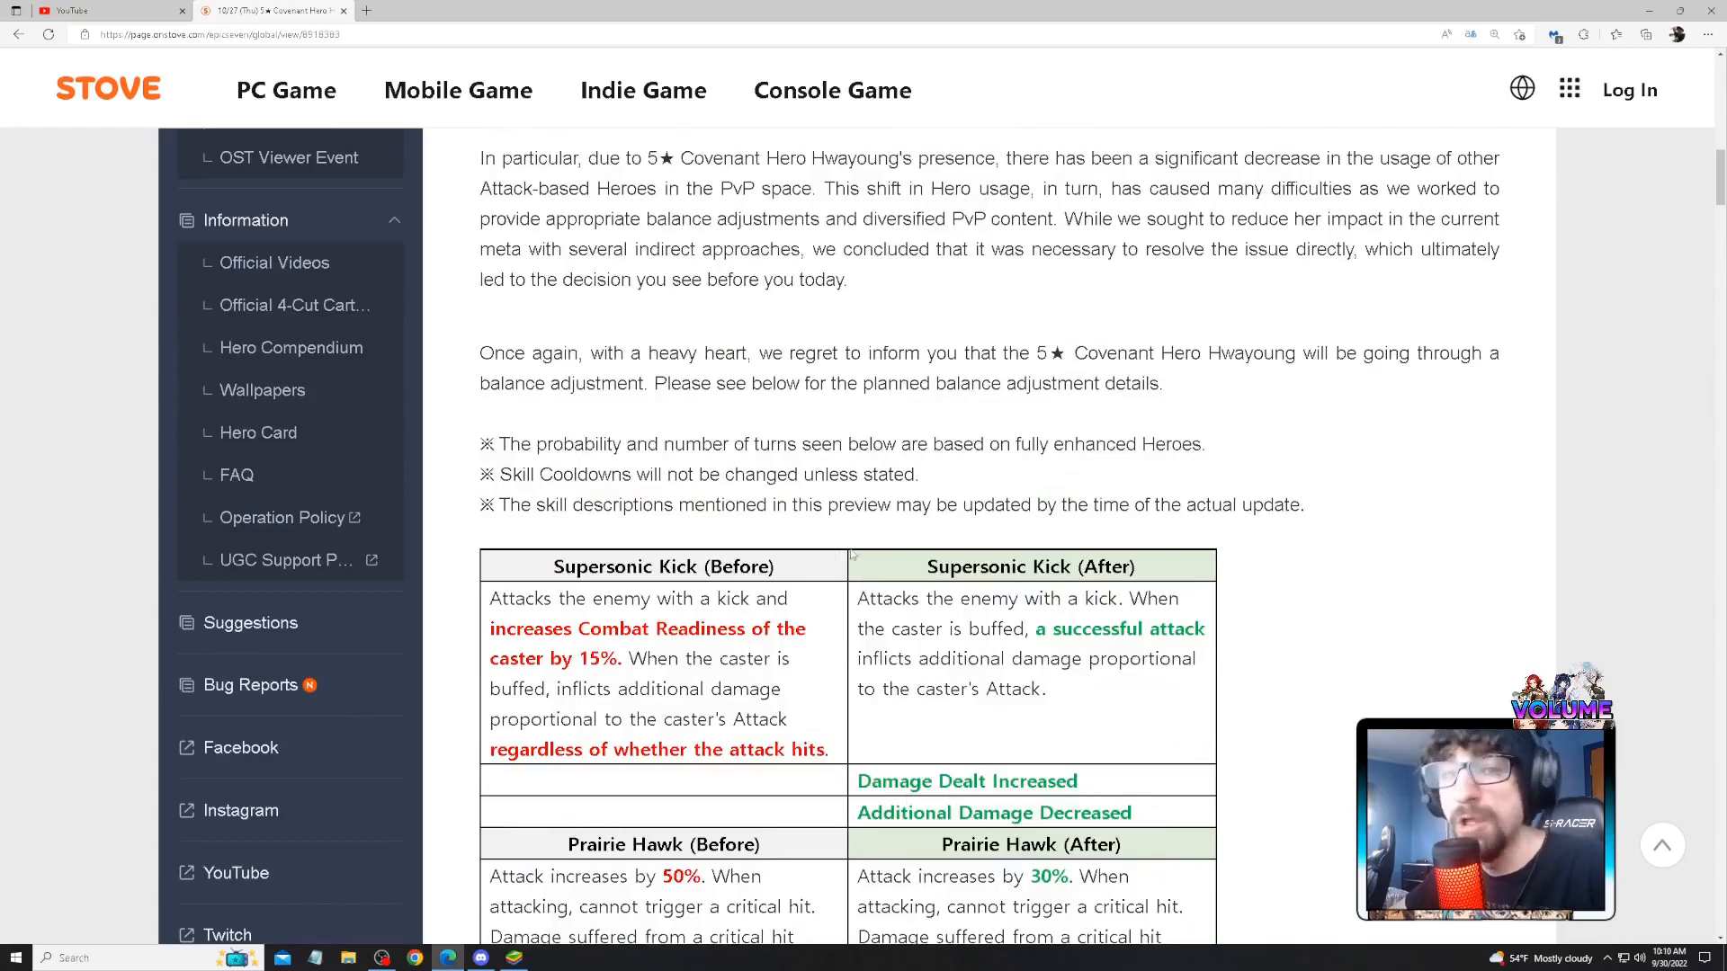
{"action": "scroll", "scroll_direction": "down", "scroll_amount": 3}
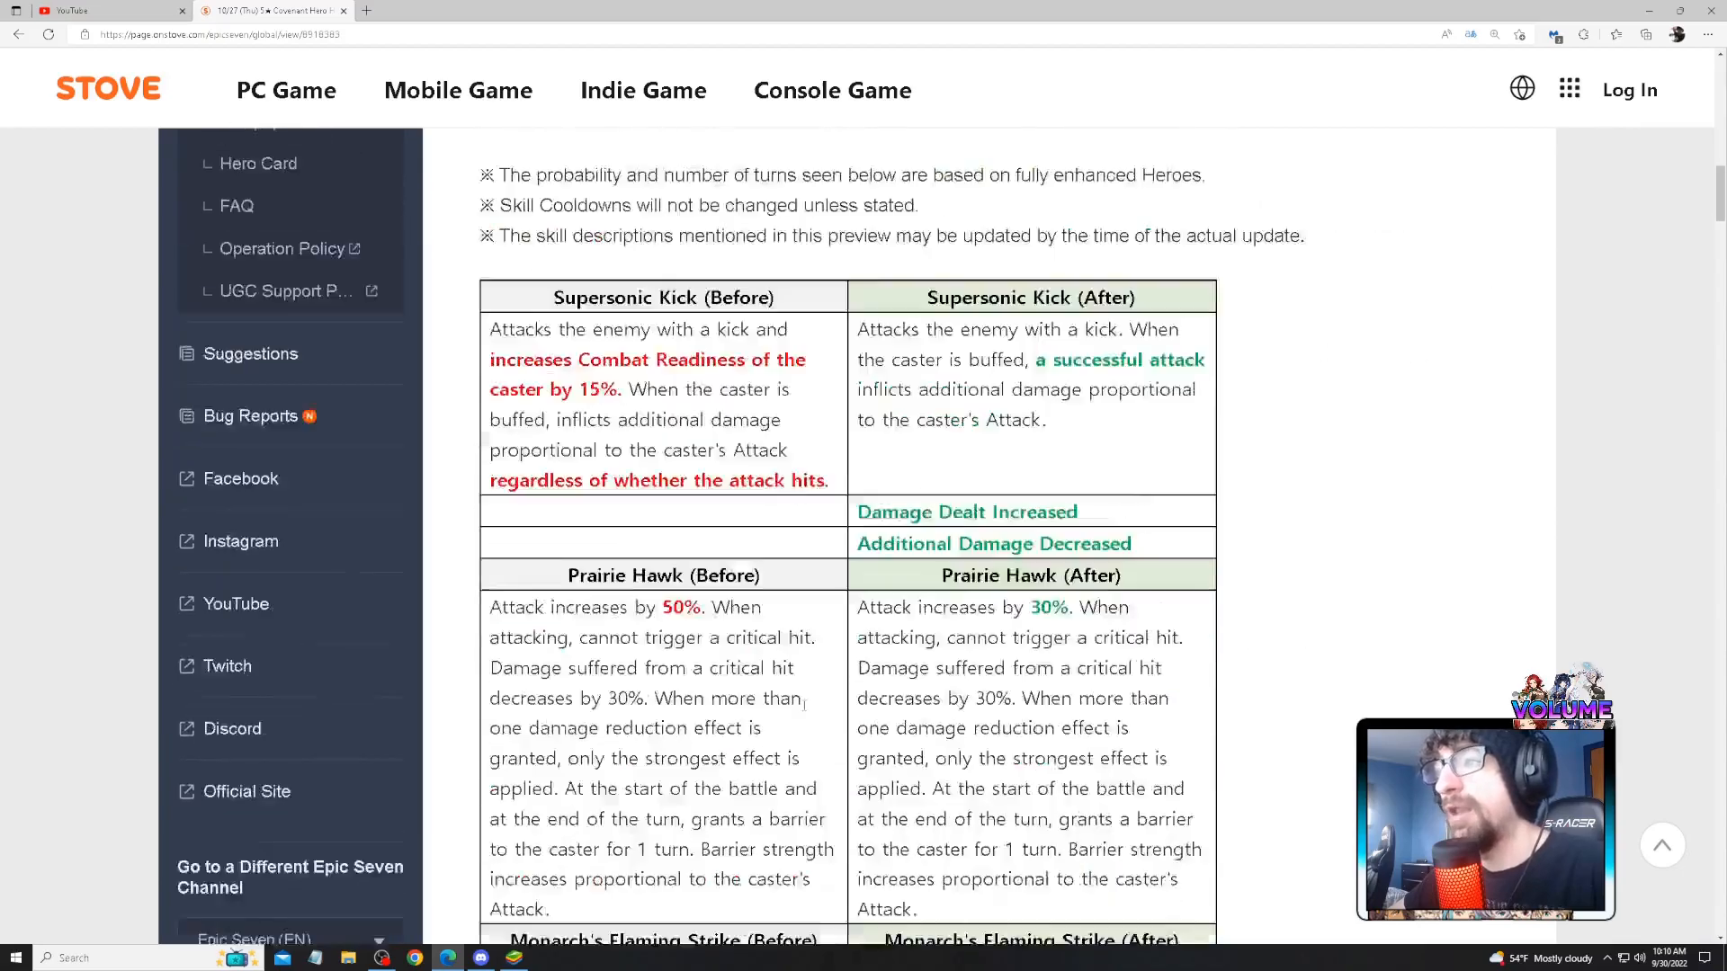
{"action": "scroll", "scroll_direction": "down", "scroll_amount": 3}
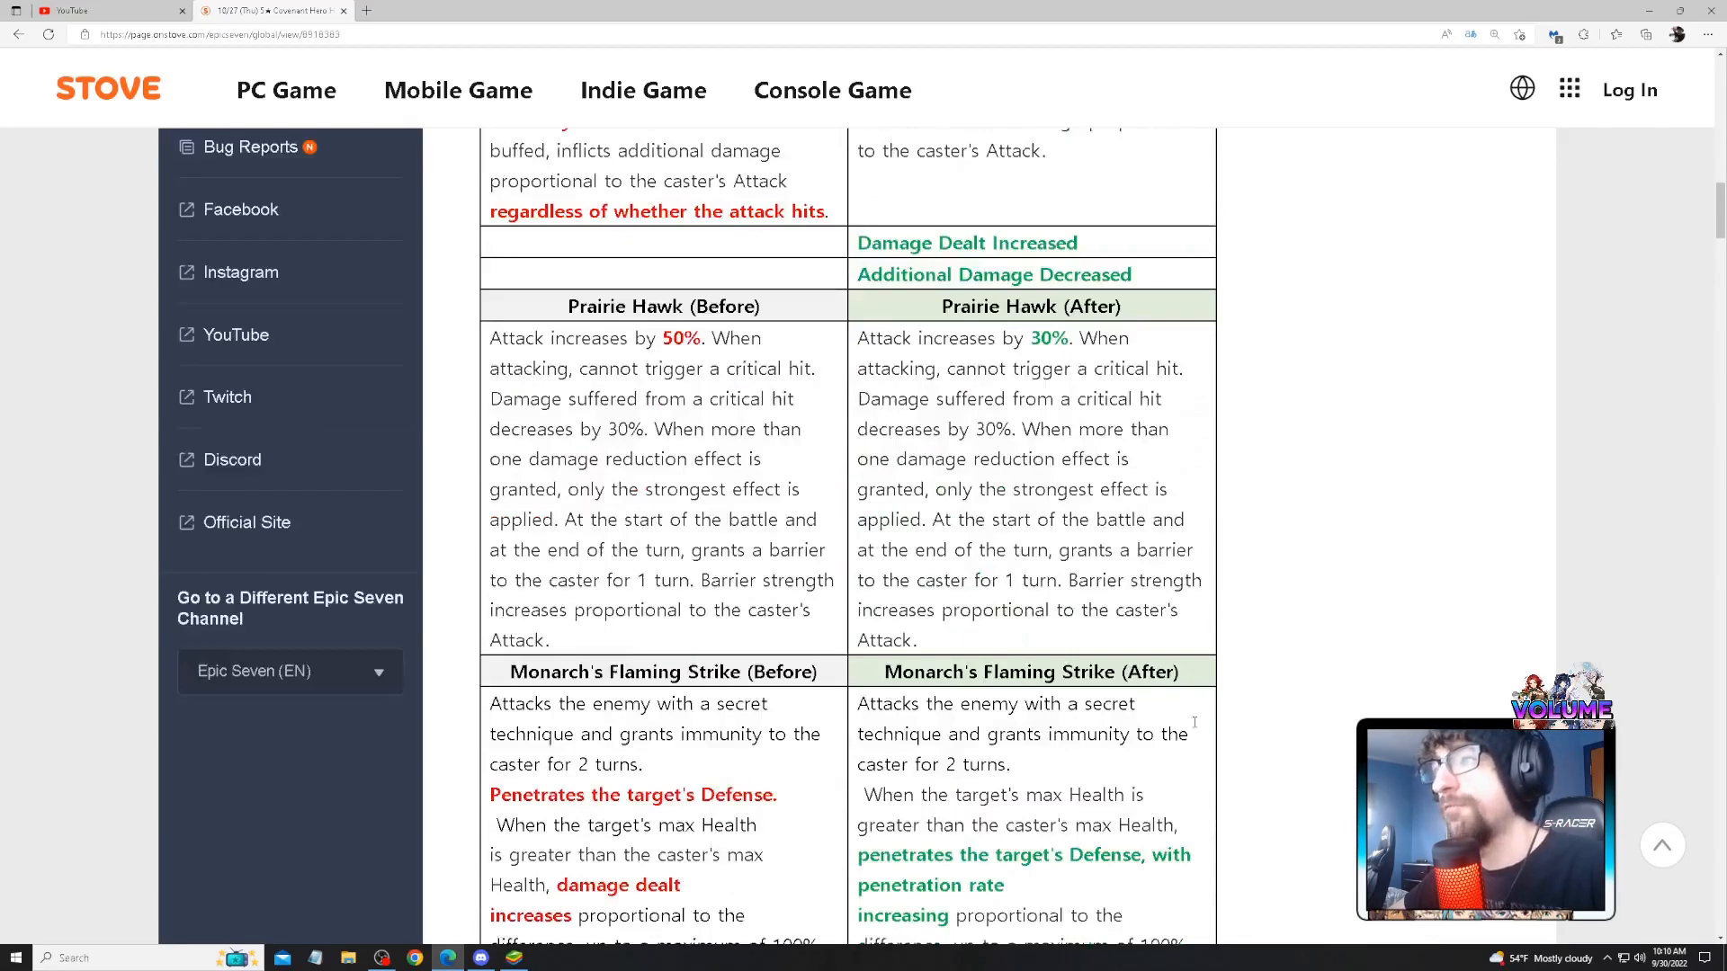
{"action": "scroll", "scroll_direction": "down", "scroll_amount": 3}
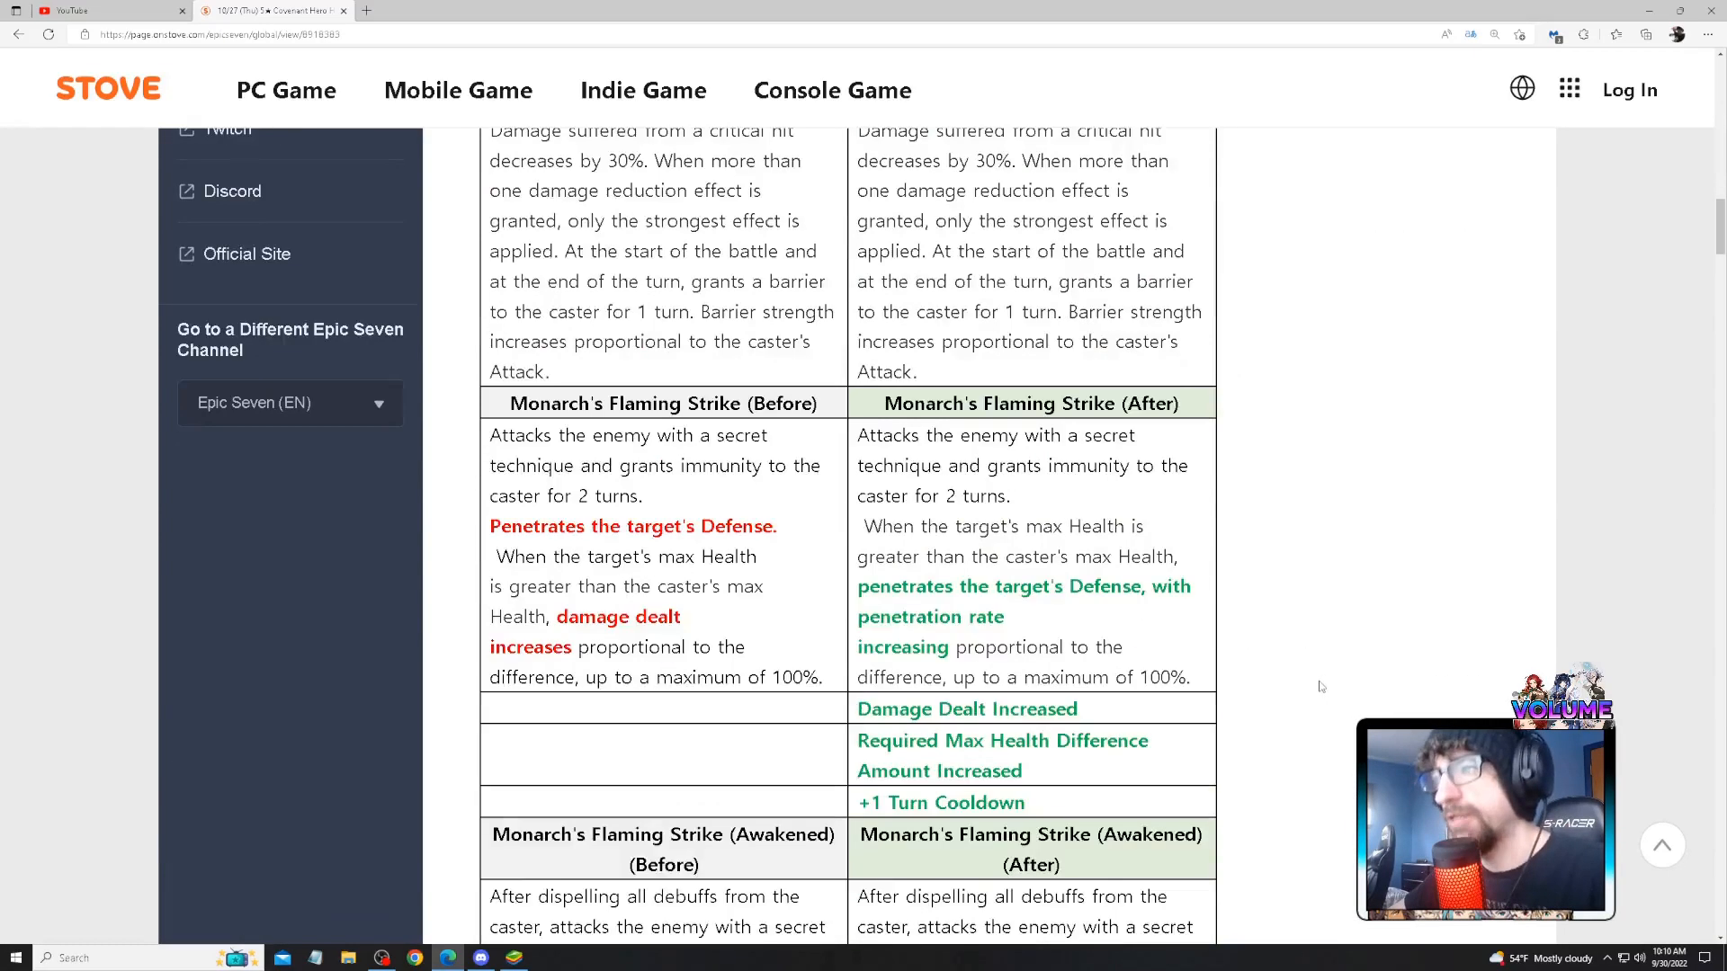
{"action": "mouse_move", "coordinate": [1342, 679]}
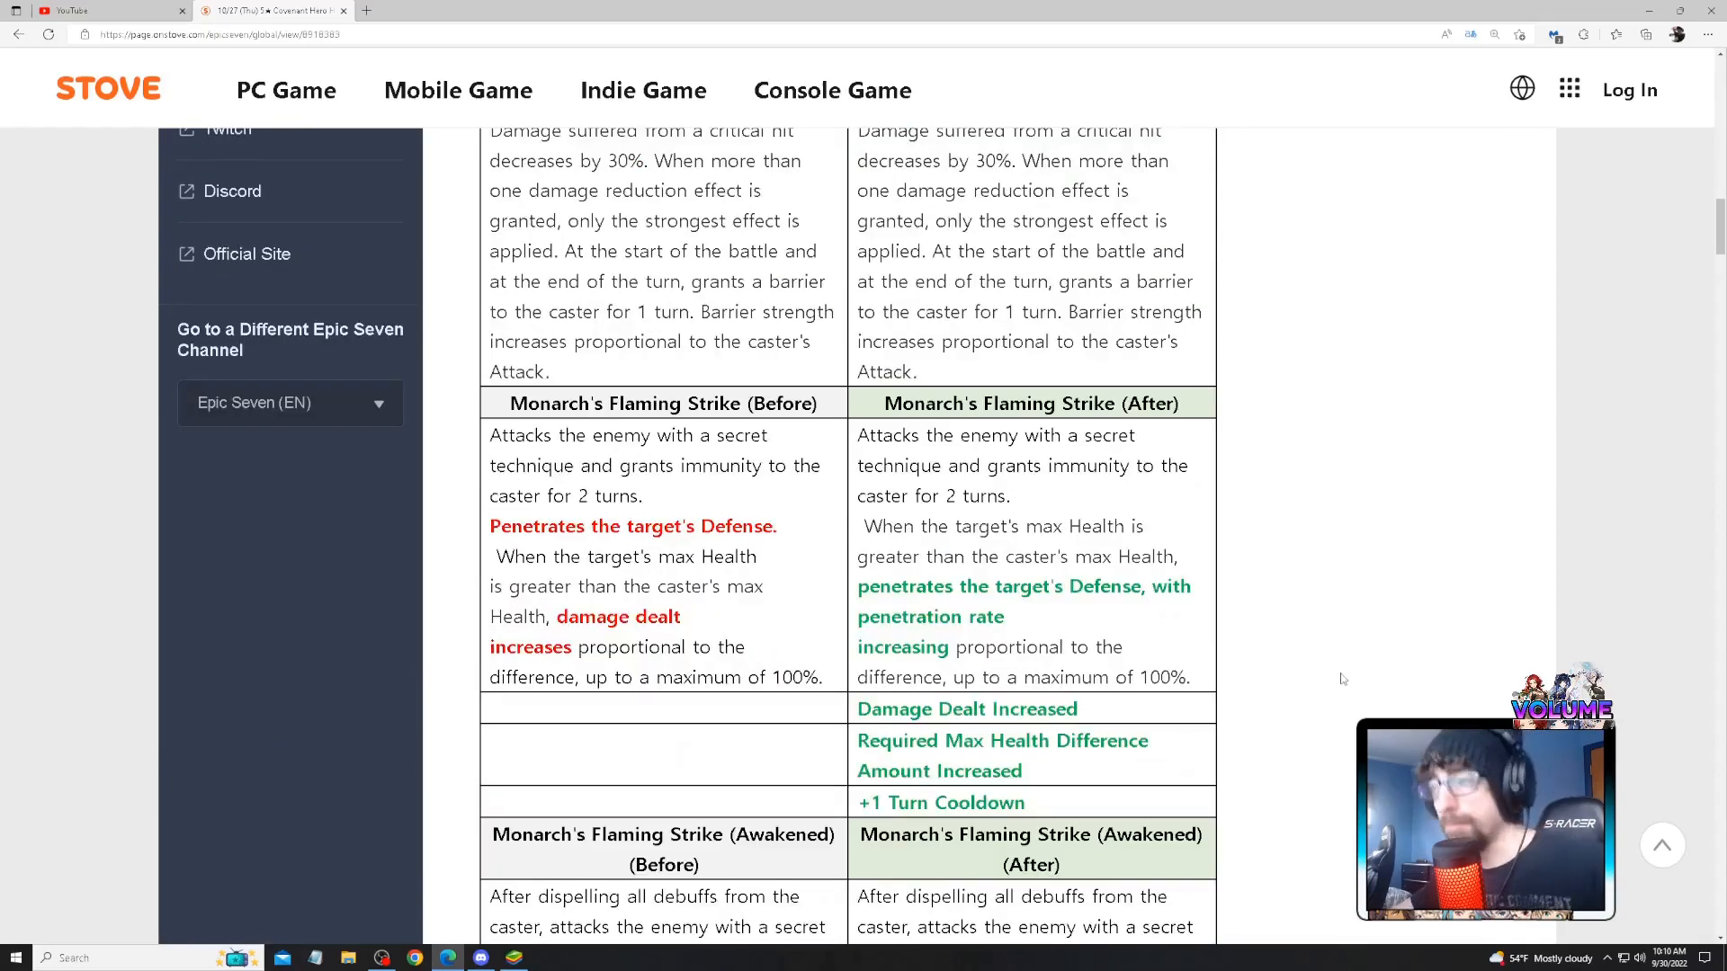
{"action": "scroll", "scroll_direction": "up", "scroll_amount": 3}
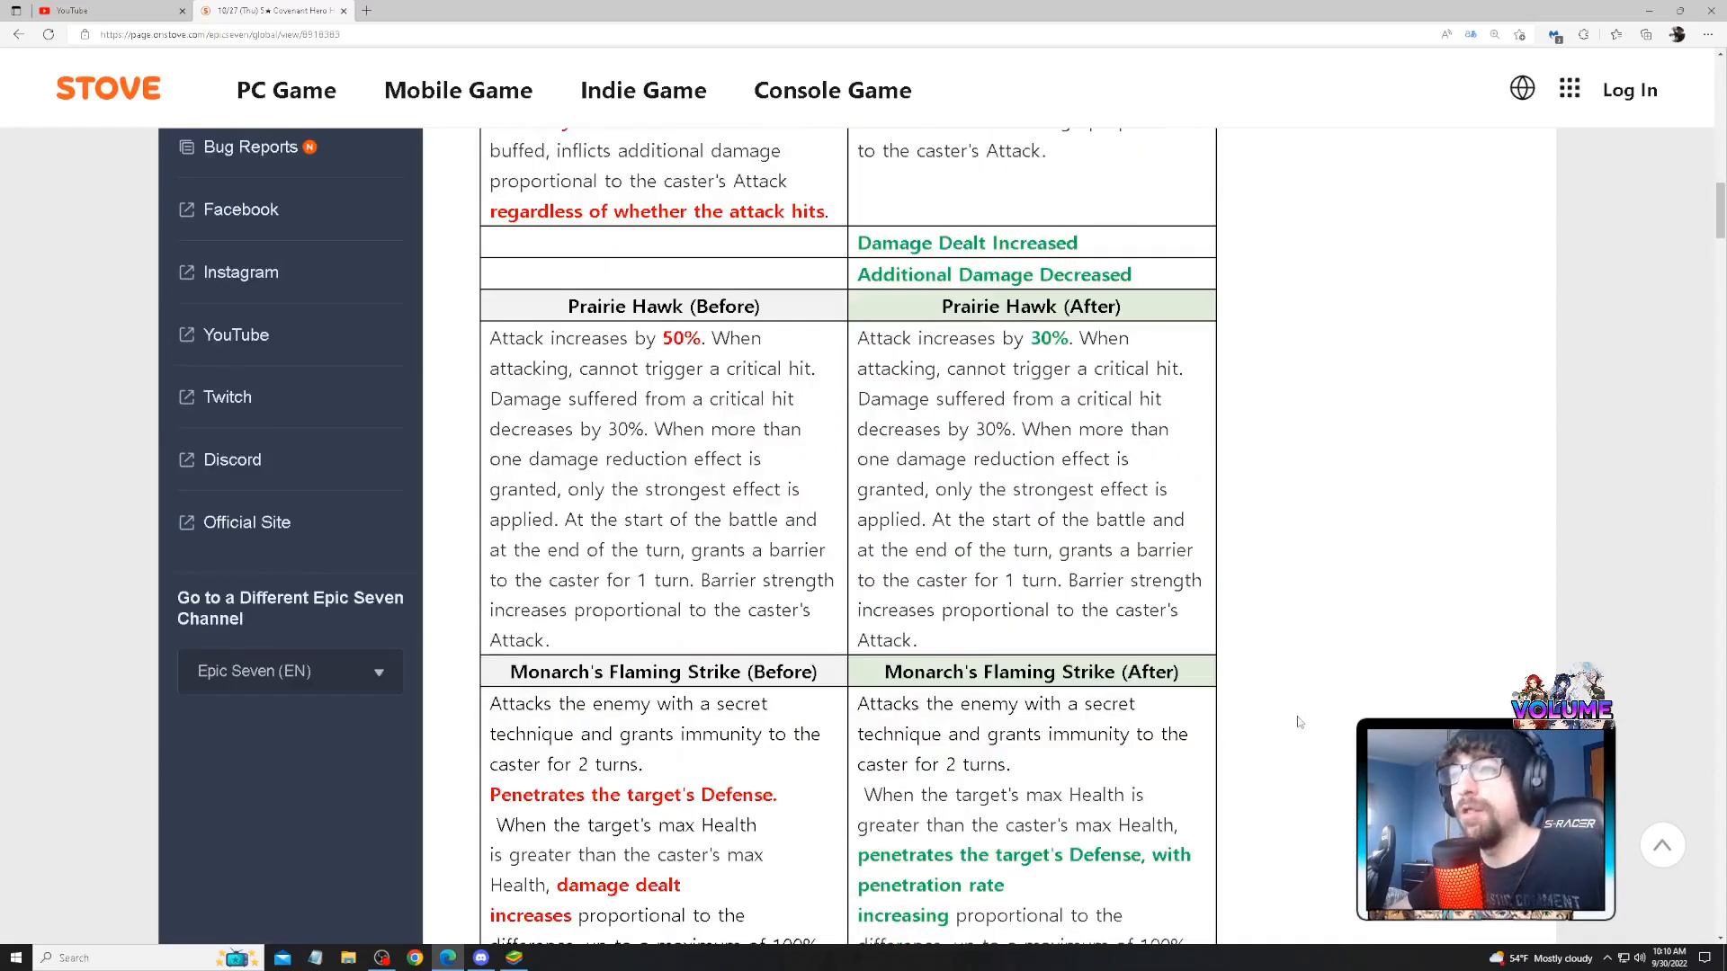
{"action": "scroll", "scroll_direction": "up", "scroll_amount": 3}
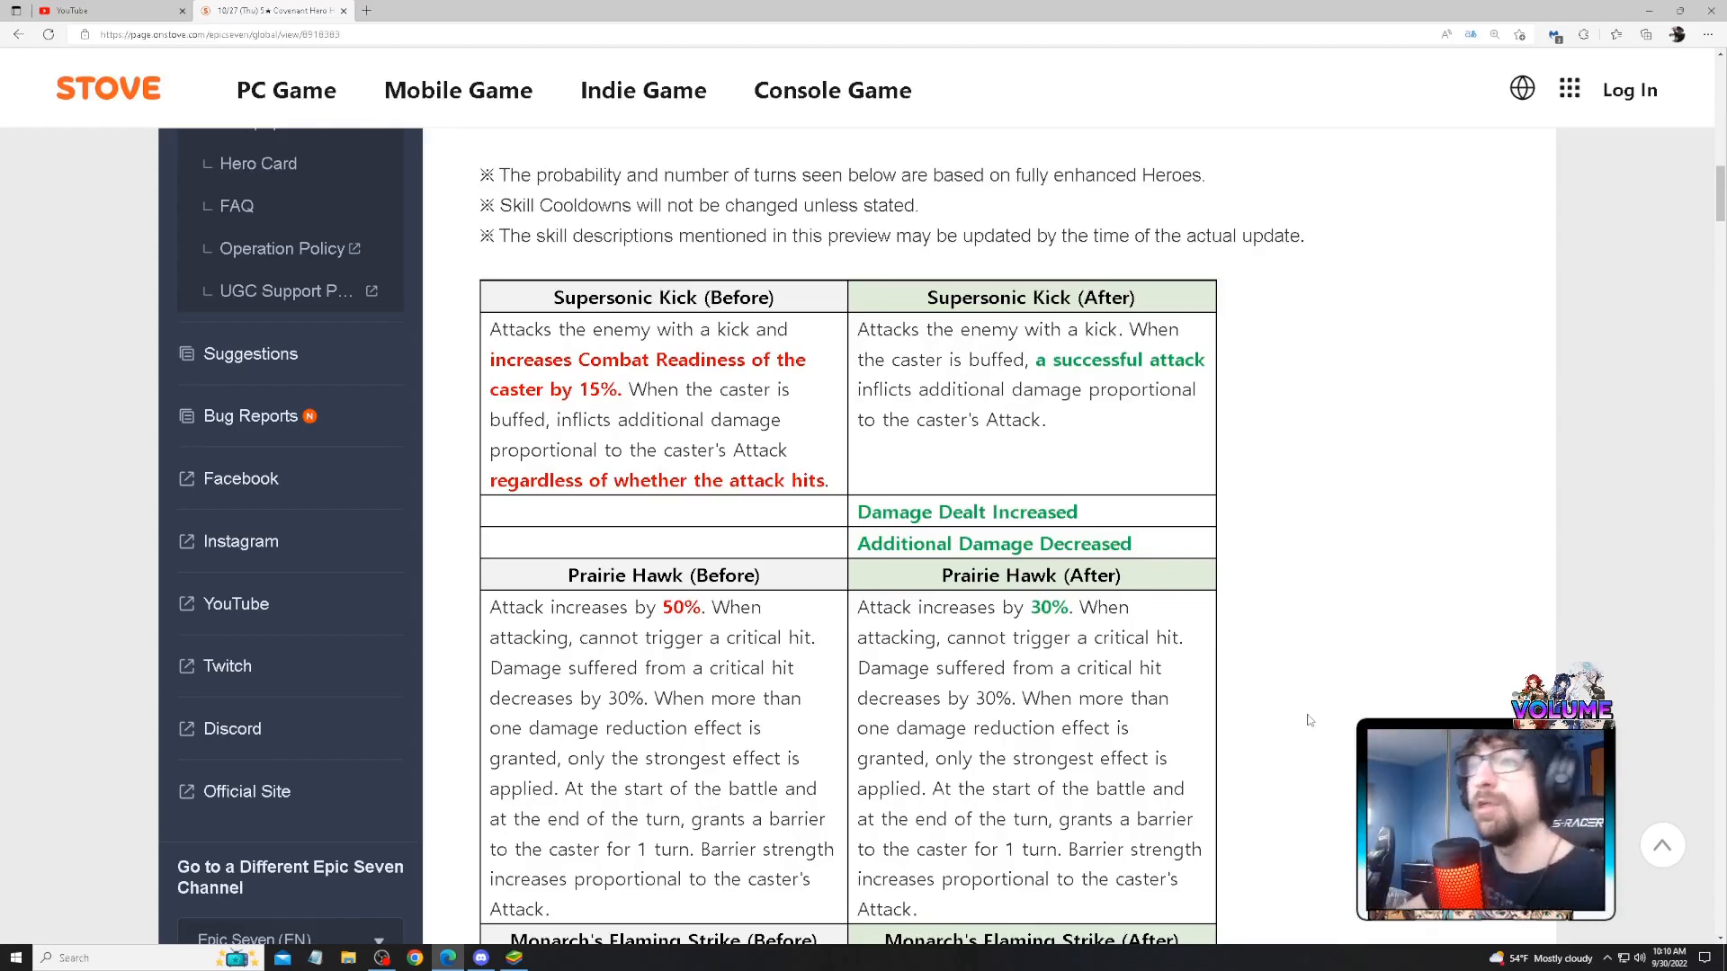
{"action": "scroll", "scroll_direction": "down", "scroll_amount": 3}
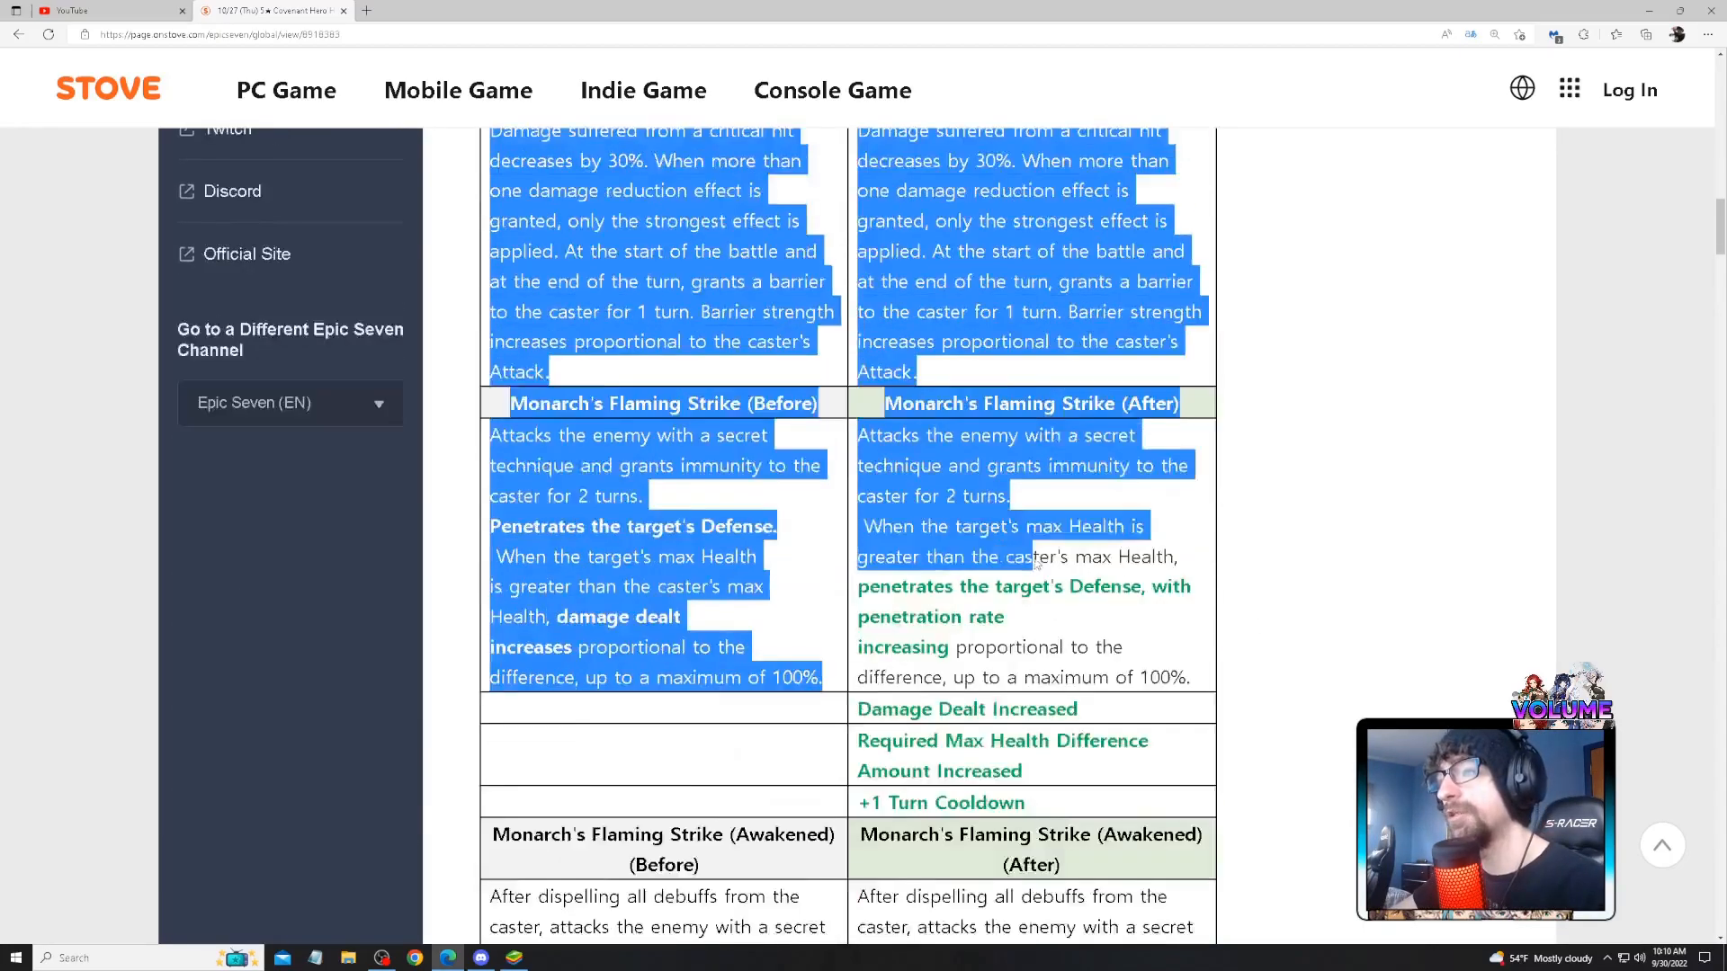
{"action": "scroll", "scroll_direction": "down", "scroll_amount": 3}
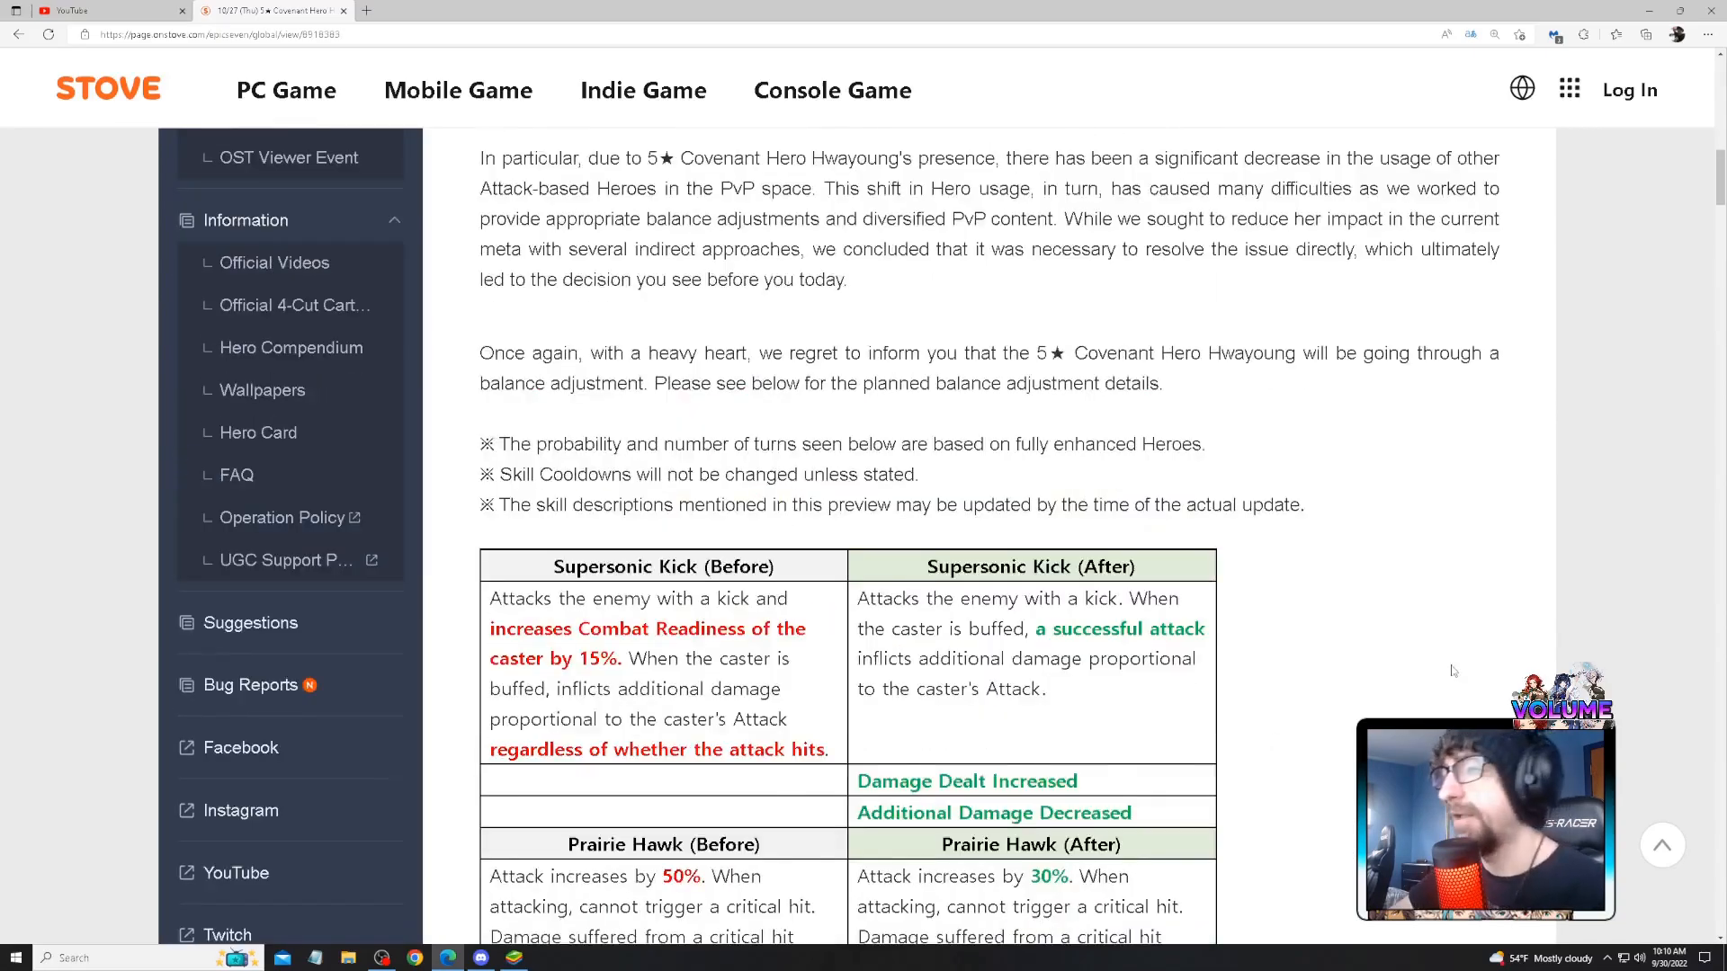
- Scroll down to Prairie Hawk's before-and-after rows and the start of Monarch's Flaming Strike
{"action": "scroll", "scroll_direction": "down", "scroll_amount": 3}
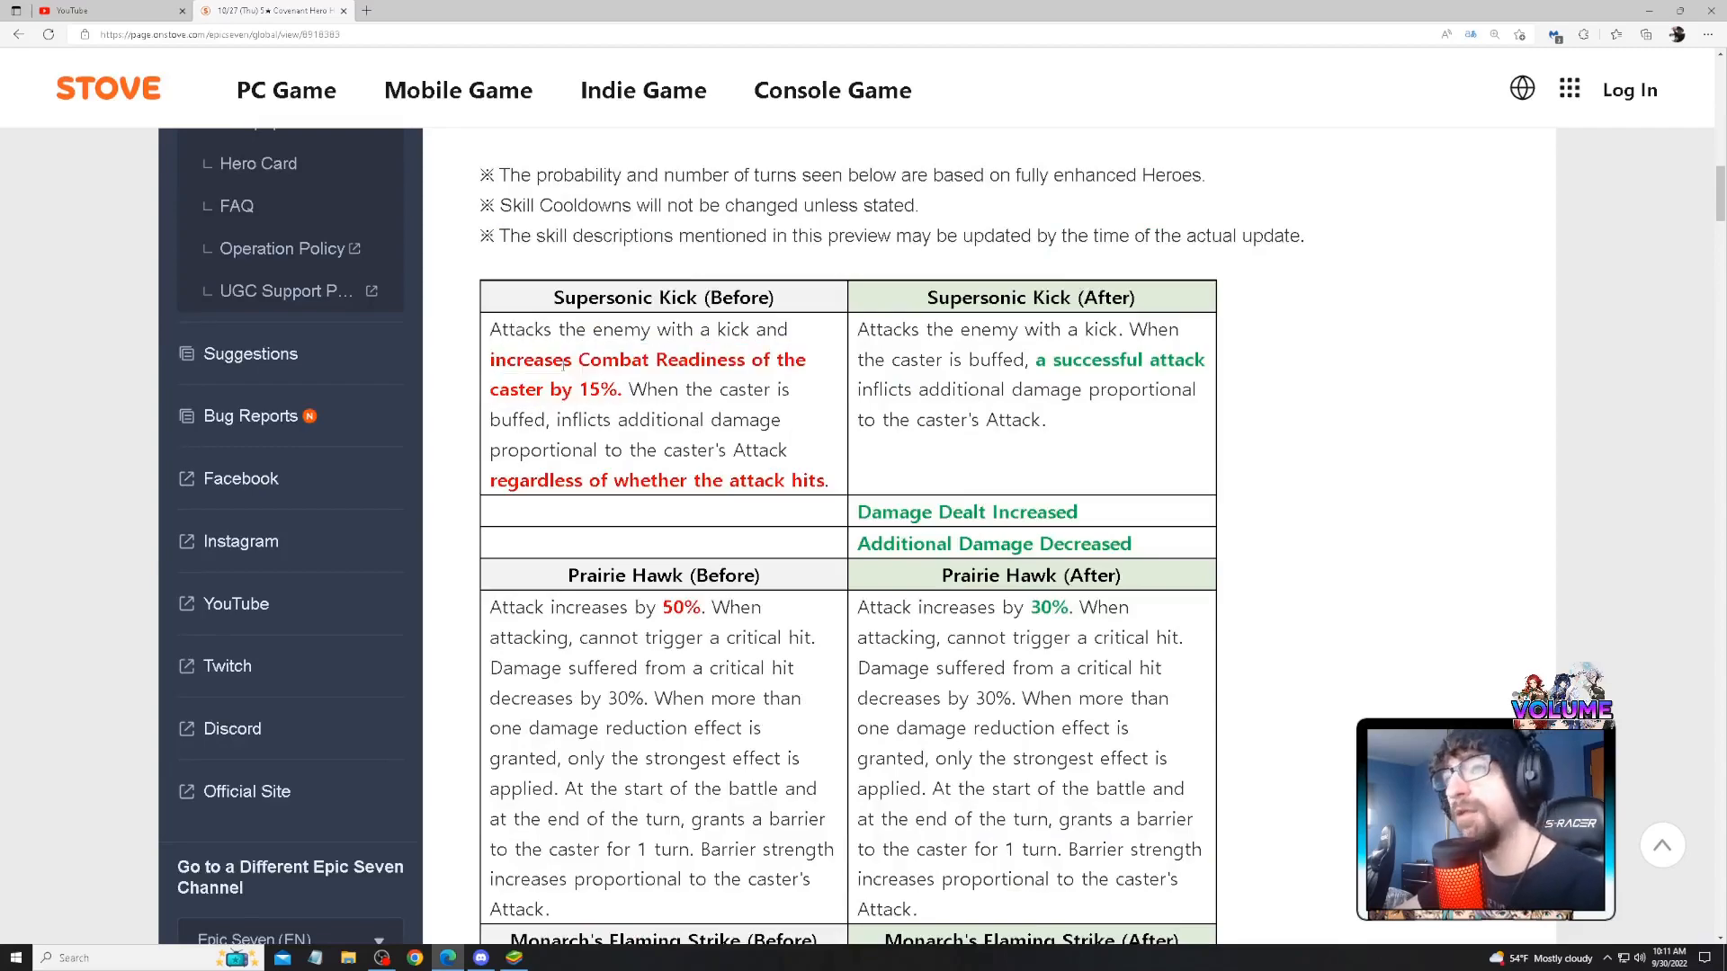
{"action": "scroll", "scroll_direction": "down", "scroll_amount": 3}
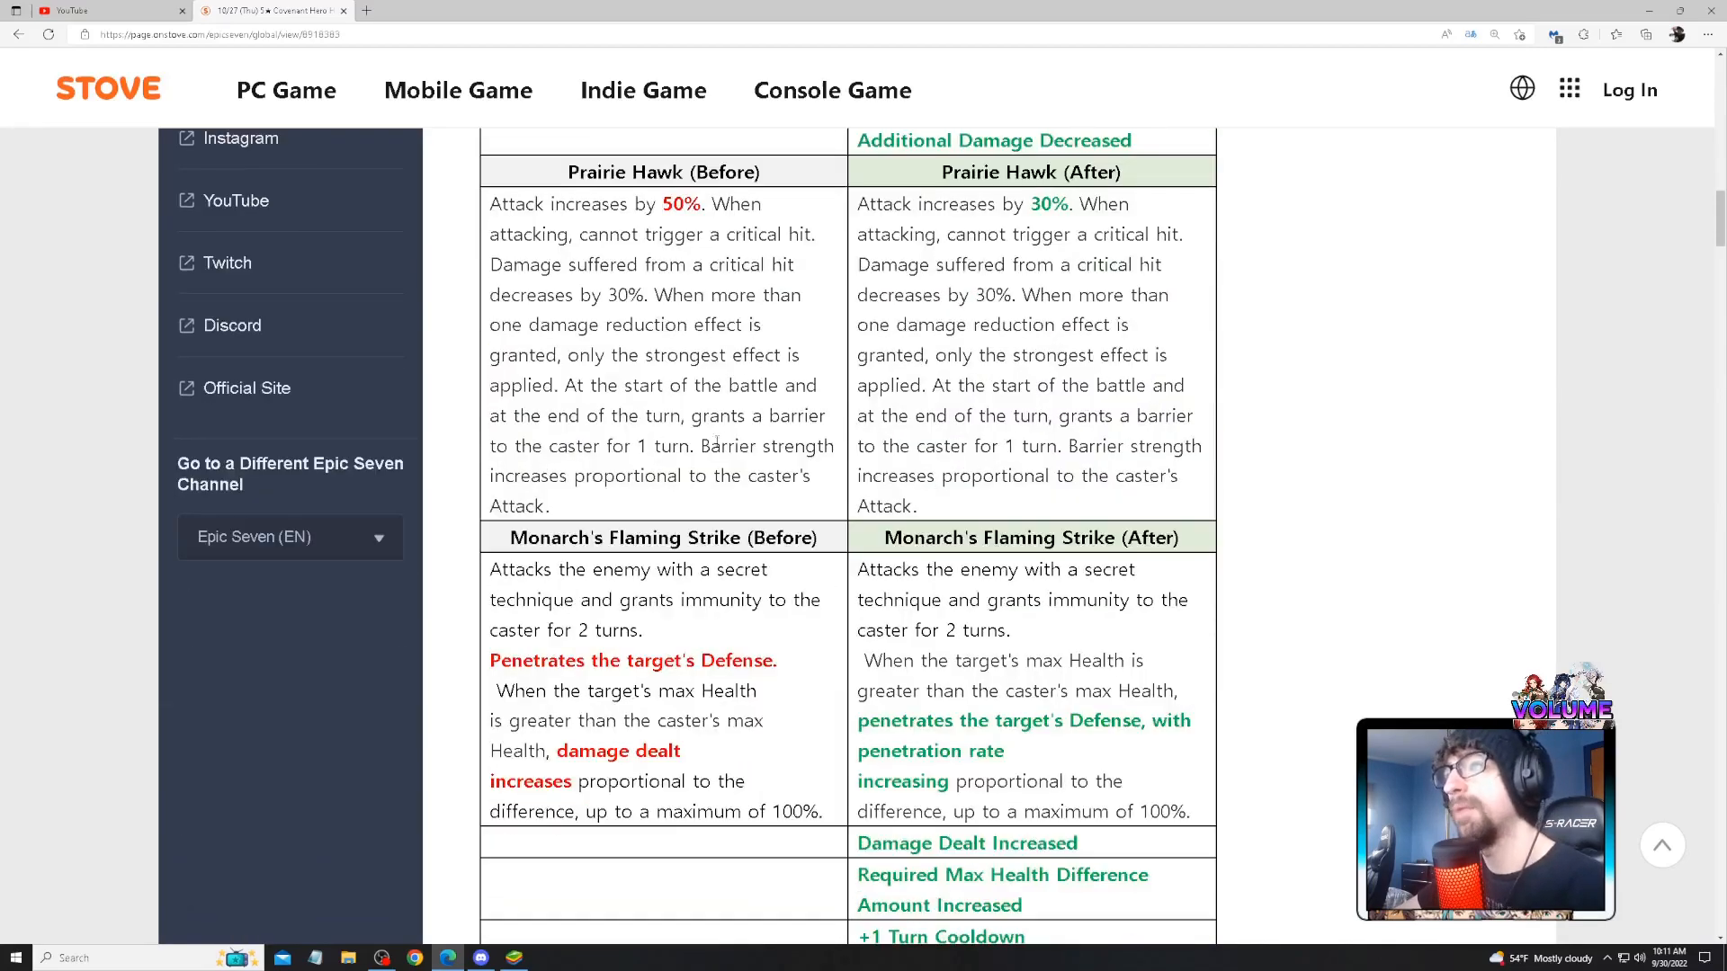
{"action": "scroll", "scroll_direction": "down", "scroll_amount": 3}
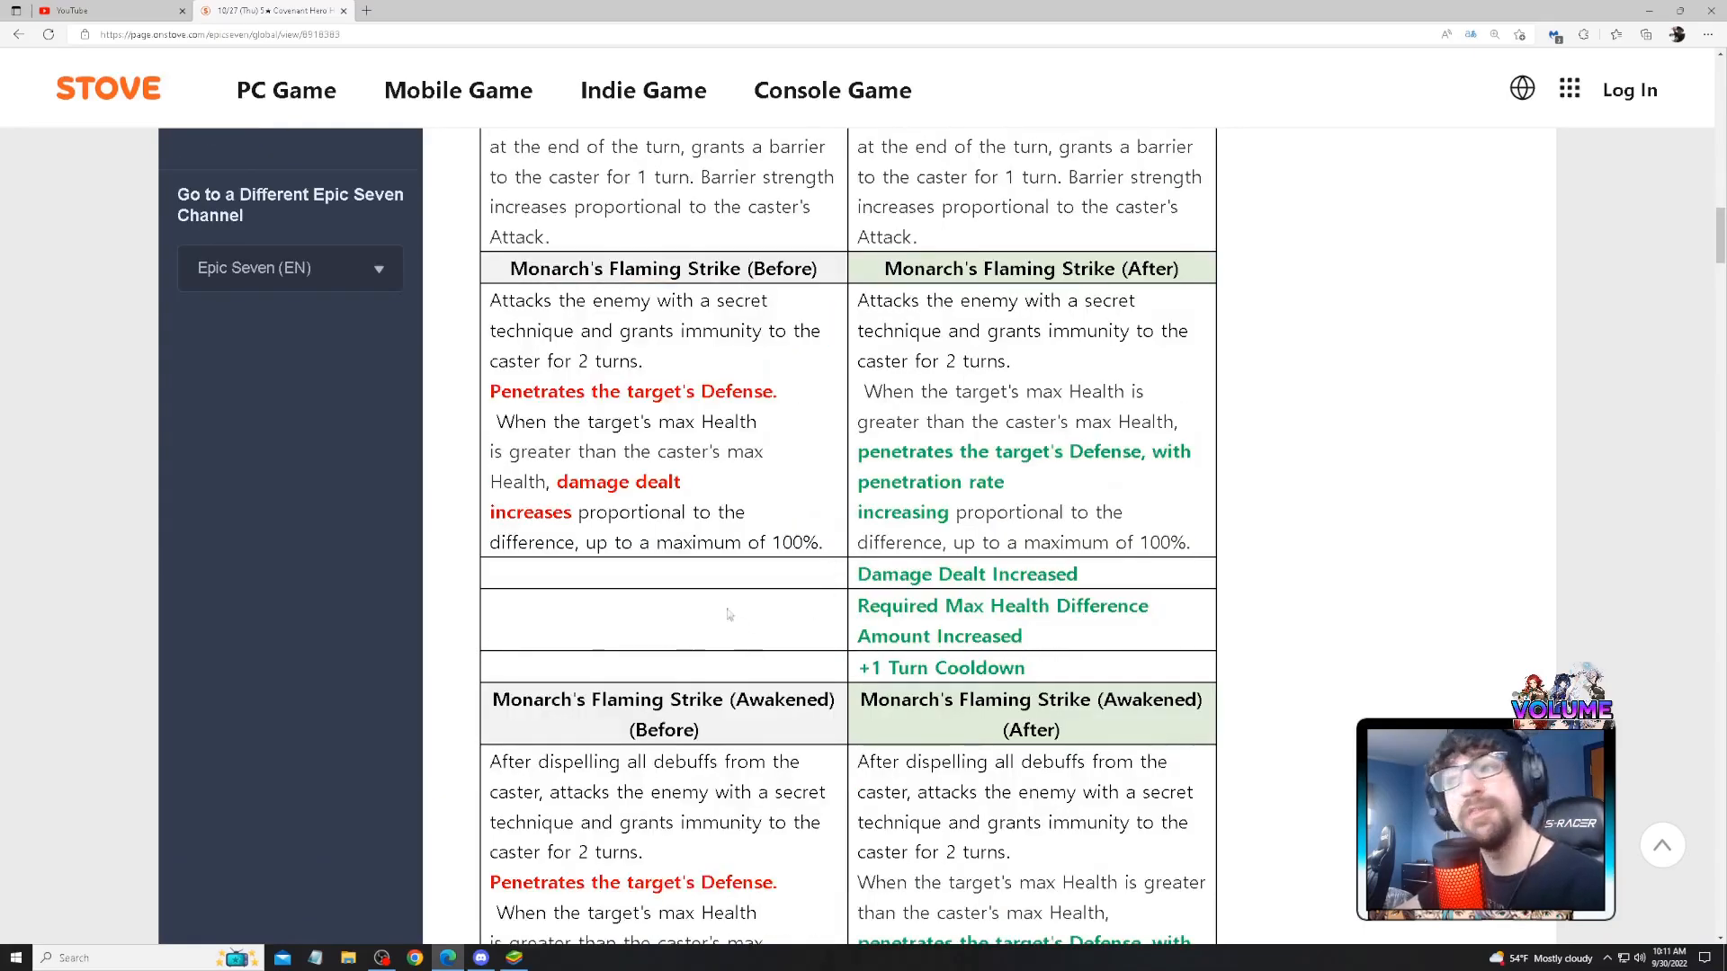
{"action": "scroll", "scroll_direction": "up", "scroll_amount": 3}
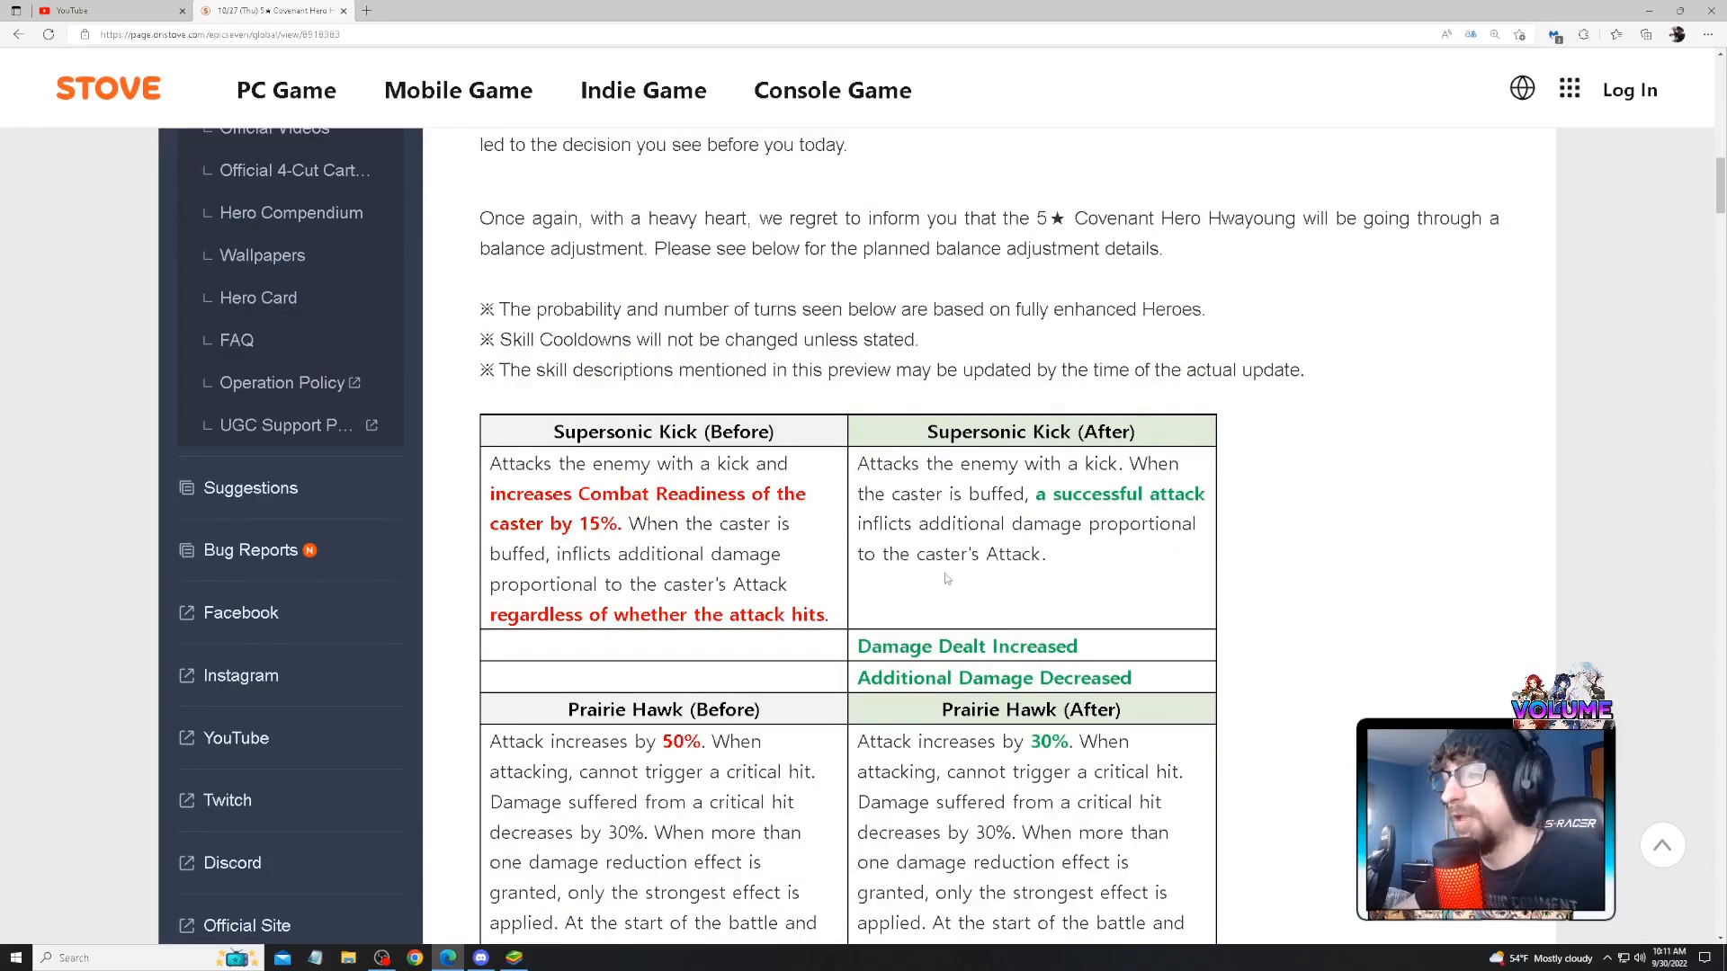
{"action": "scroll", "scroll_direction": "down", "scroll_amount": 3}
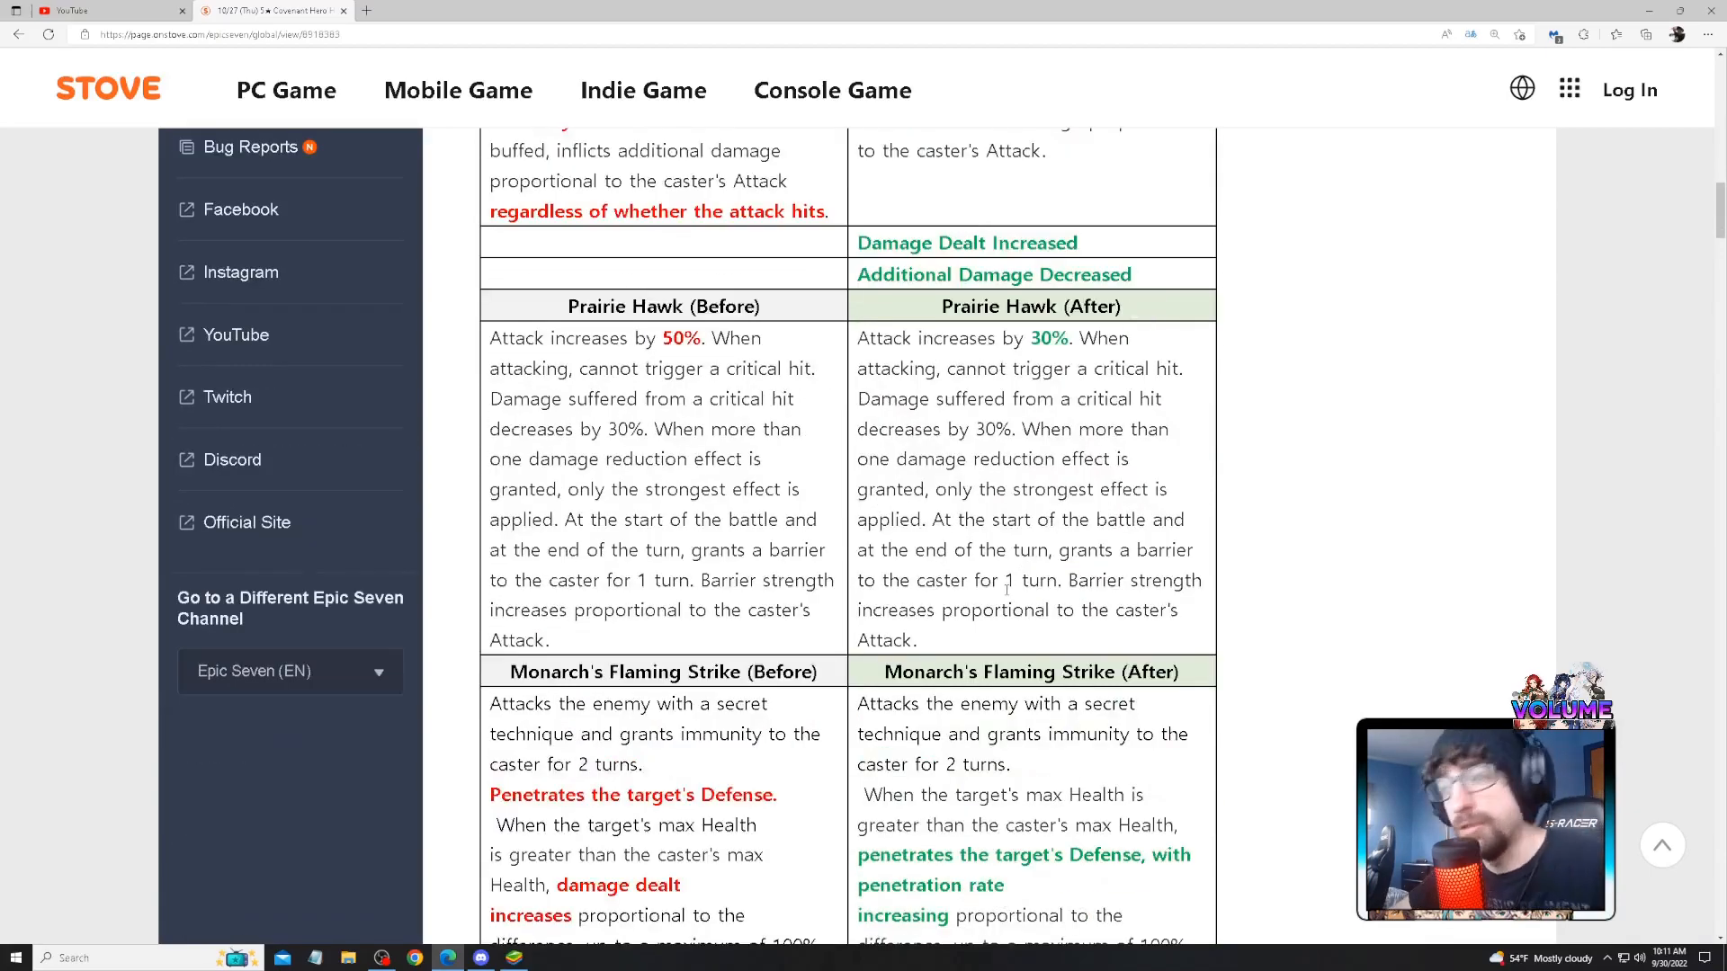
{"action": "scroll", "scroll_direction": "up", "scroll_amount": 3}
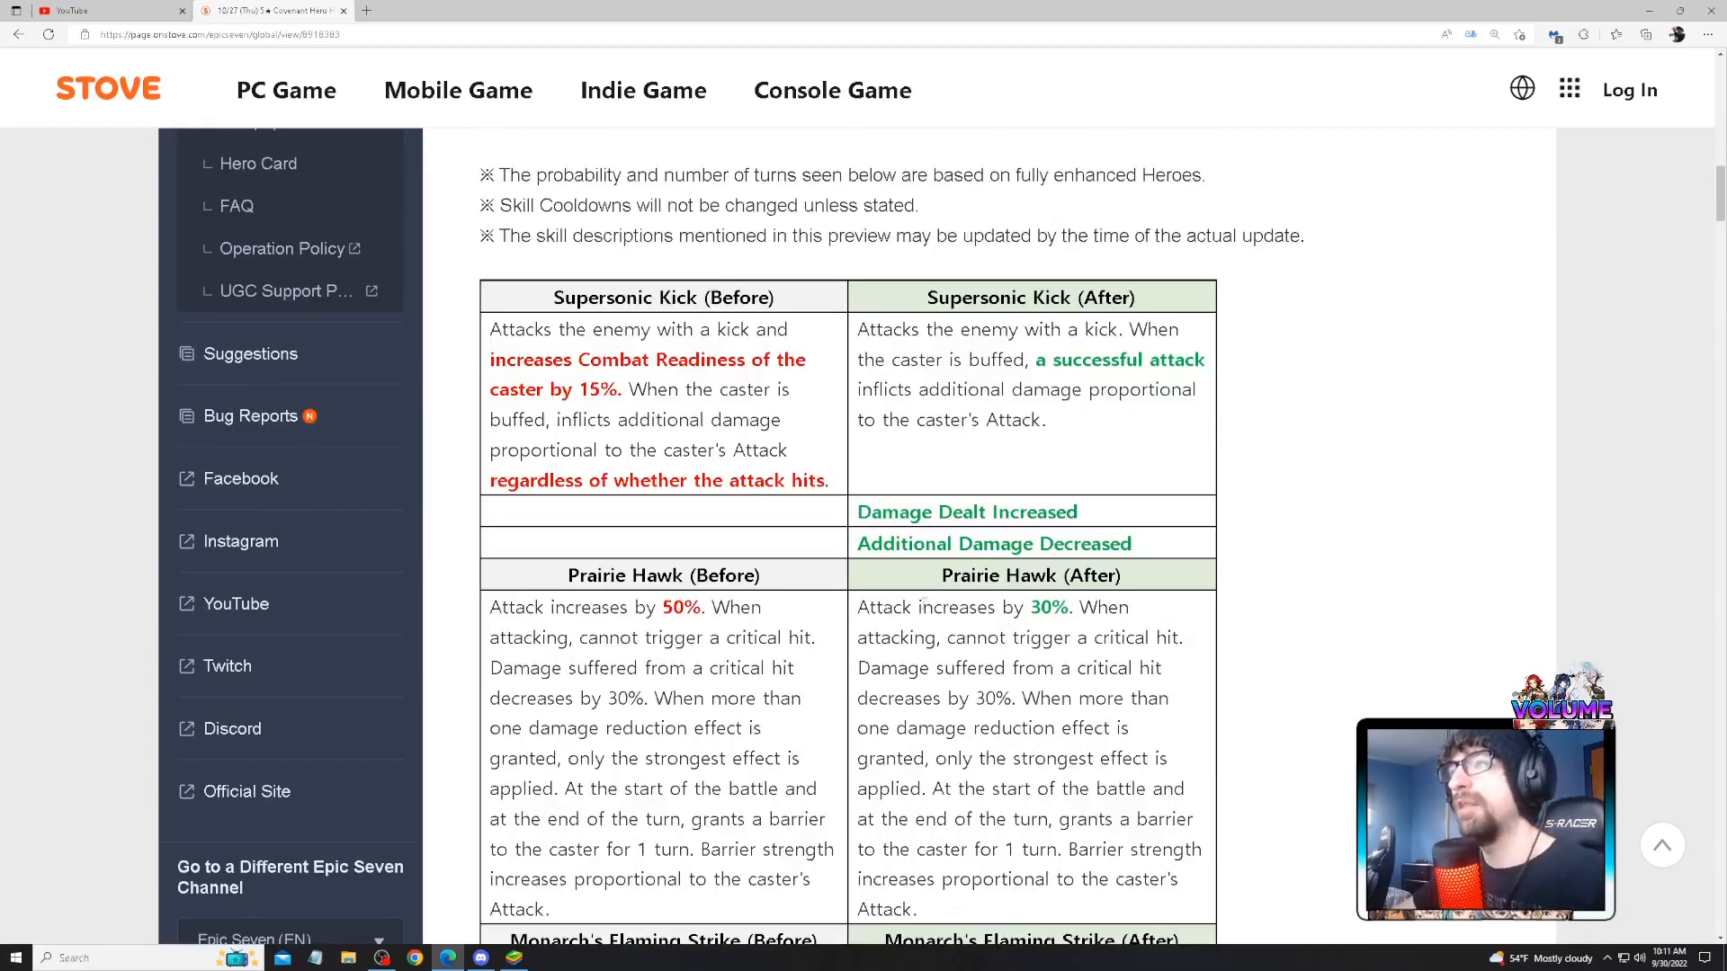
{"action": "scroll", "scroll_direction": "down", "scroll_amount": 3}
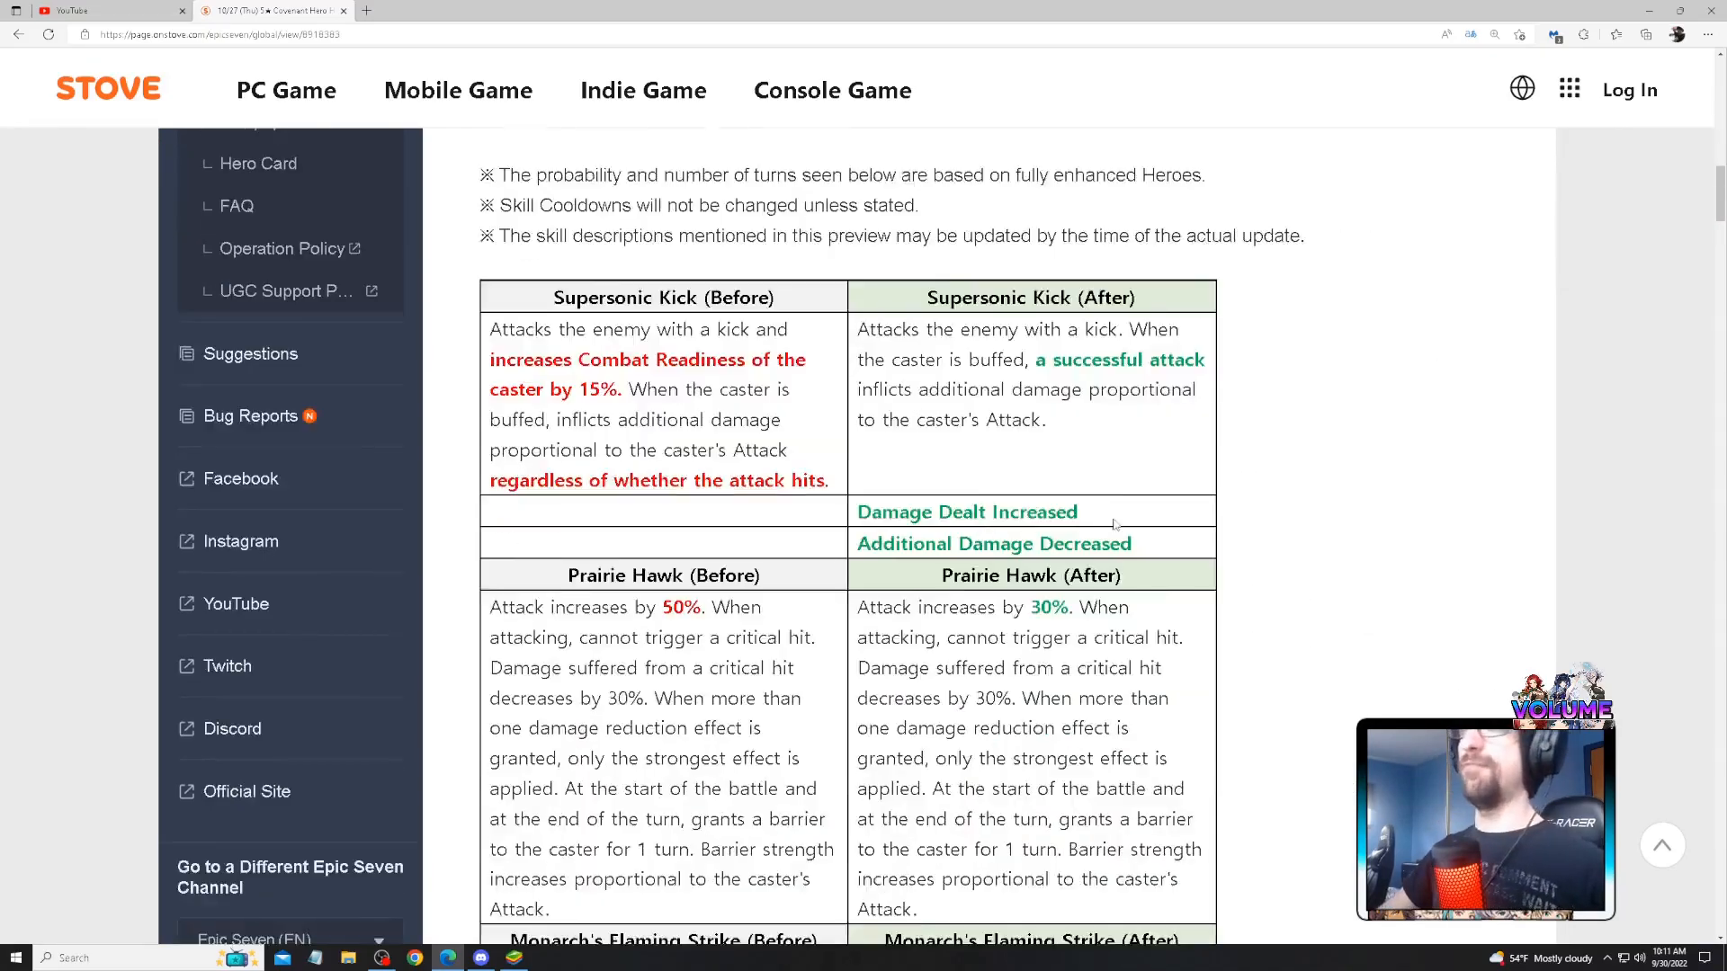
{"action": "scroll", "scroll_direction": "down", "scroll_amount": 3}
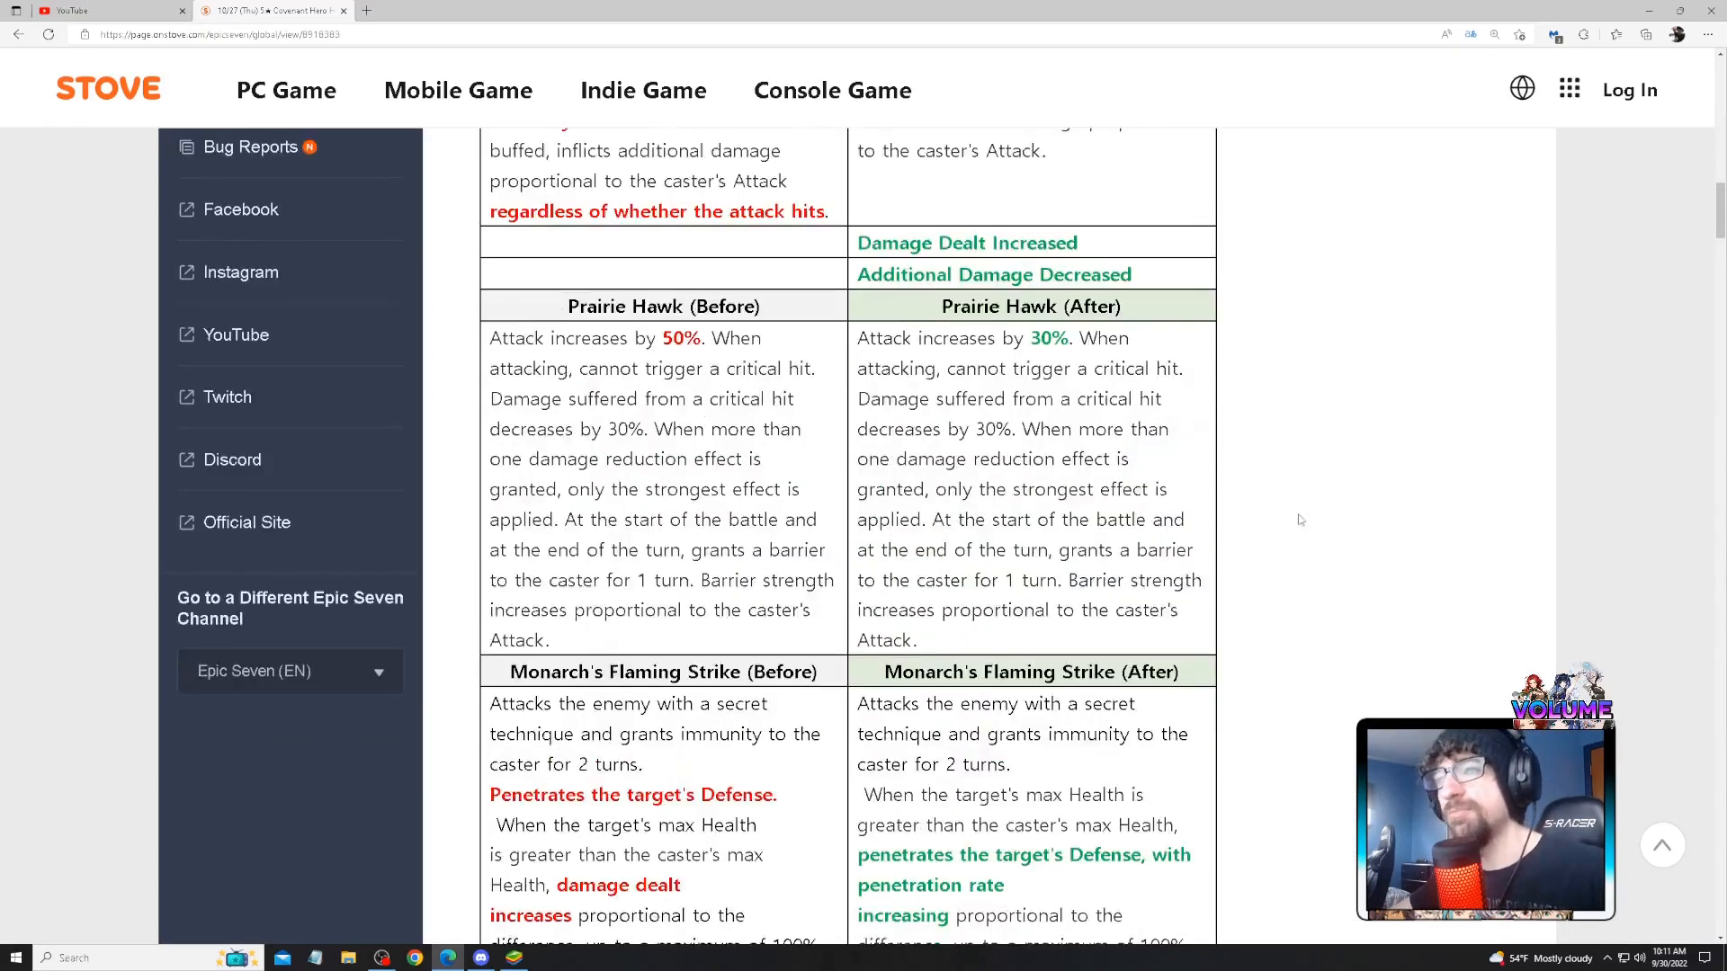